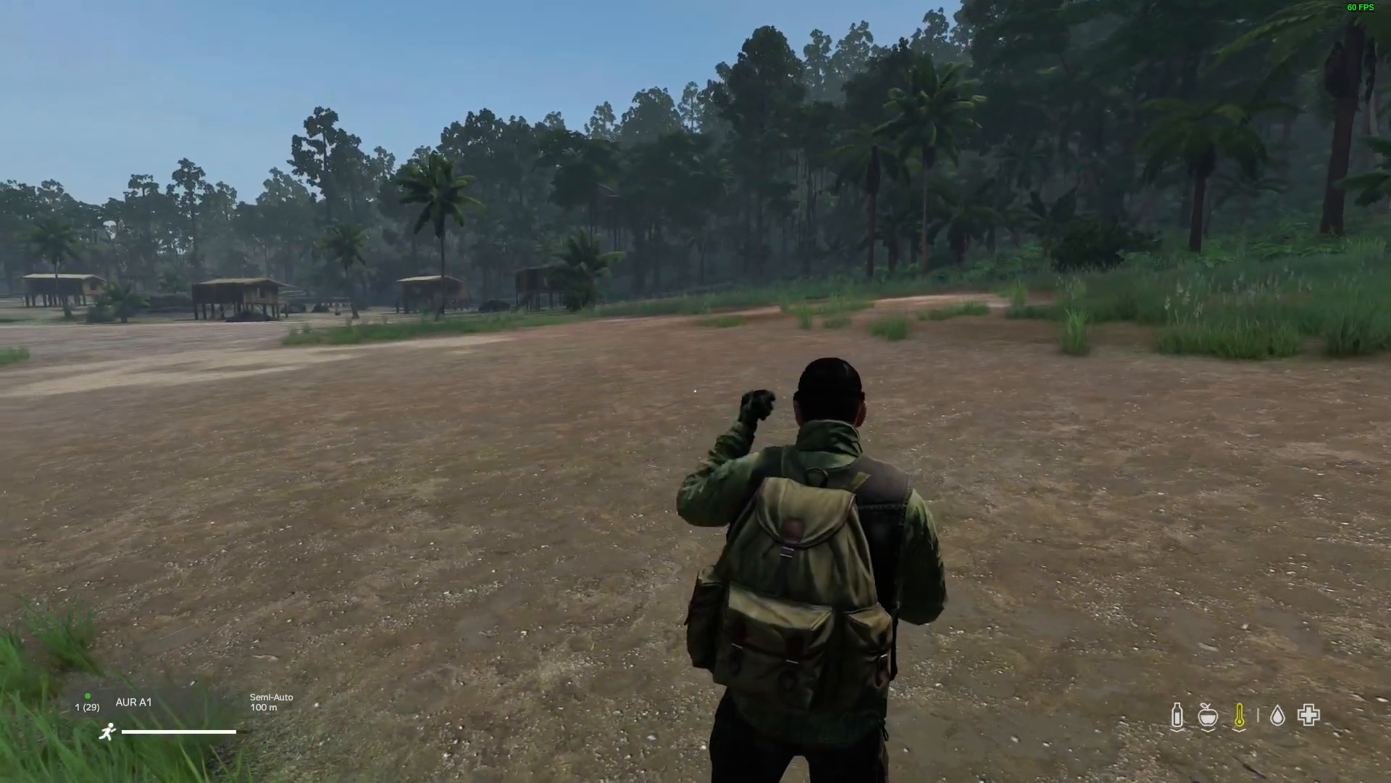
- Walk the survivor through the tall grass toward the Eden village huts
key(w)
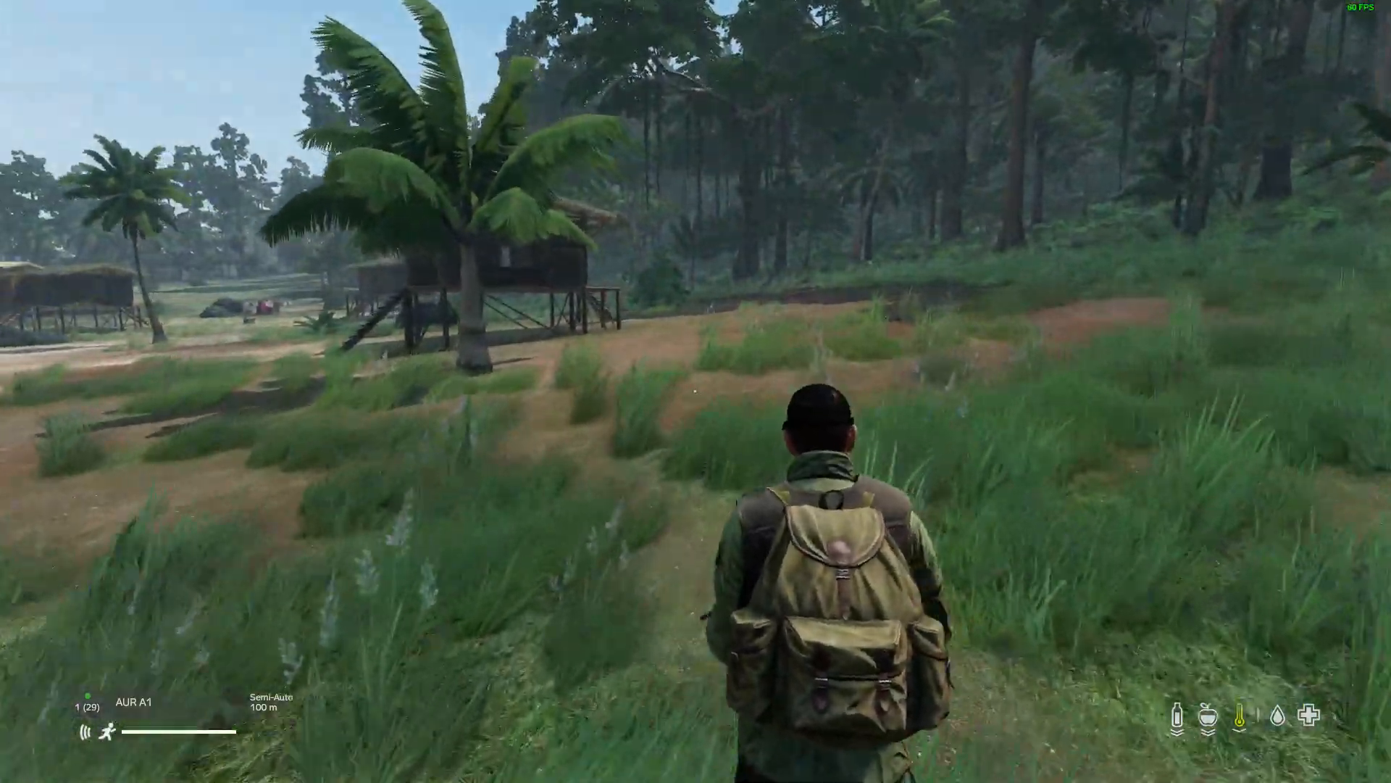
key(w)
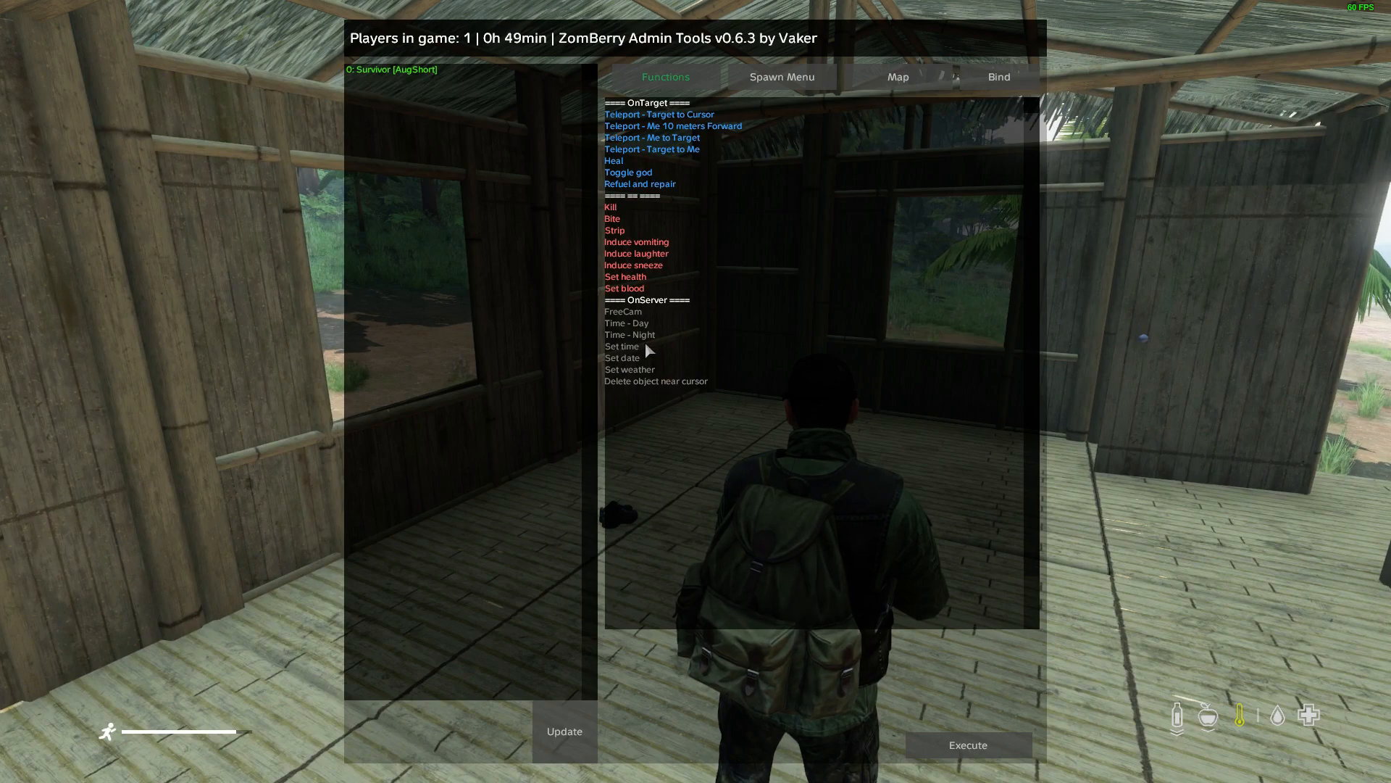
- Run the FreeCam server function from ZomBerry Admin Tools to fly over Eden
click(623, 311)
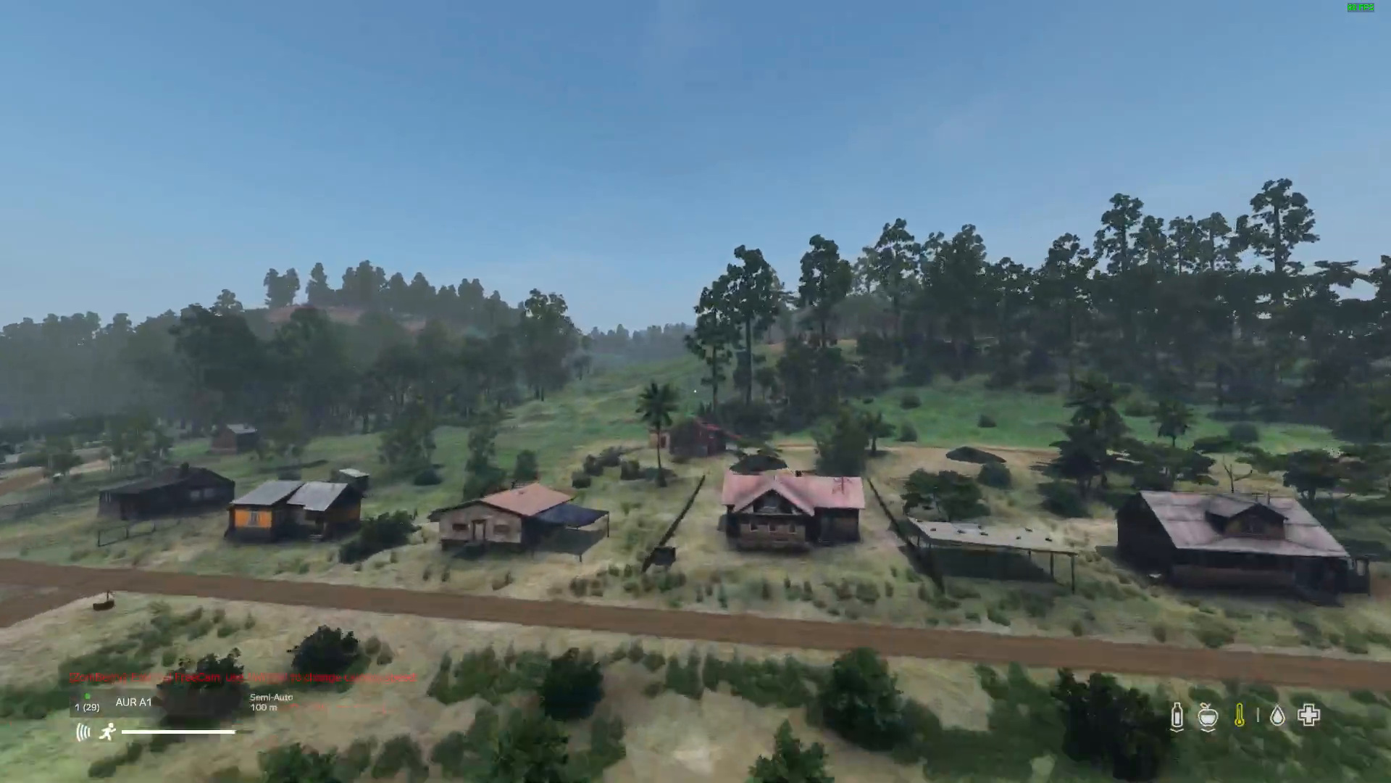
mouse_move(695, 391)
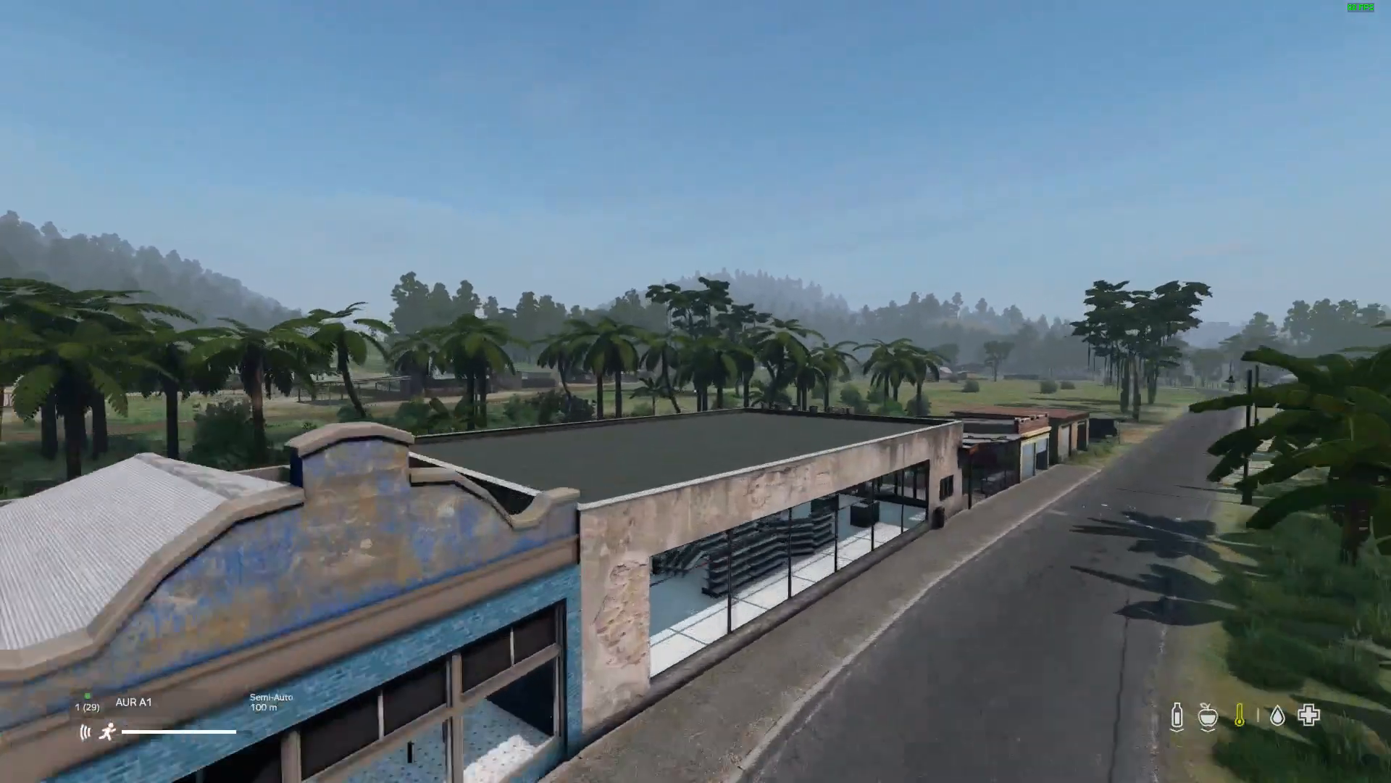
mouse_move(696, 391)
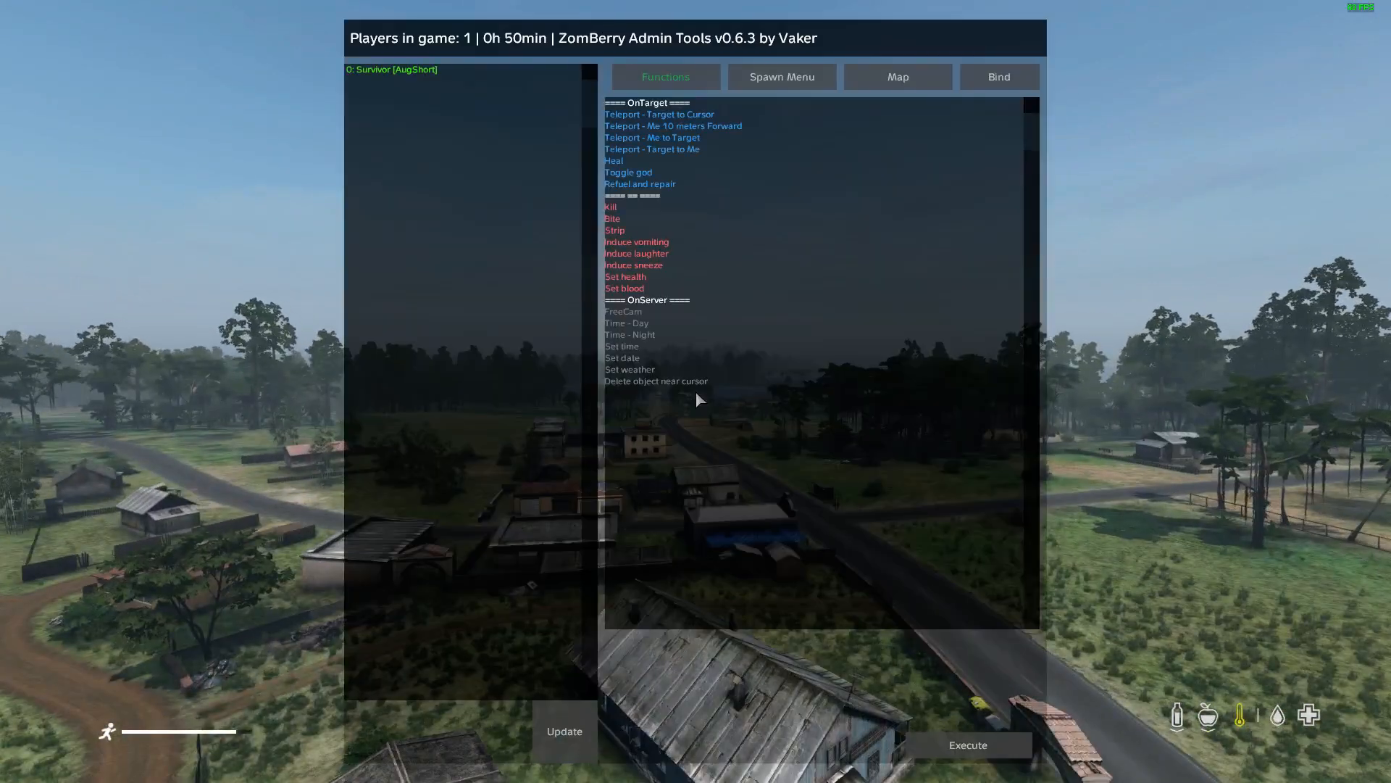
- Return from the aerial view to the survivor and Alt-Tab out of DayZ
click(897, 76)
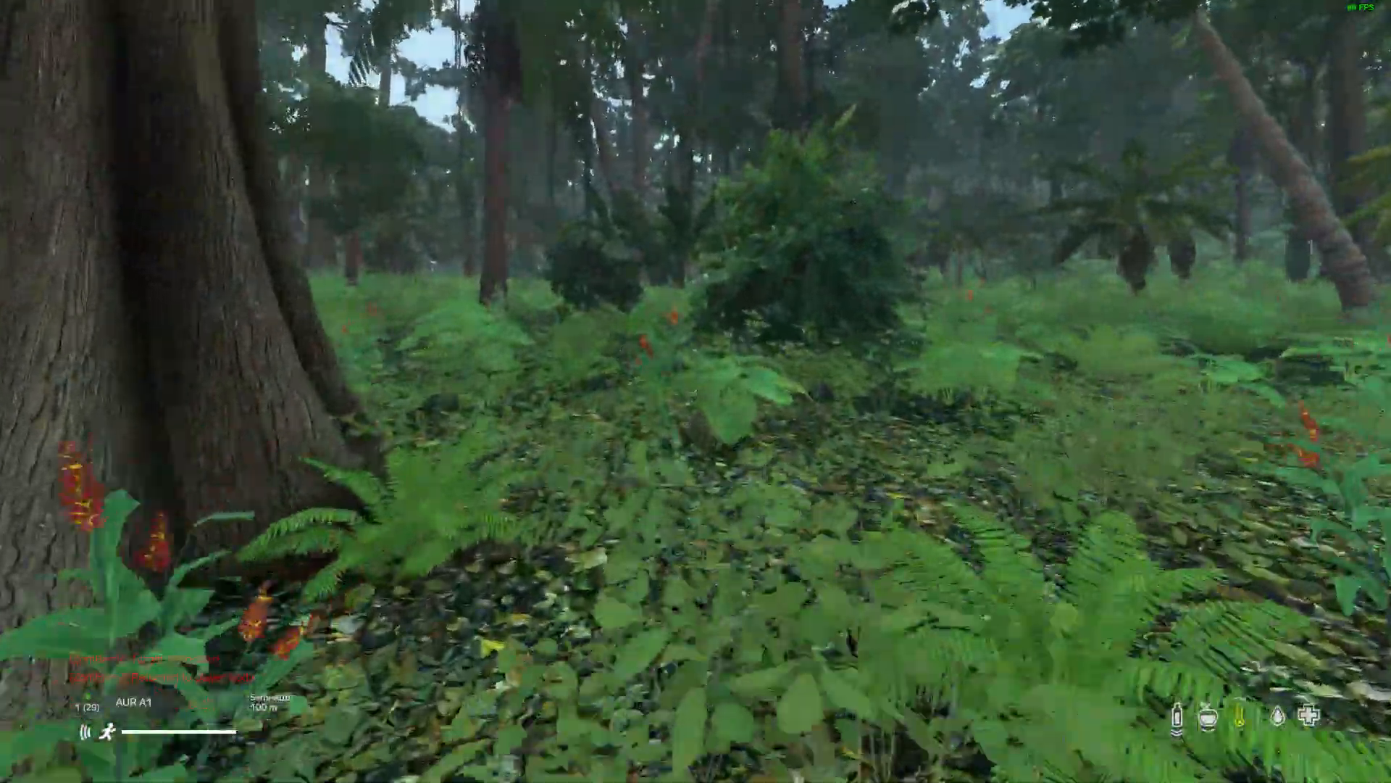
mouse_move(696, 391)
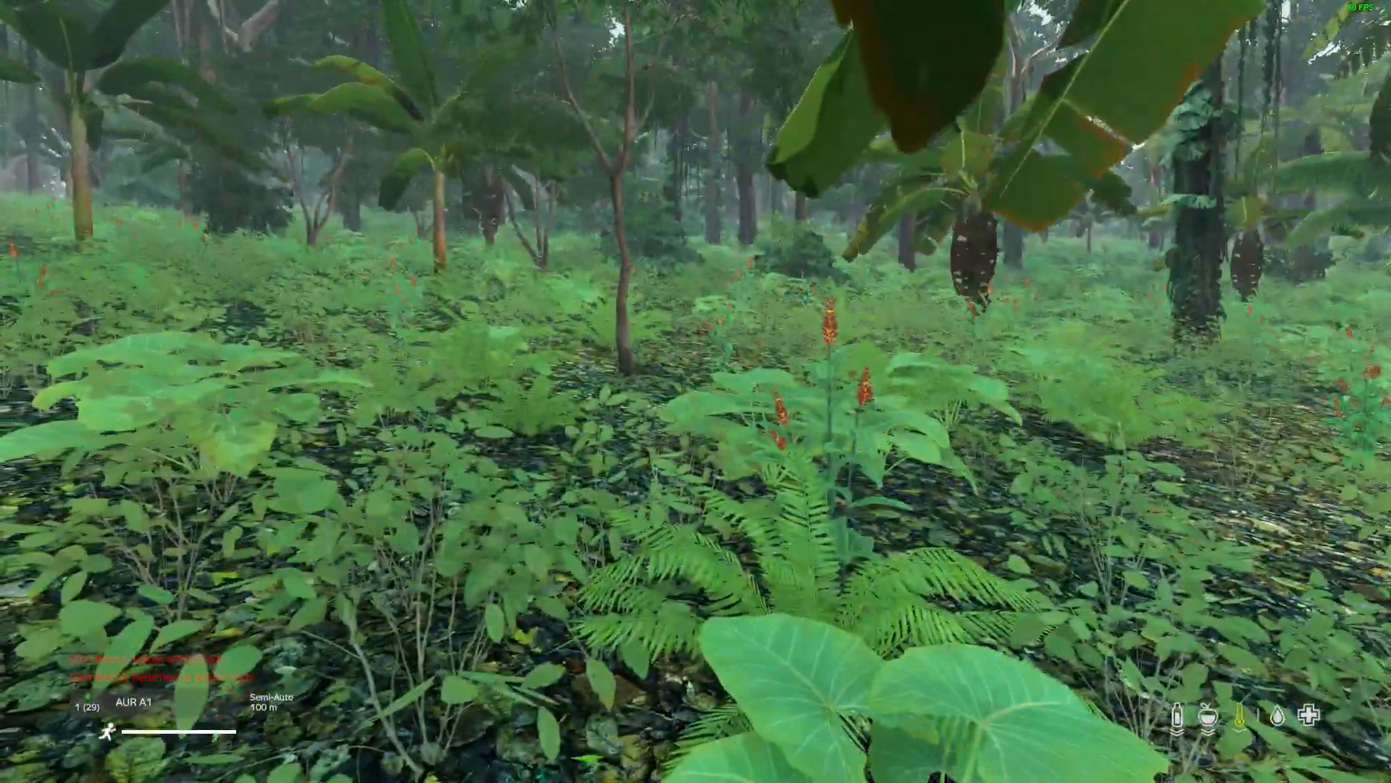
key(alt+tab)
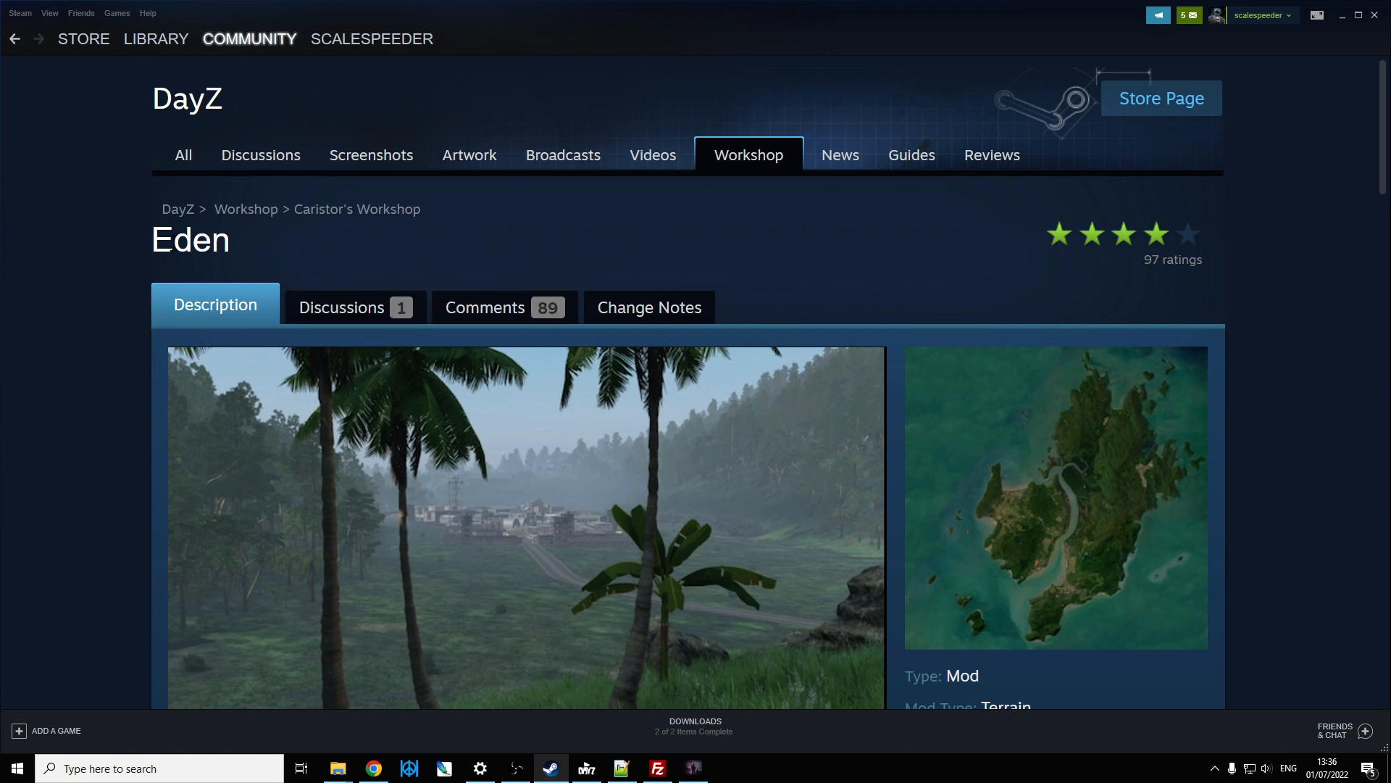
- Review the Eden workshop description and city-street screenshot, then switch to the DayZ launcher
scroll(down, 3)
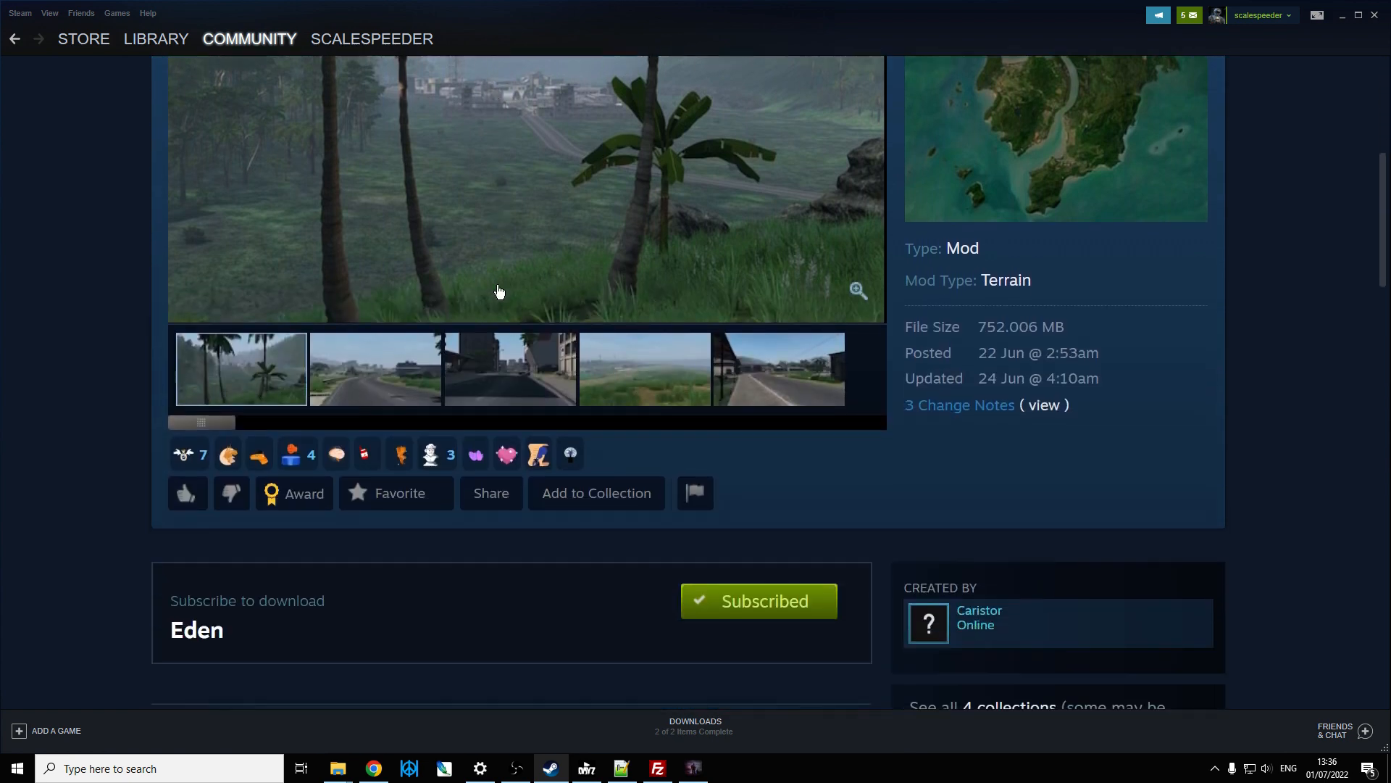
scroll(up, 3)
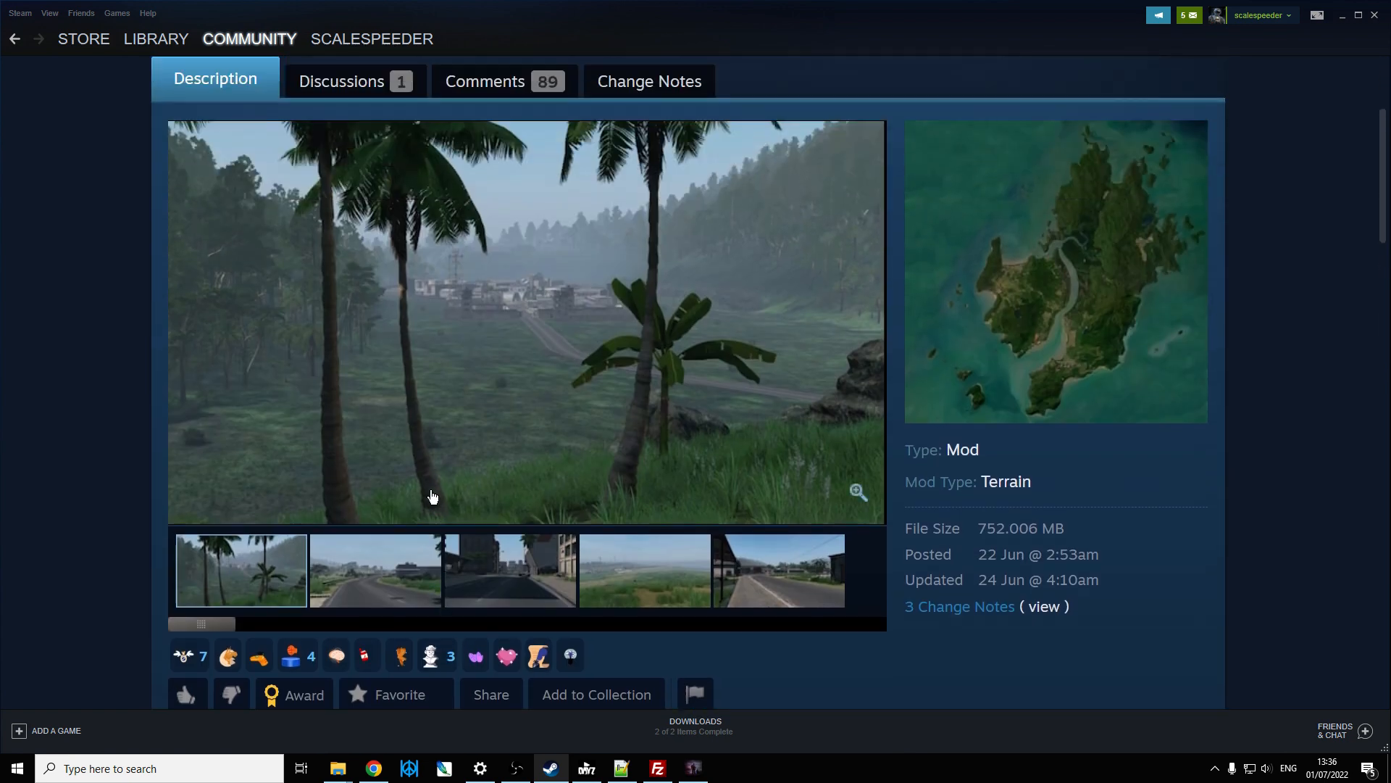
mouse_move(405, 484)
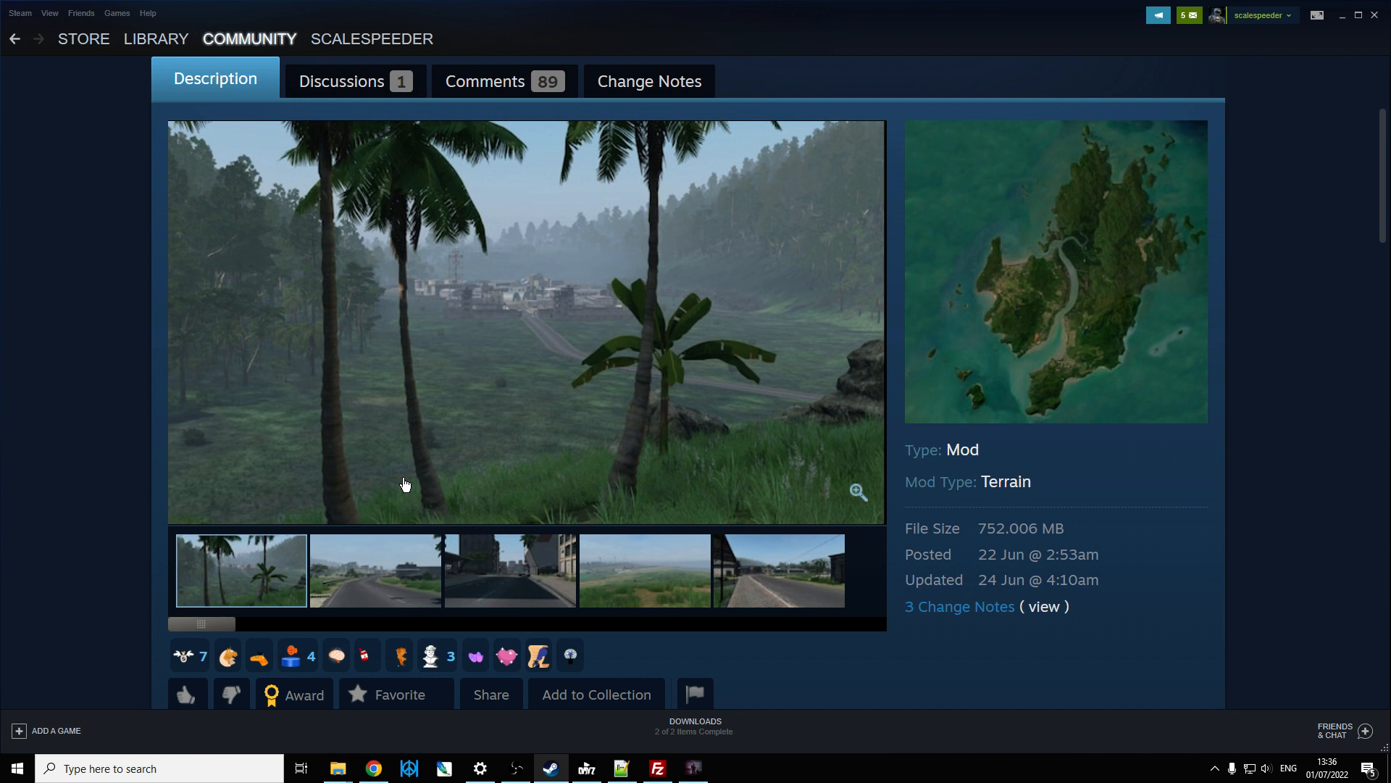
mouse_move(475, 462)
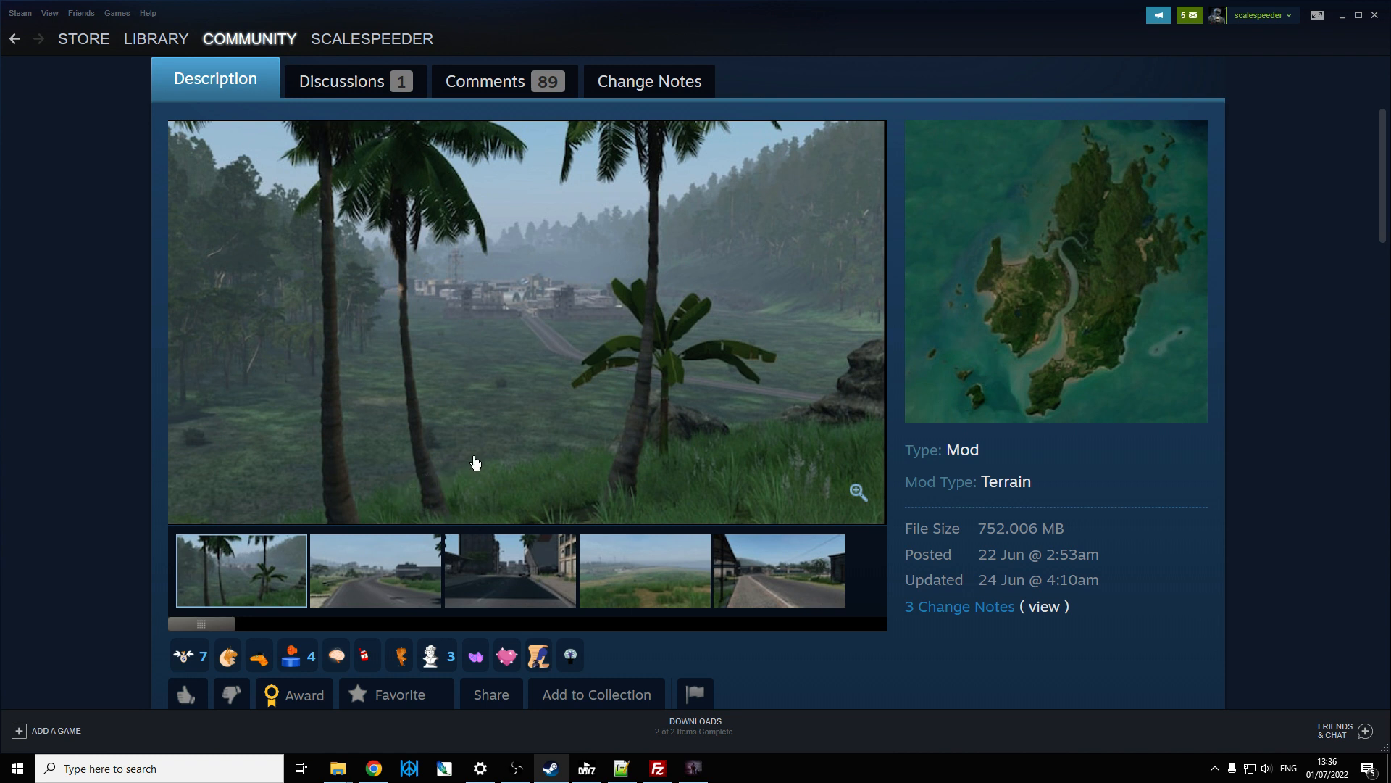
scroll(down, 3)
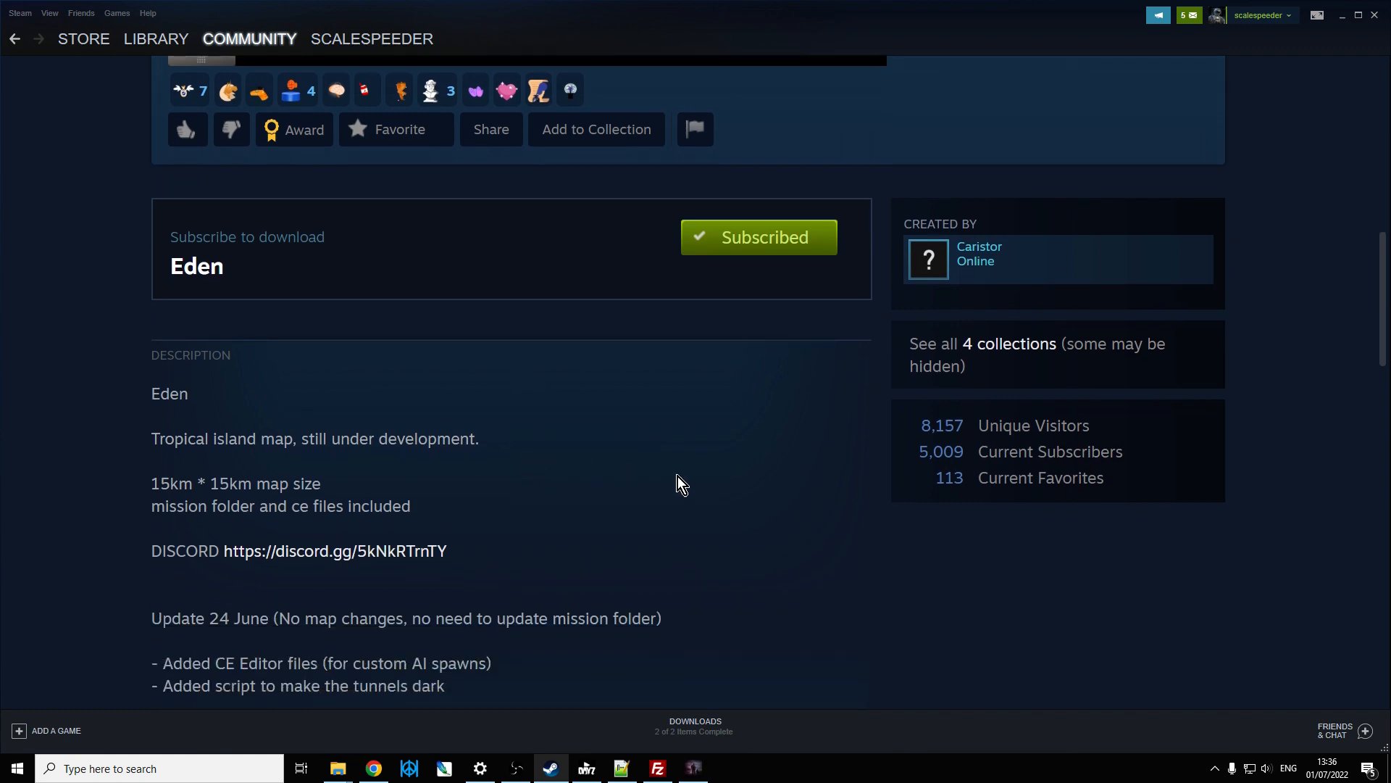
mouse_move(803, 473)
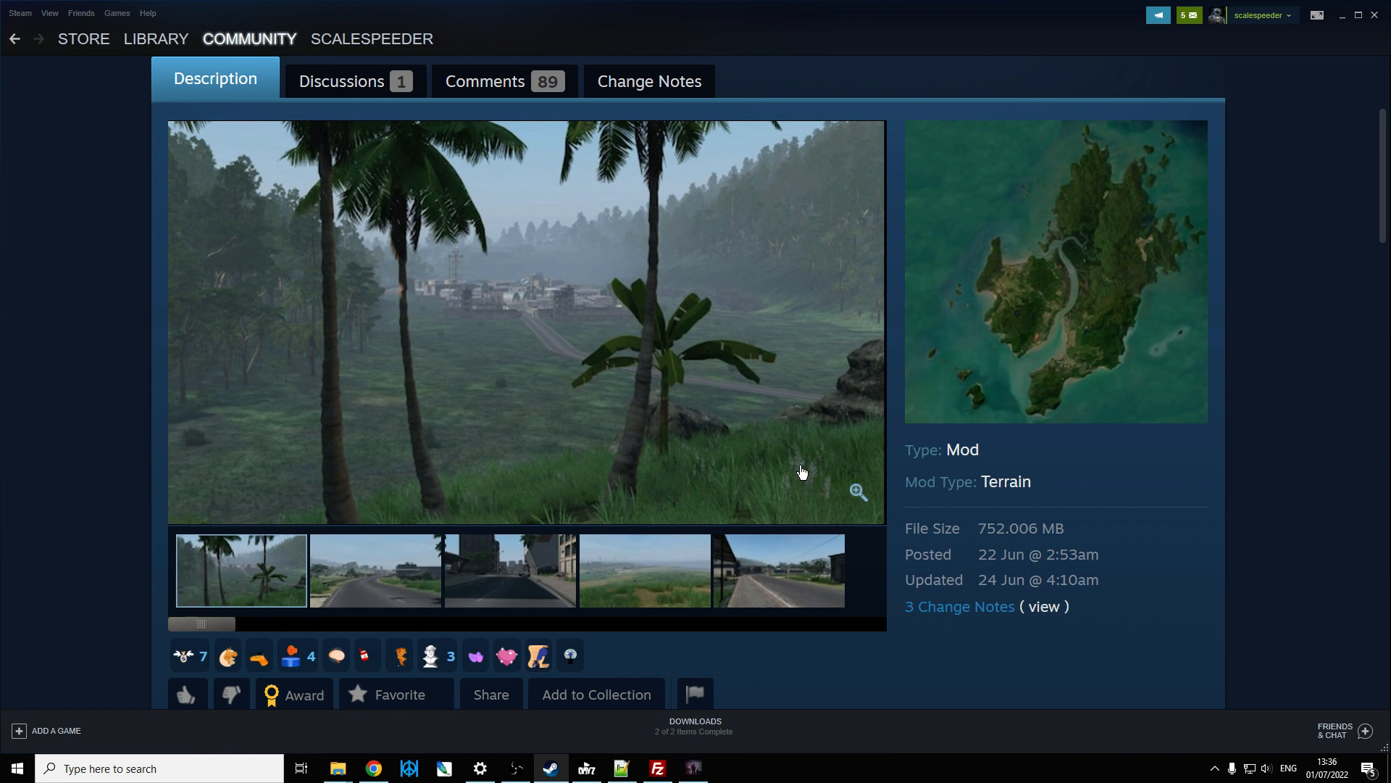
mouse_move(722, 661)
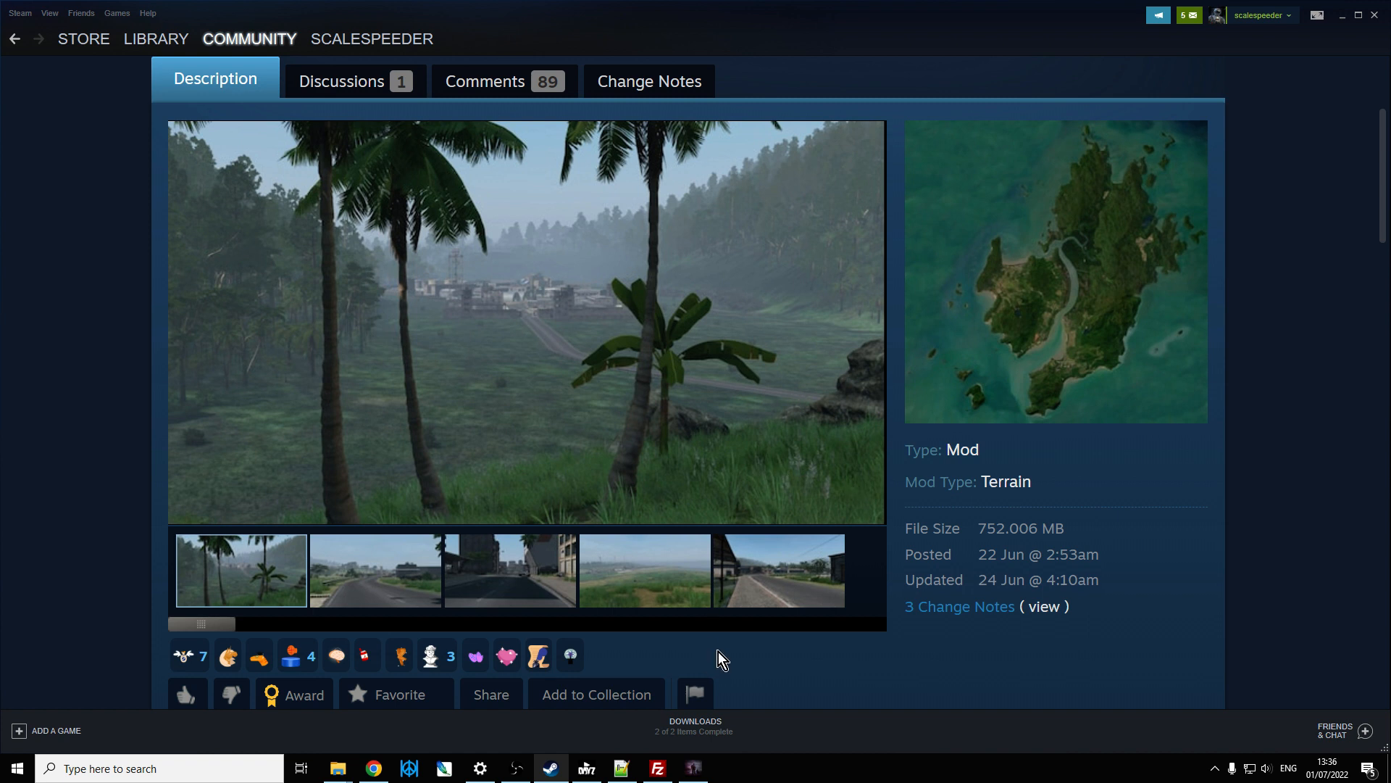
mouse_move(623, 719)
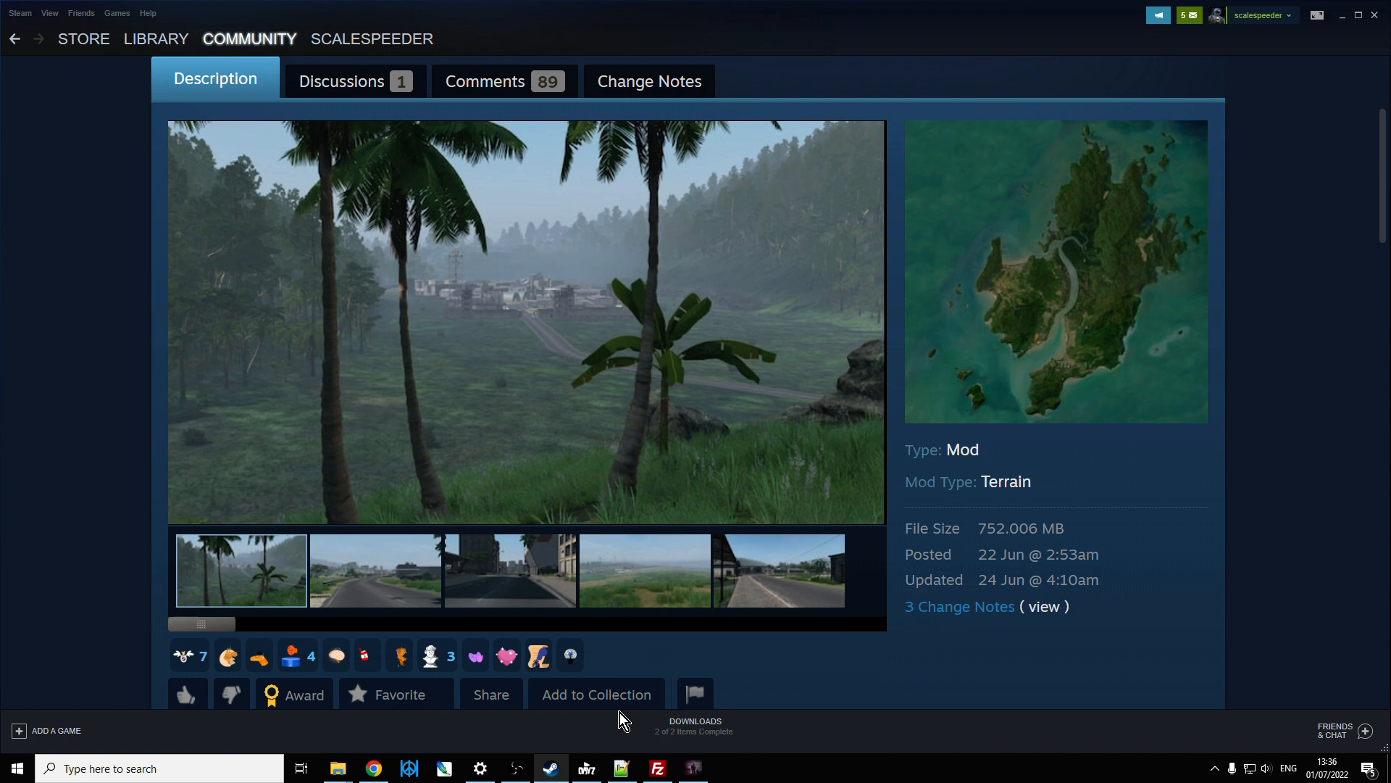
click(374, 570)
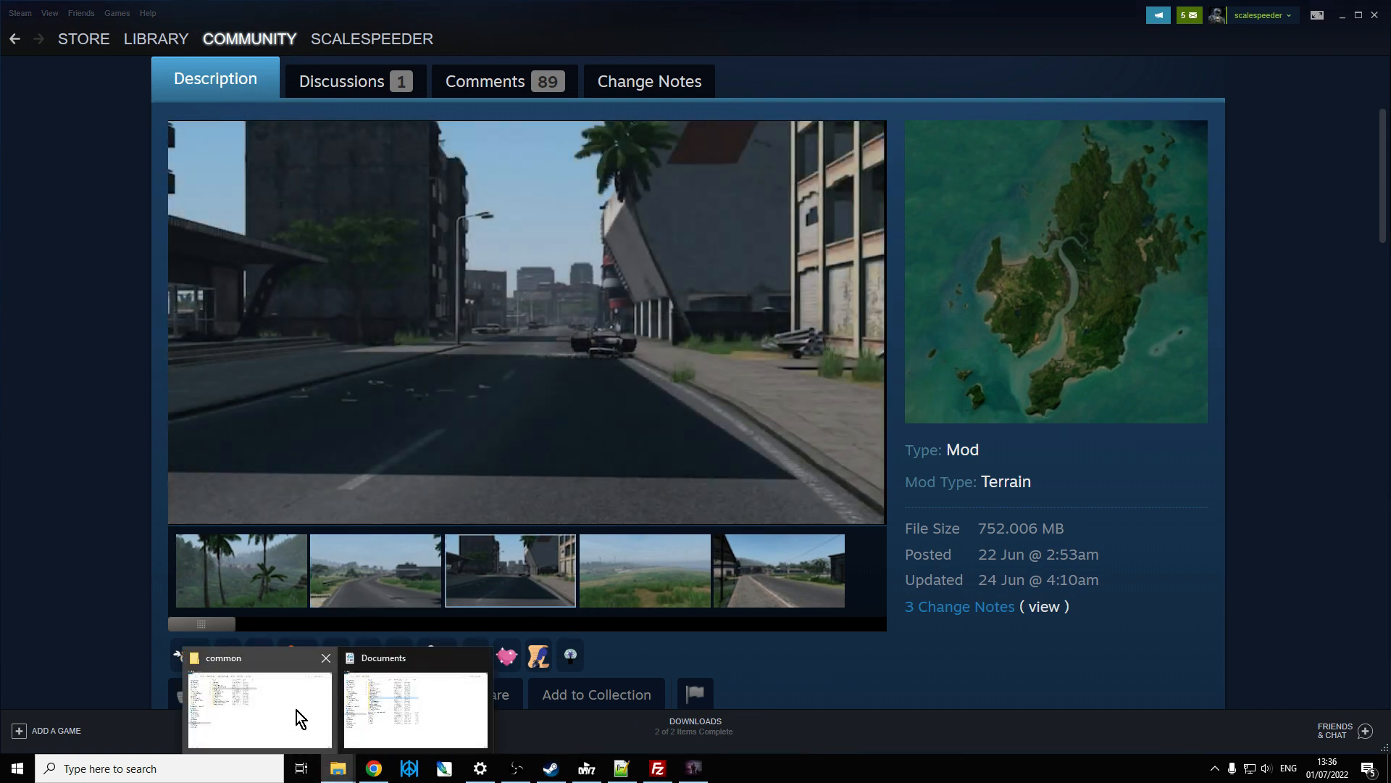
click(258, 710)
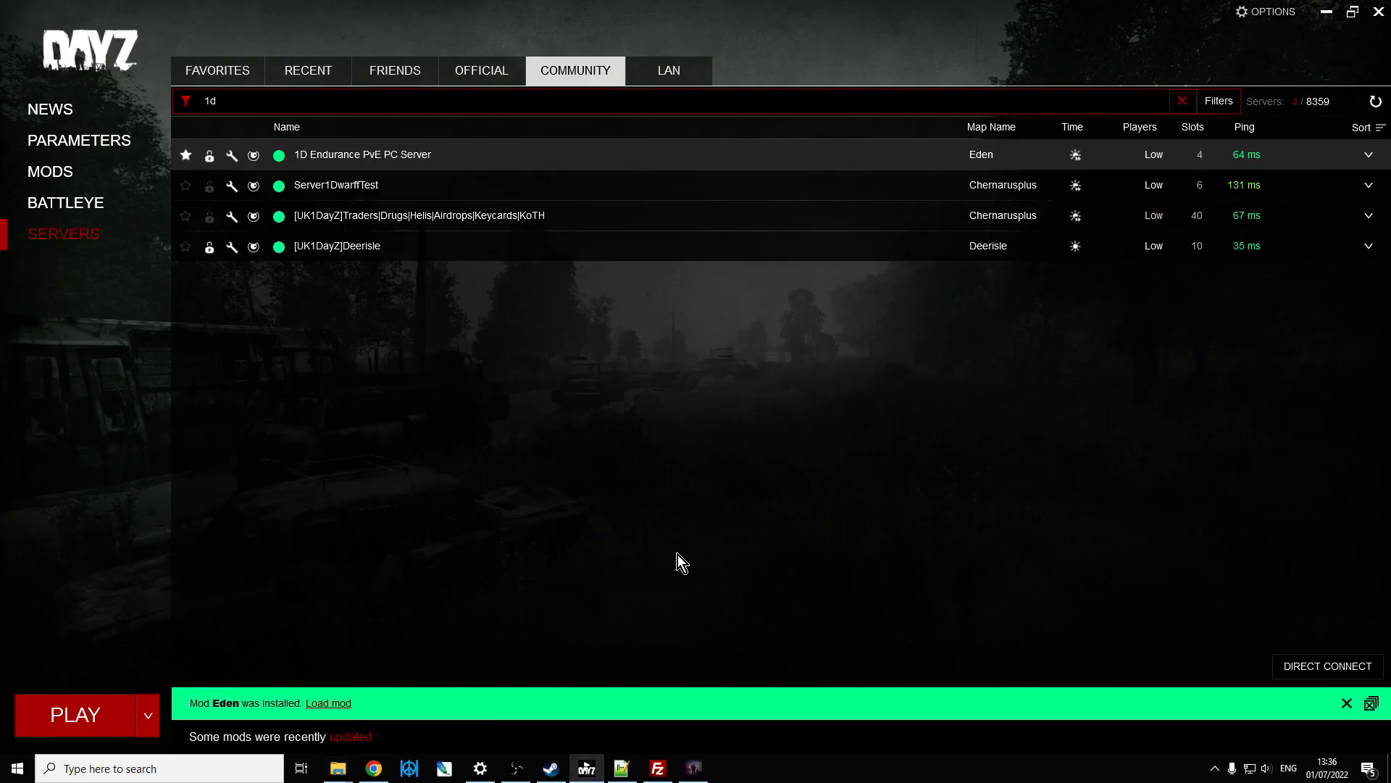
- Check the Eden community server details and leave the running game session immediately
click(1370, 155)
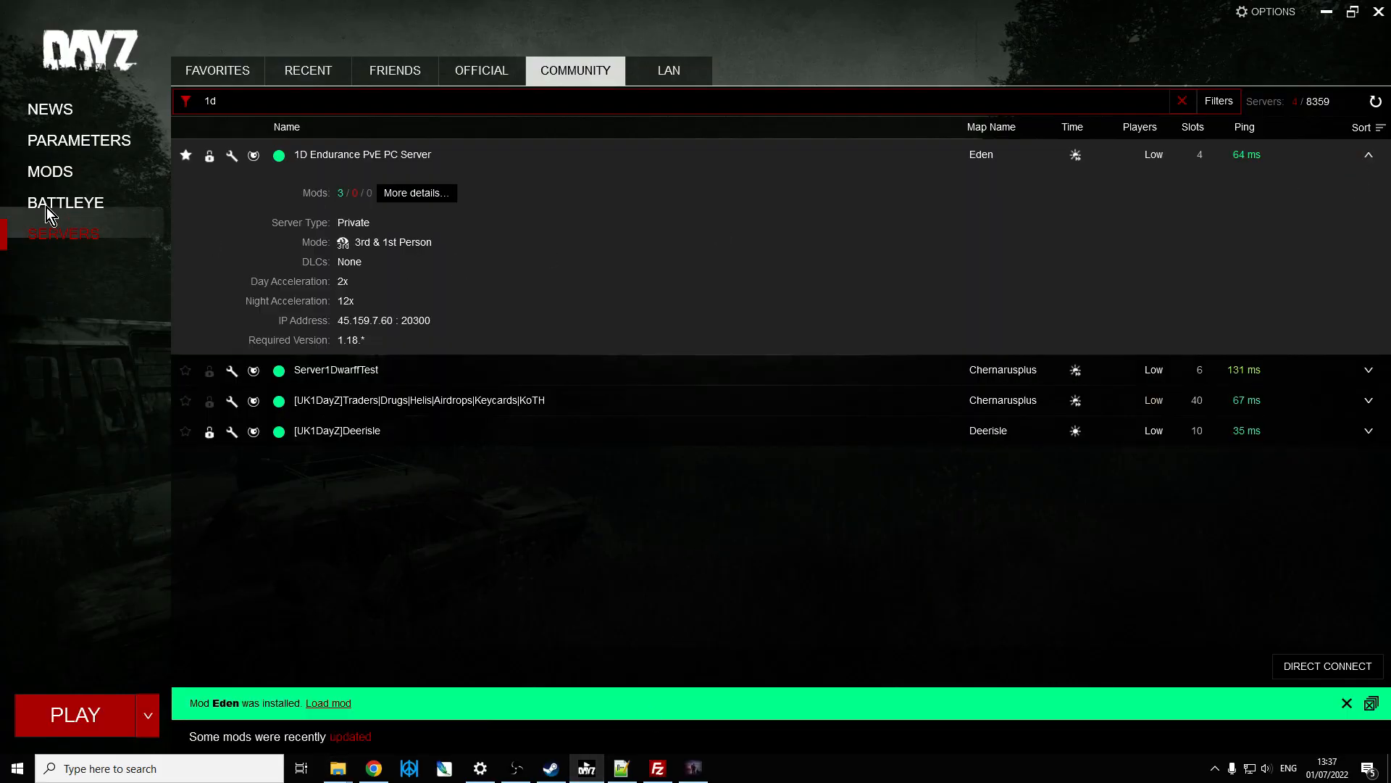
click(49, 171)
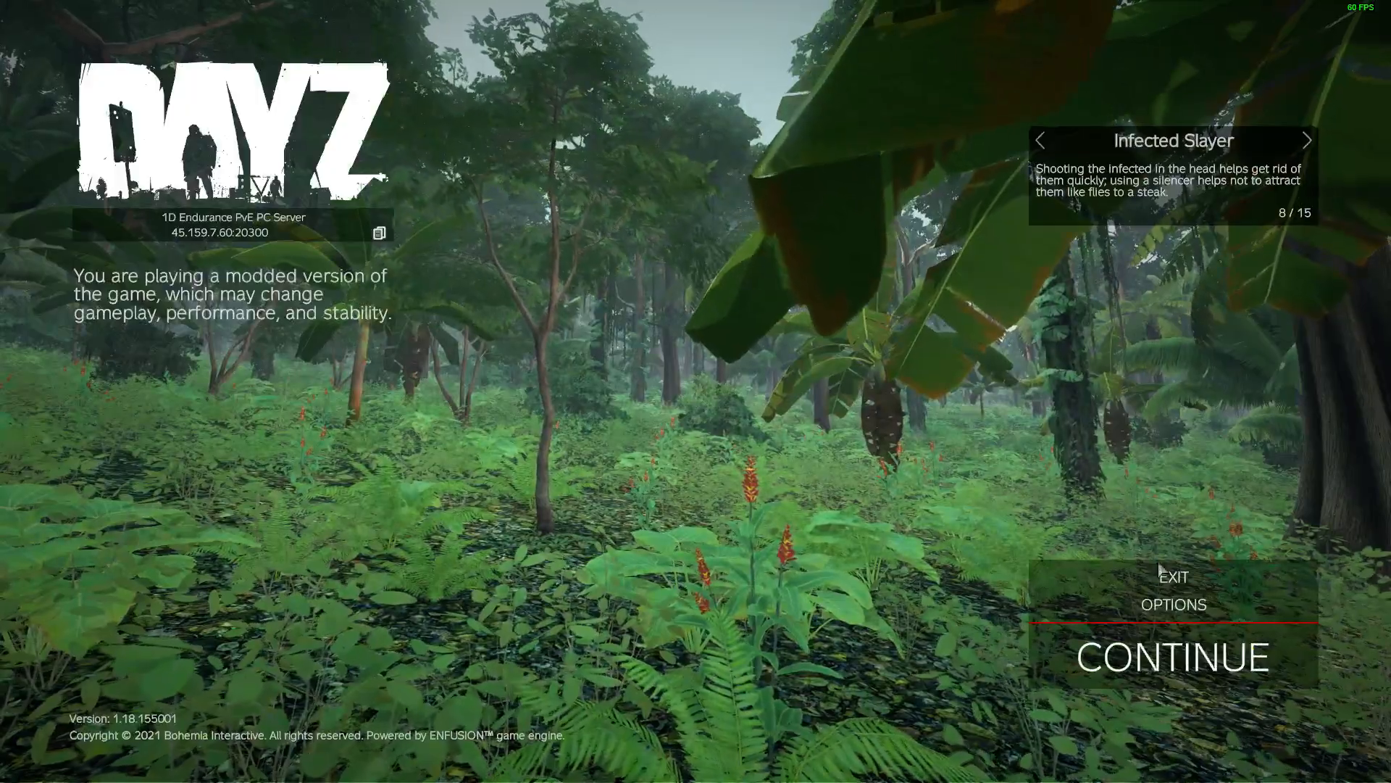
click(1173, 577)
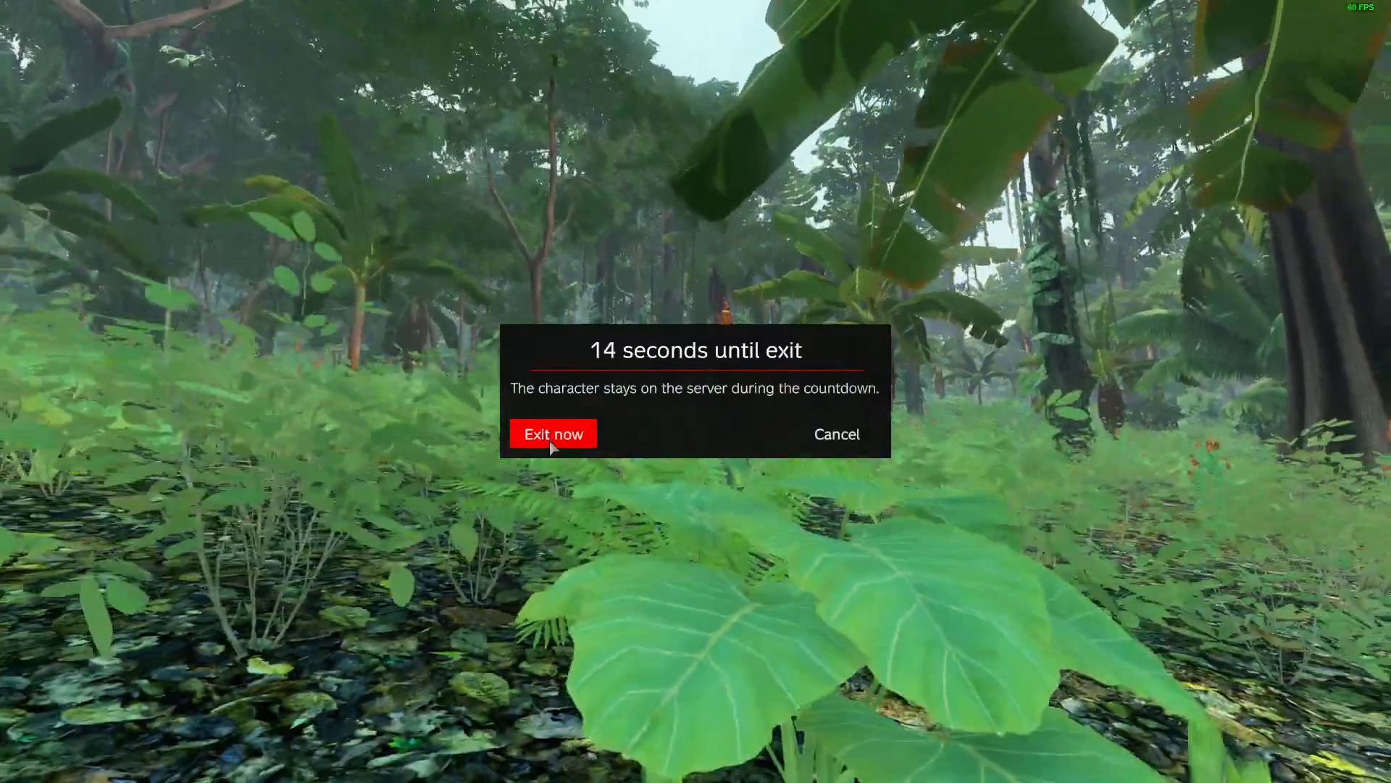
click(552, 433)
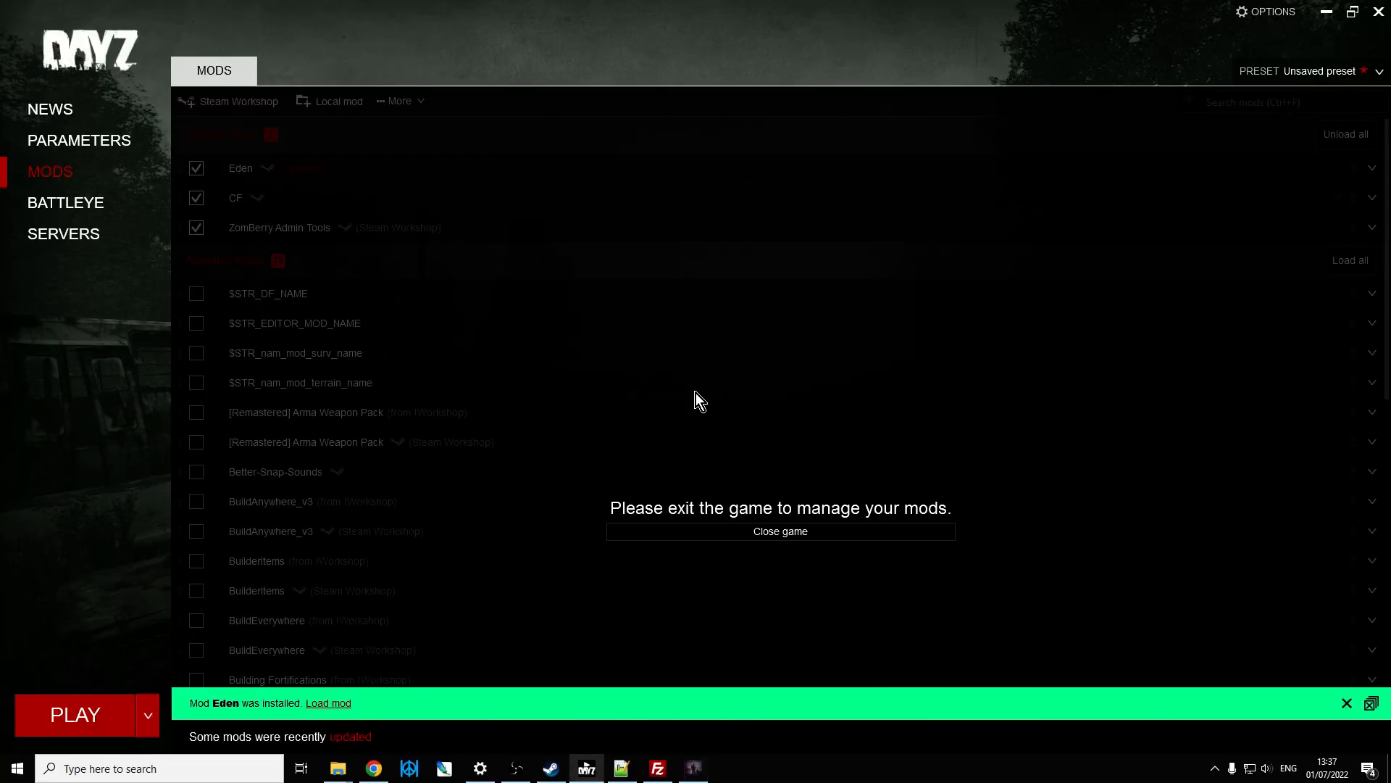
mouse_move(652, 417)
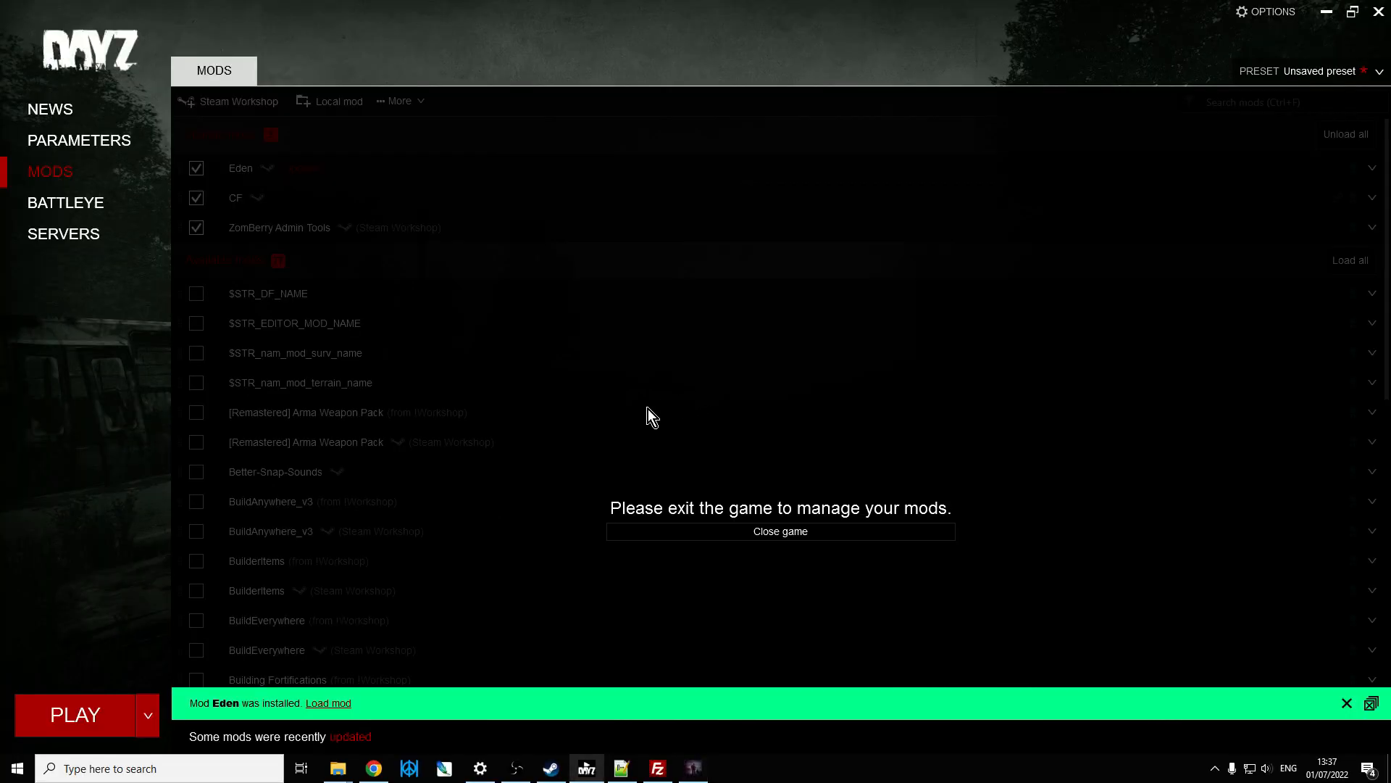
mouse_move(142, 355)
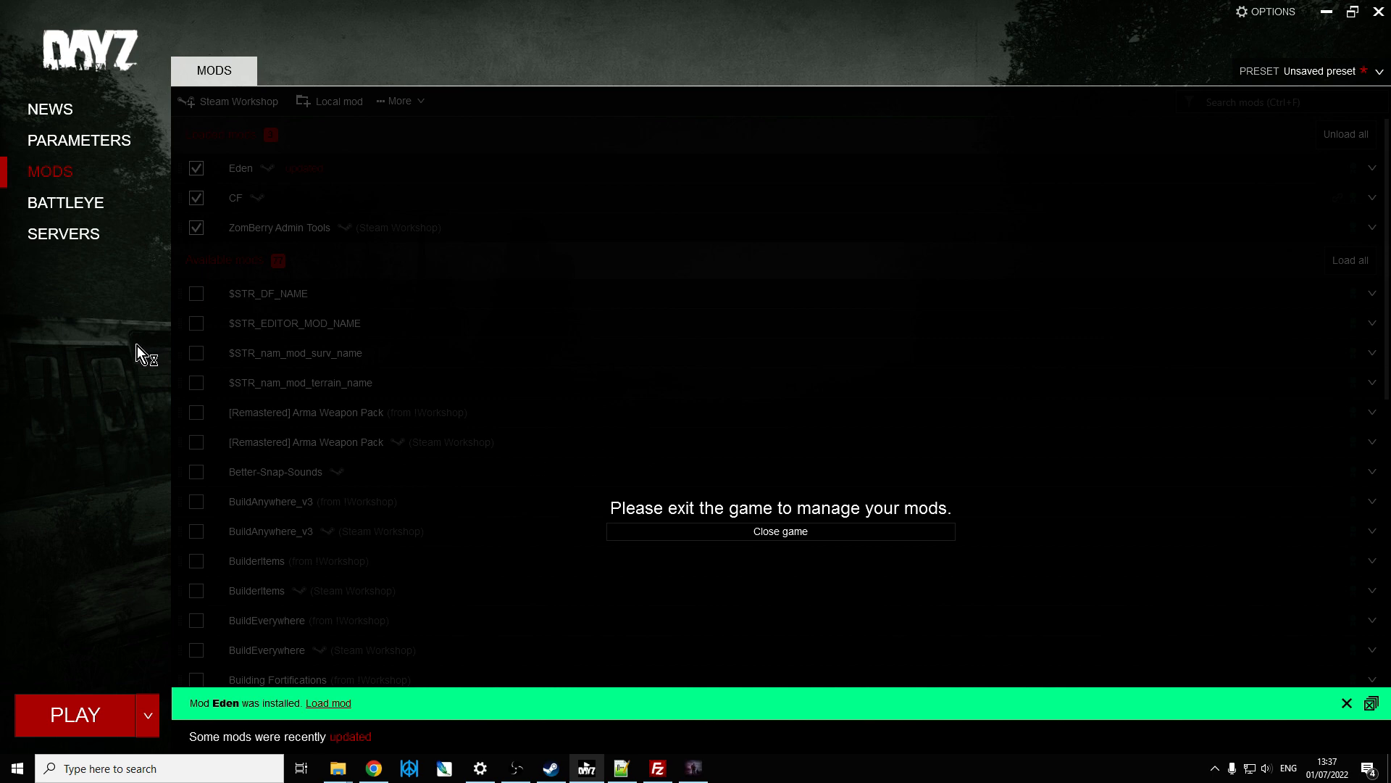
- From the launcher's mod list, open the Eden mod's workshop folder in Windows Explorer
click(49, 109)
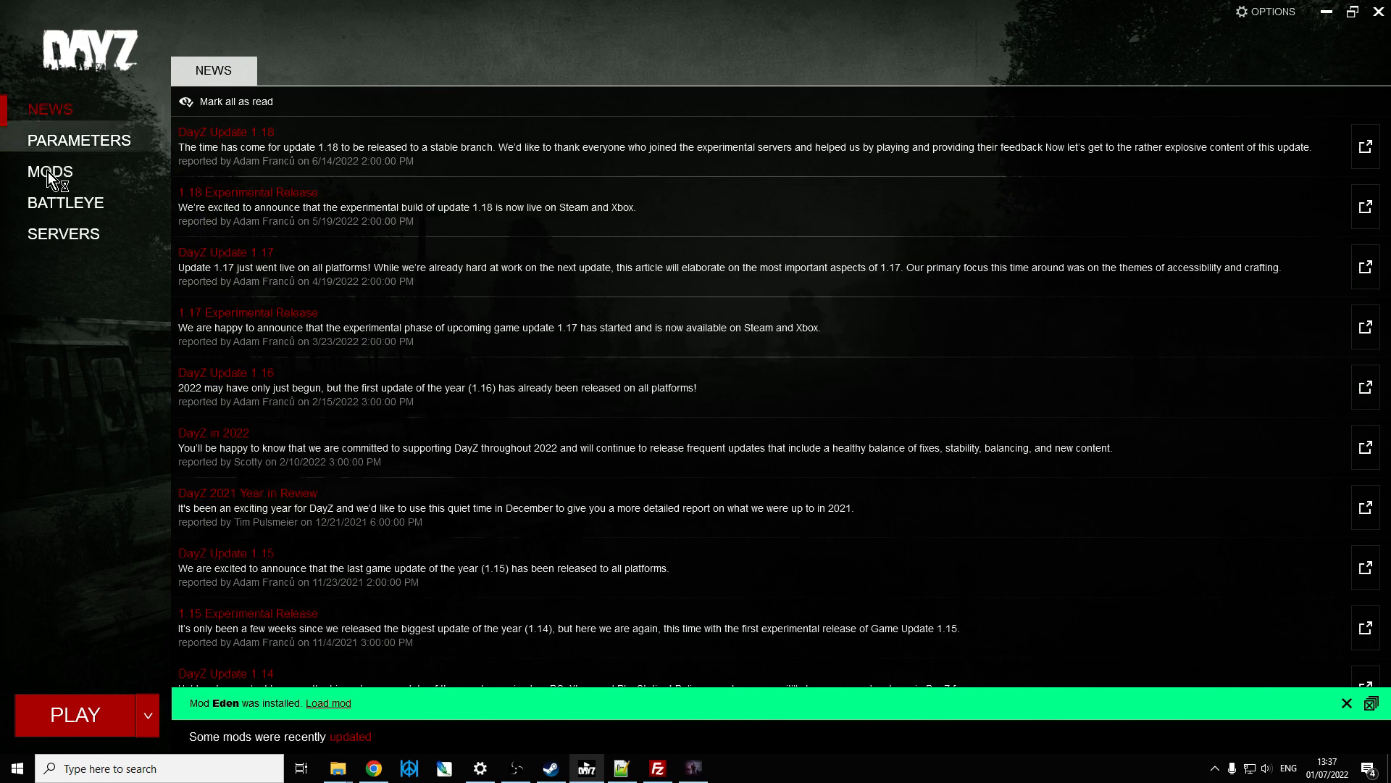
click(51, 171)
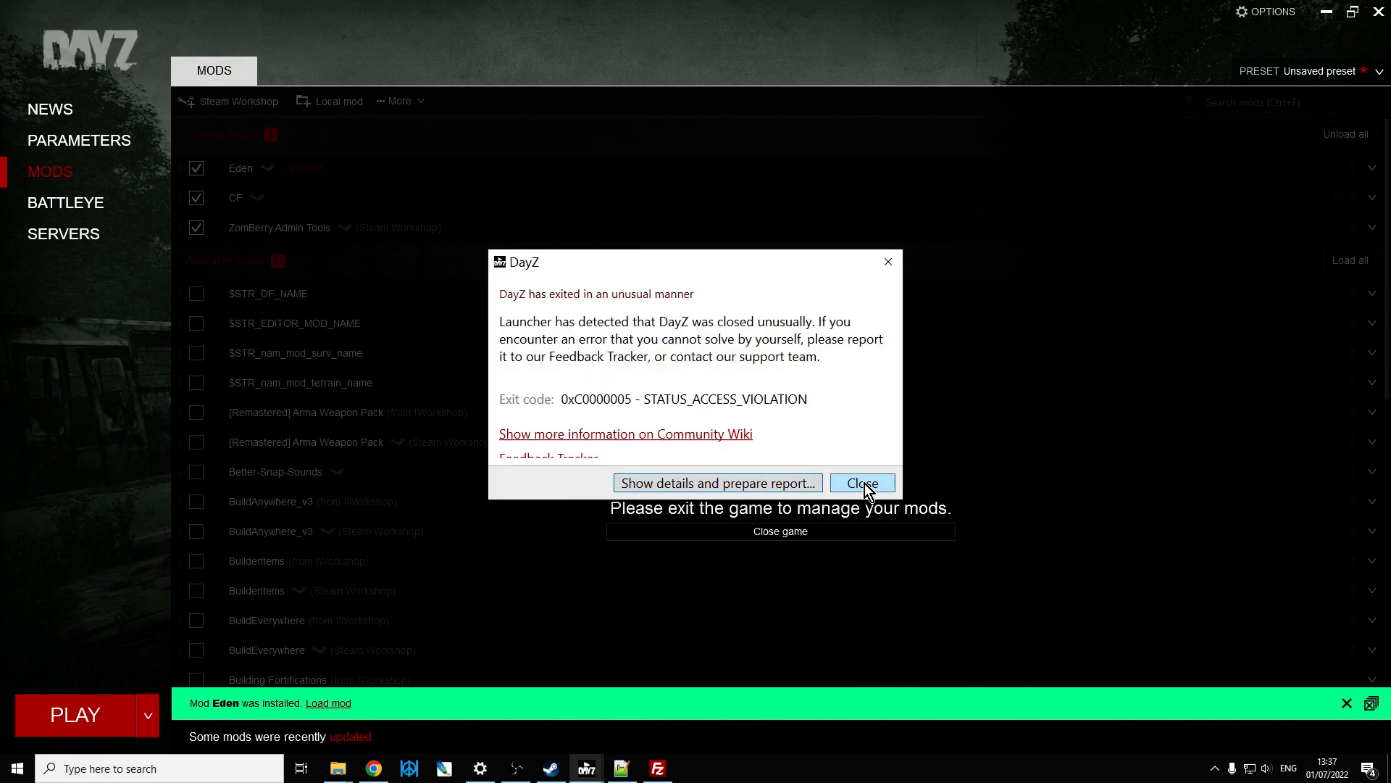
click(859, 482)
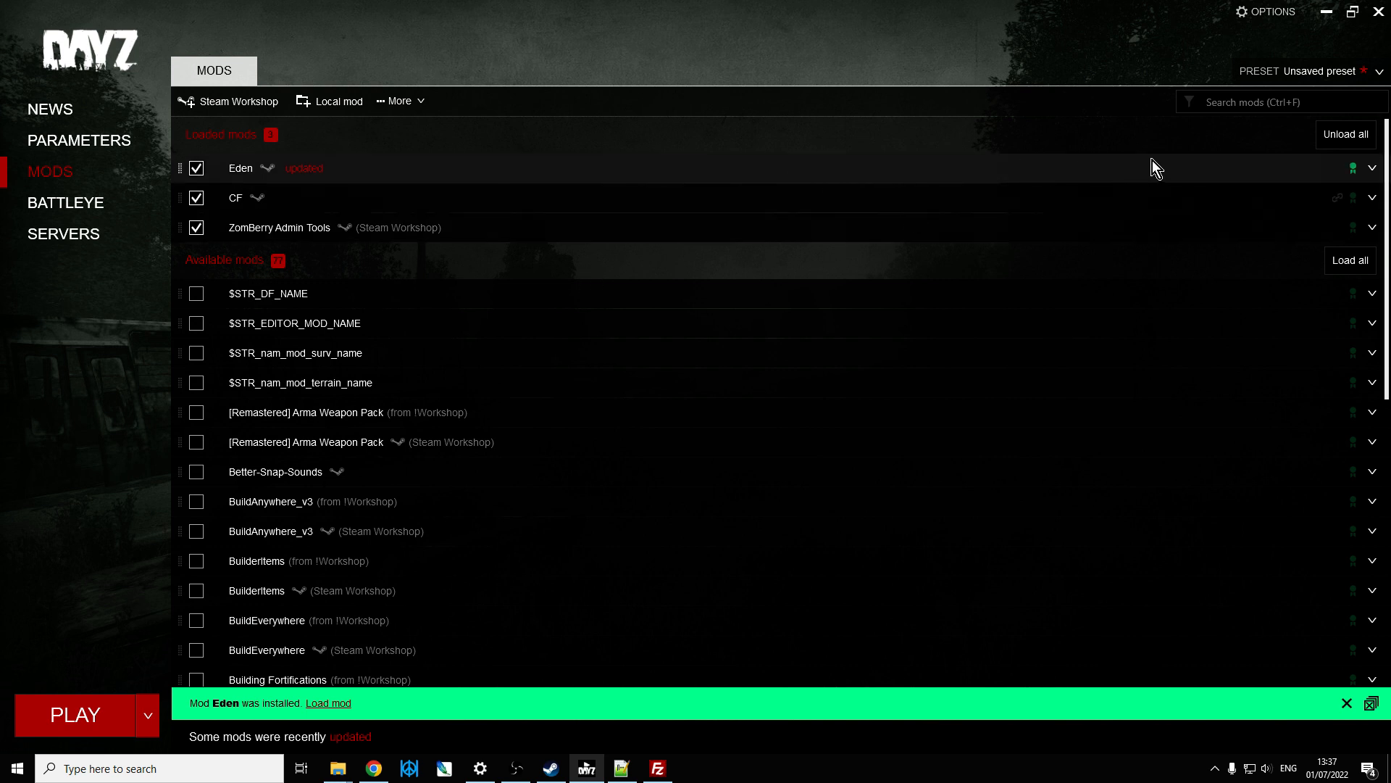
click(1372, 168)
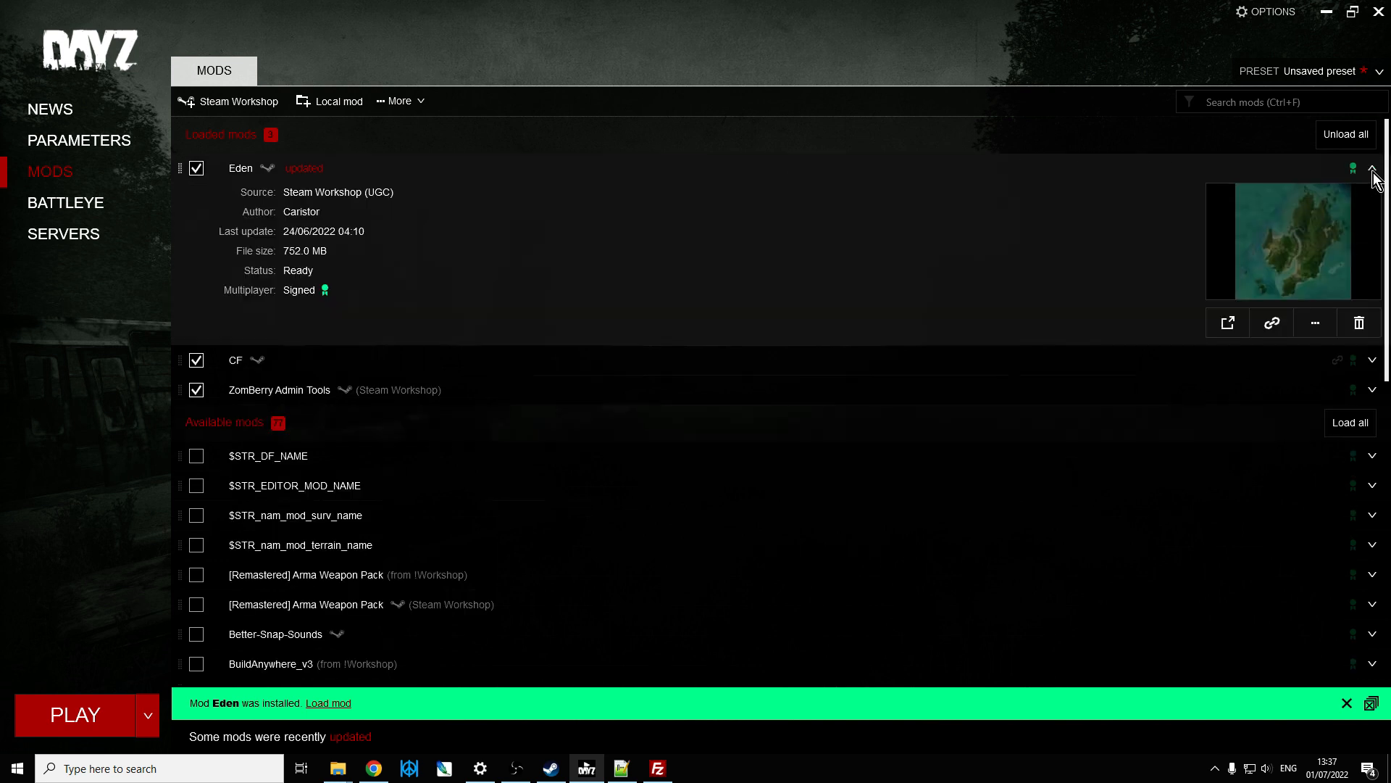
click(1315, 322)
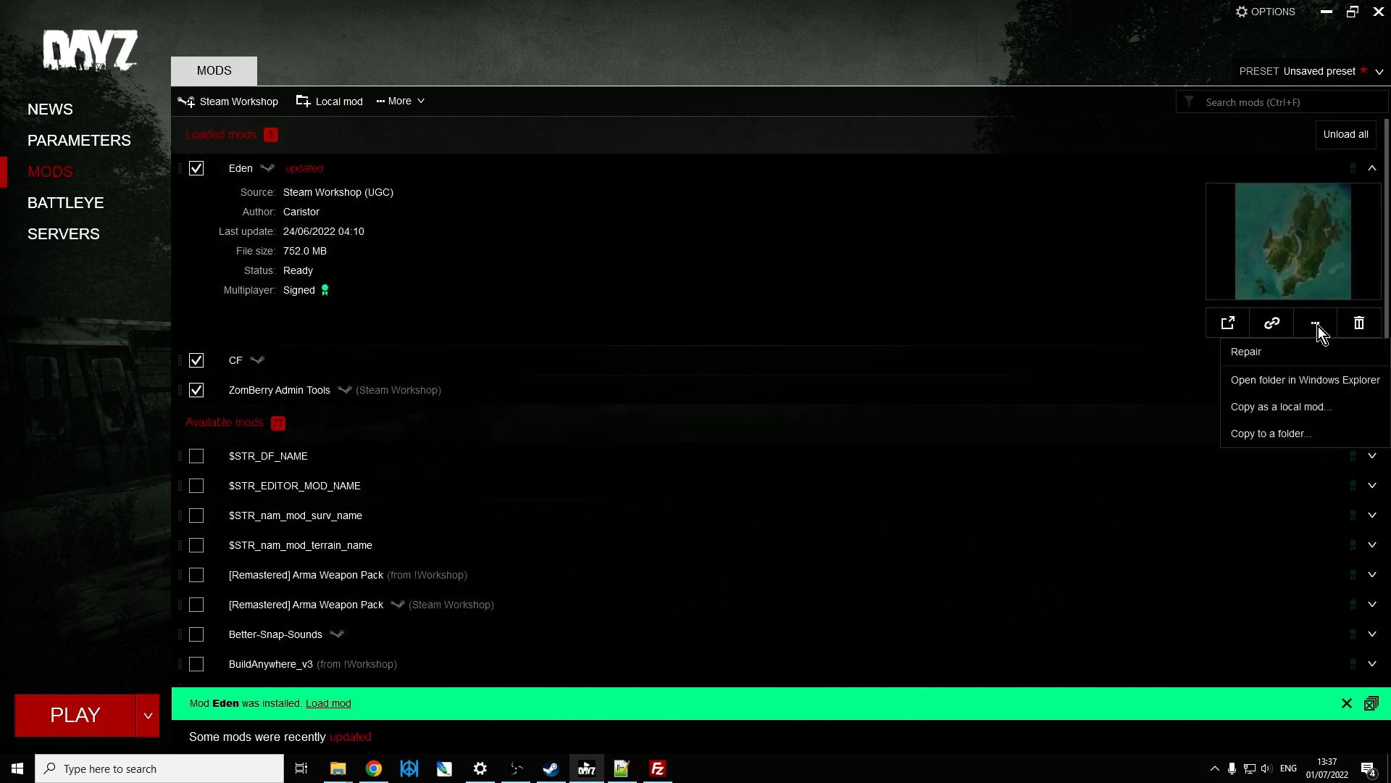
click(1304, 379)
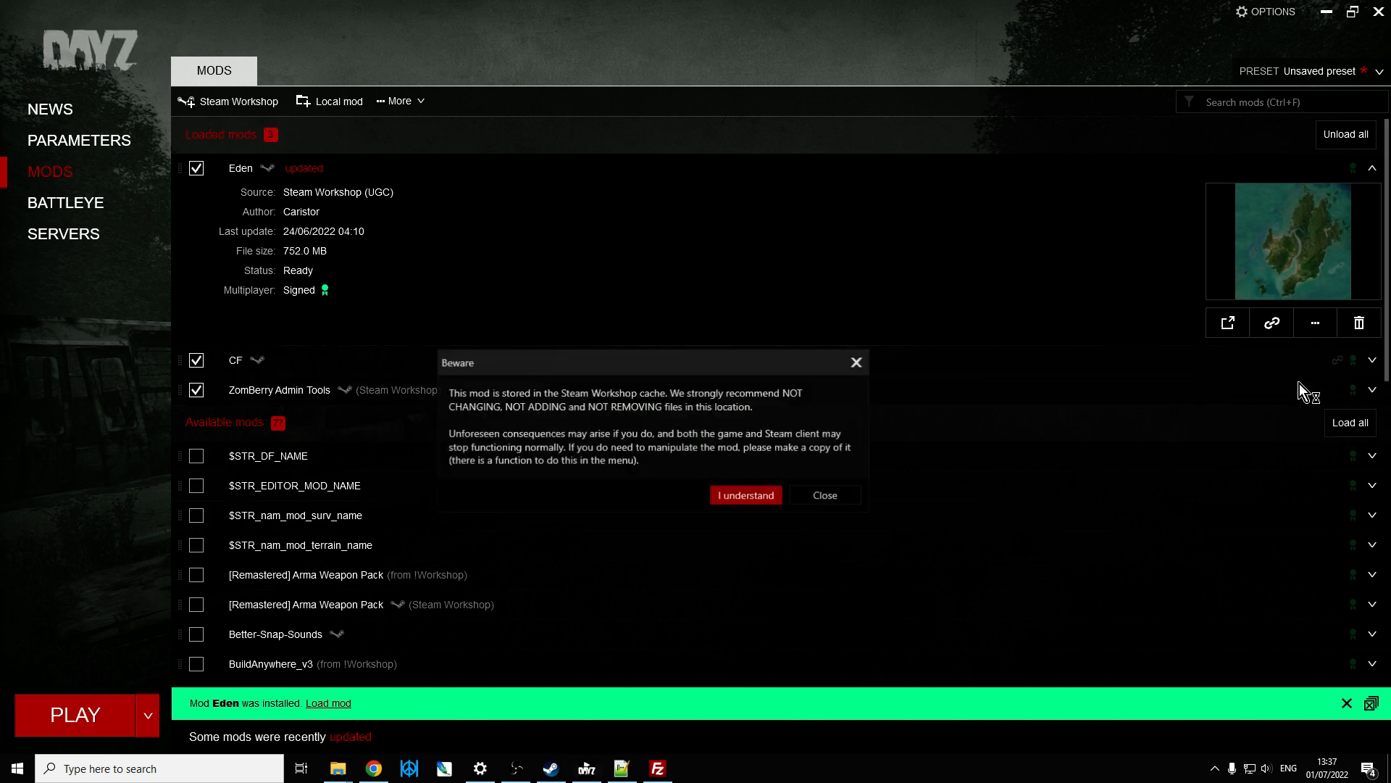
click(745, 495)
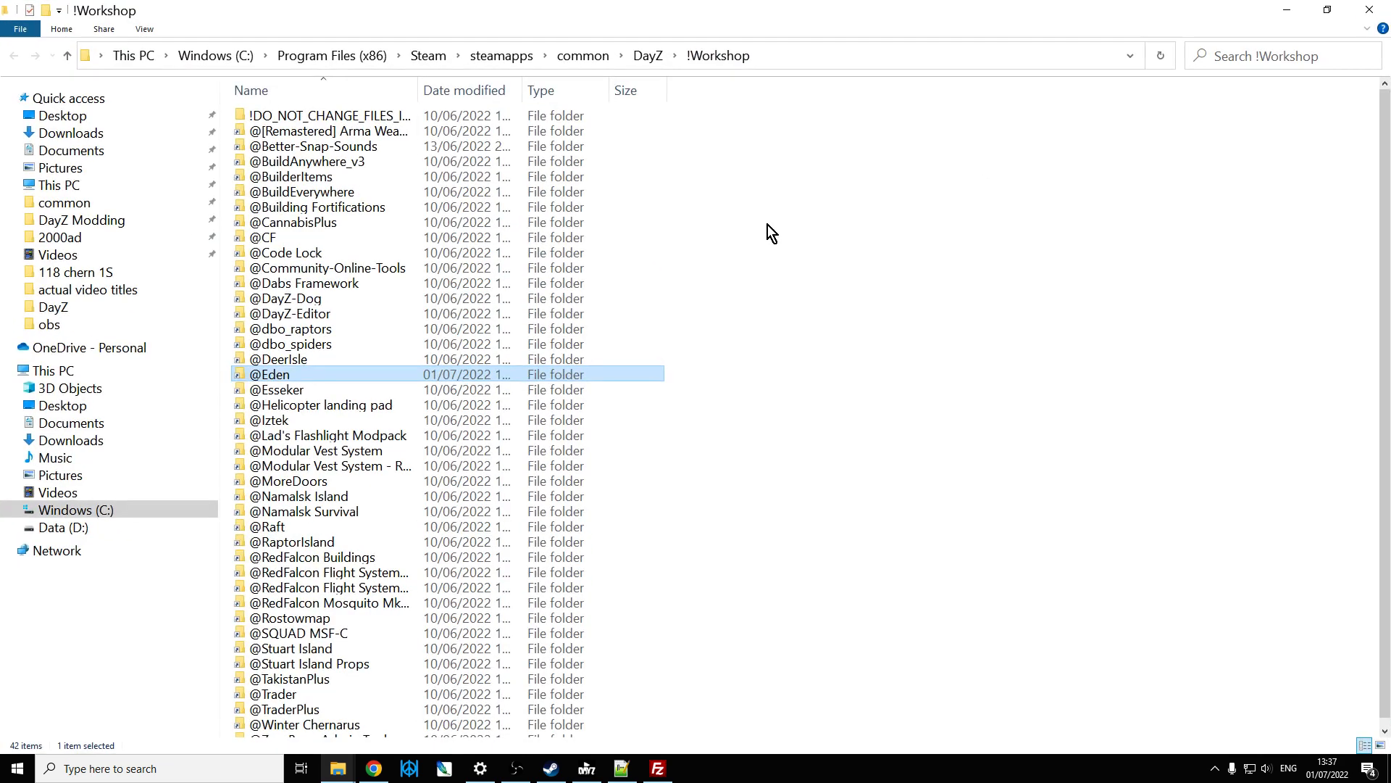
click(355, 55)
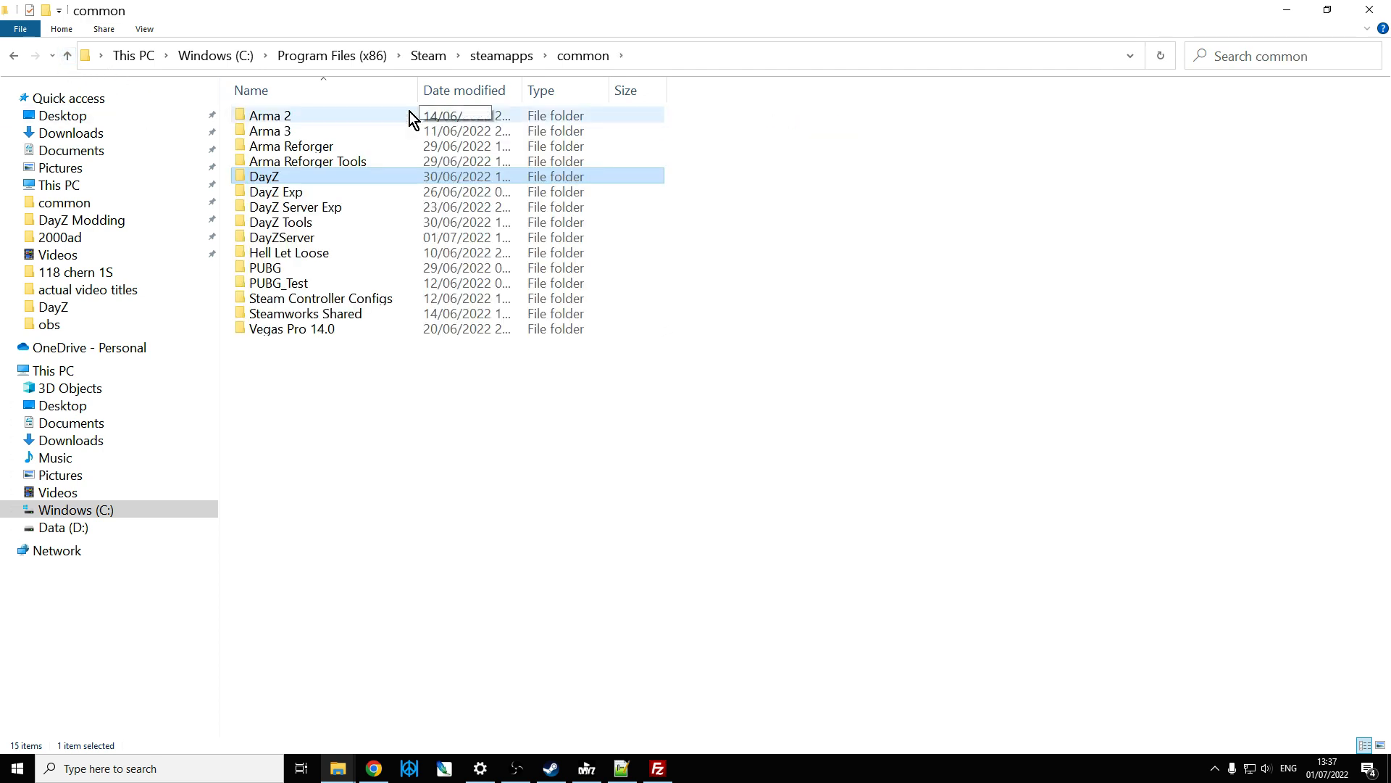
double_click(264, 175)
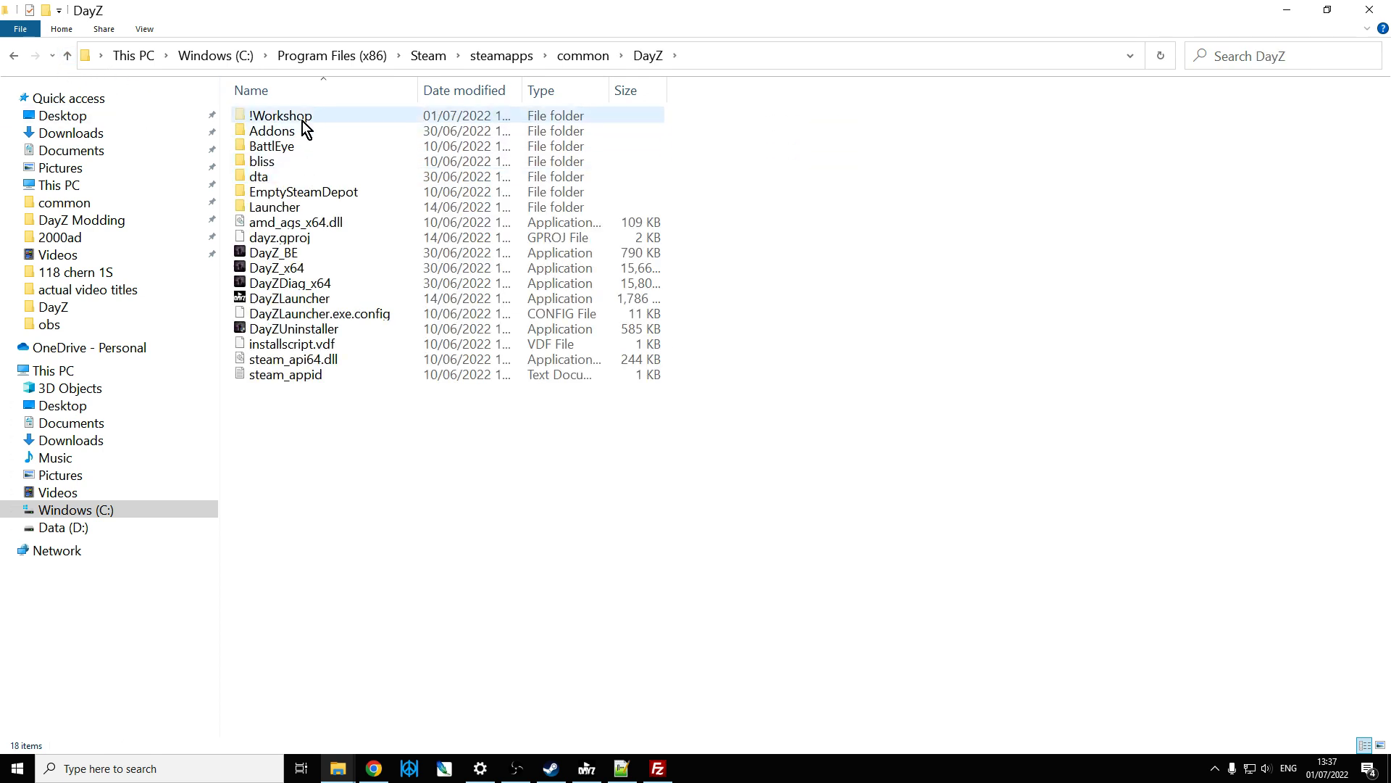
double_click(281, 116)
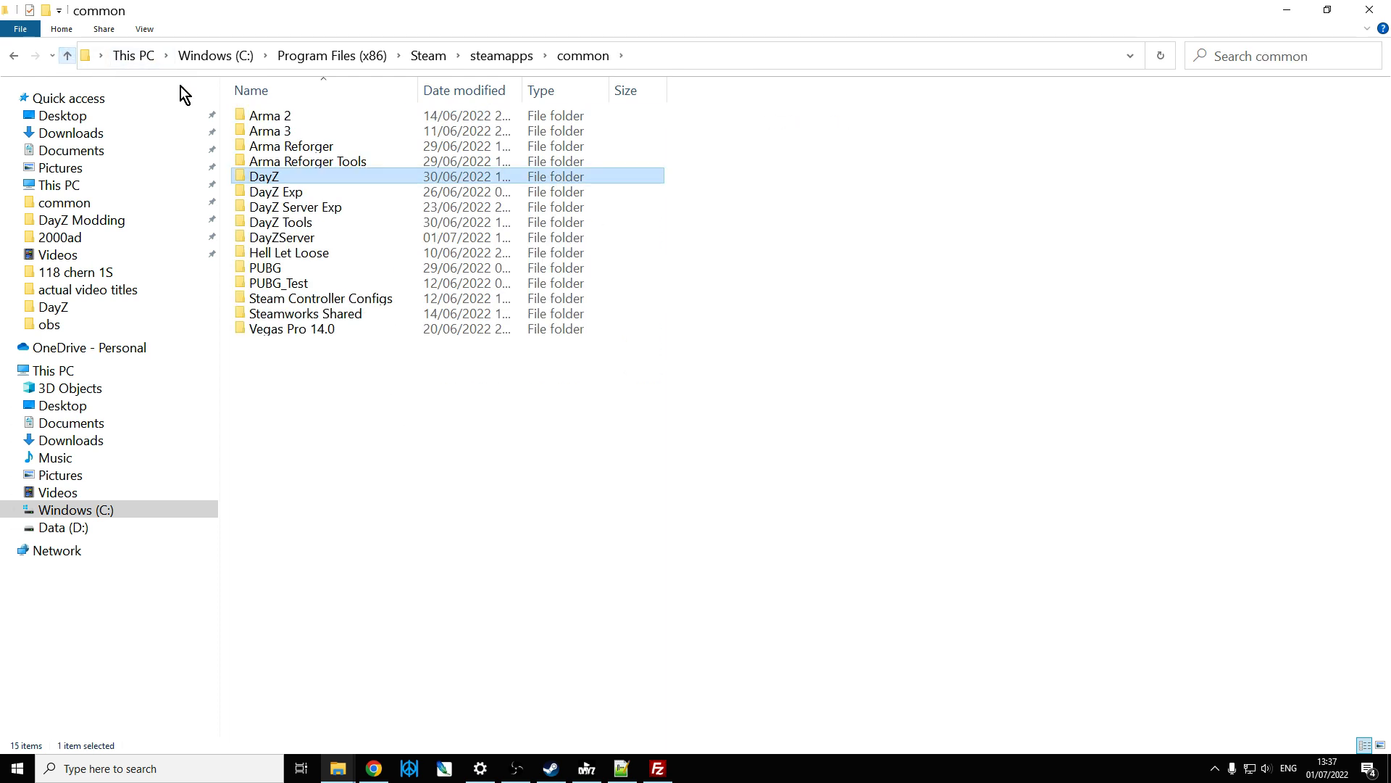
double_click(263, 177)
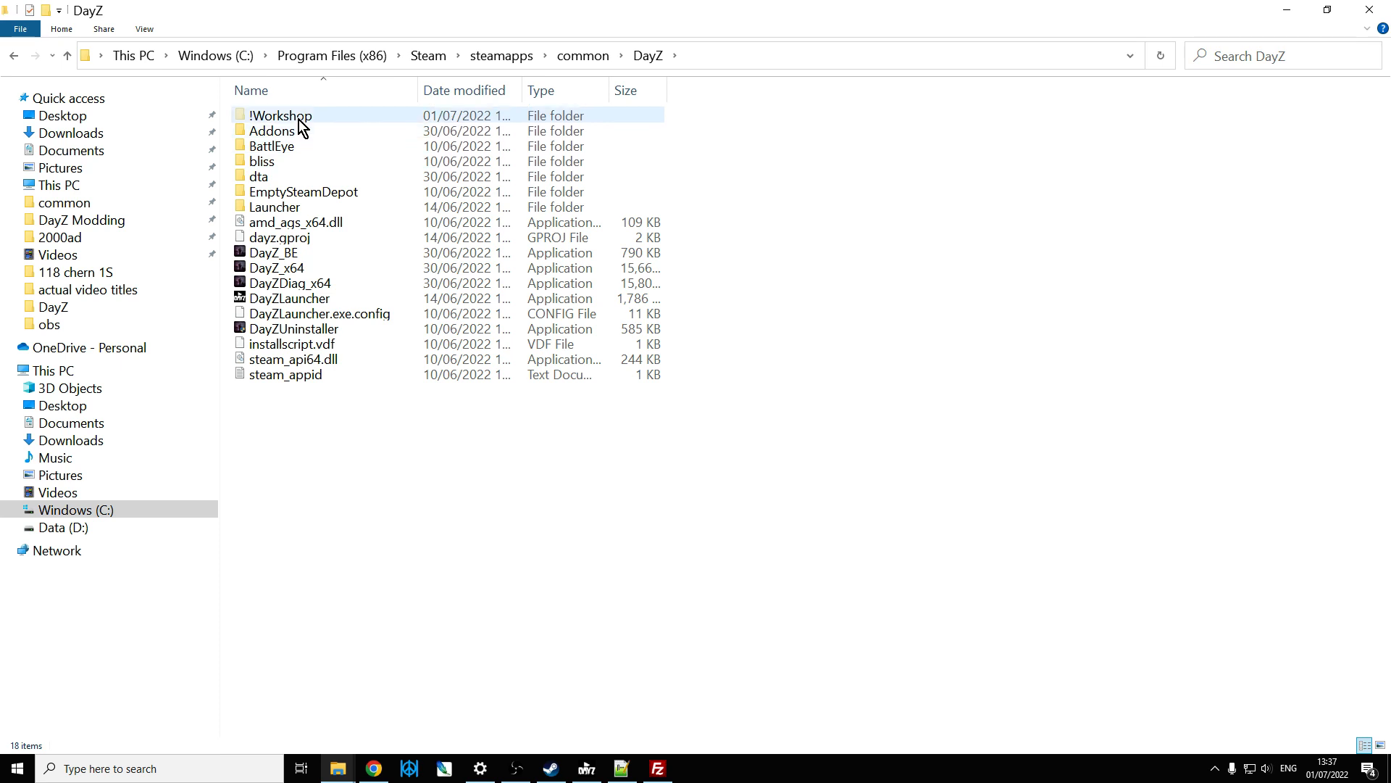
double_click(283, 116)
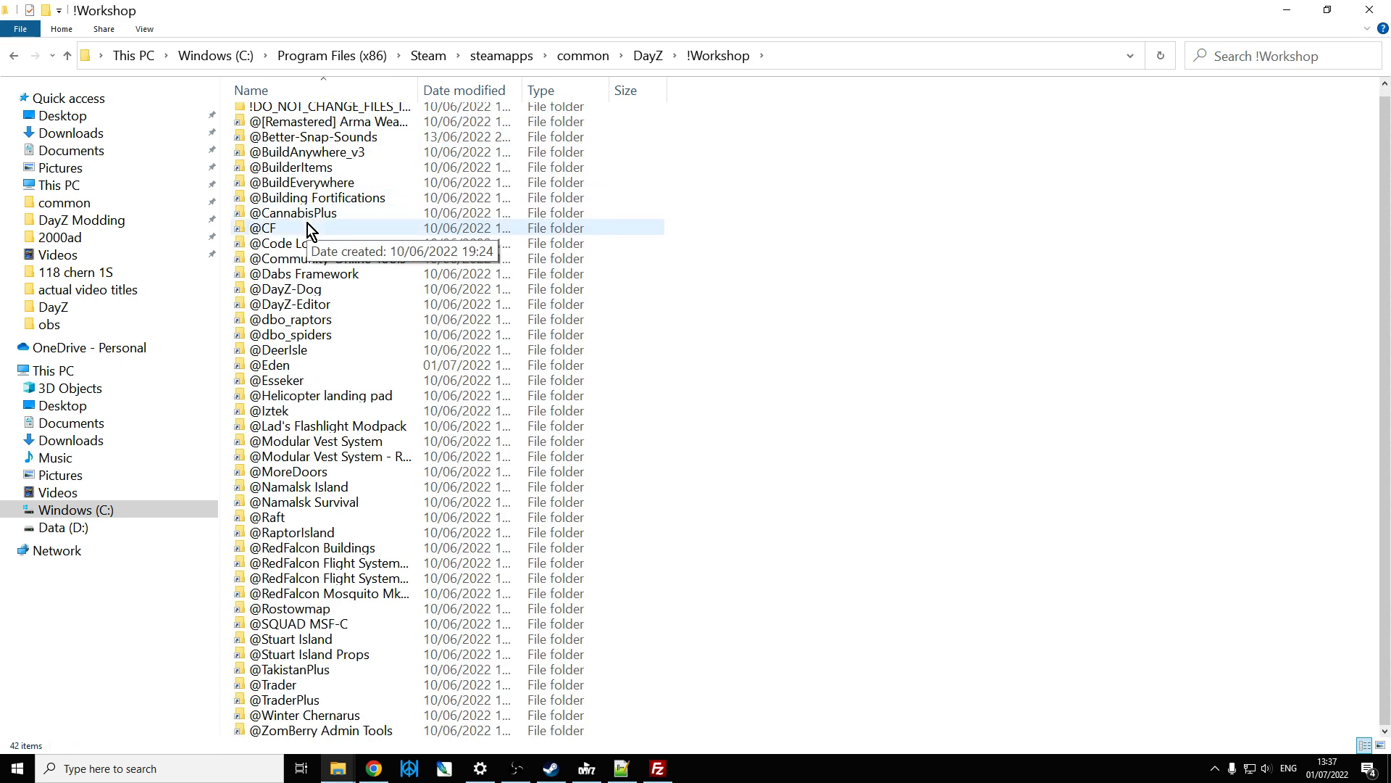
right_click(271, 366)
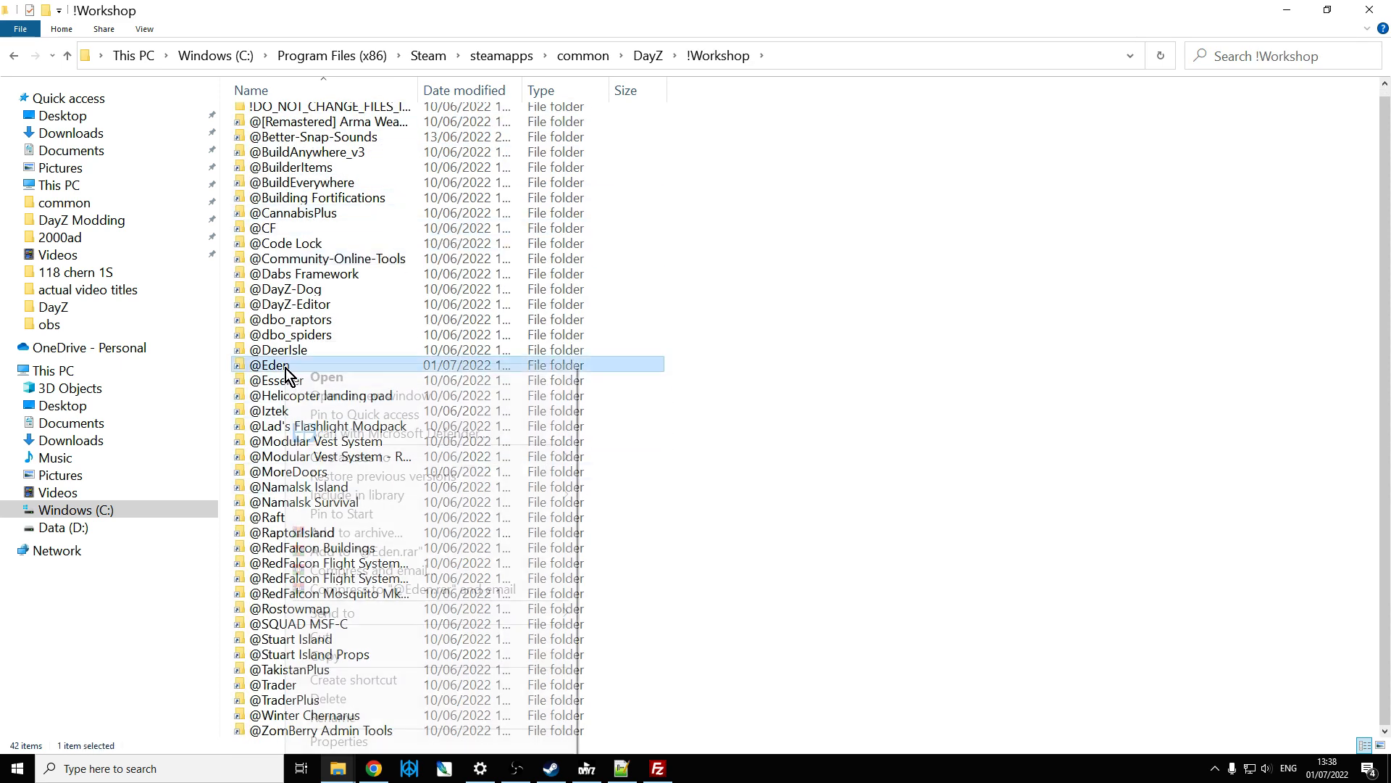
right_click(284, 365)
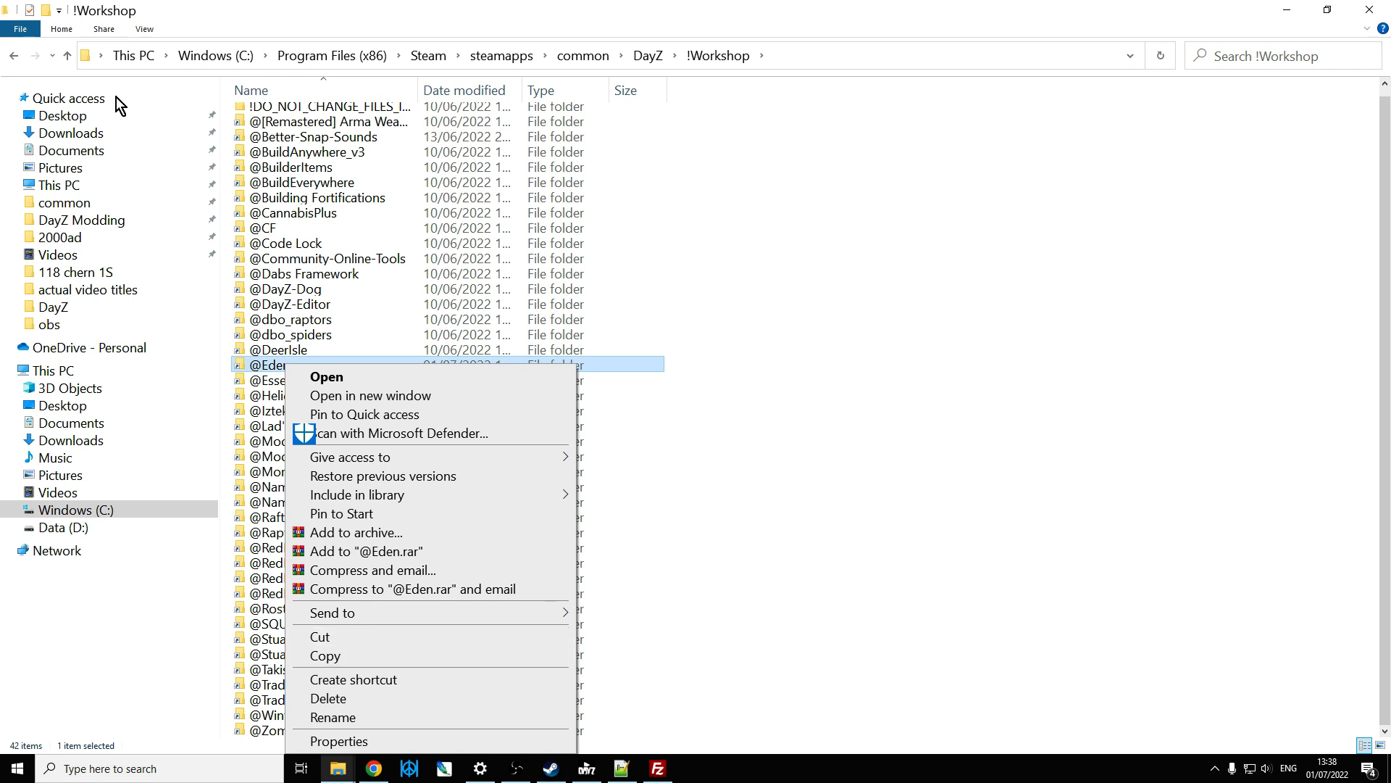
click(67, 55)
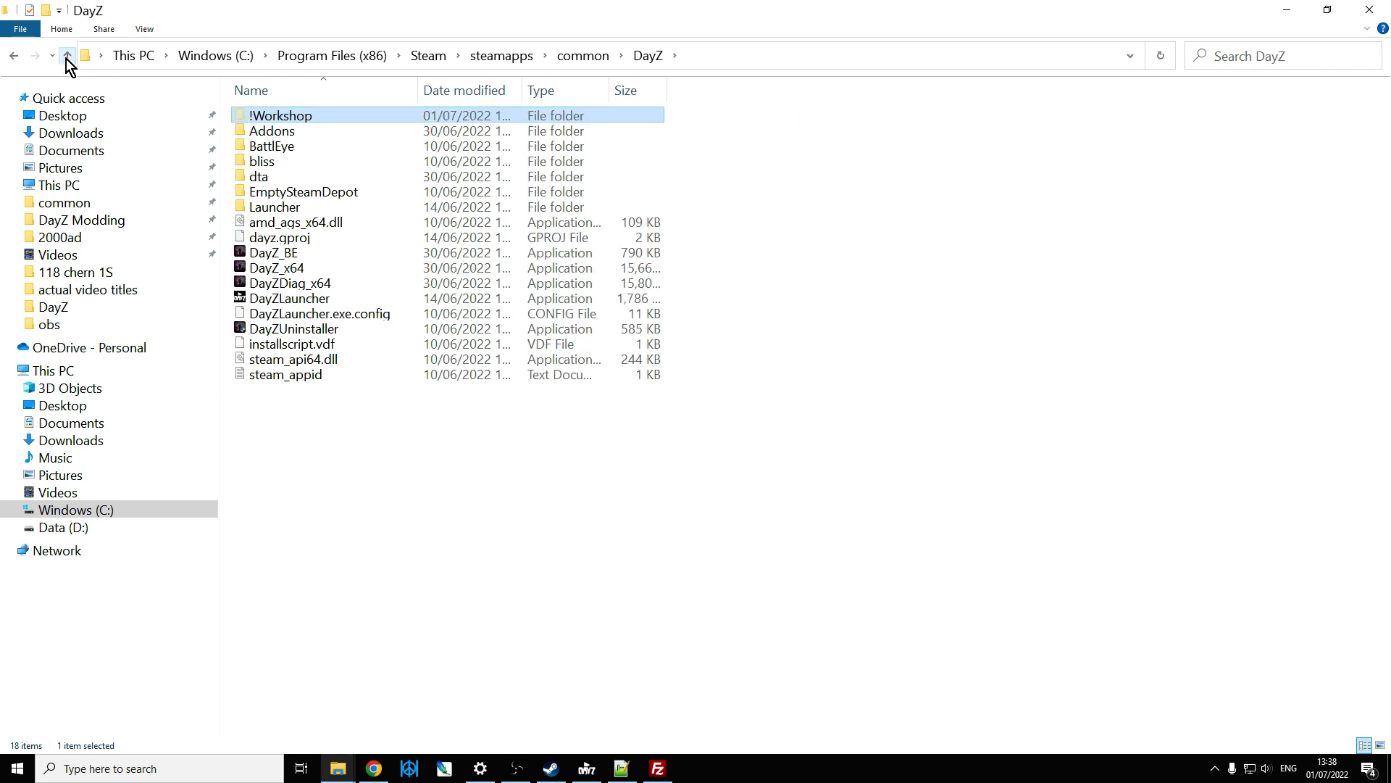
click(67, 57)
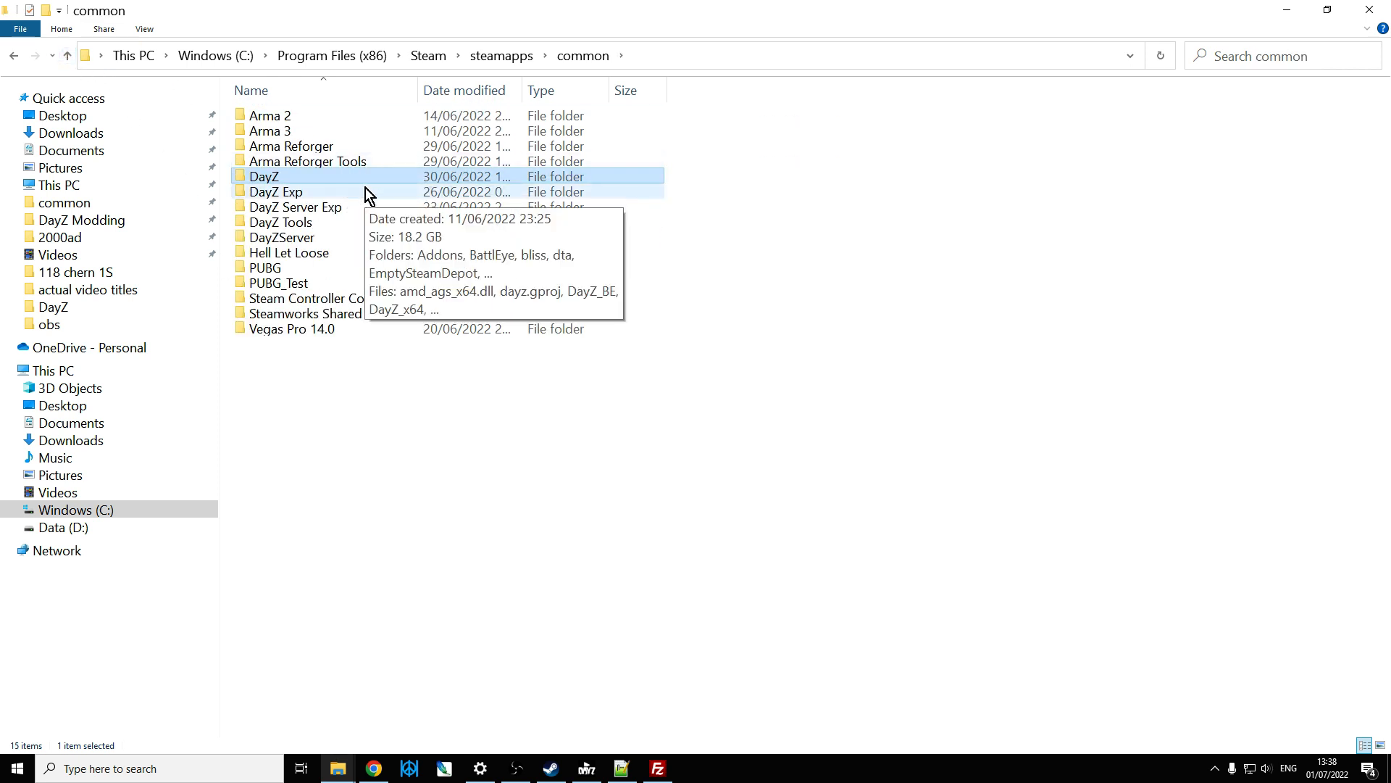
mouse_move(284, 243)
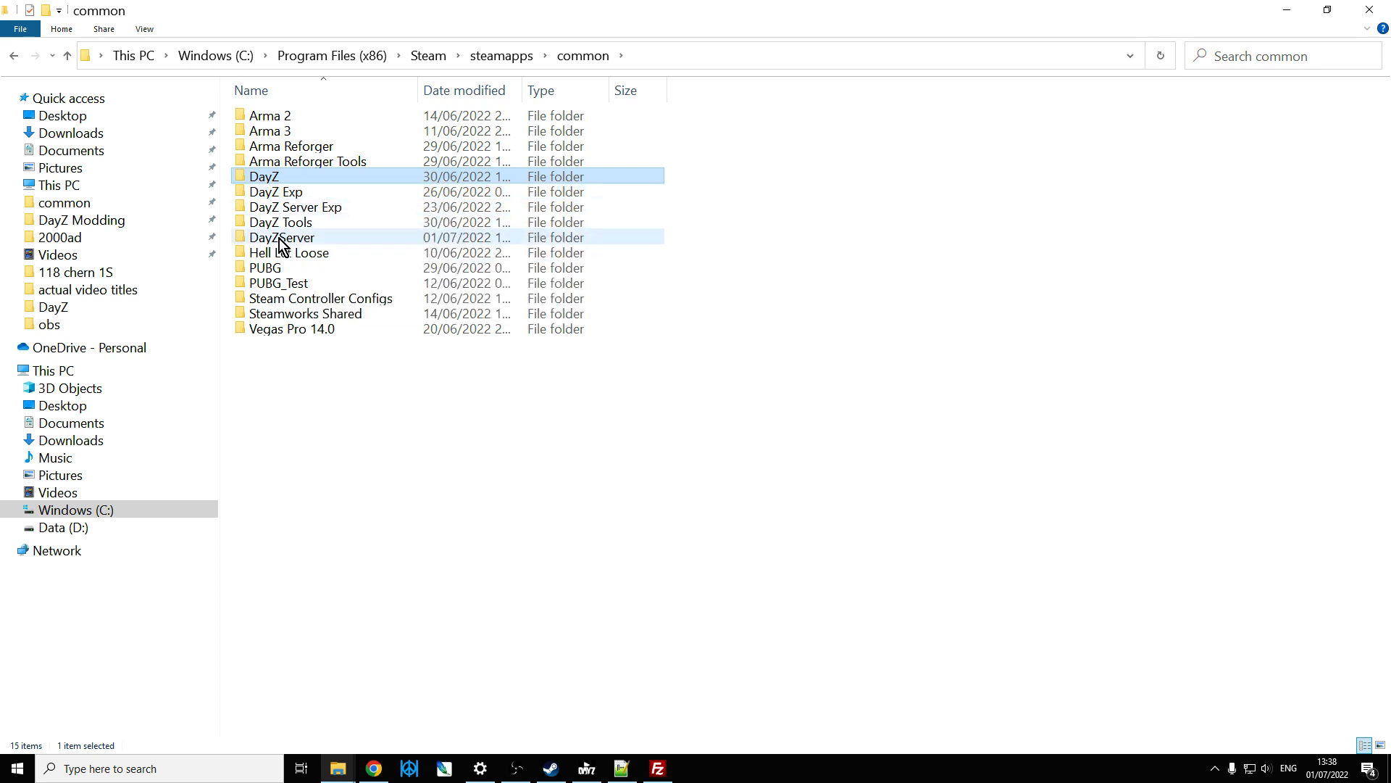
mouse_move(292, 239)
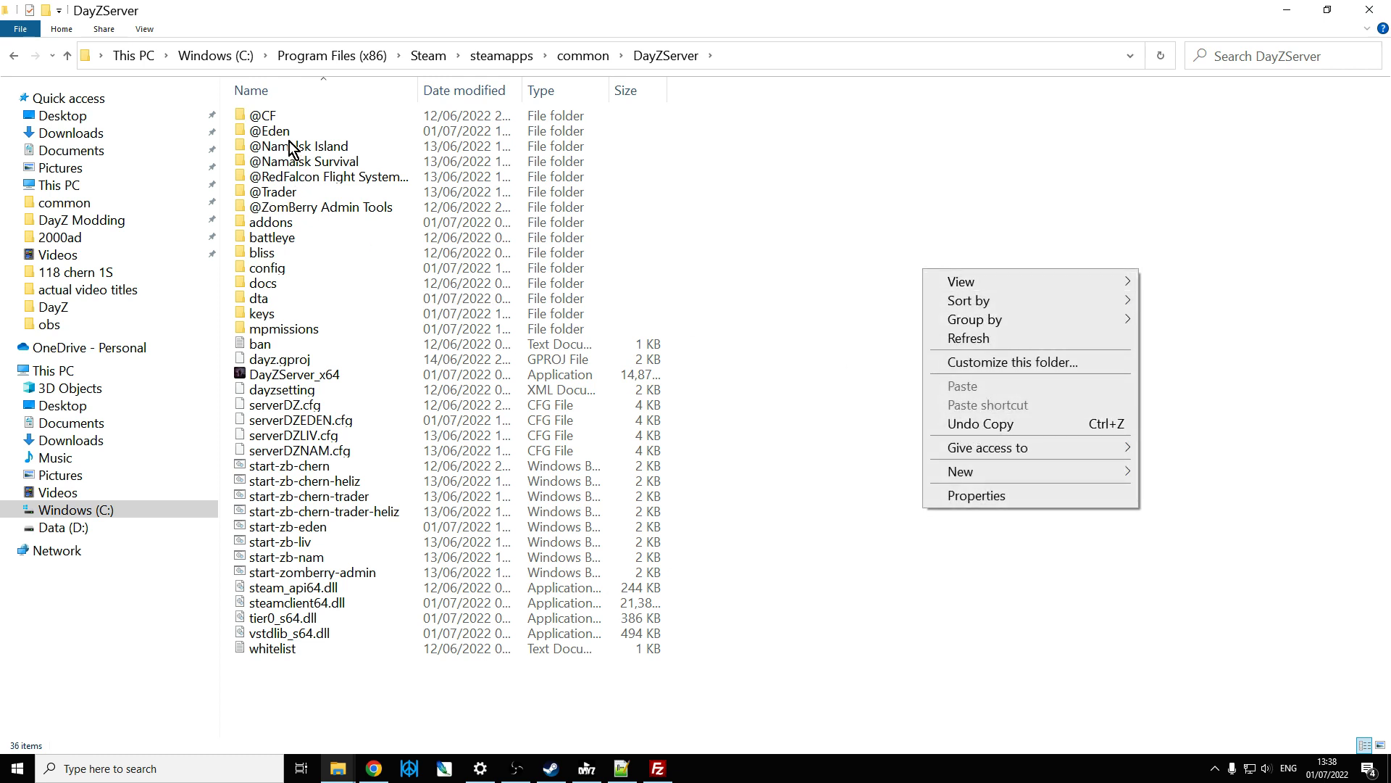
double_click(271, 131)
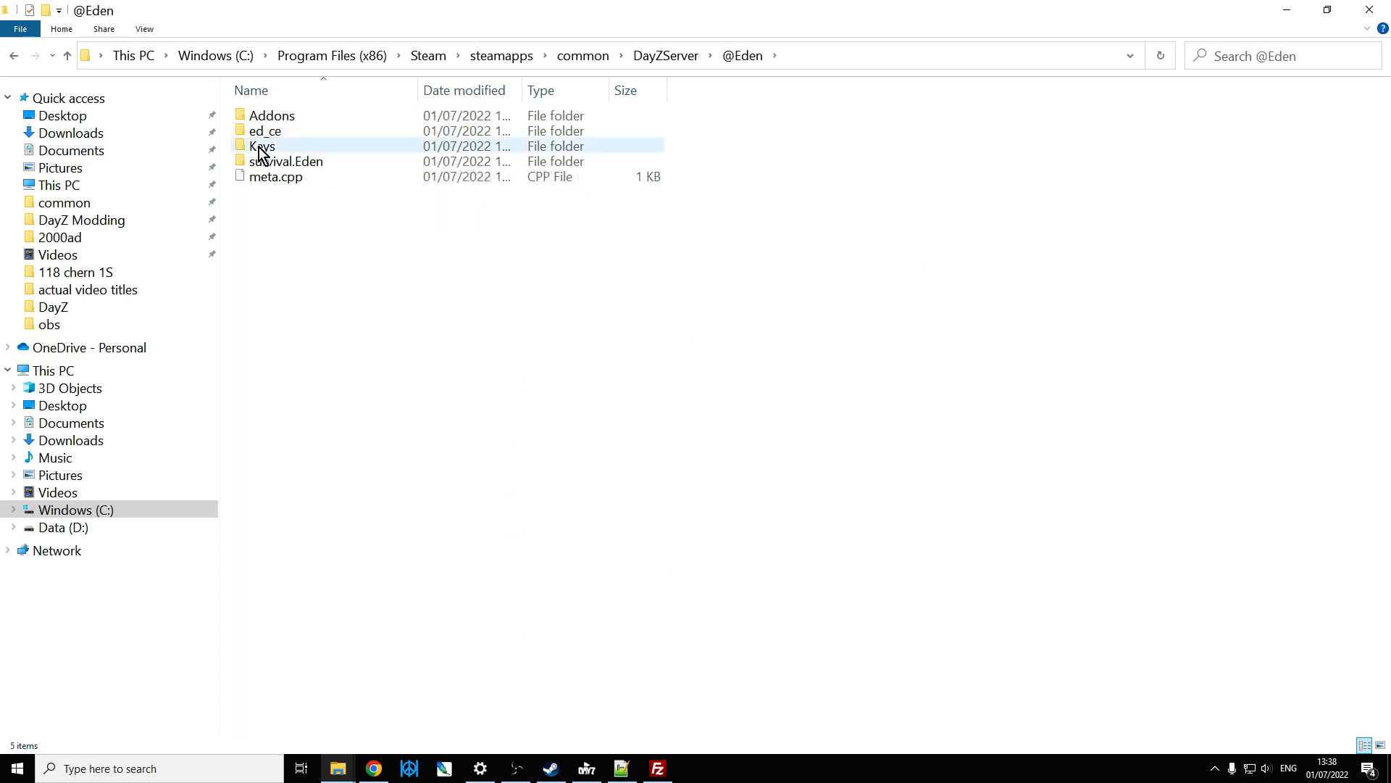
click(275, 176)
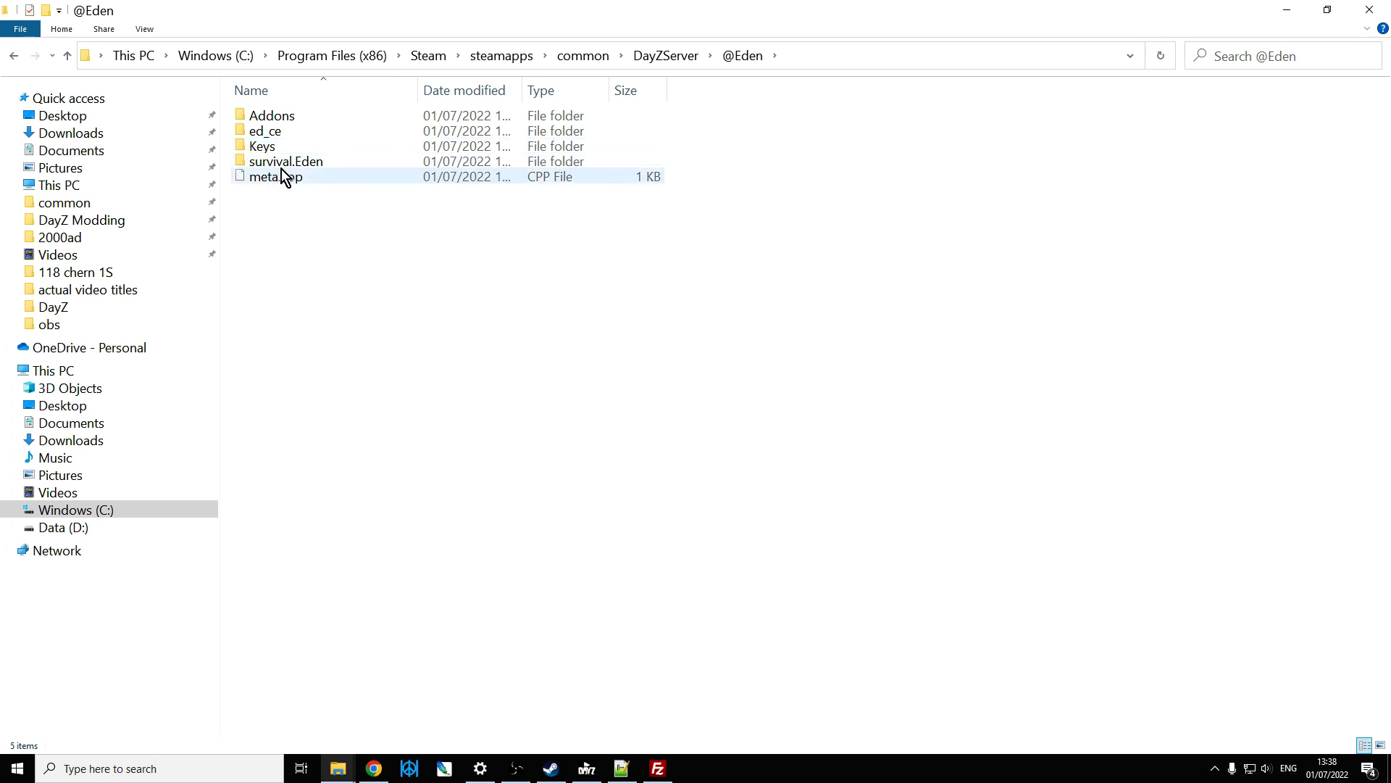
double_click(264, 130)
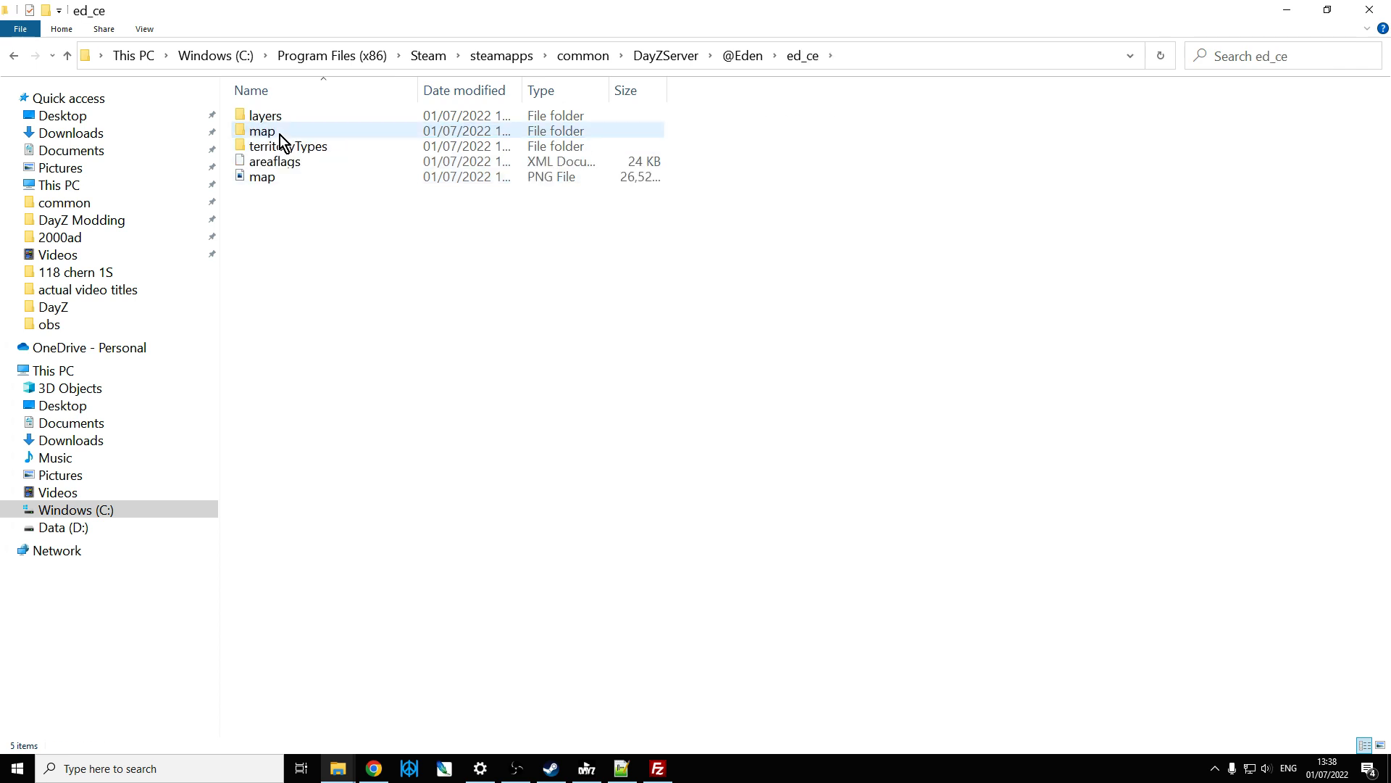
mouse_move(262, 131)
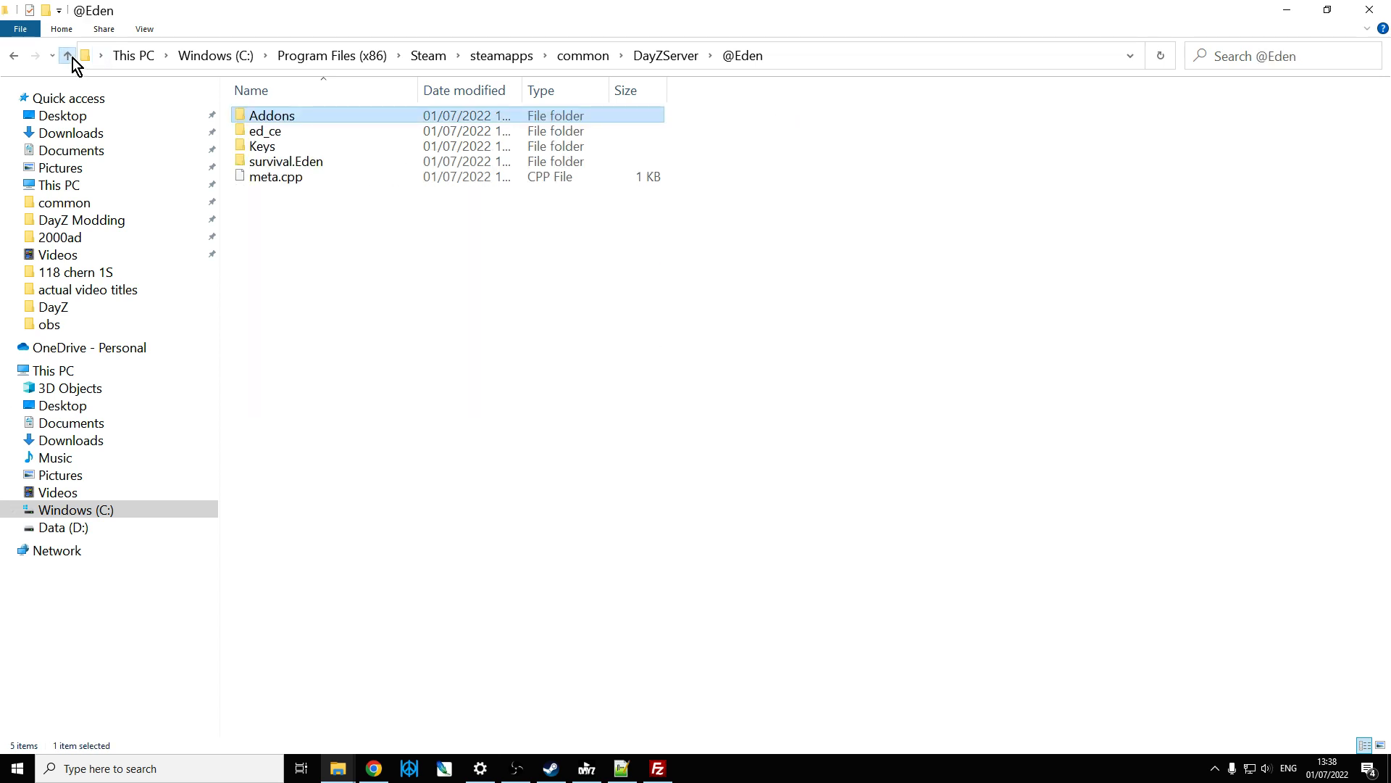
click(286, 161)
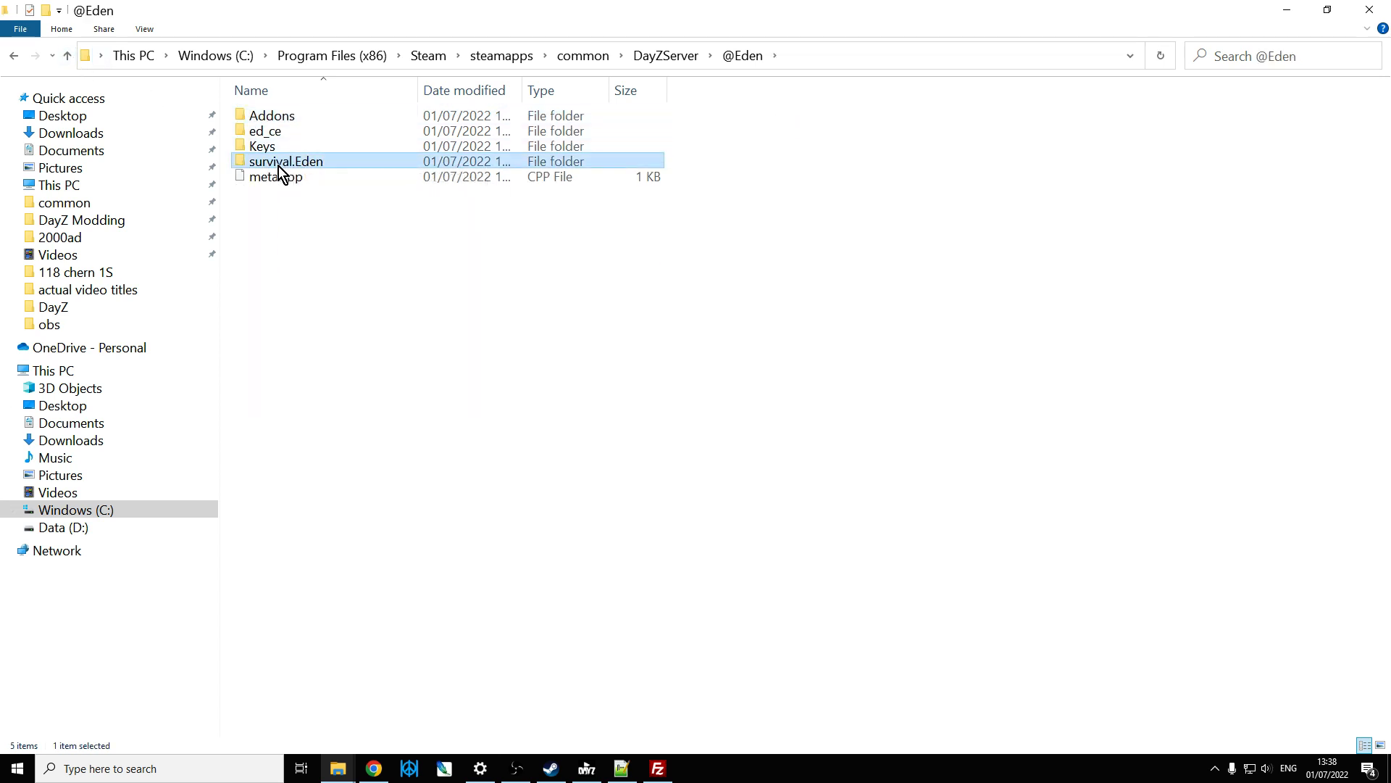
double_click(286, 161)
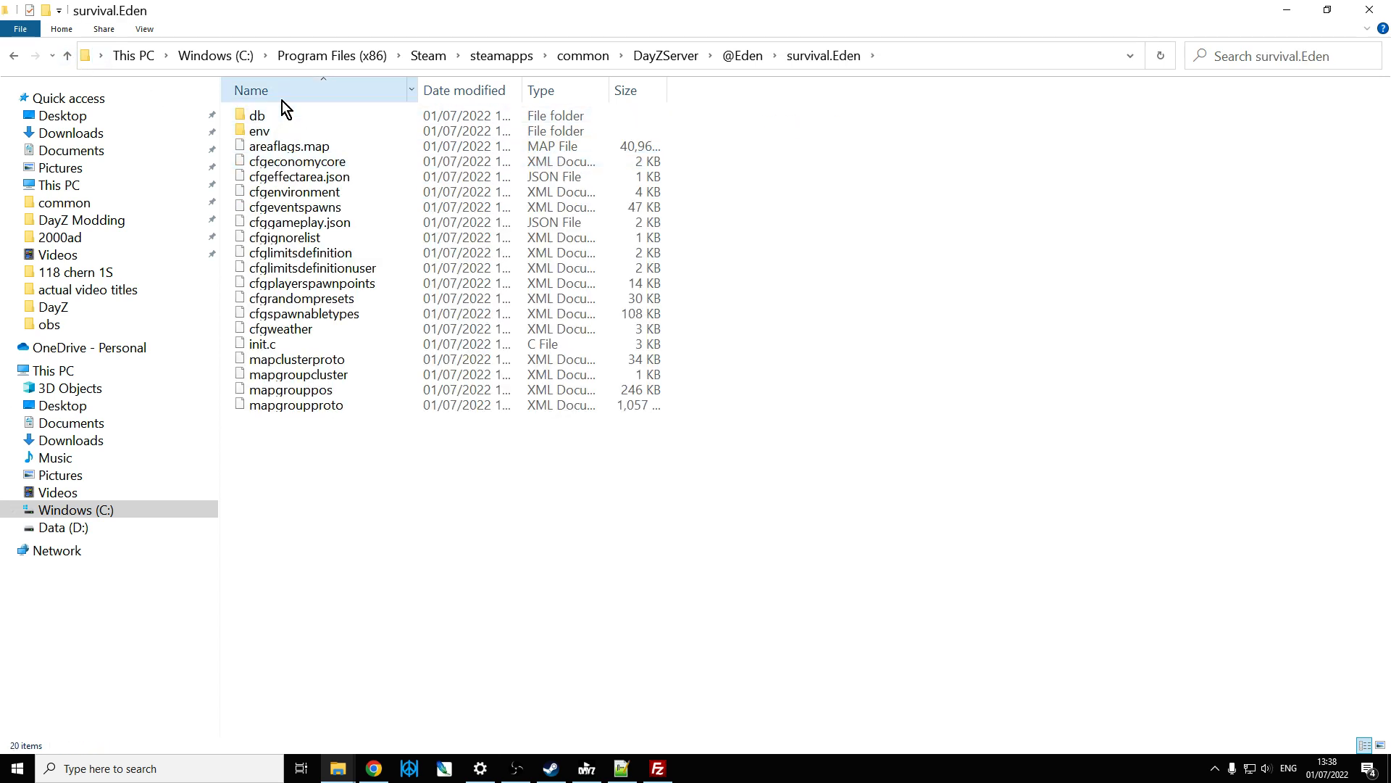
double_click(258, 116)
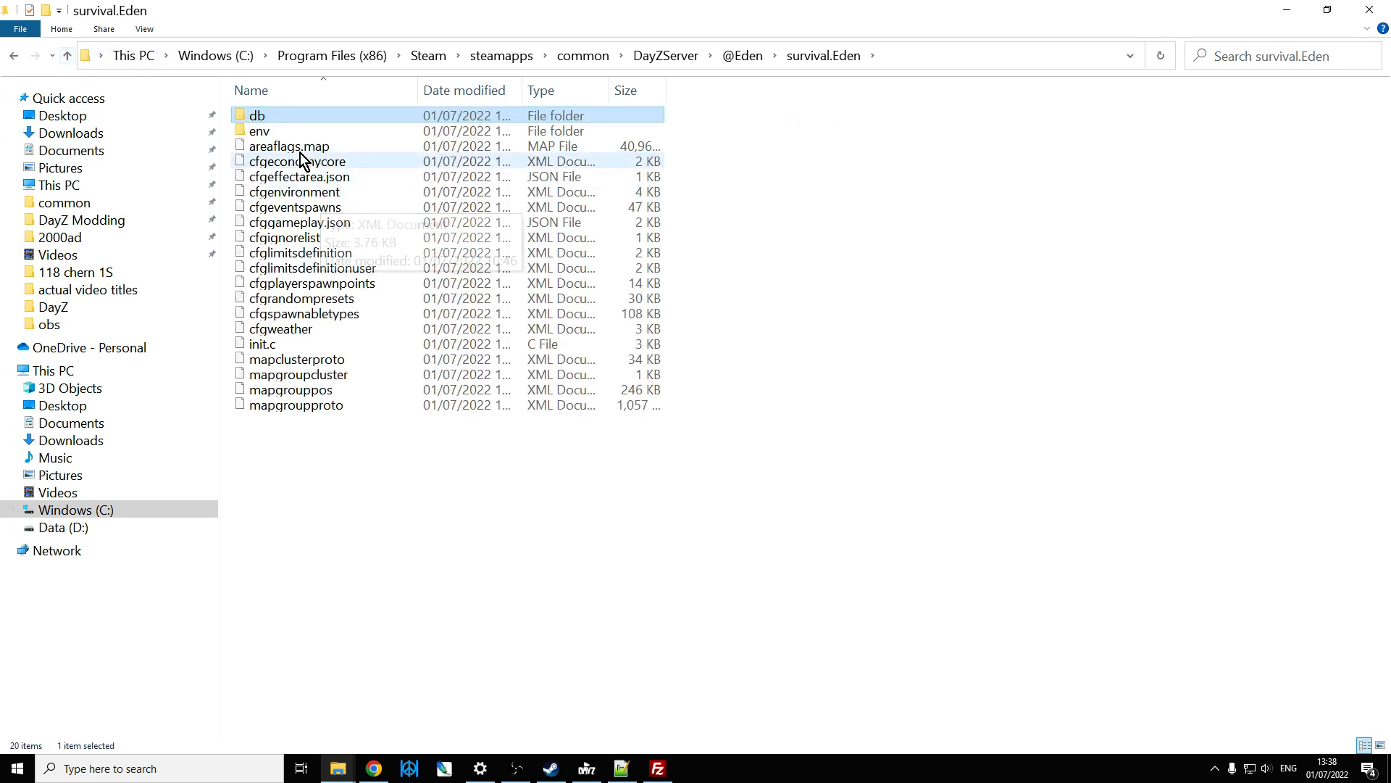
double_click(259, 130)
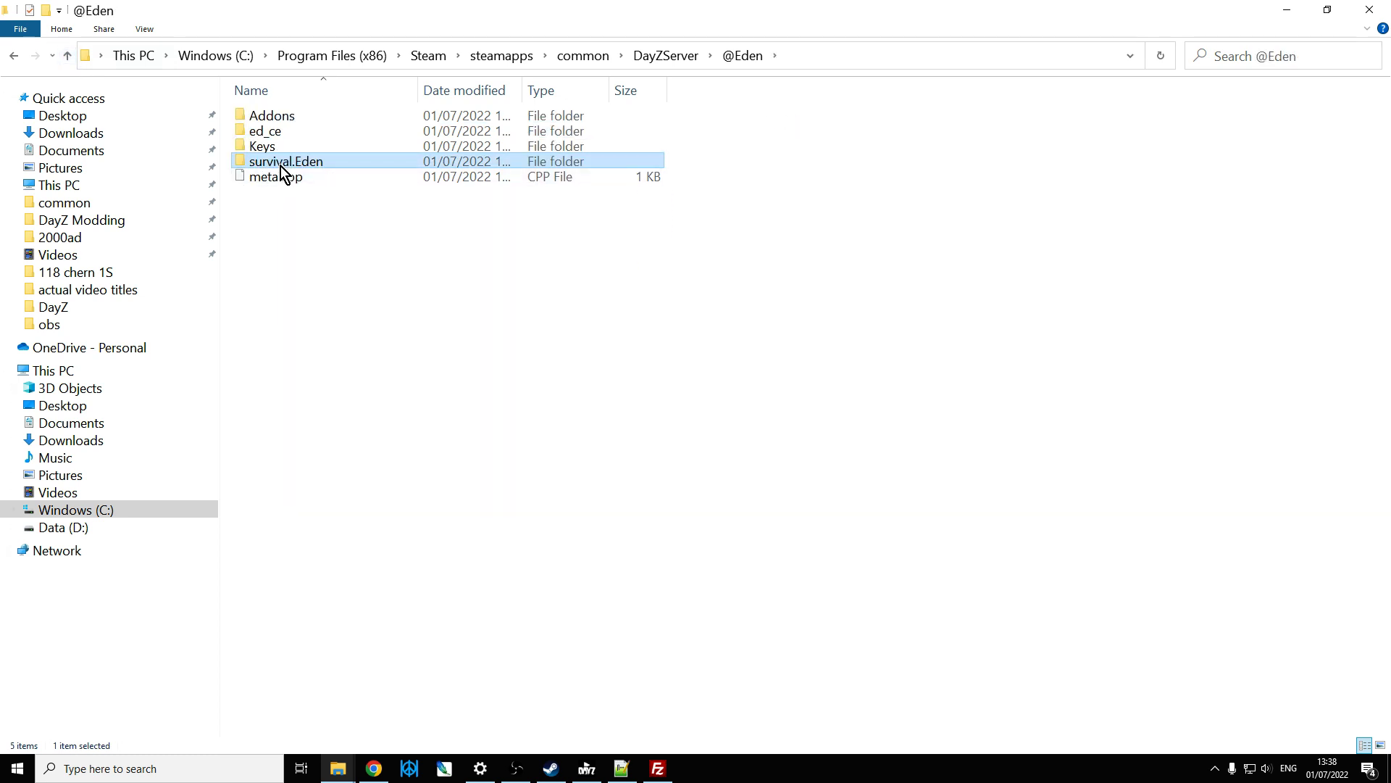
right_click(285, 161)
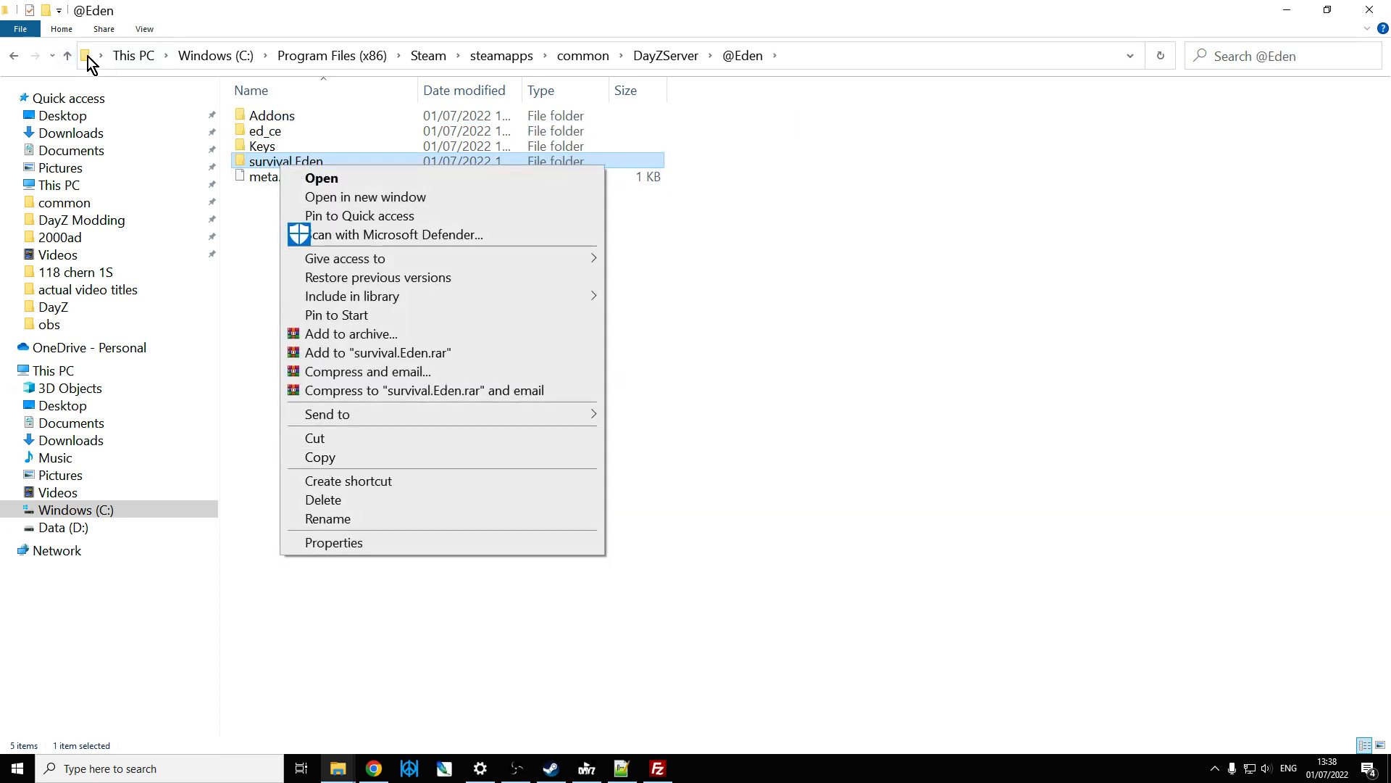
click(66, 55)
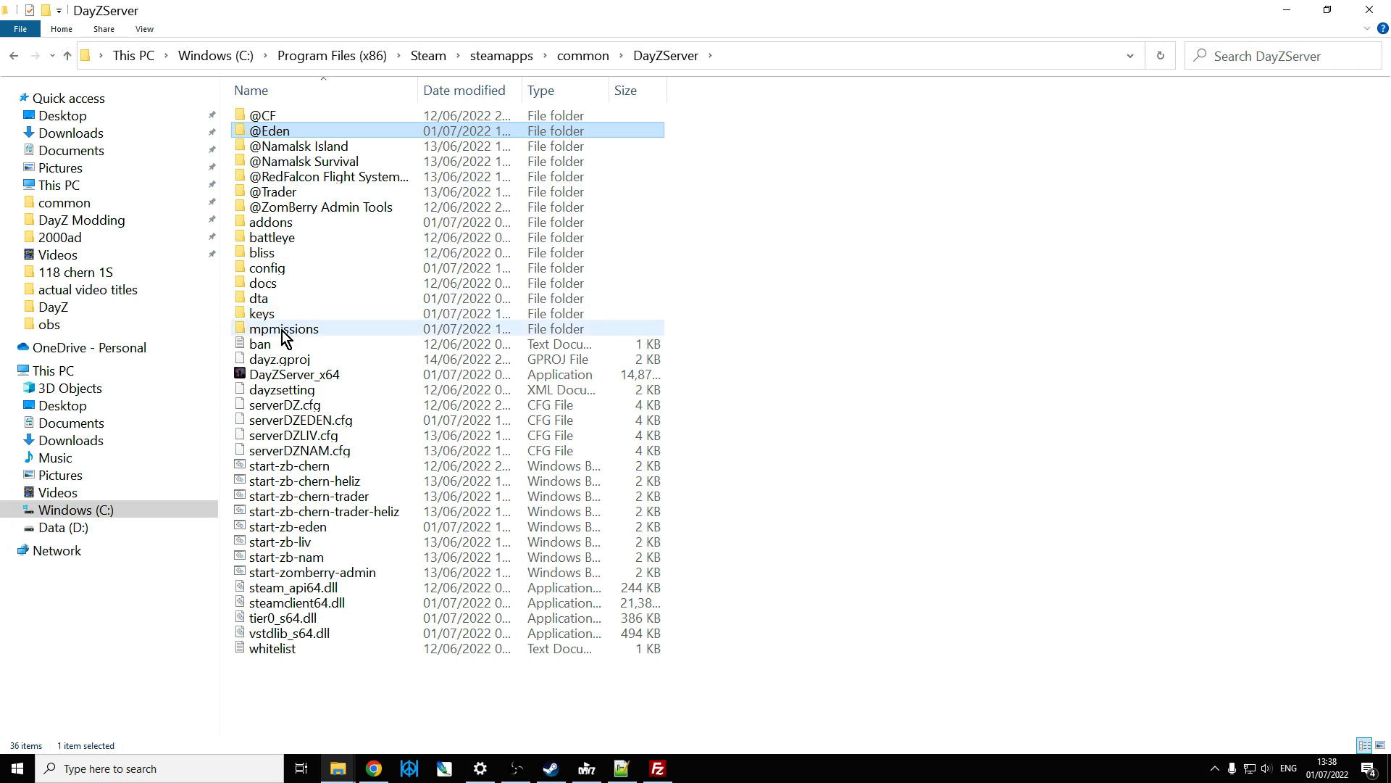
double_click(284, 329)
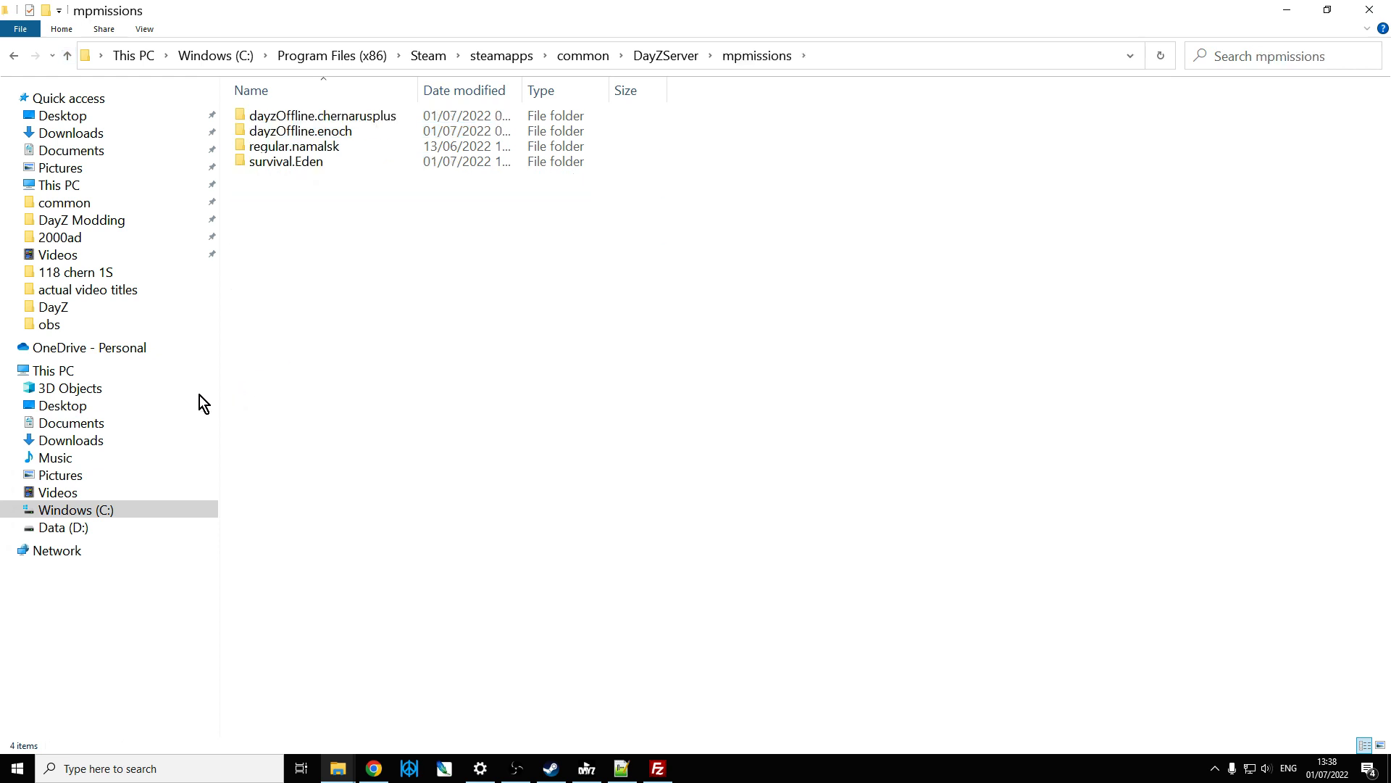
right_click(346, 285)
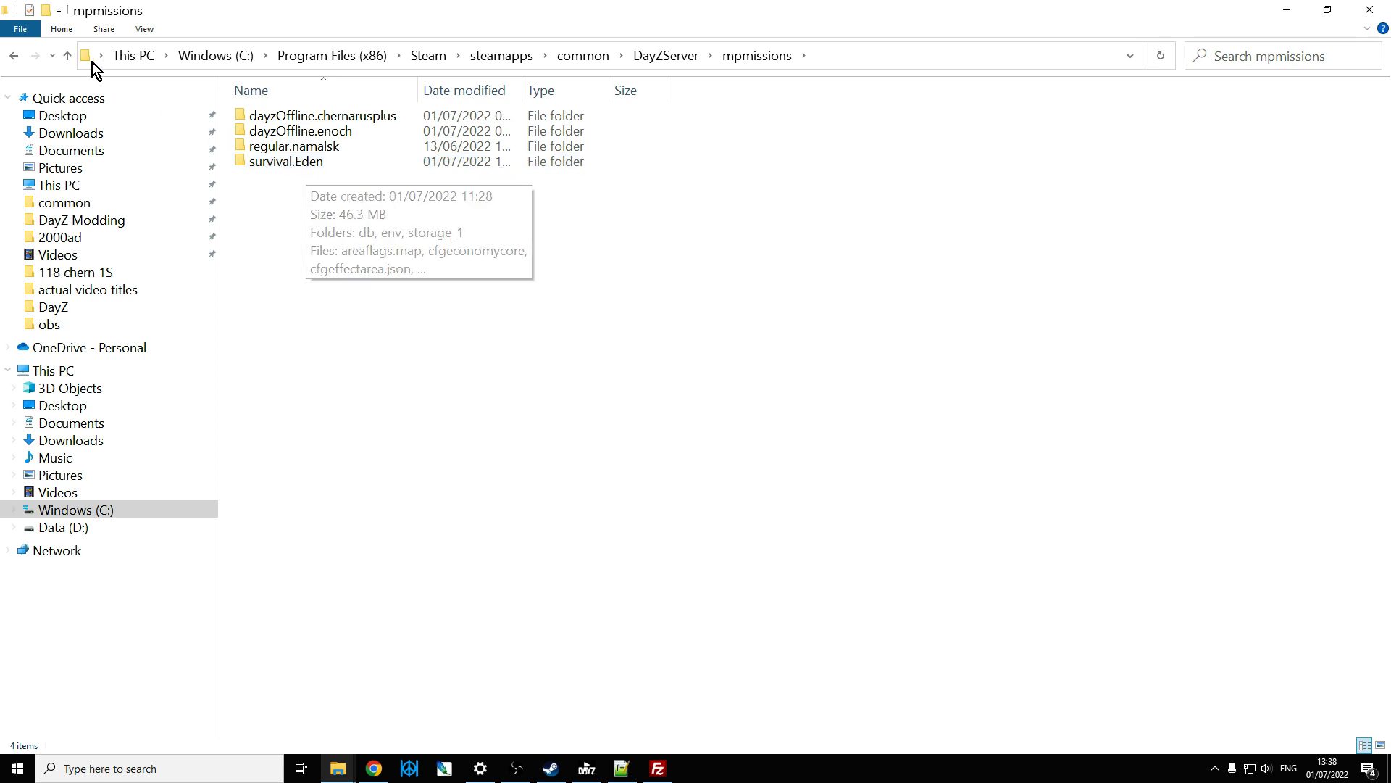
click(65, 55)
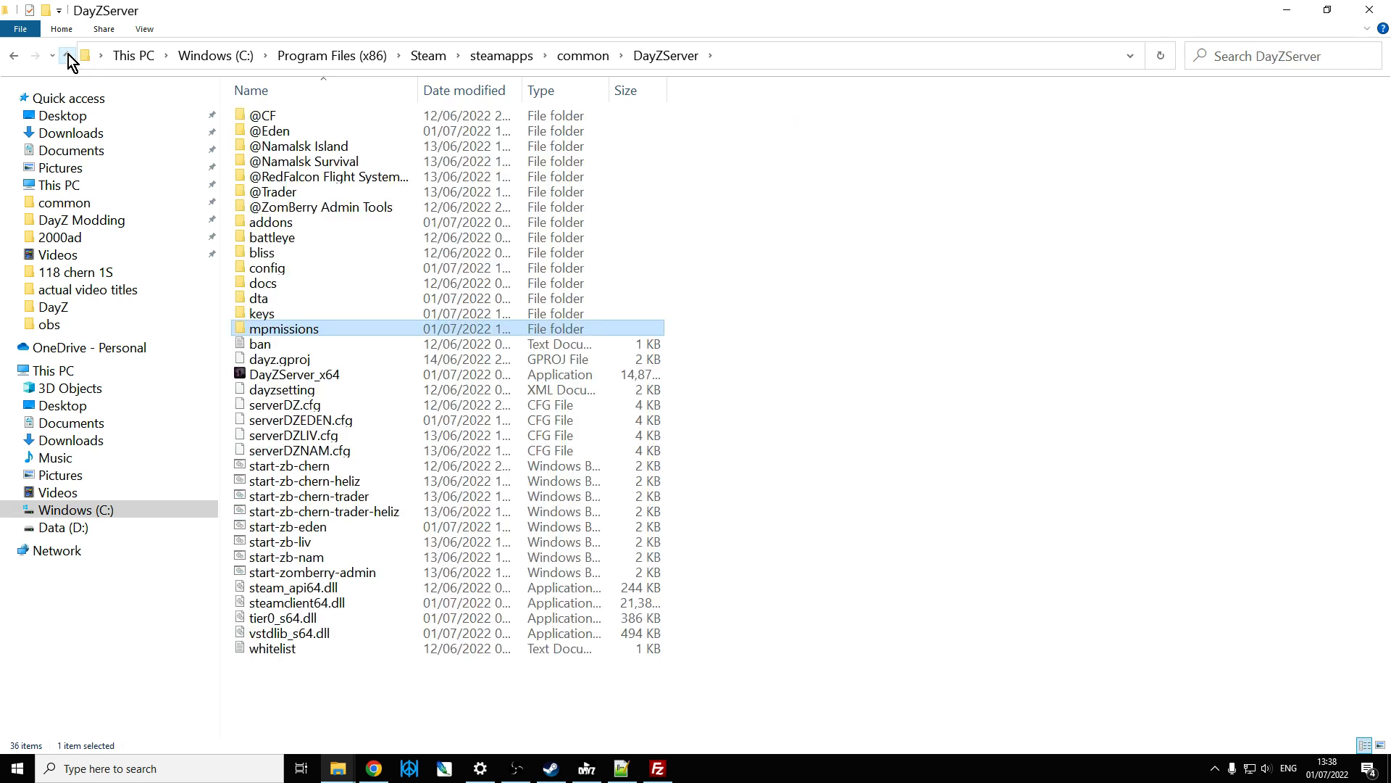
click(271, 130)
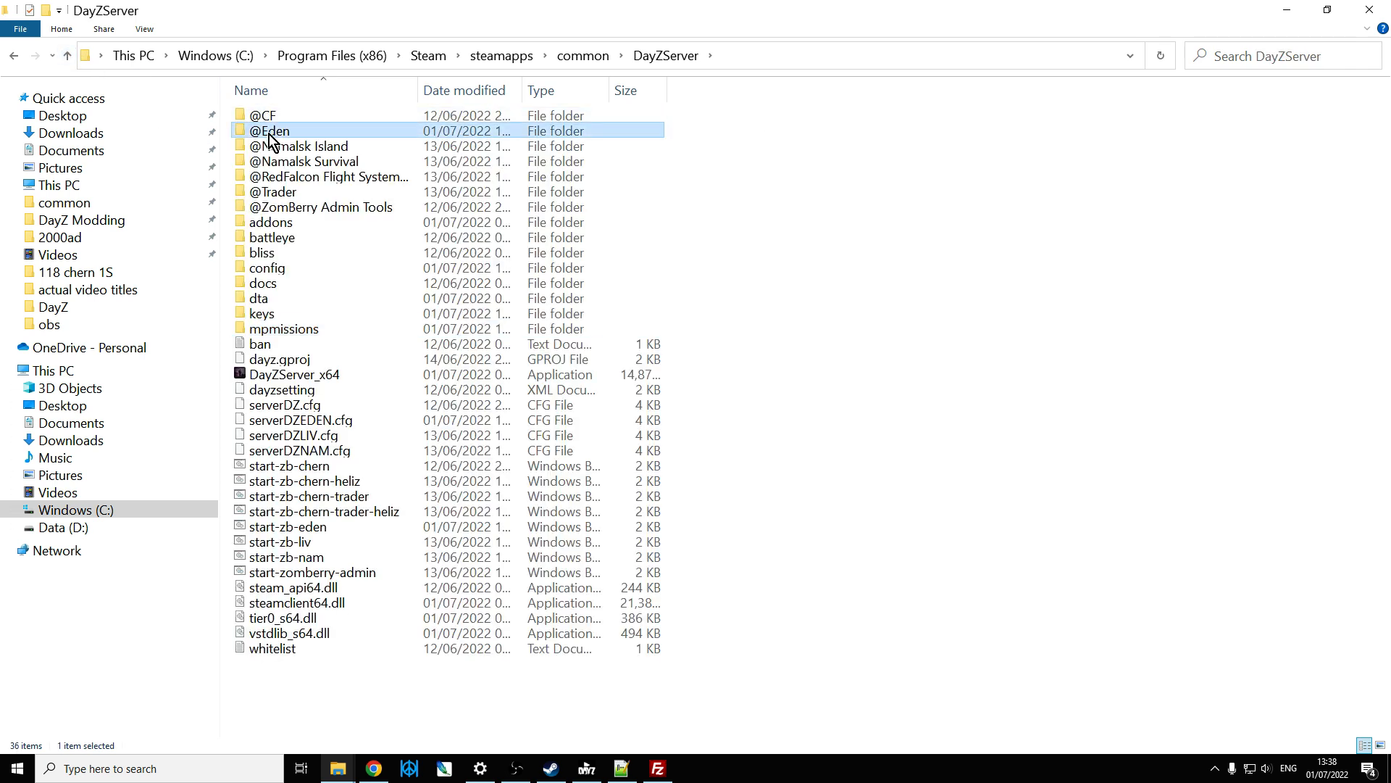
double_click(270, 130)
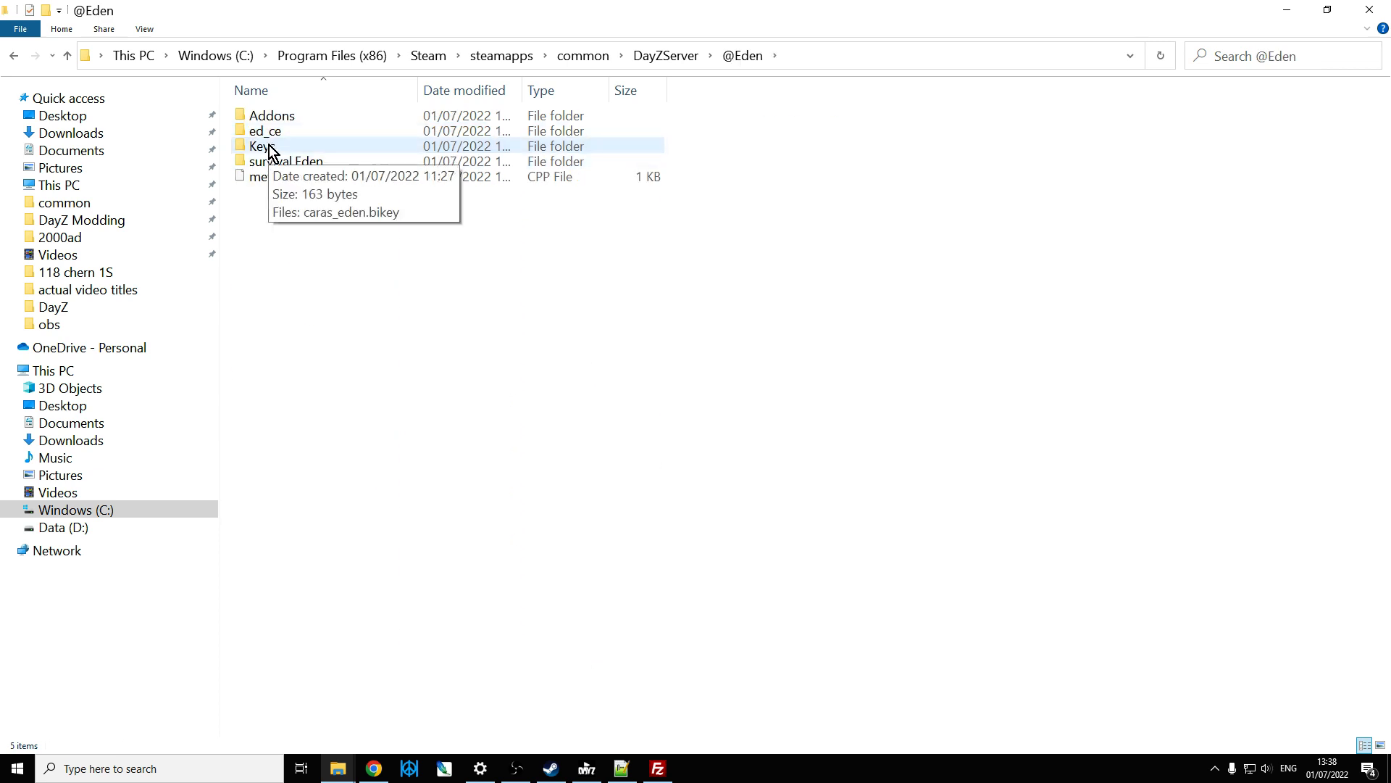
right_click(275, 116)
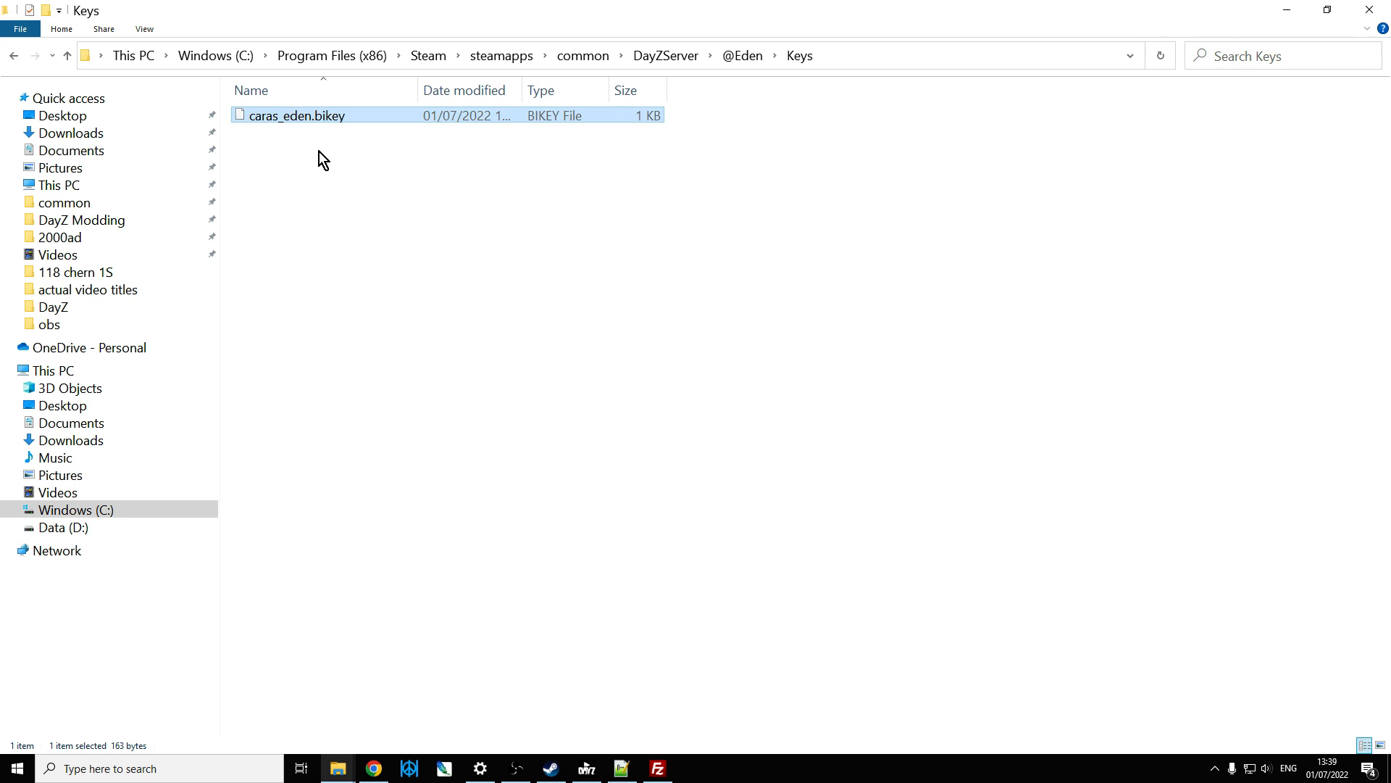
click(67, 55)
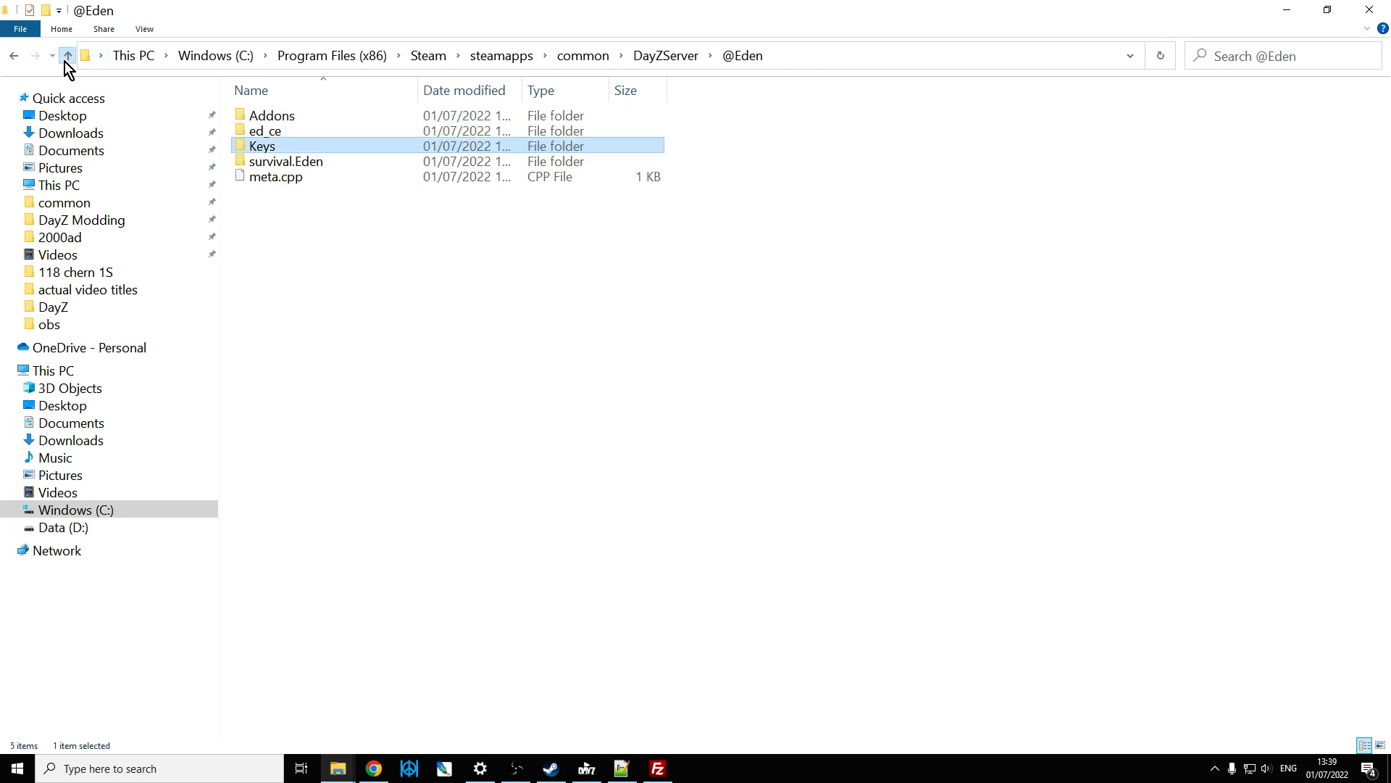
click(67, 55)
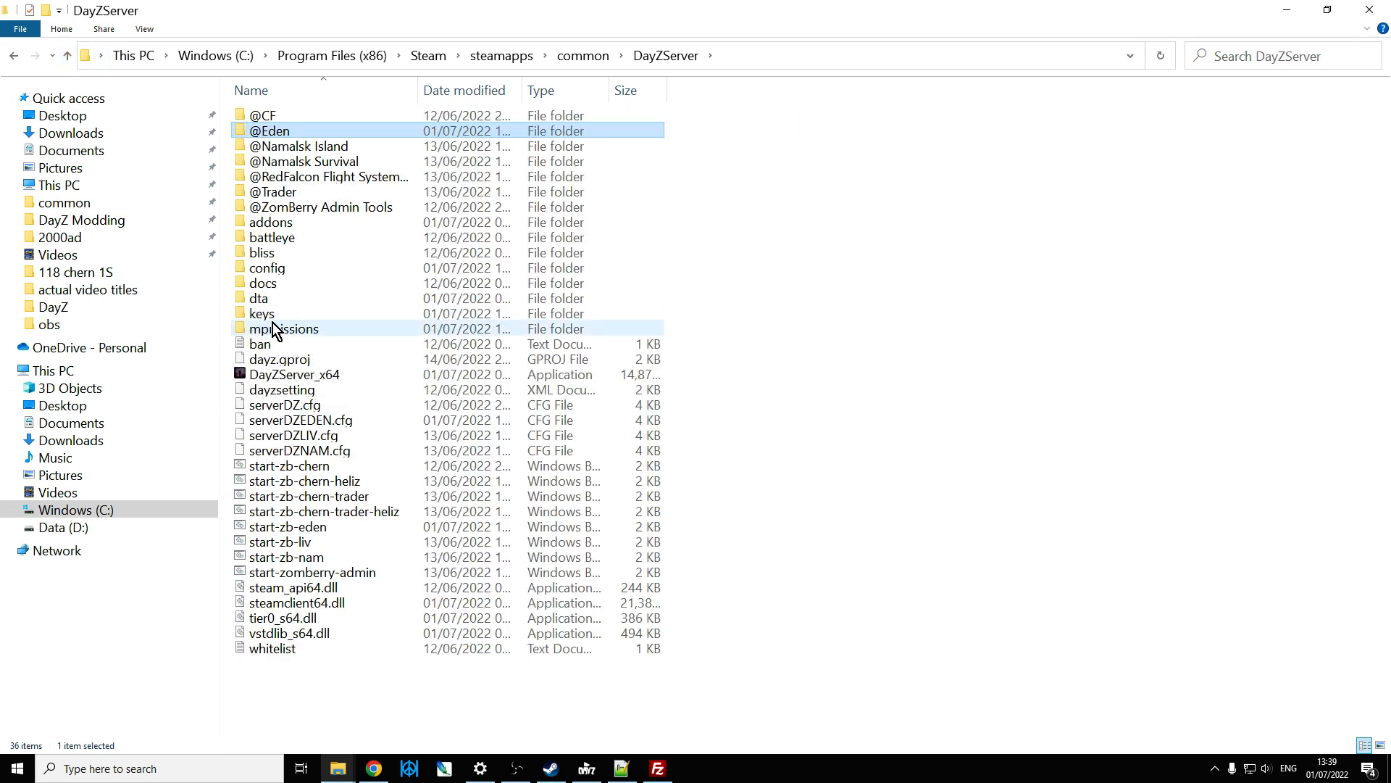
right_click(437, 345)
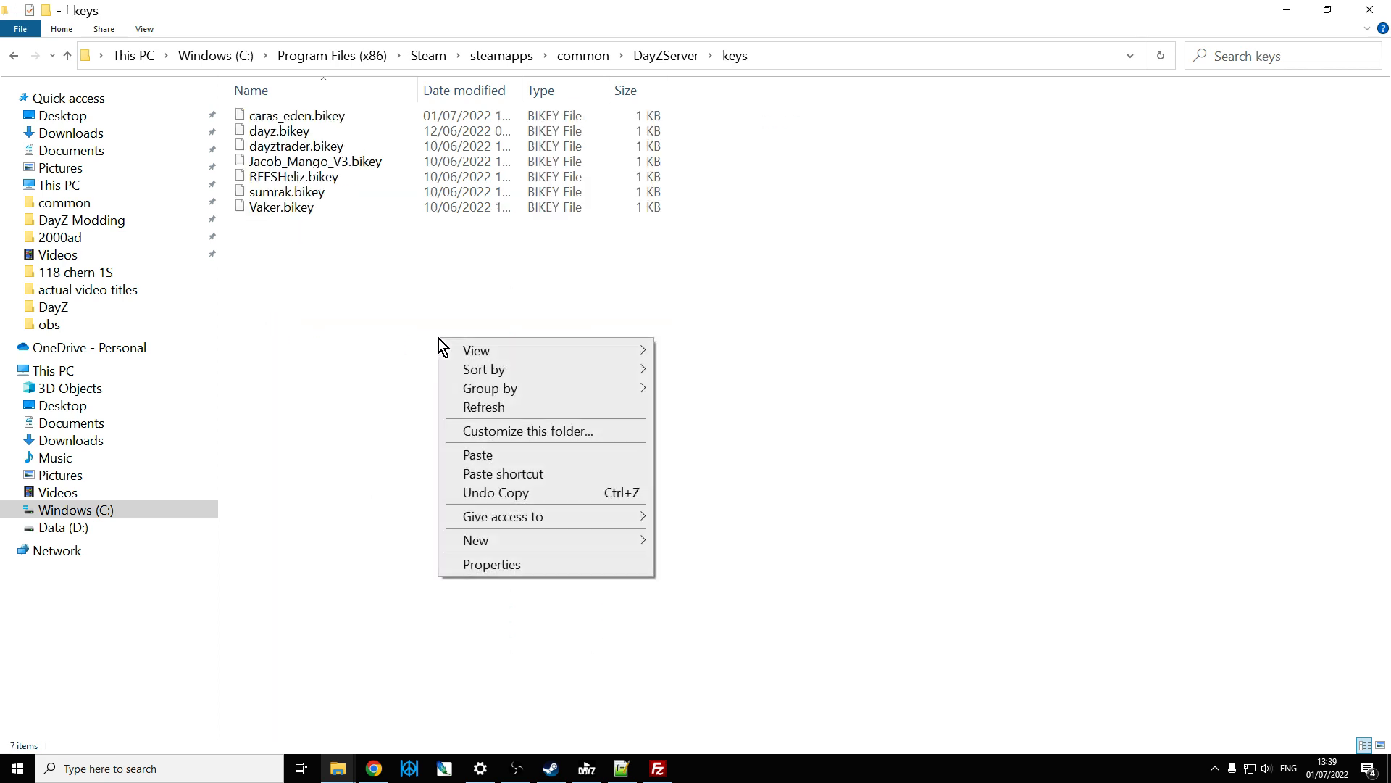
mouse_move(367, 429)
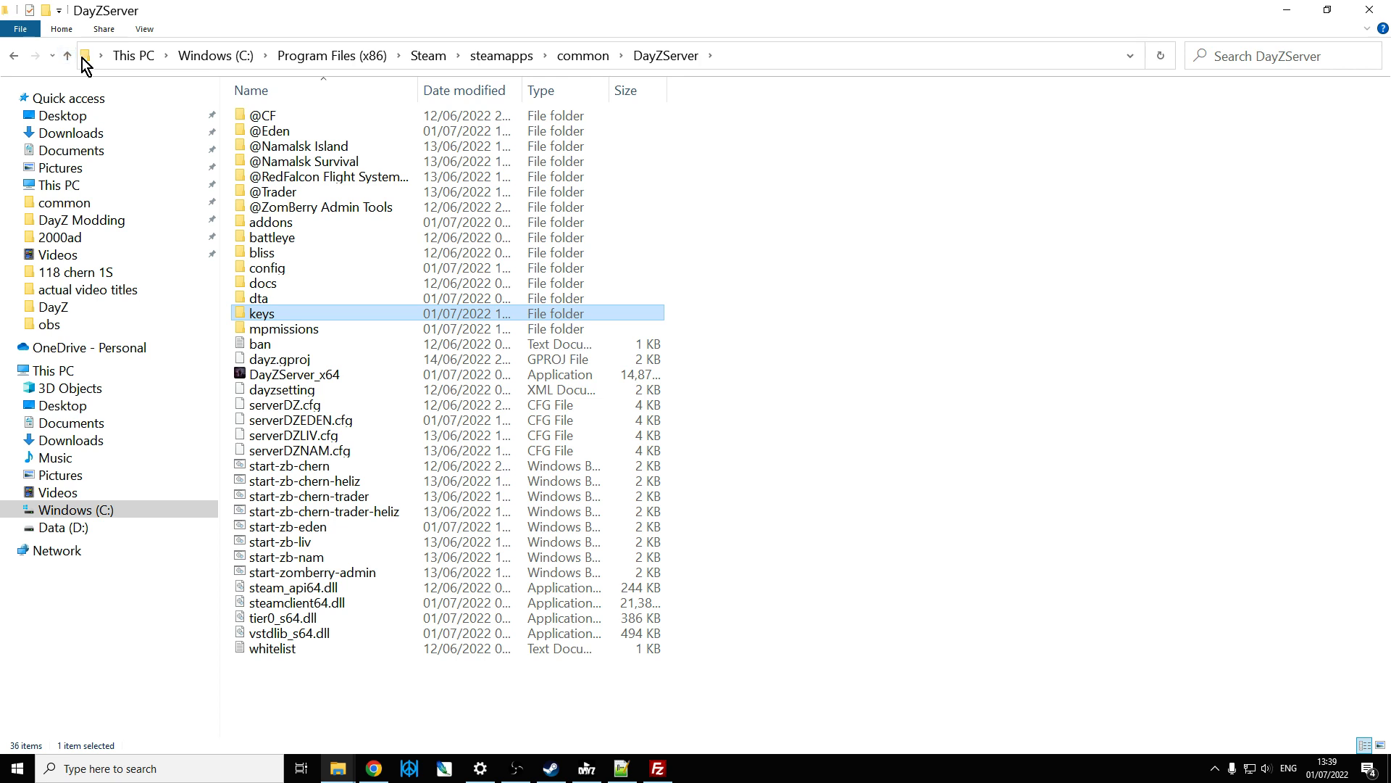
mouse_move(174, 88)
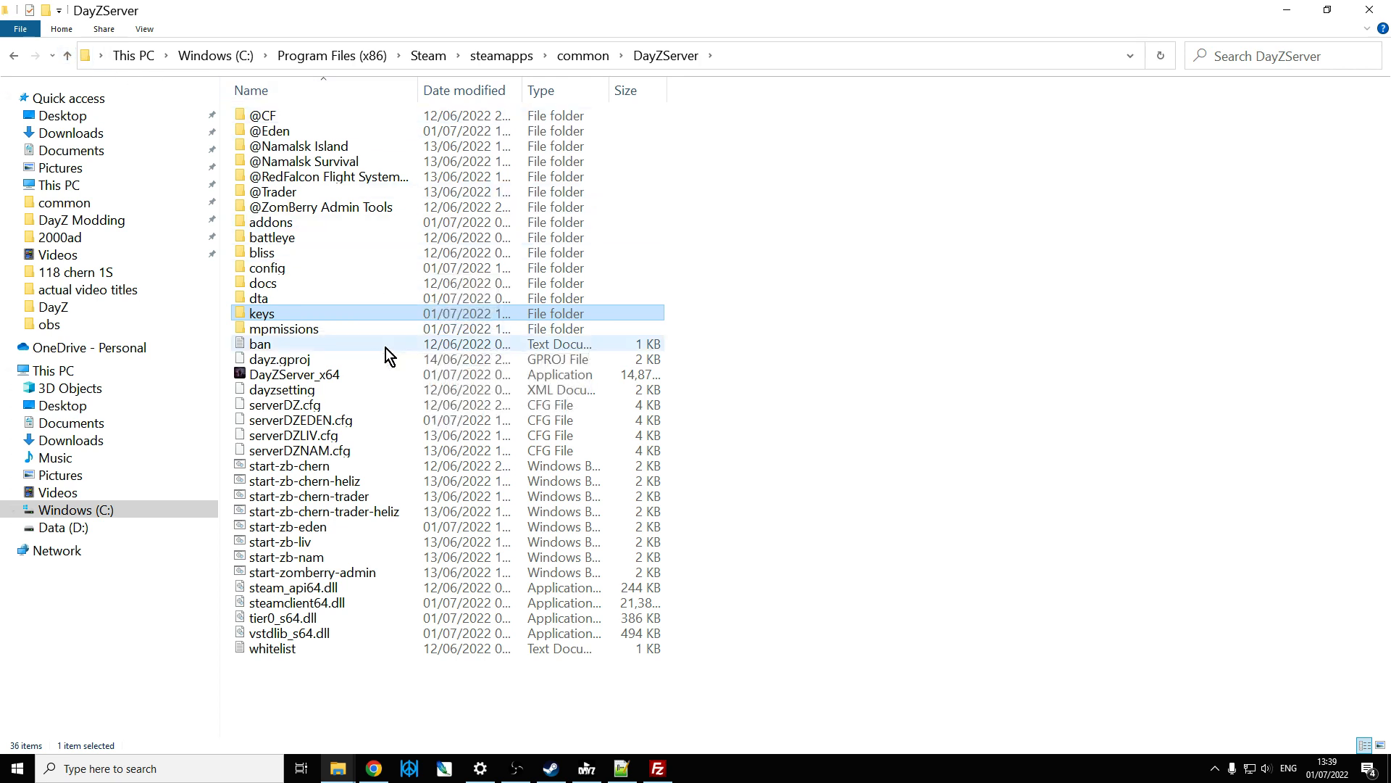
mouse_move(310, 420)
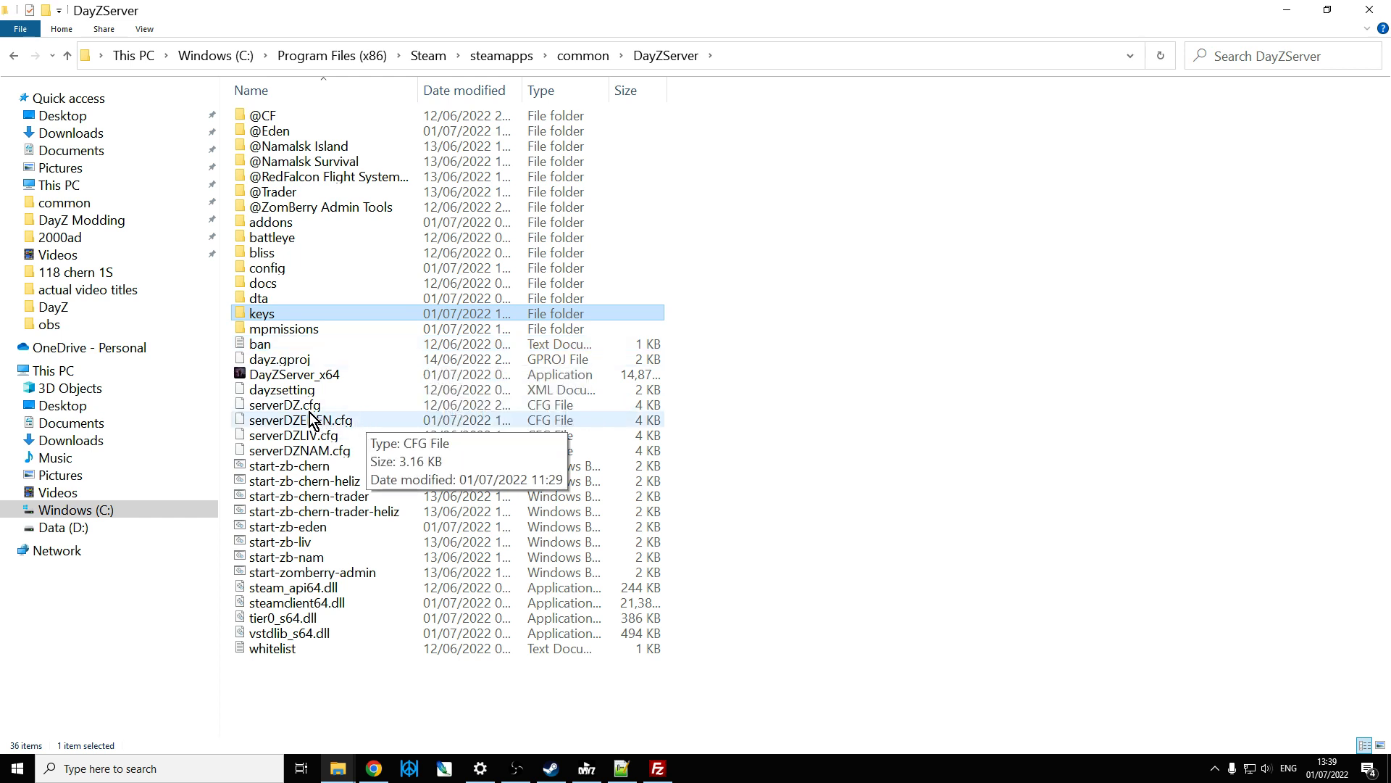
mouse_move(321, 423)
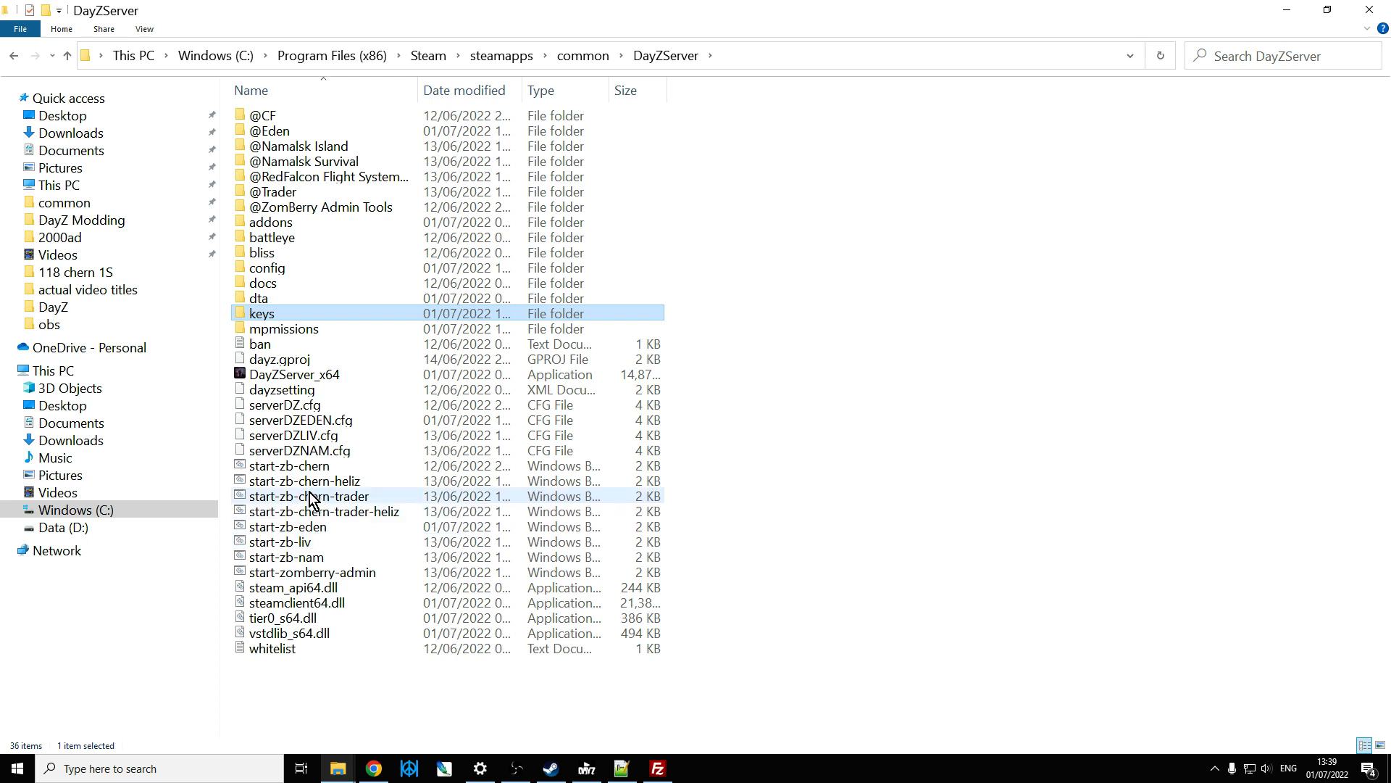
mouse_move(350, 501)
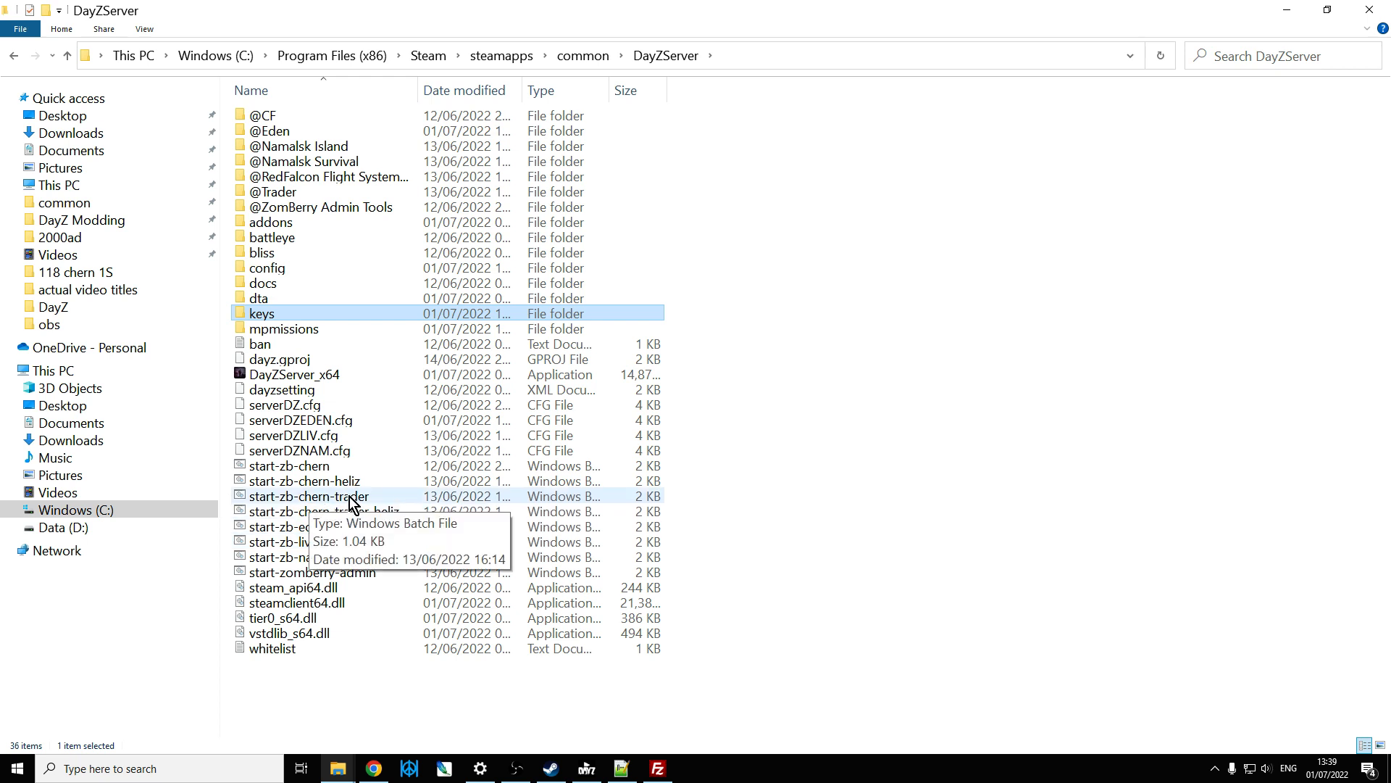
mouse_move(358, 506)
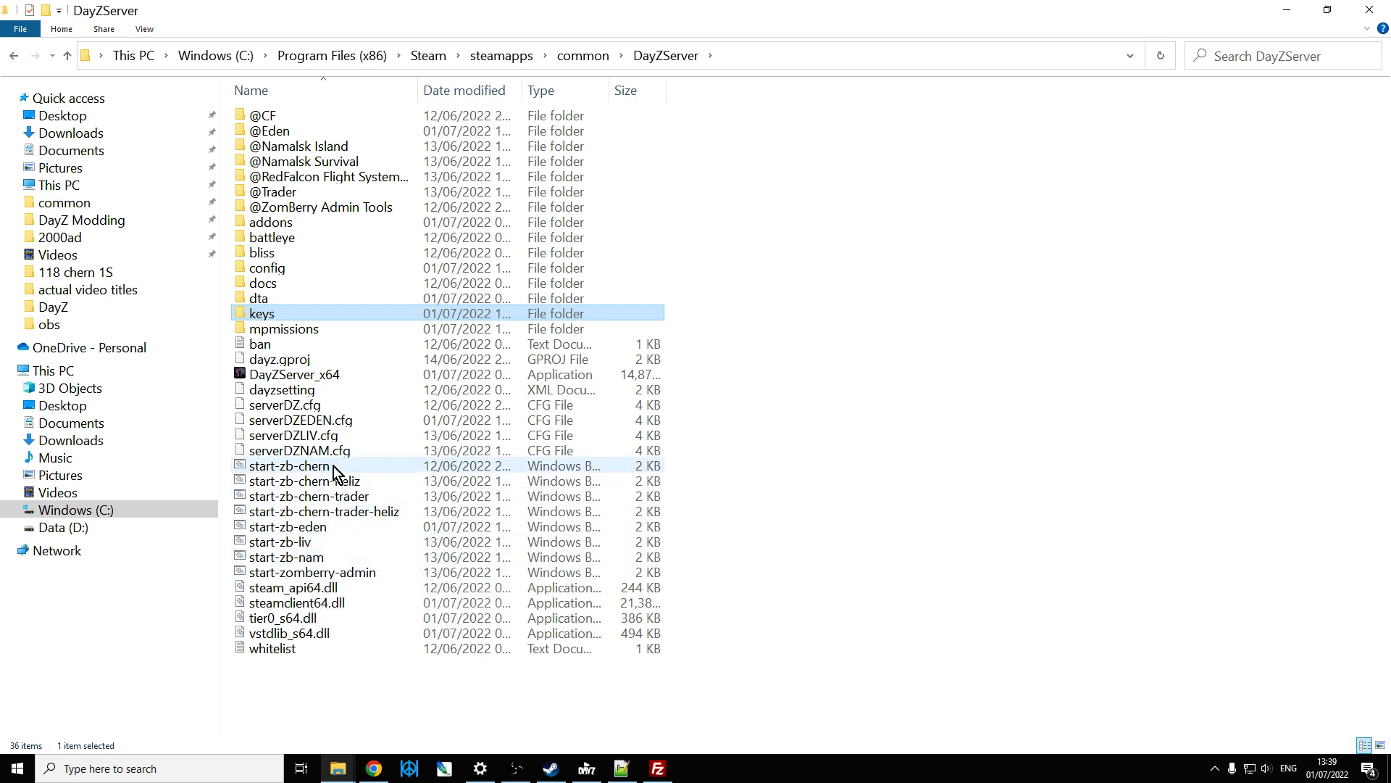
mouse_move(289, 465)
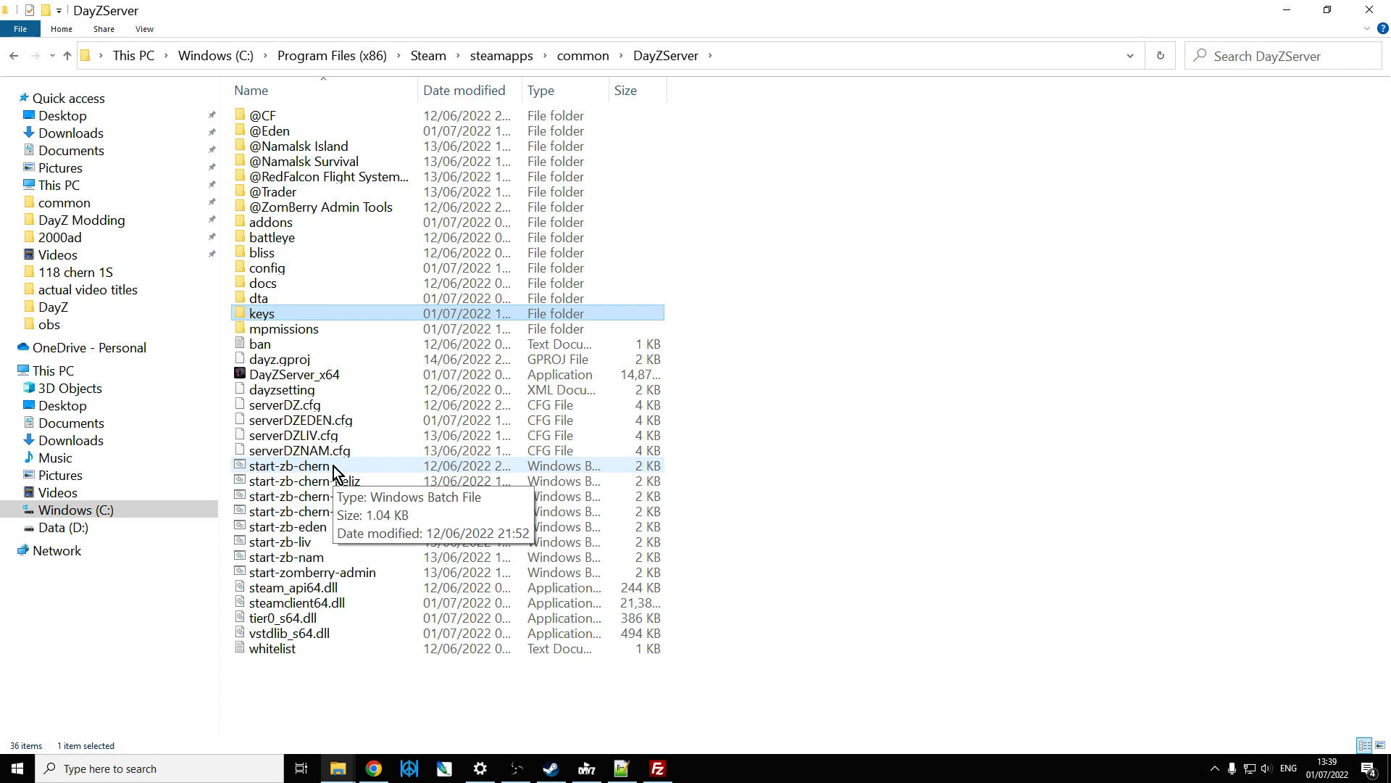
mouse_move(567, 475)
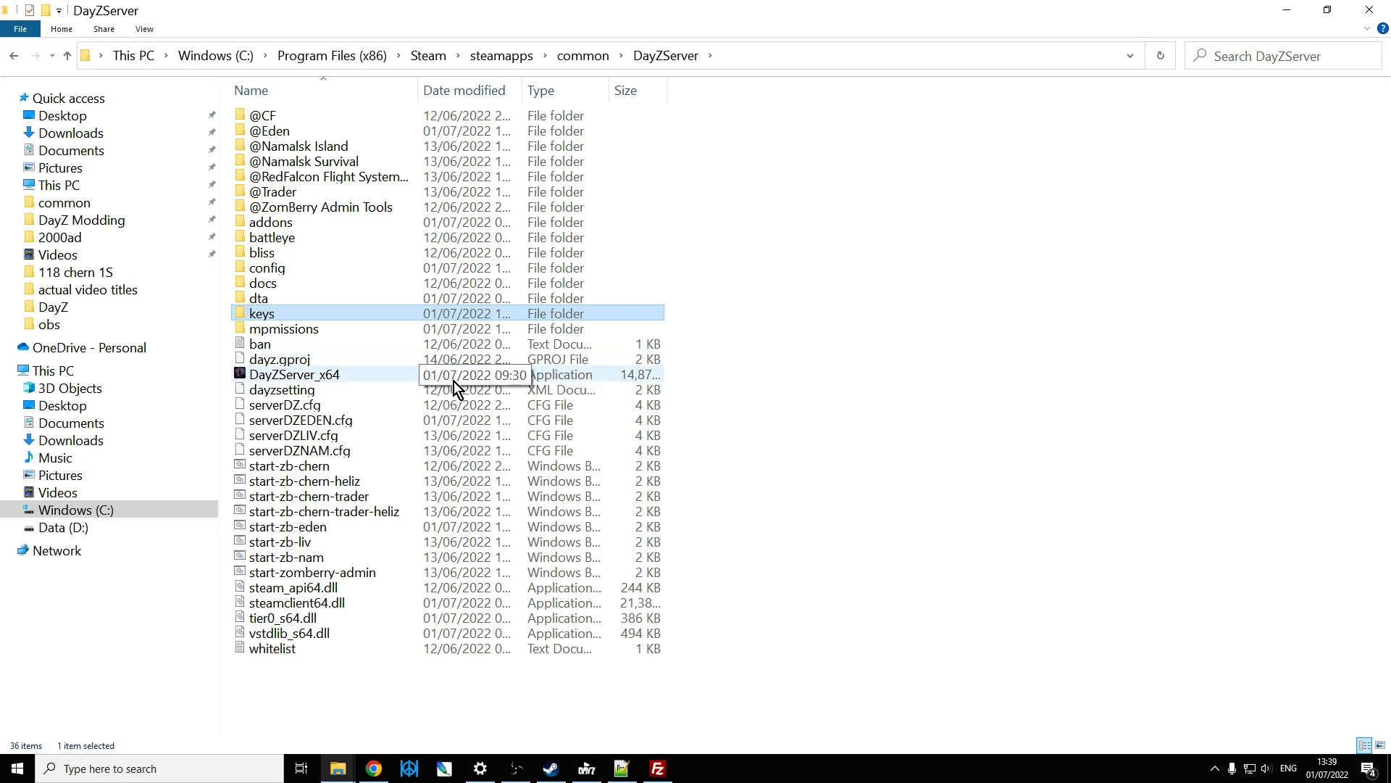
right_click(288, 527)
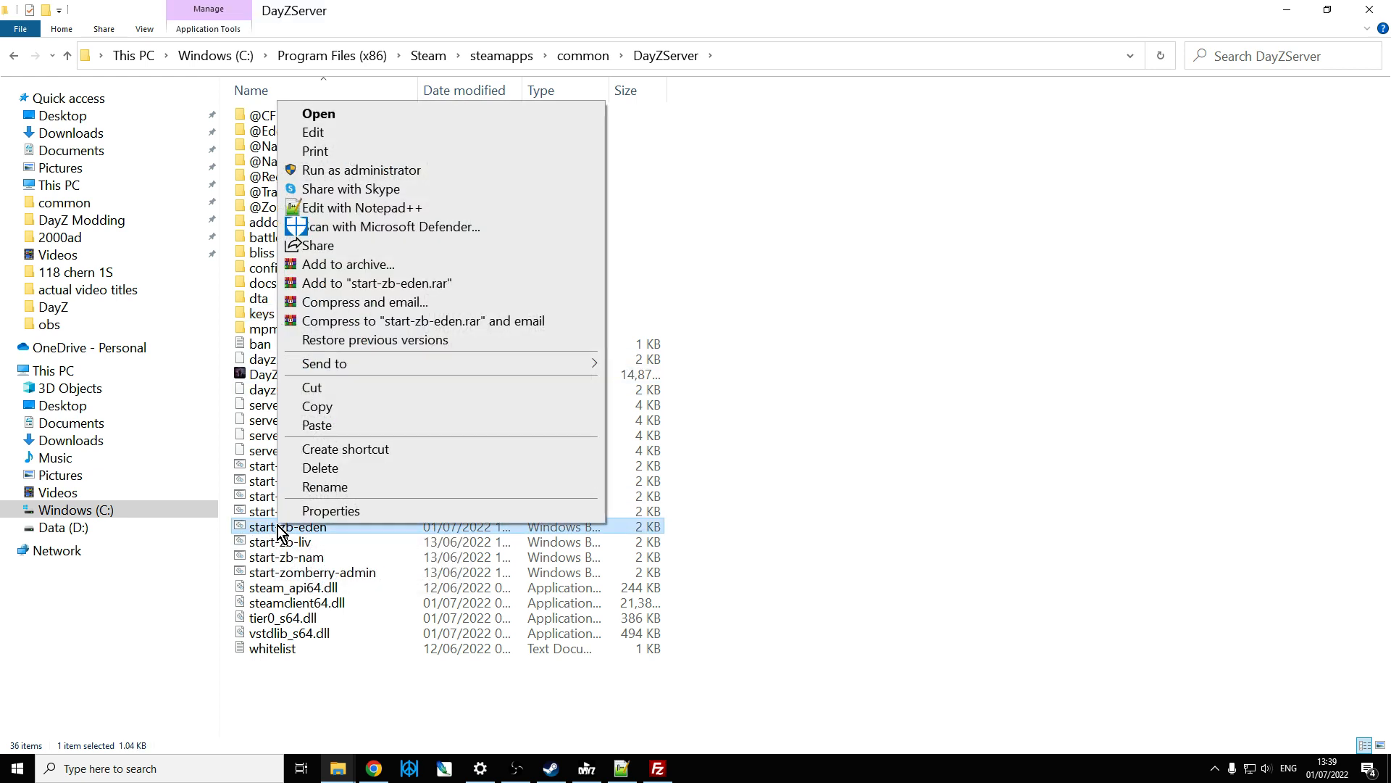
mouse_move(359, 207)
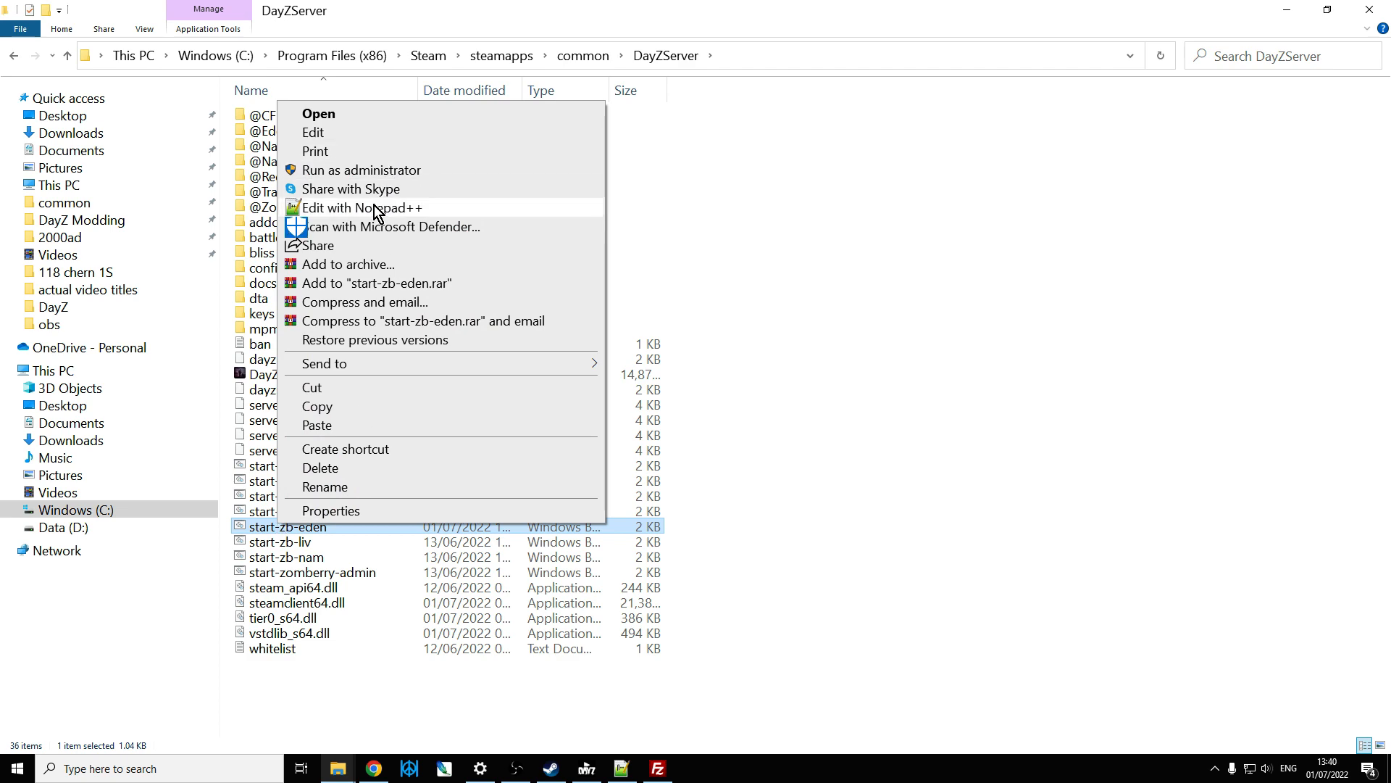
click(358, 207)
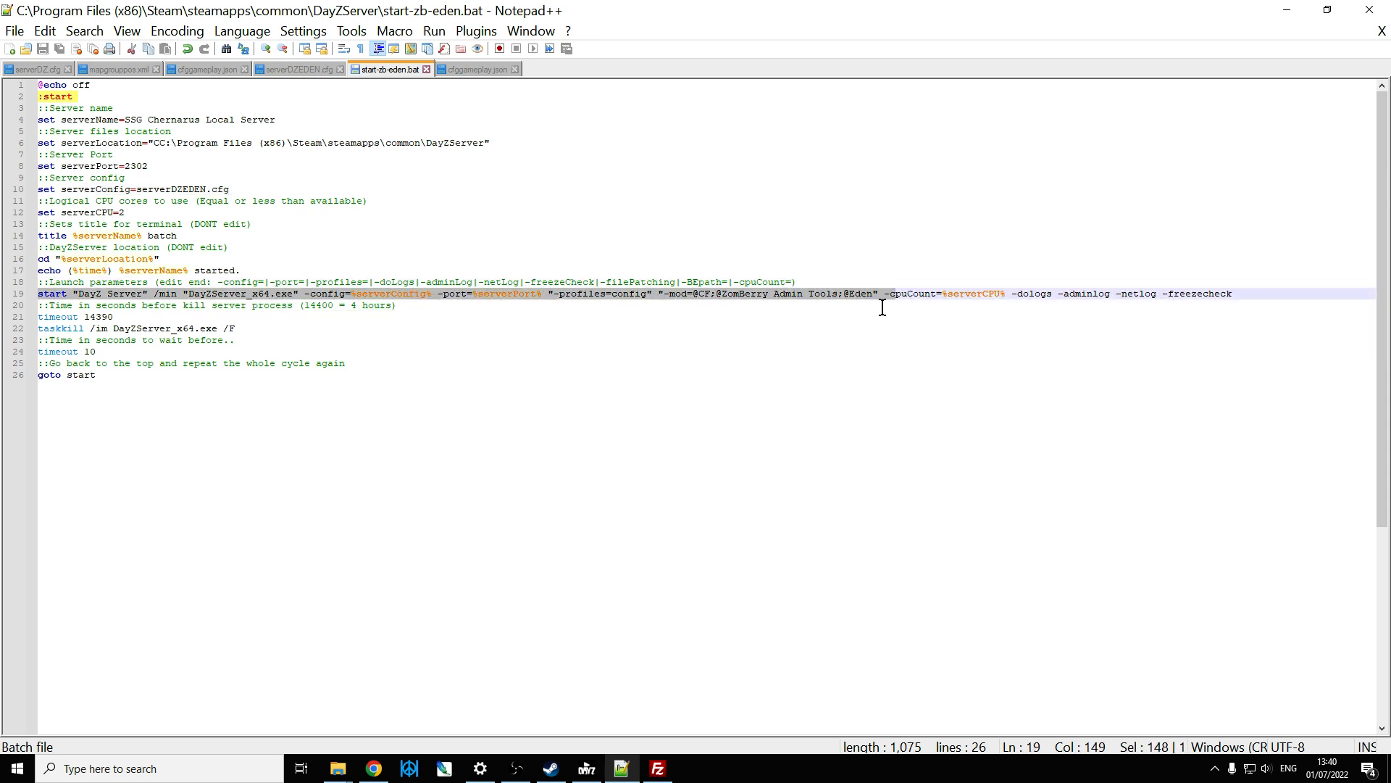
click(661, 294)
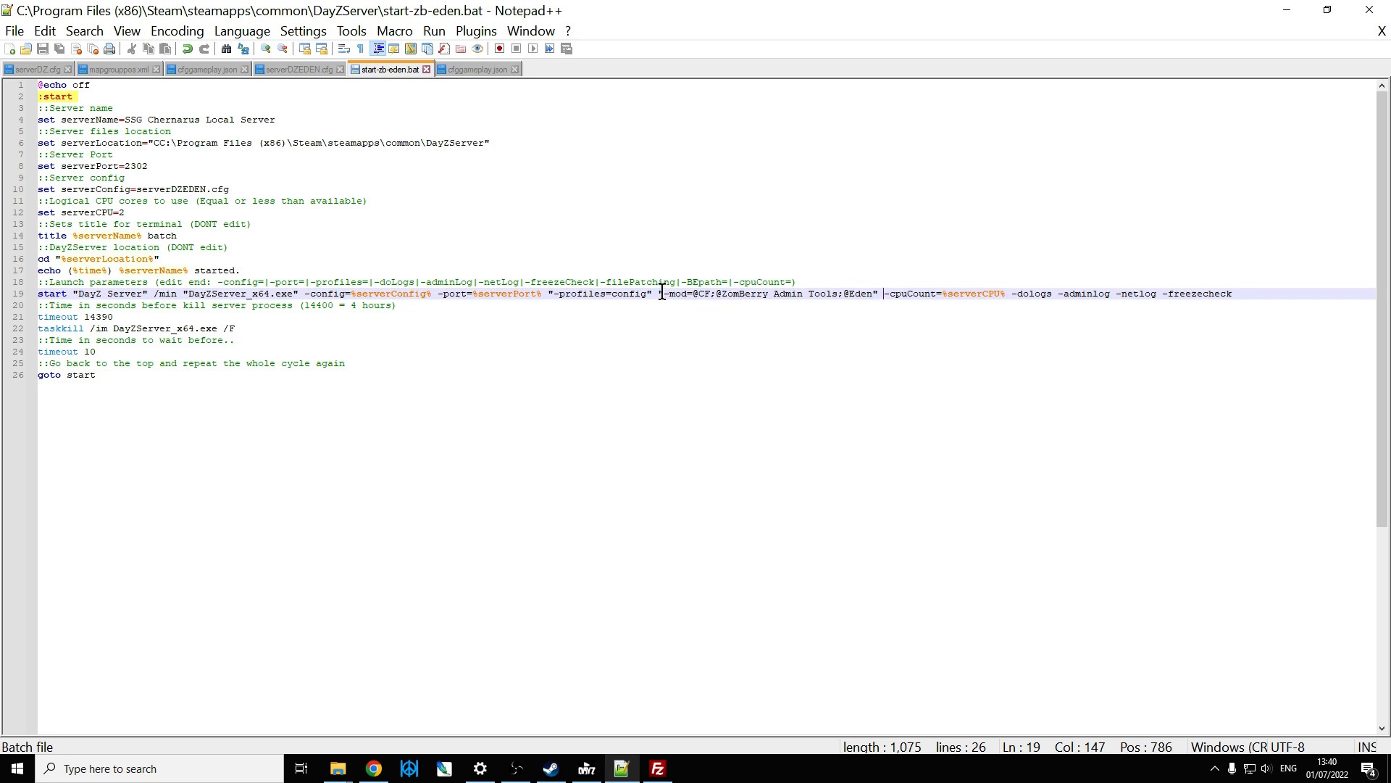
click(880, 294)
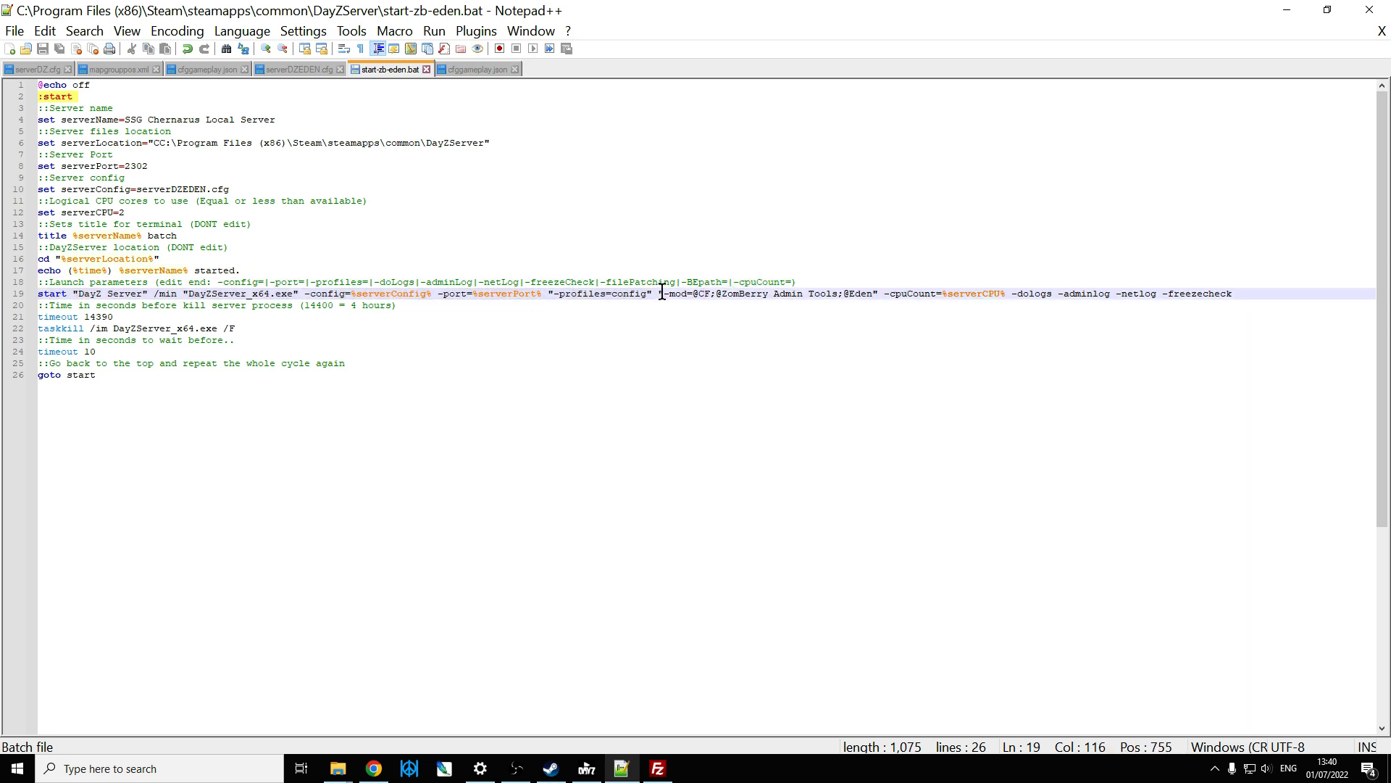
drag(661, 295, 883, 294)
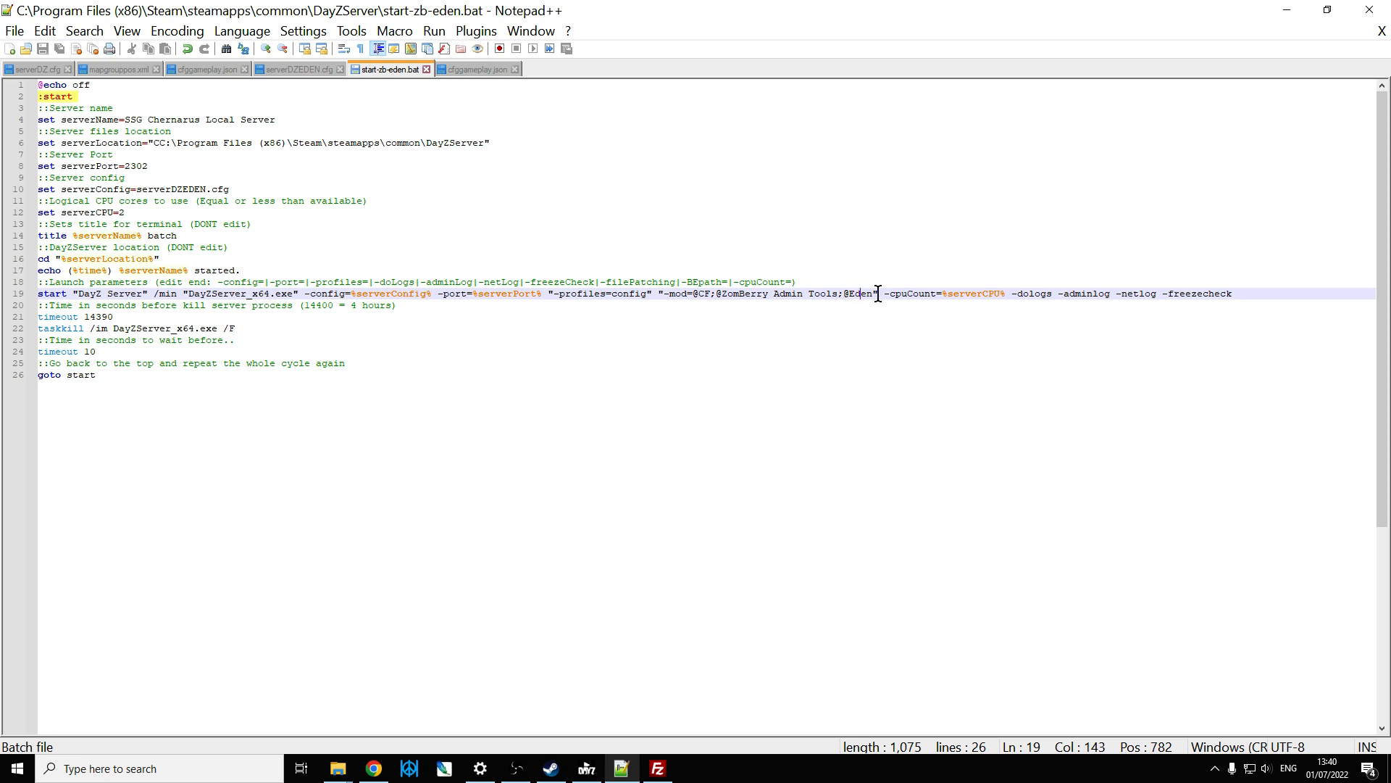
drag(874, 294, 660, 295)
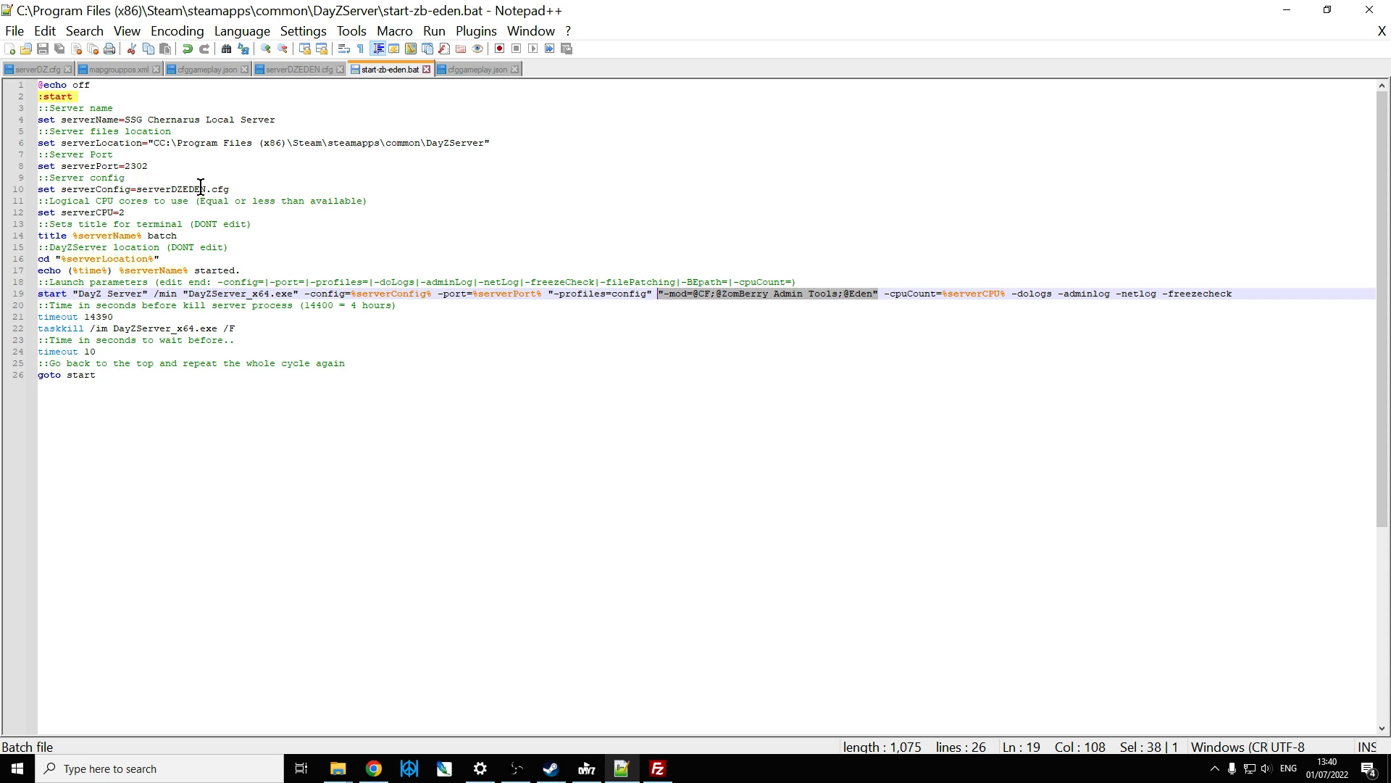
mouse_move(242, 190)
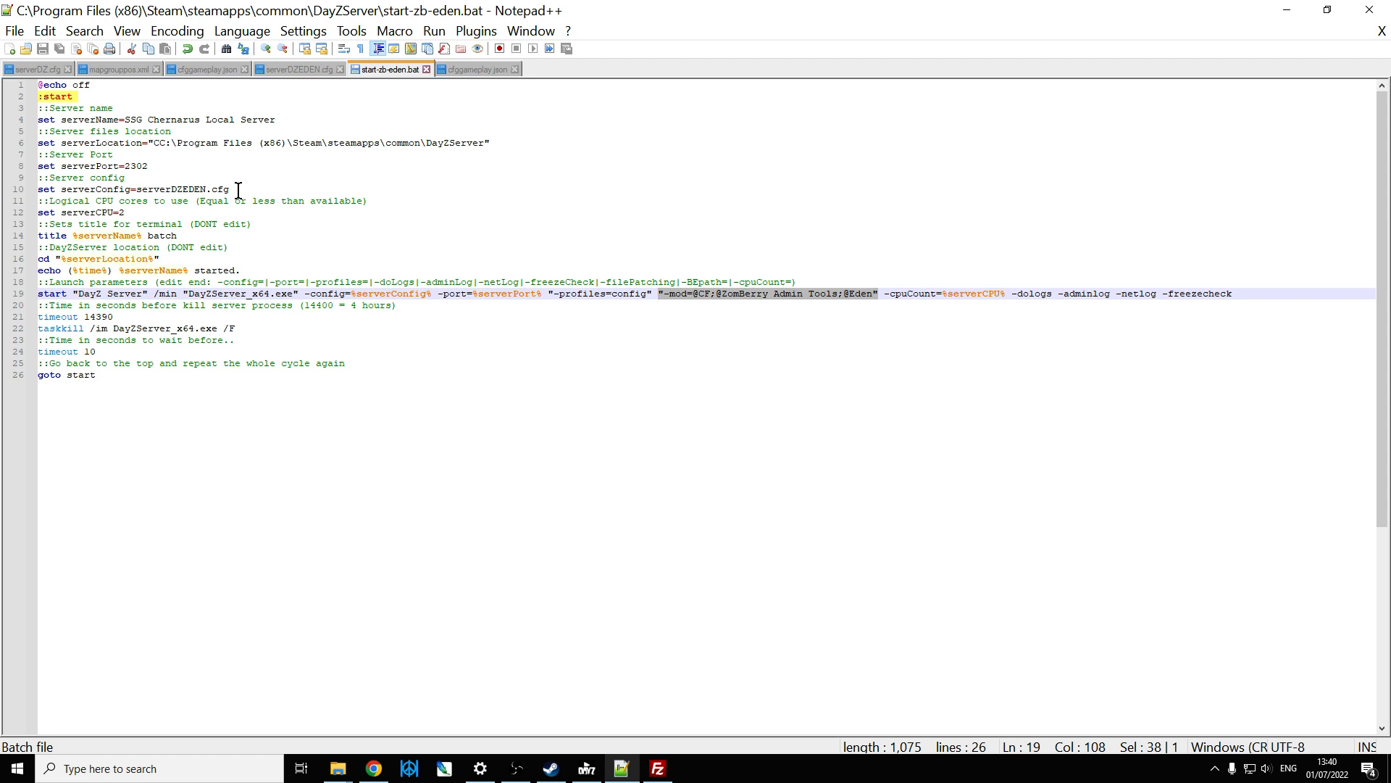
mouse_move(336, 768)
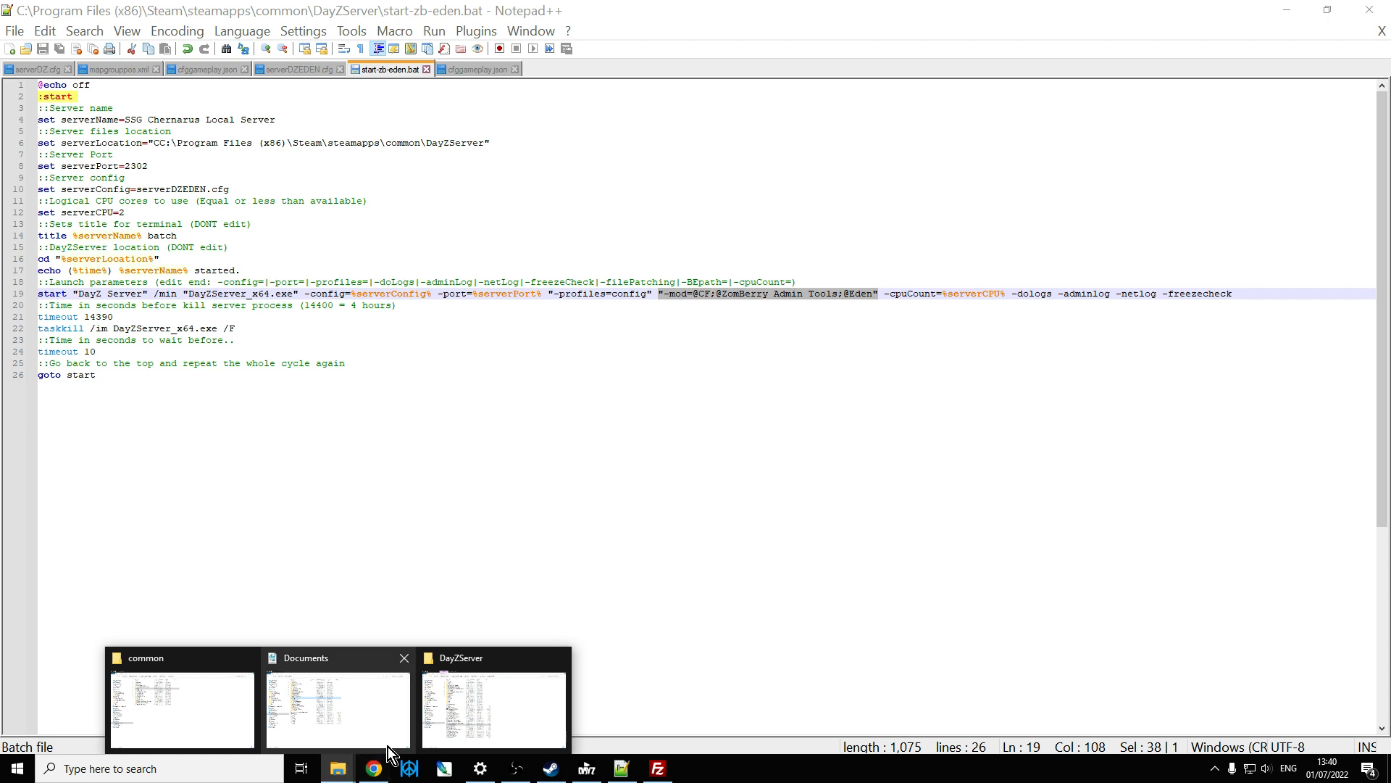
- Edit serverDZEDEN.cfg in Notepad++ and highlight its survival.Eden mission template
click(493, 710)
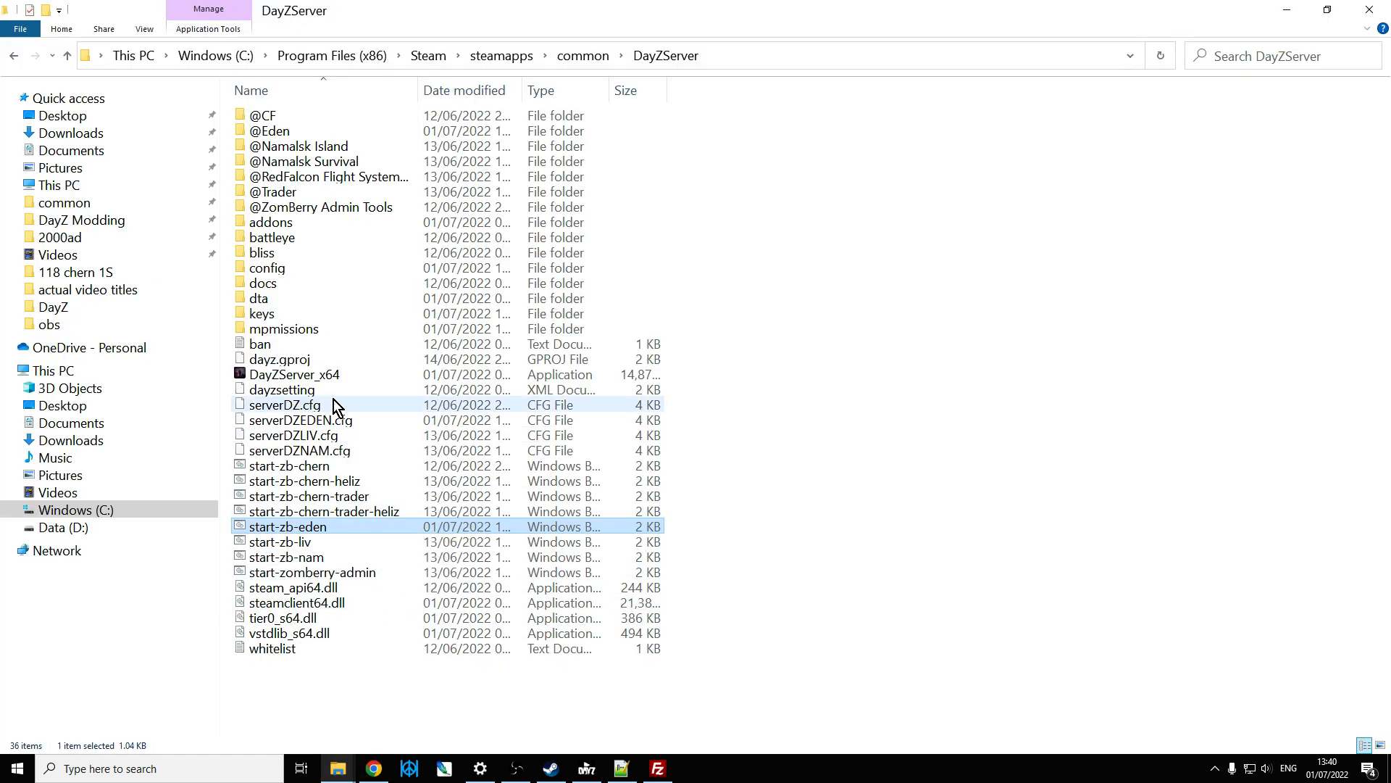
right_click(298, 421)
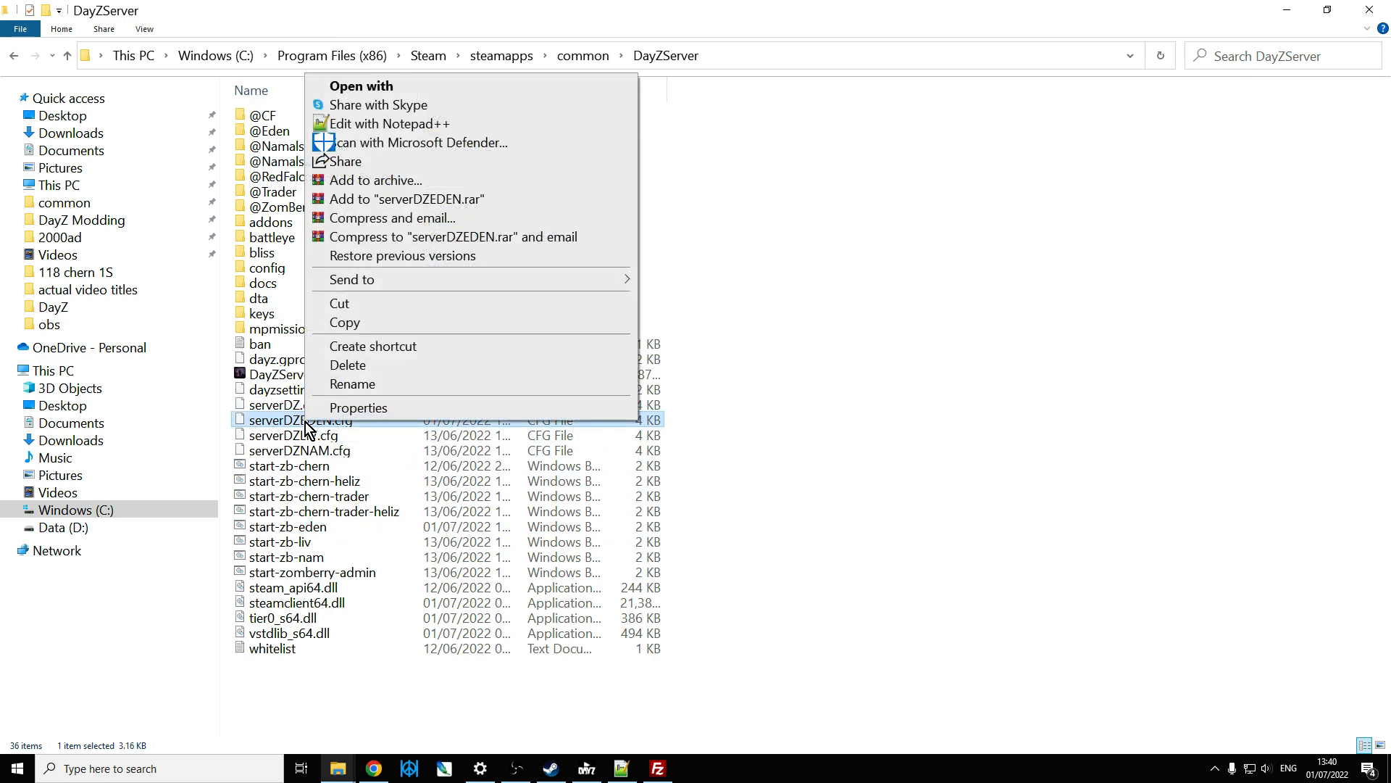
click(390, 123)
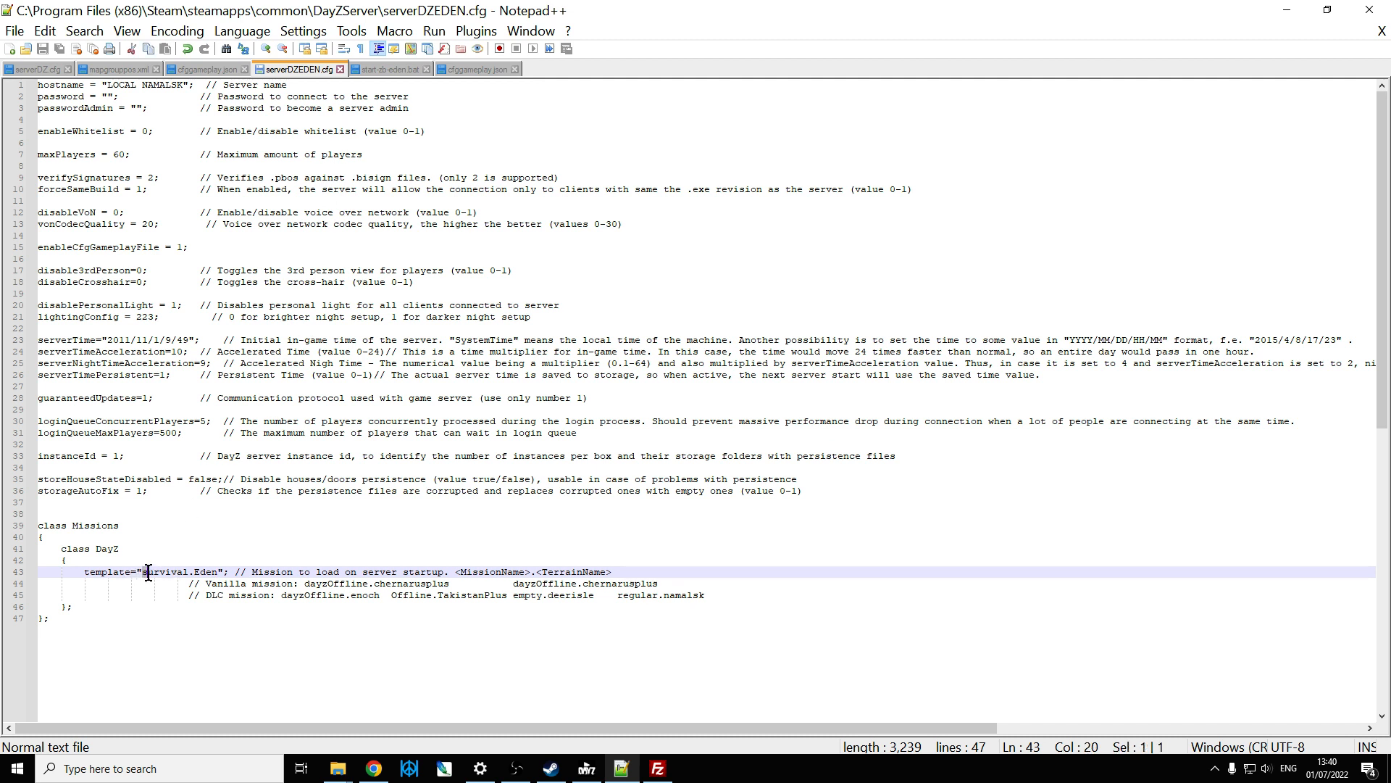
double_click(148, 571)
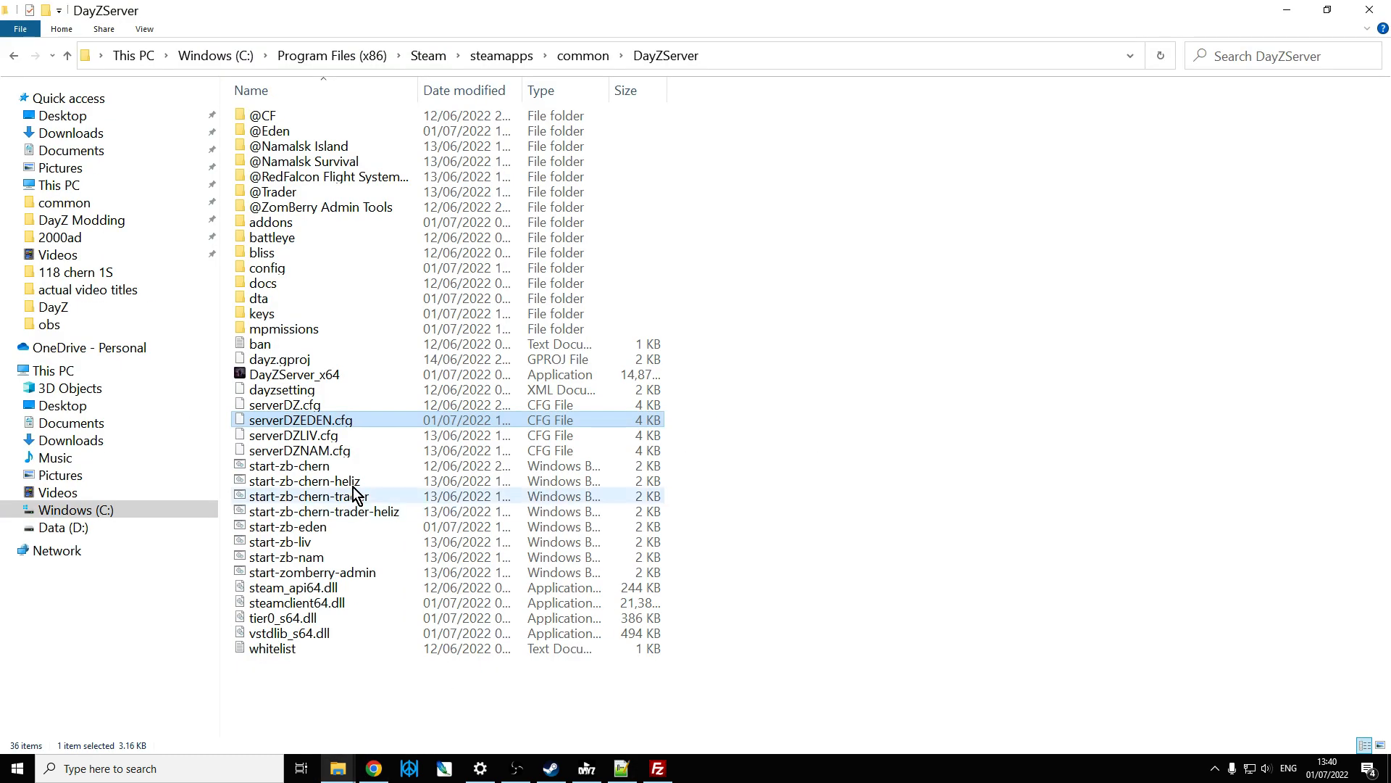
double_click(284, 329)
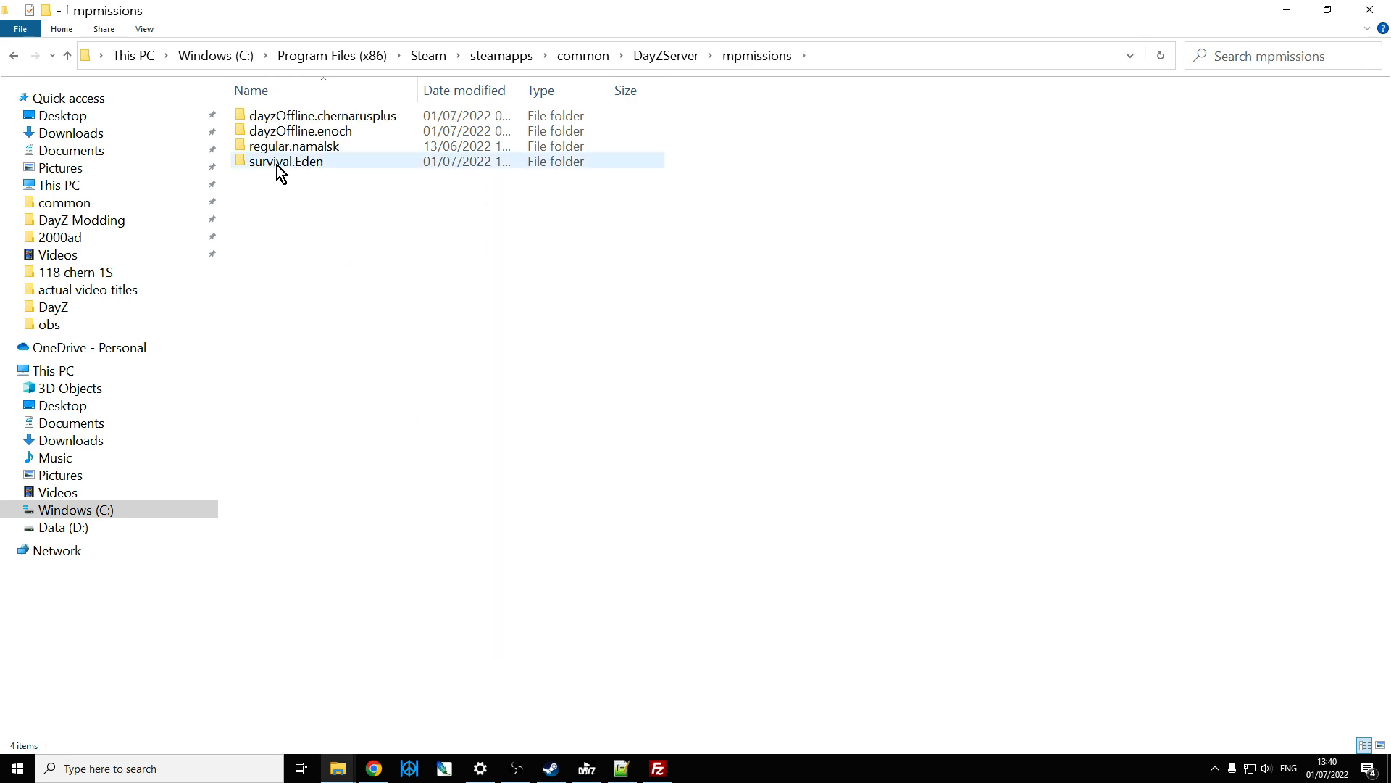
right_click(284, 161)
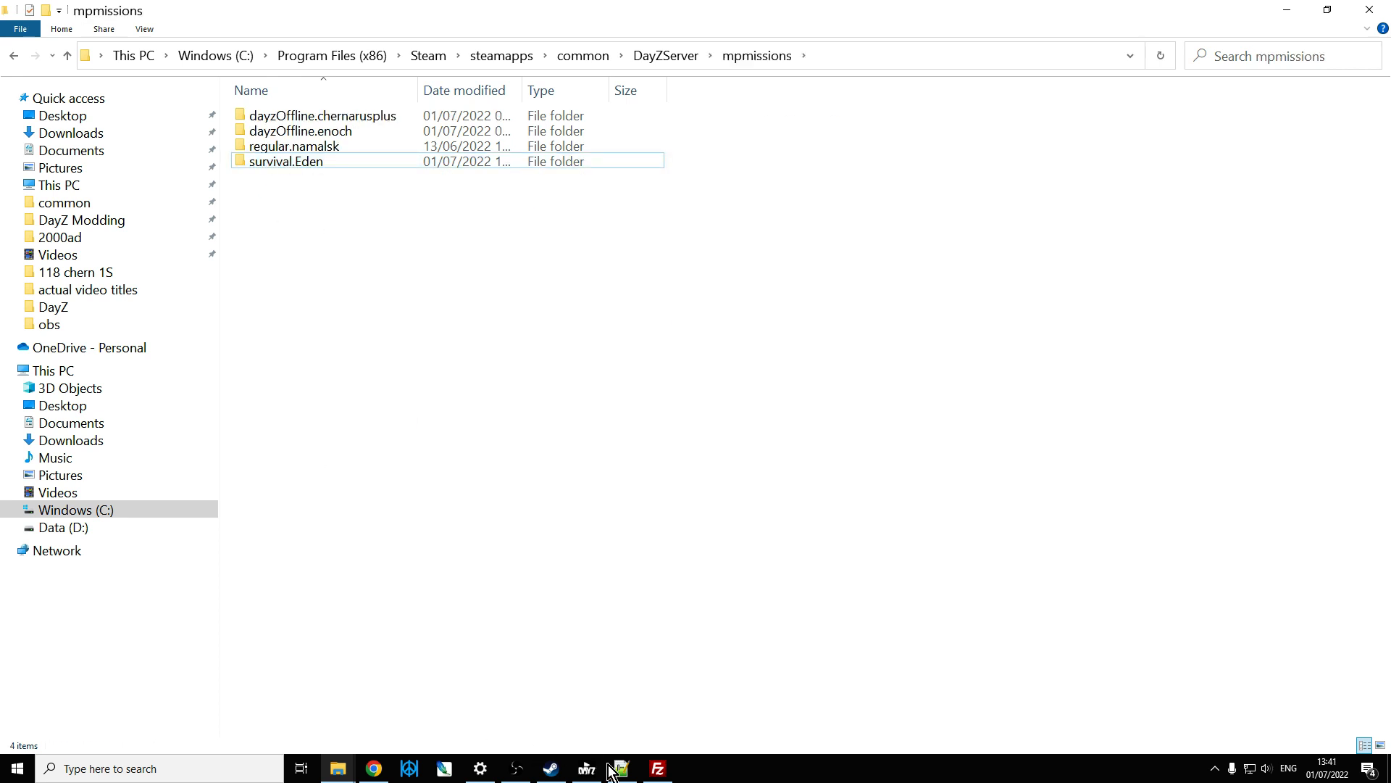
click(619, 768)
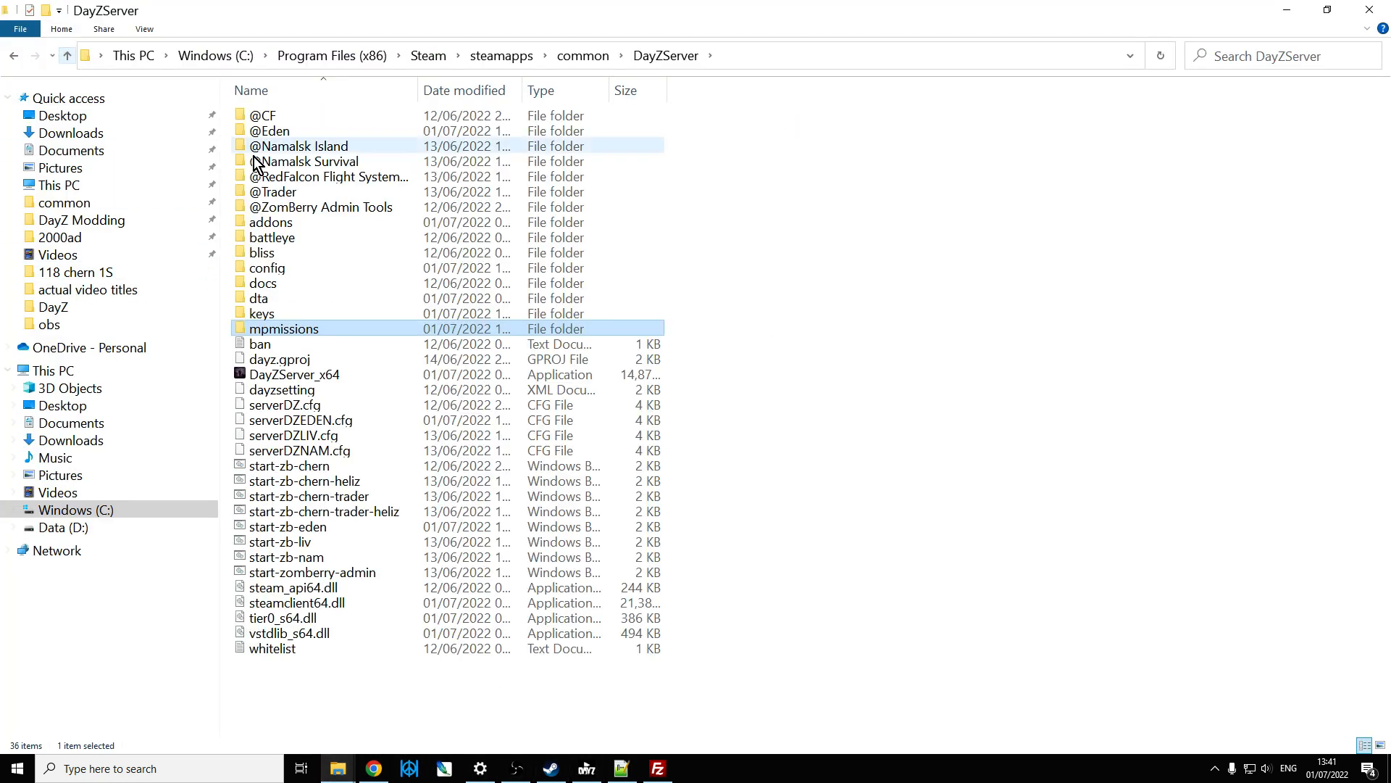
click(271, 131)
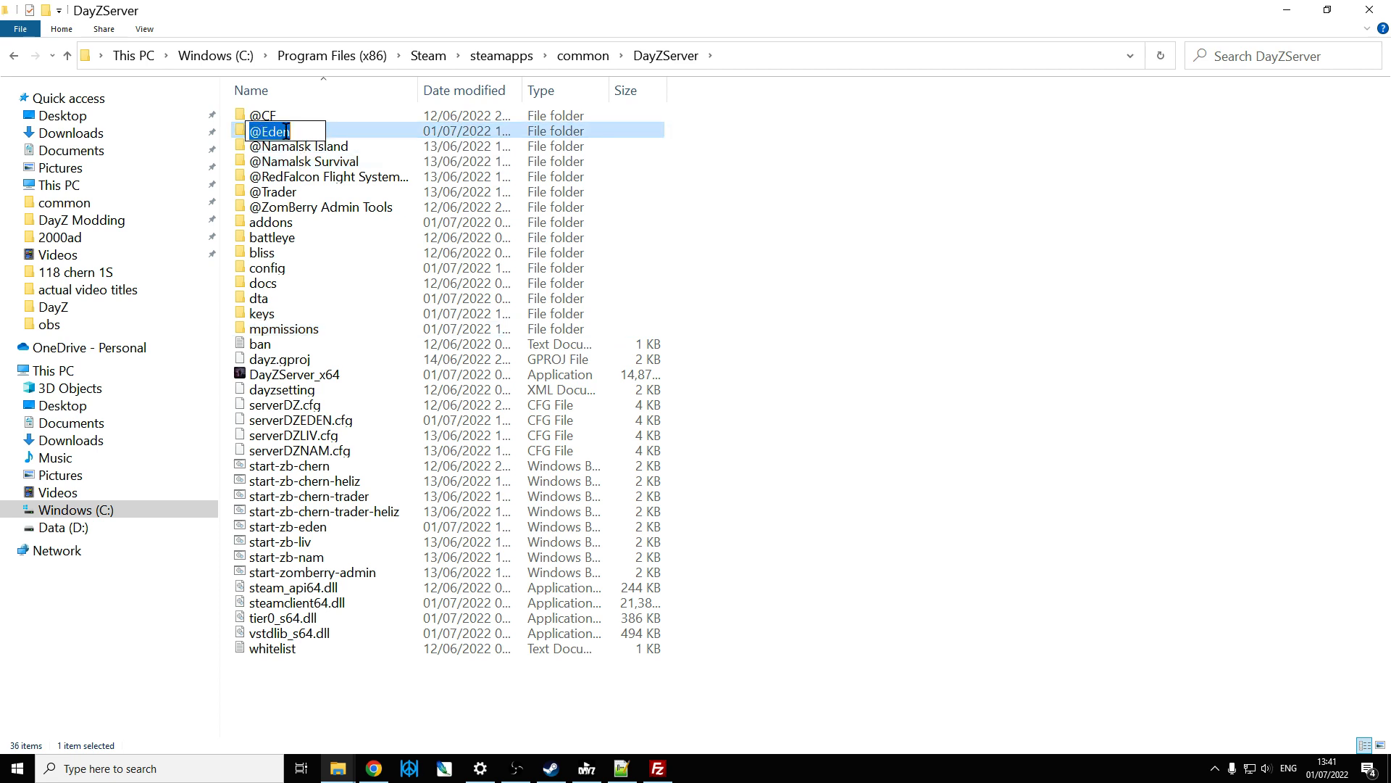
right_click(271, 130)
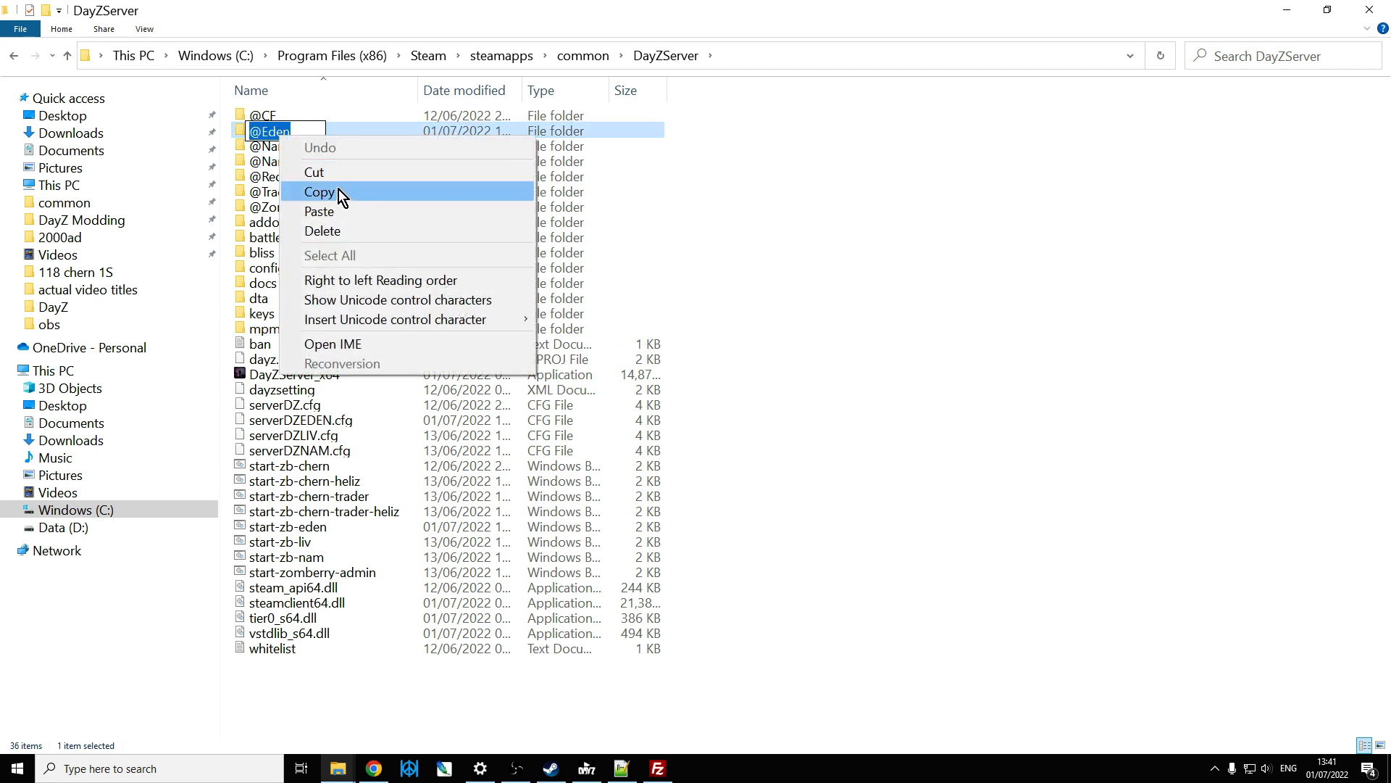
click(319, 191)
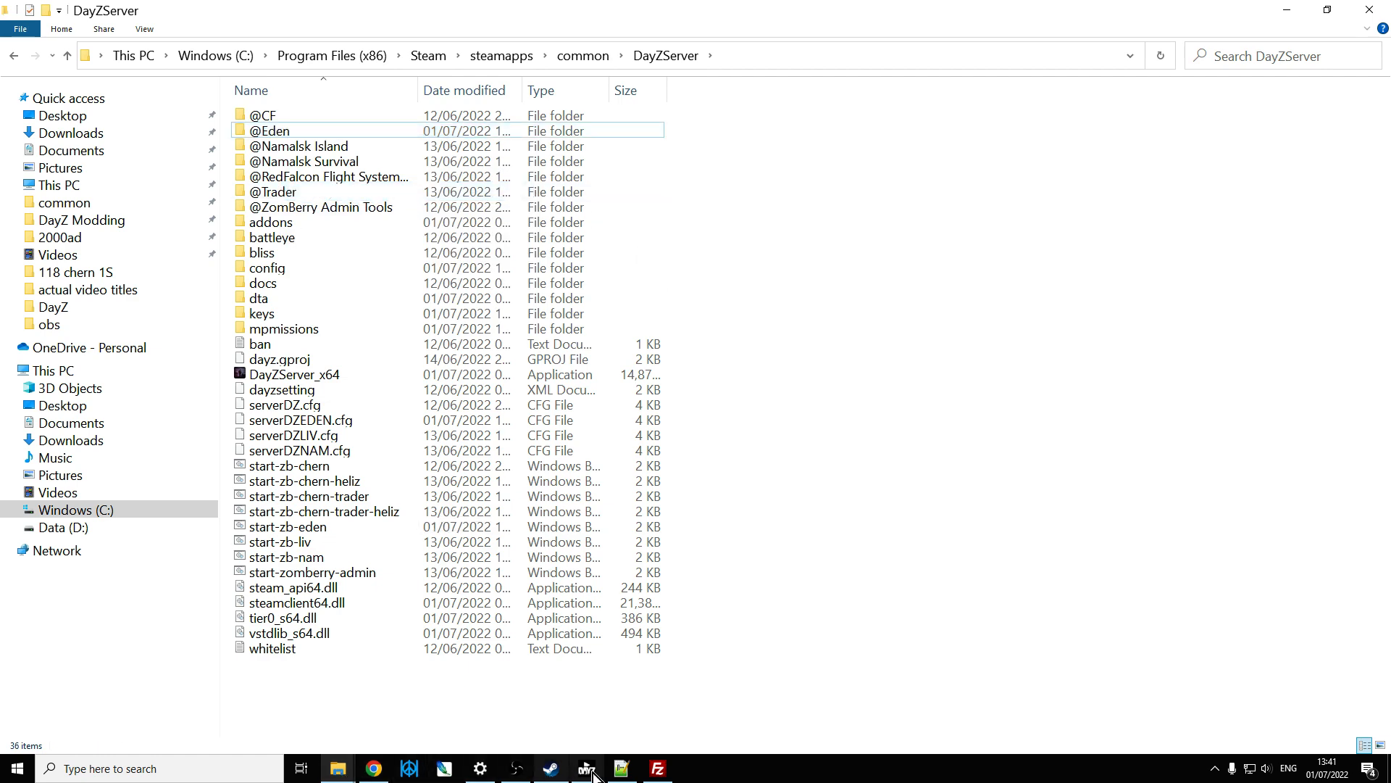
click(622, 769)
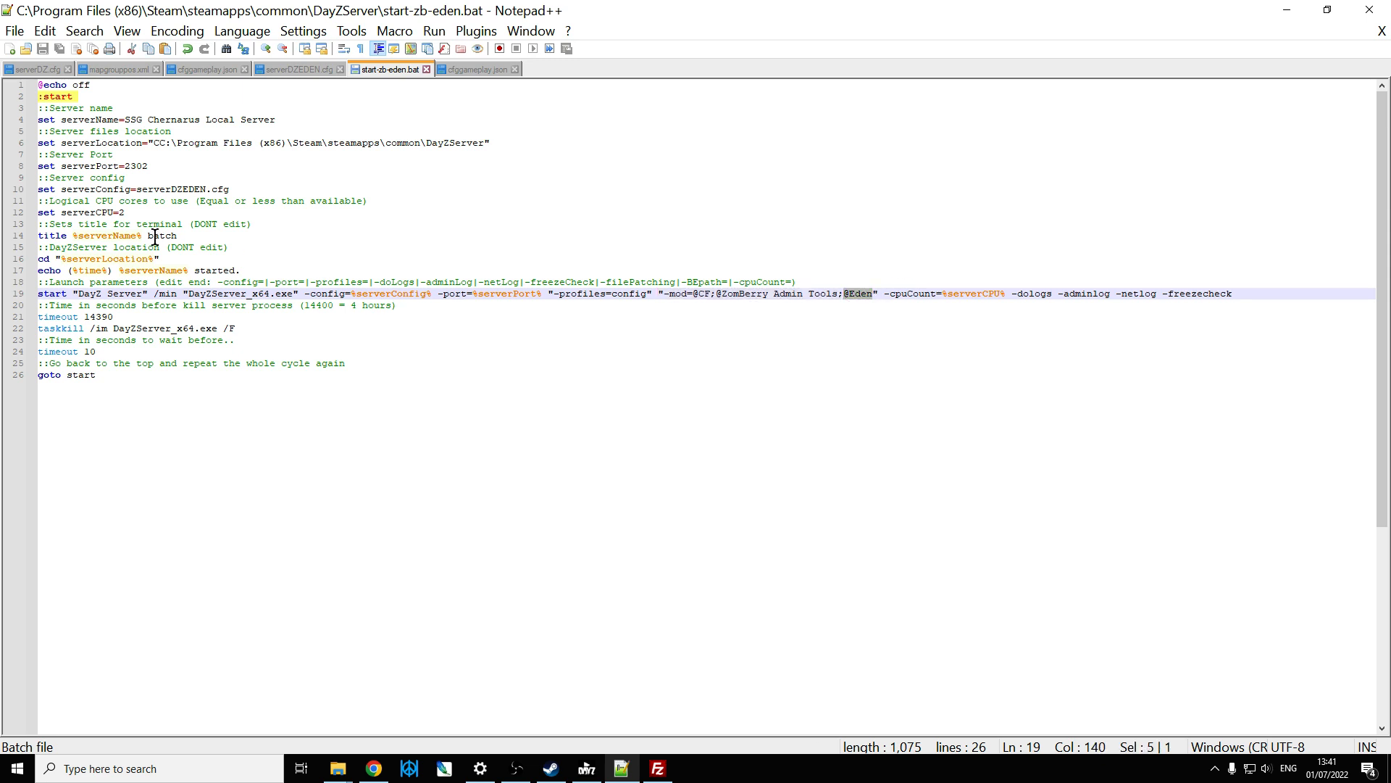
click(125, 177)
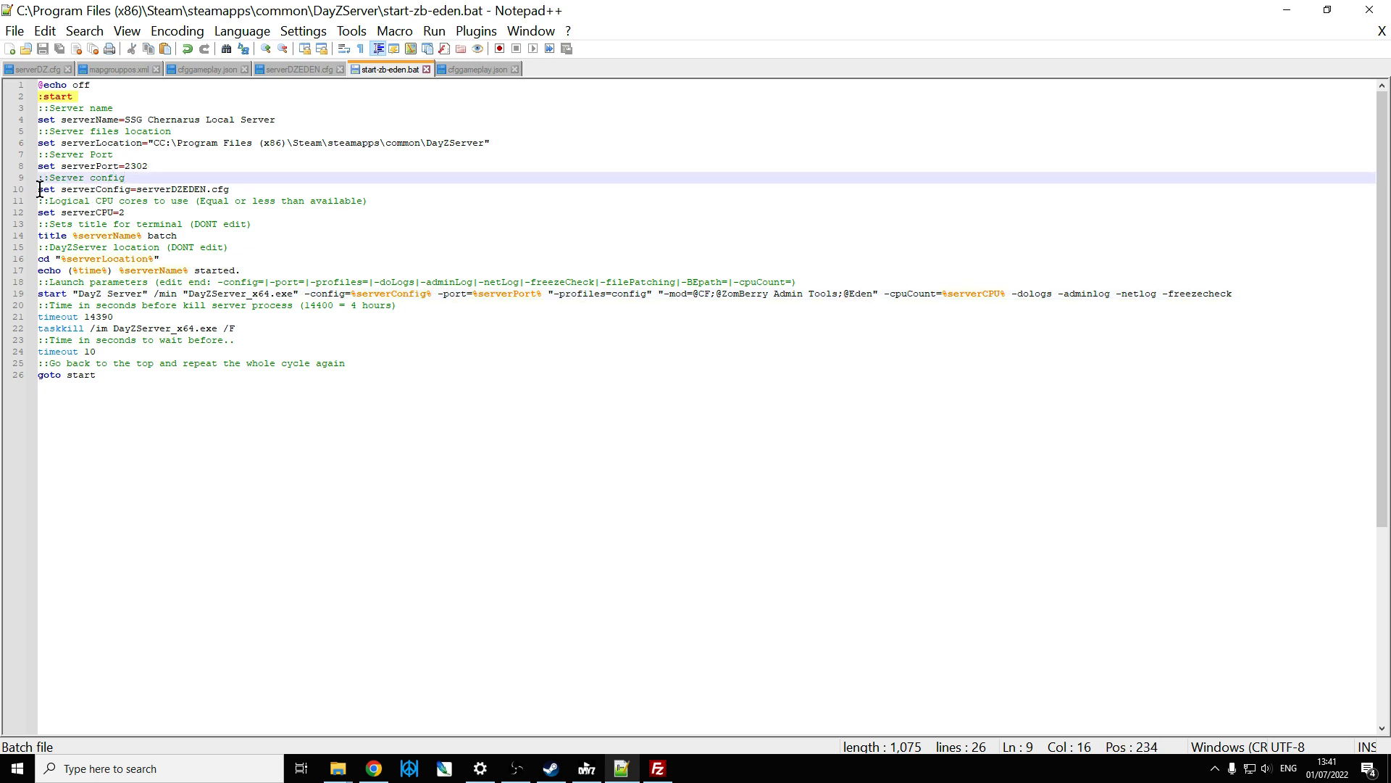
double_click(187, 188)
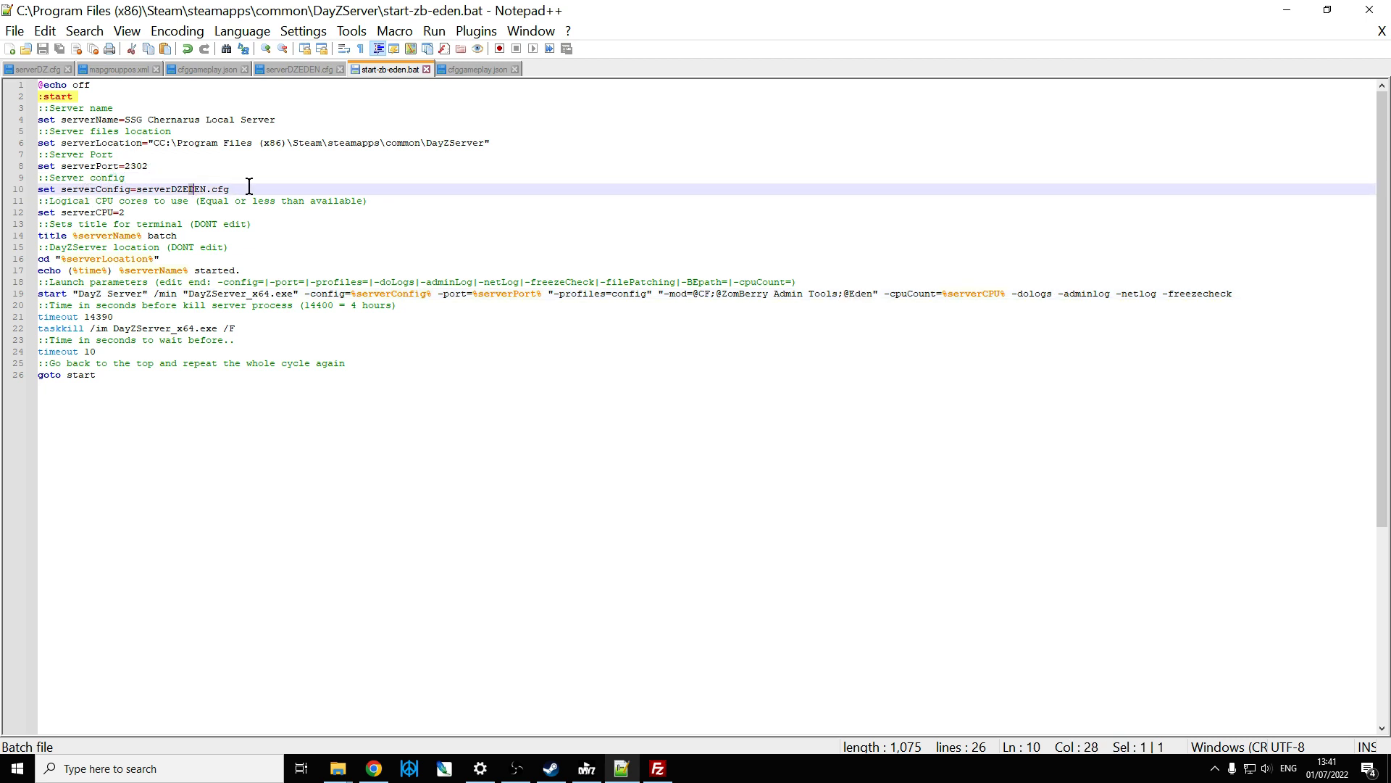
triple_click(134, 188)
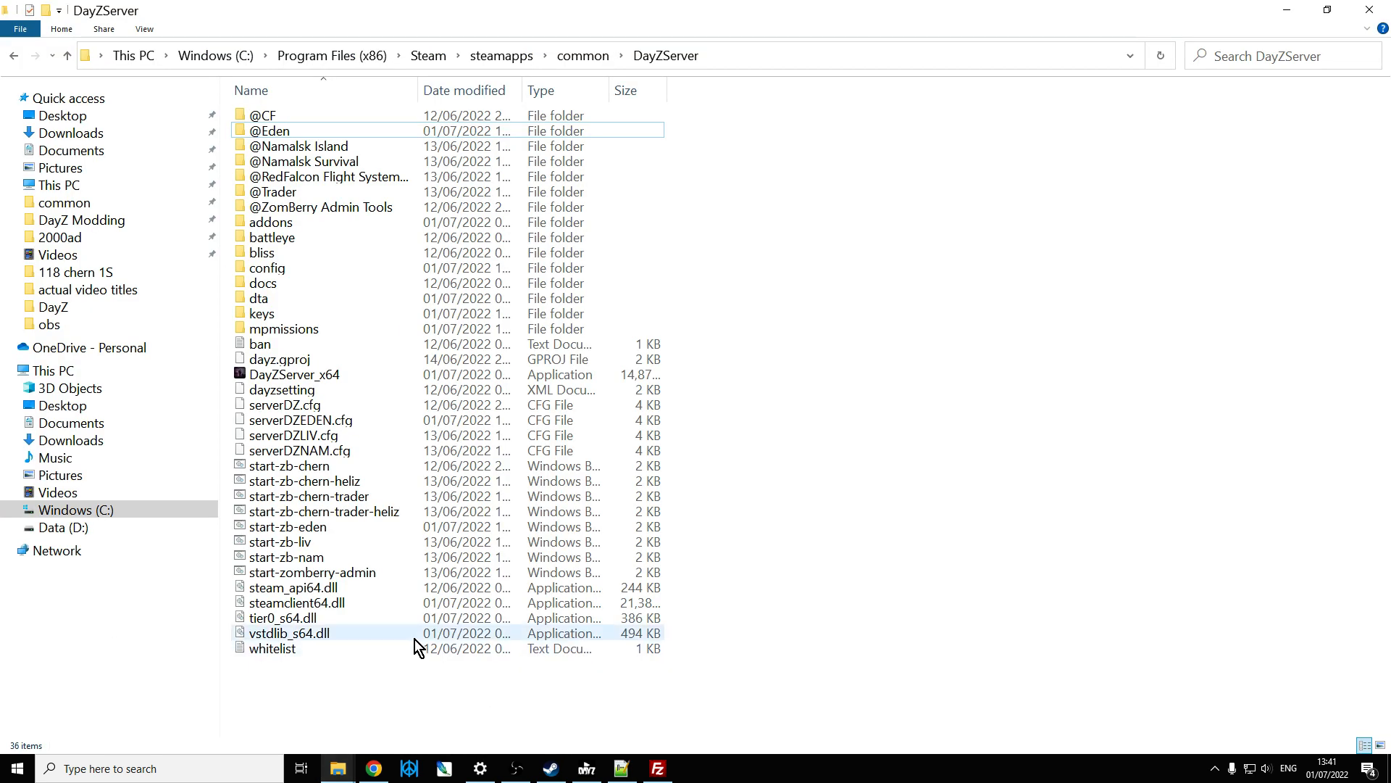
mouse_move(335, 496)
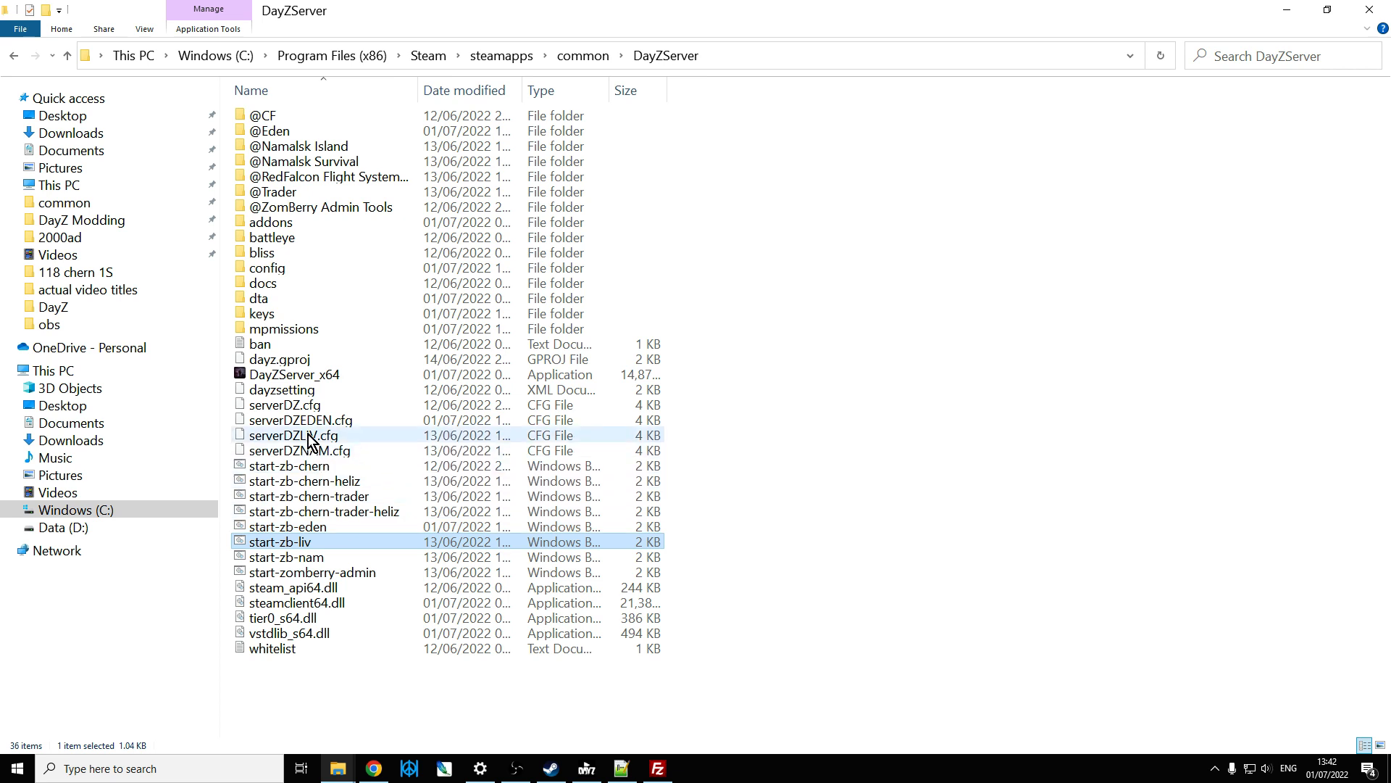
mouse_move(294, 435)
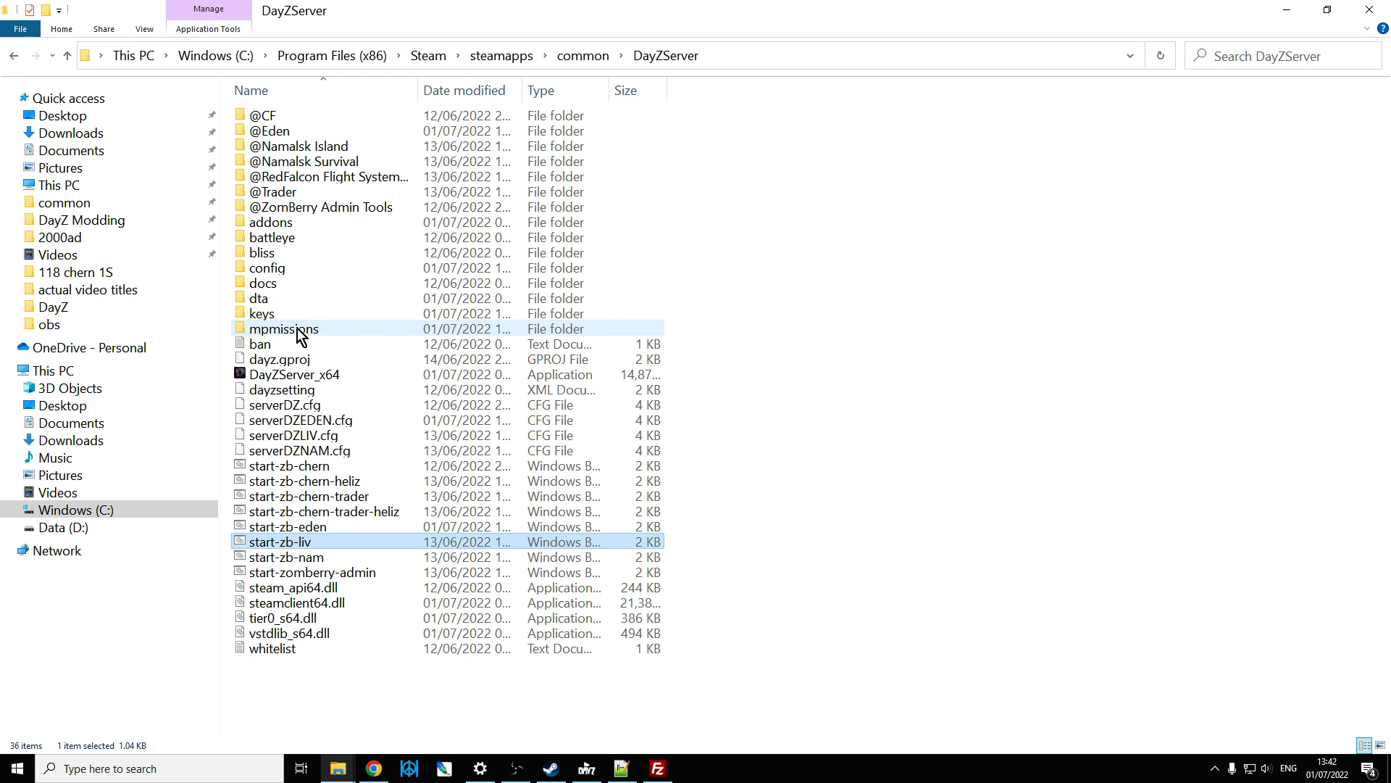
mouse_move(284, 329)
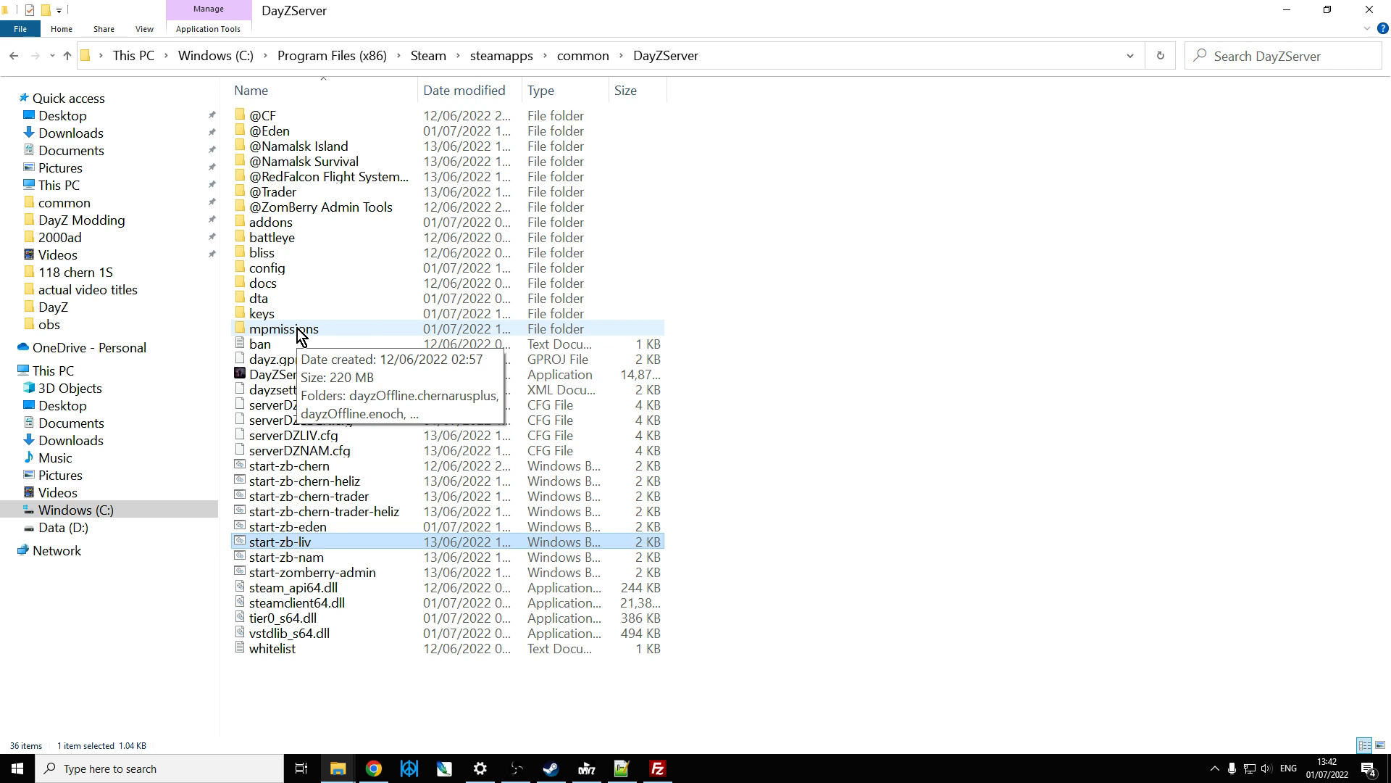
- Browse into mpmissions/survival.Eden to view its config files, then return to mpmissions
double_click(283, 329)
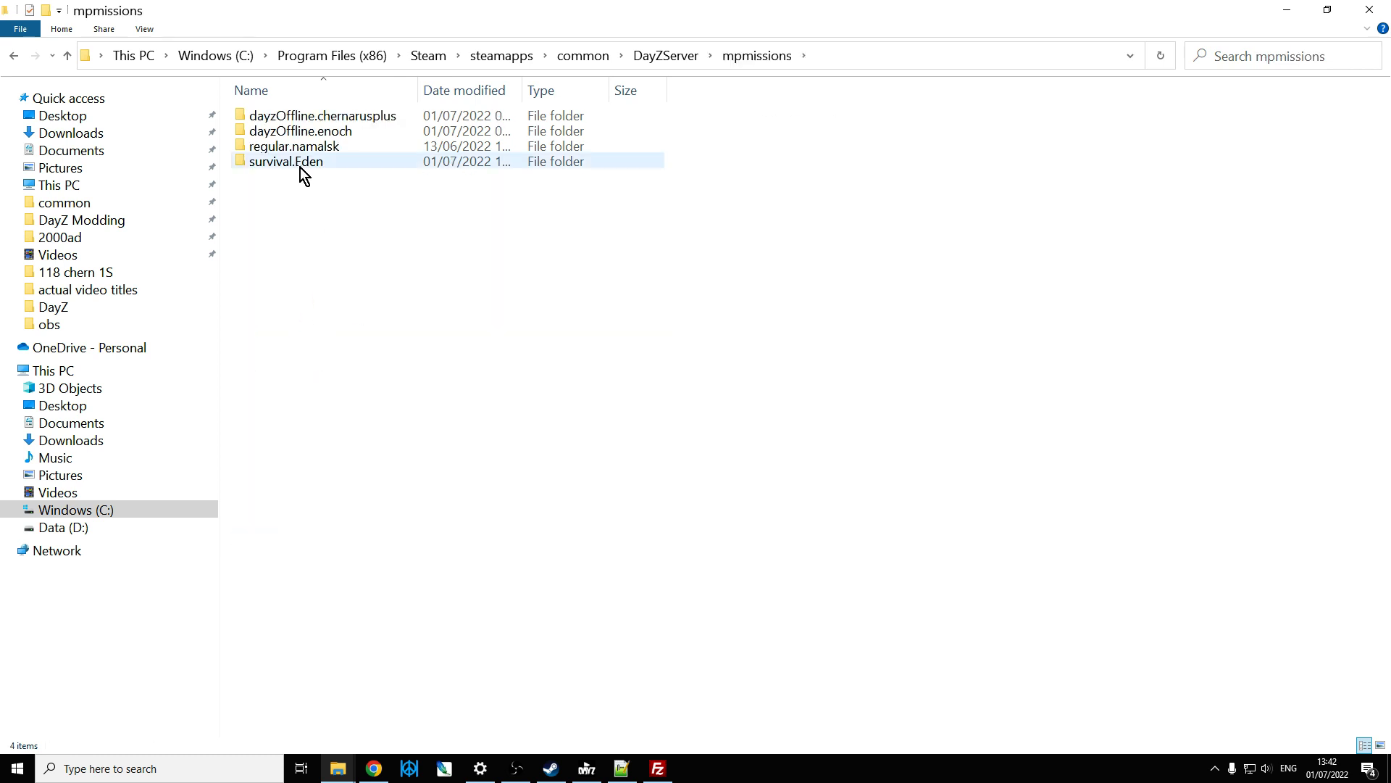
double_click(286, 161)
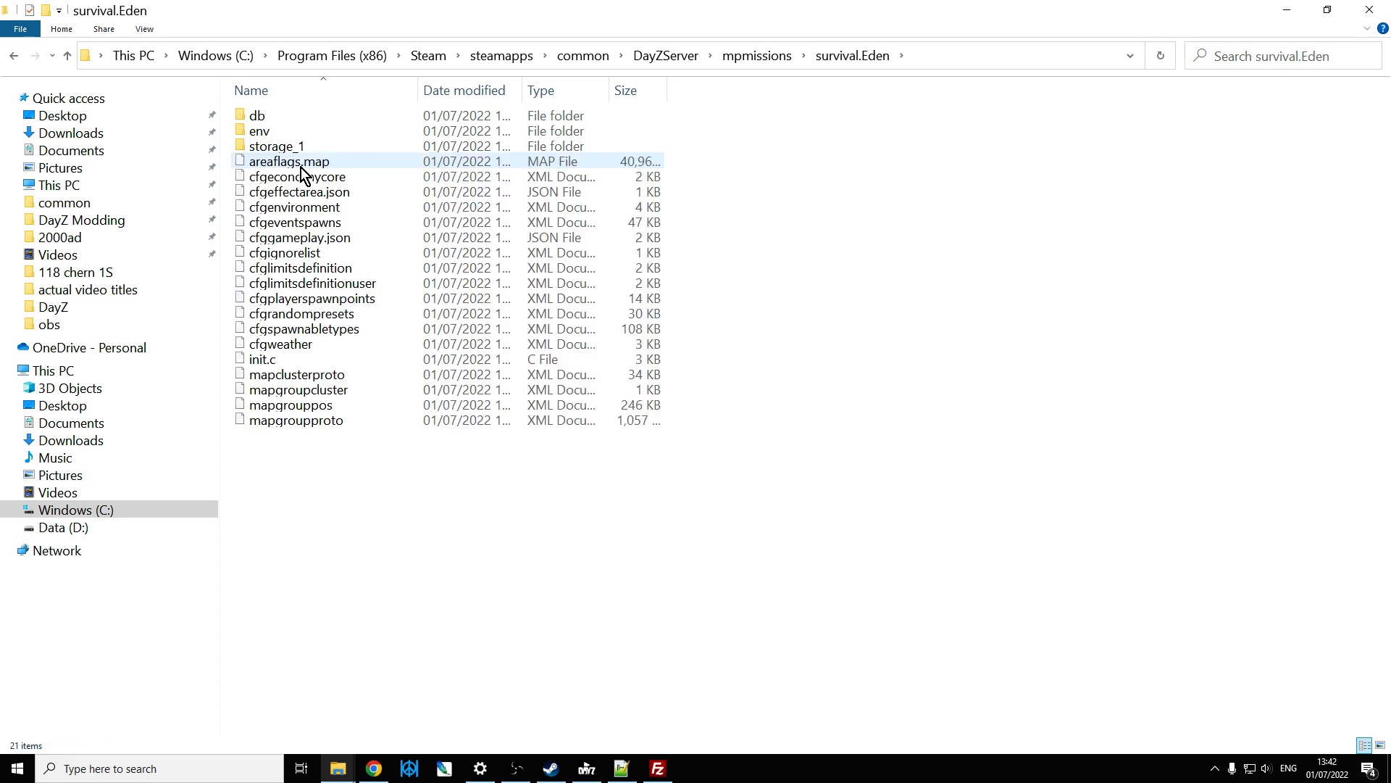
click(300, 236)
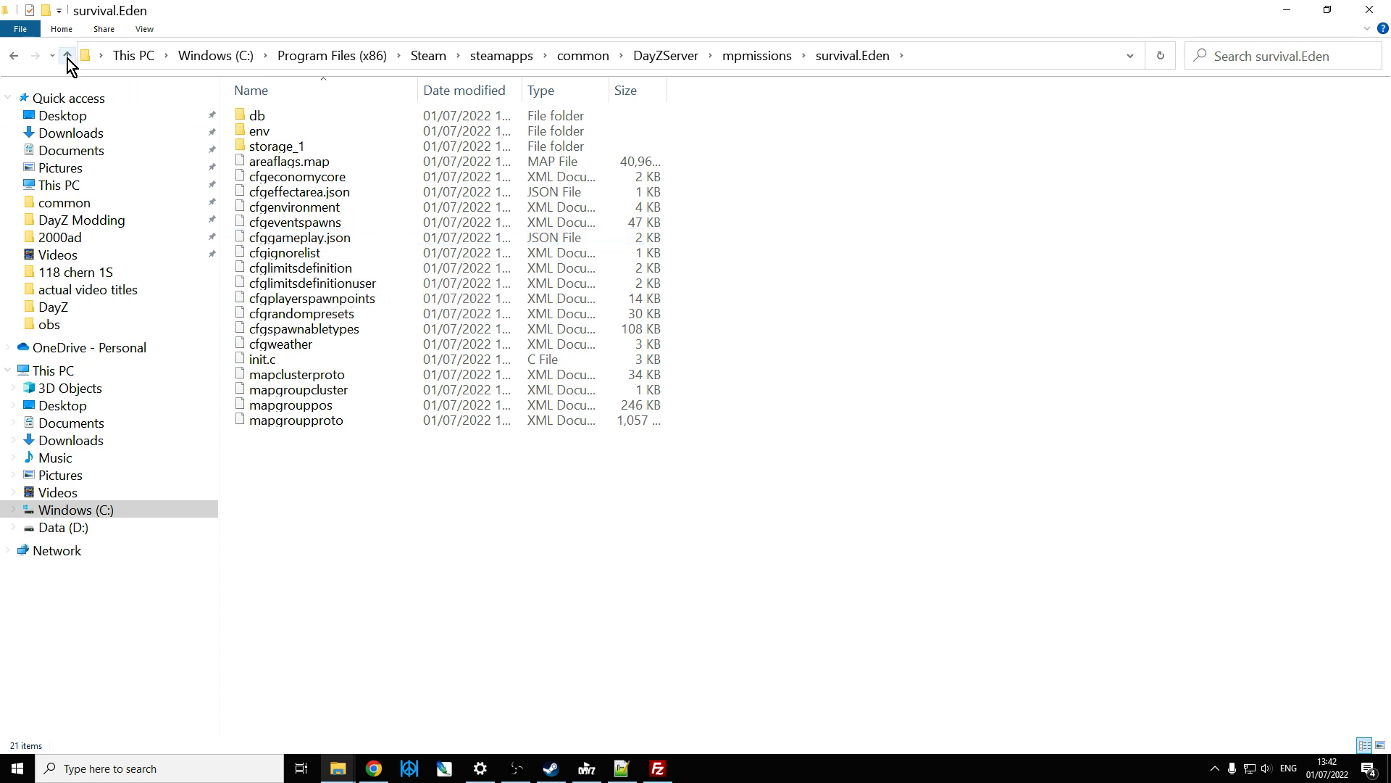
click(67, 55)
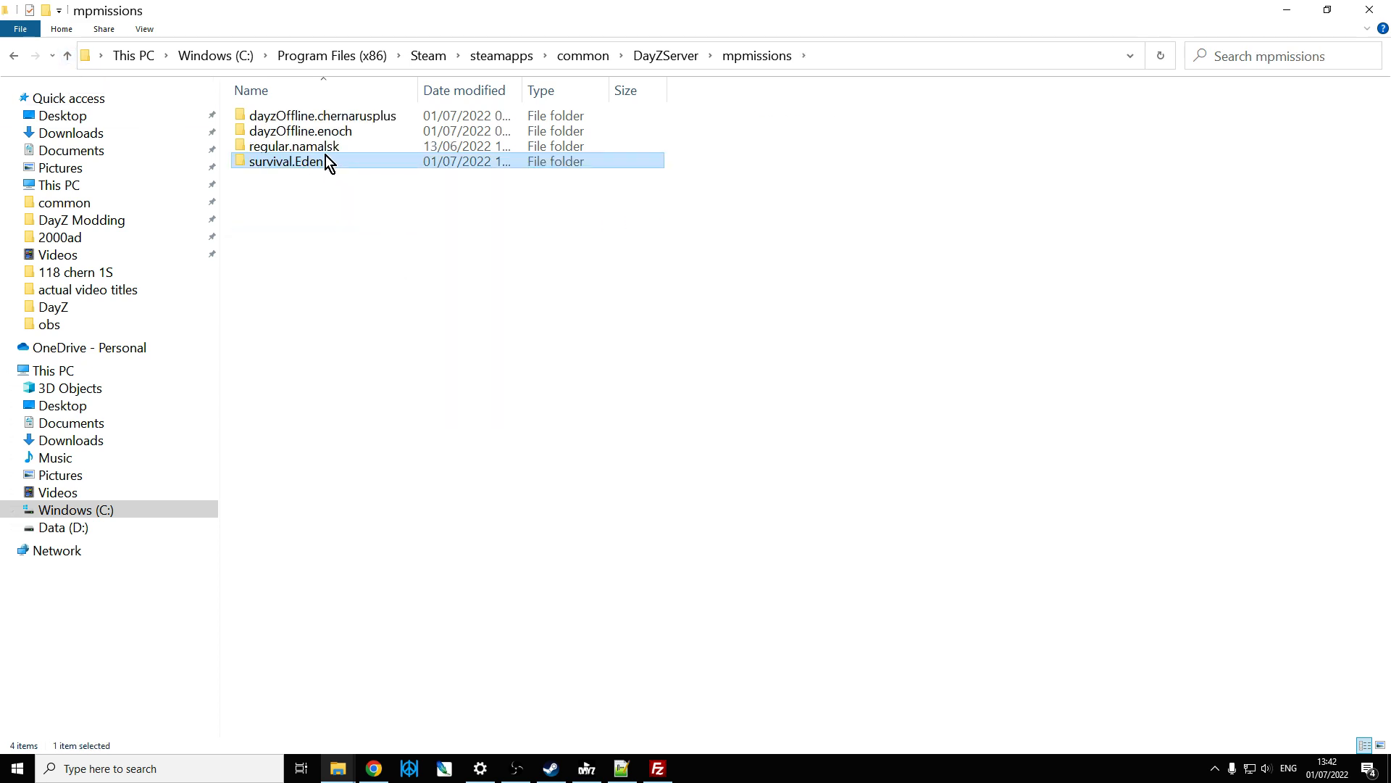
- Compare the dayzOffline.enoch mission folder, then reopen survival.Eden and pick cfggameplay.json
double_click(300, 131)
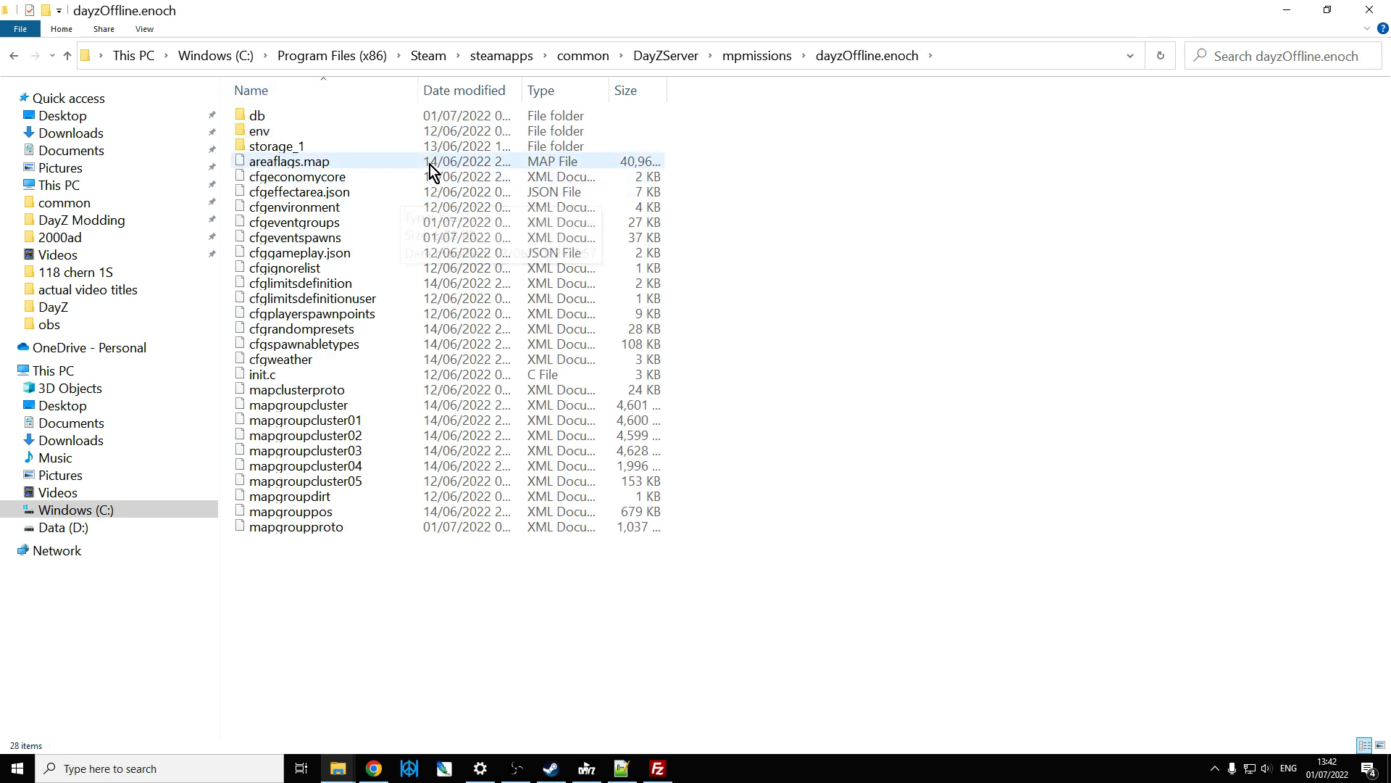
click(284, 267)
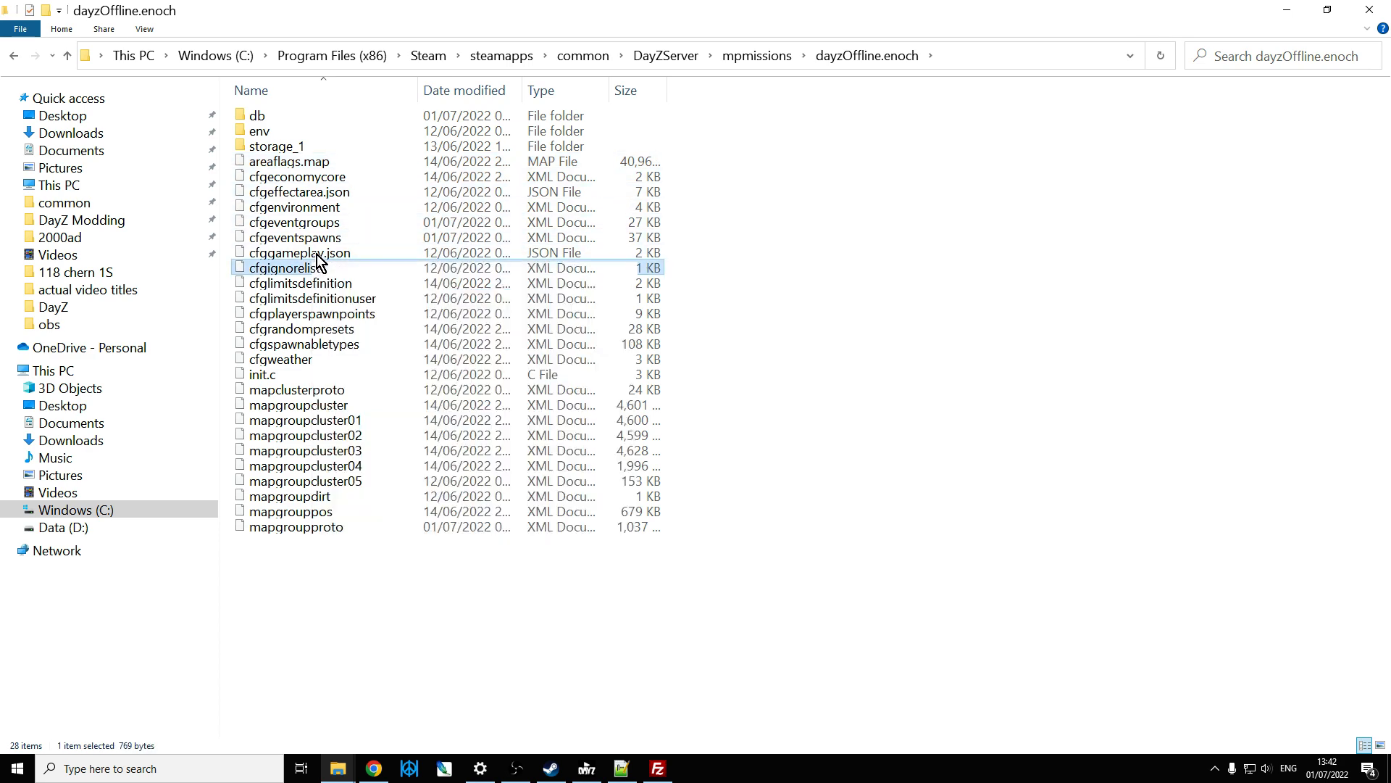
right_click(300, 252)
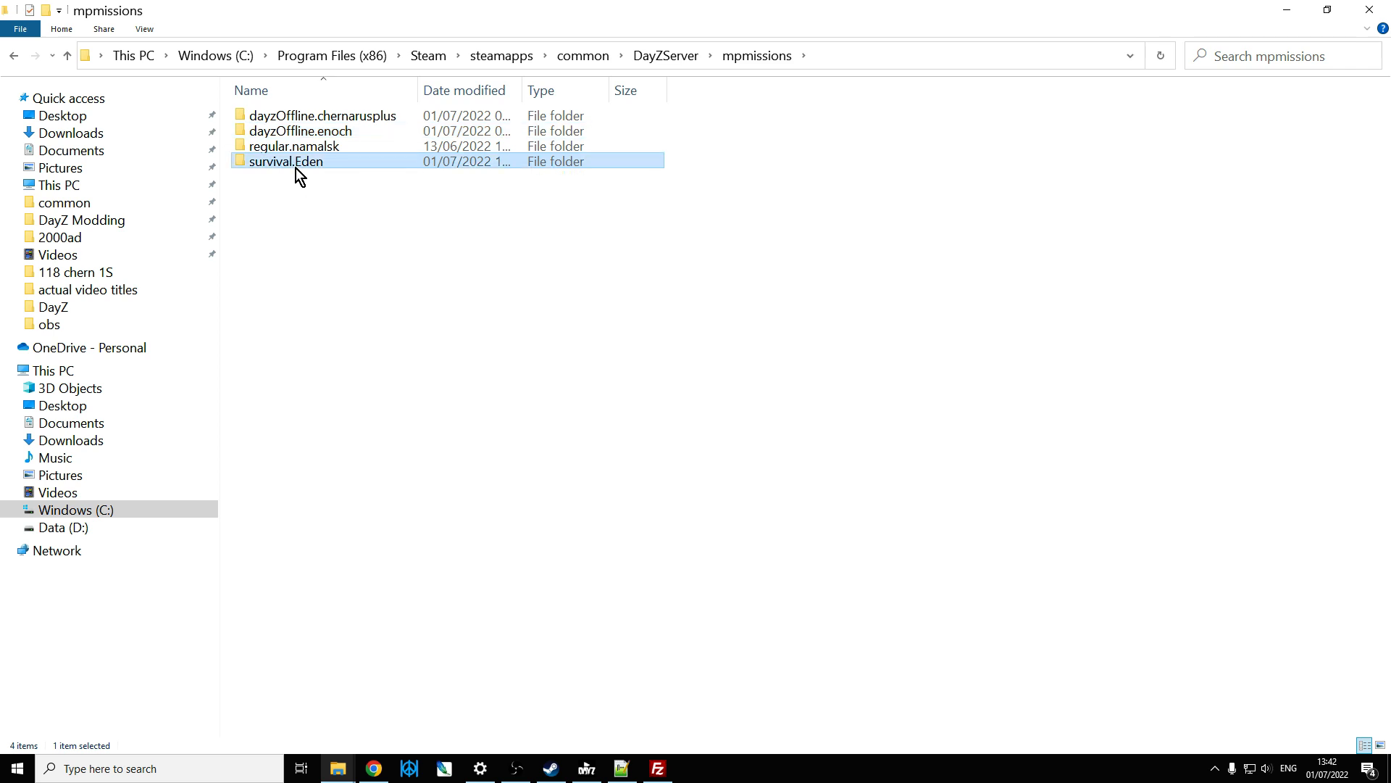
double_click(285, 161)
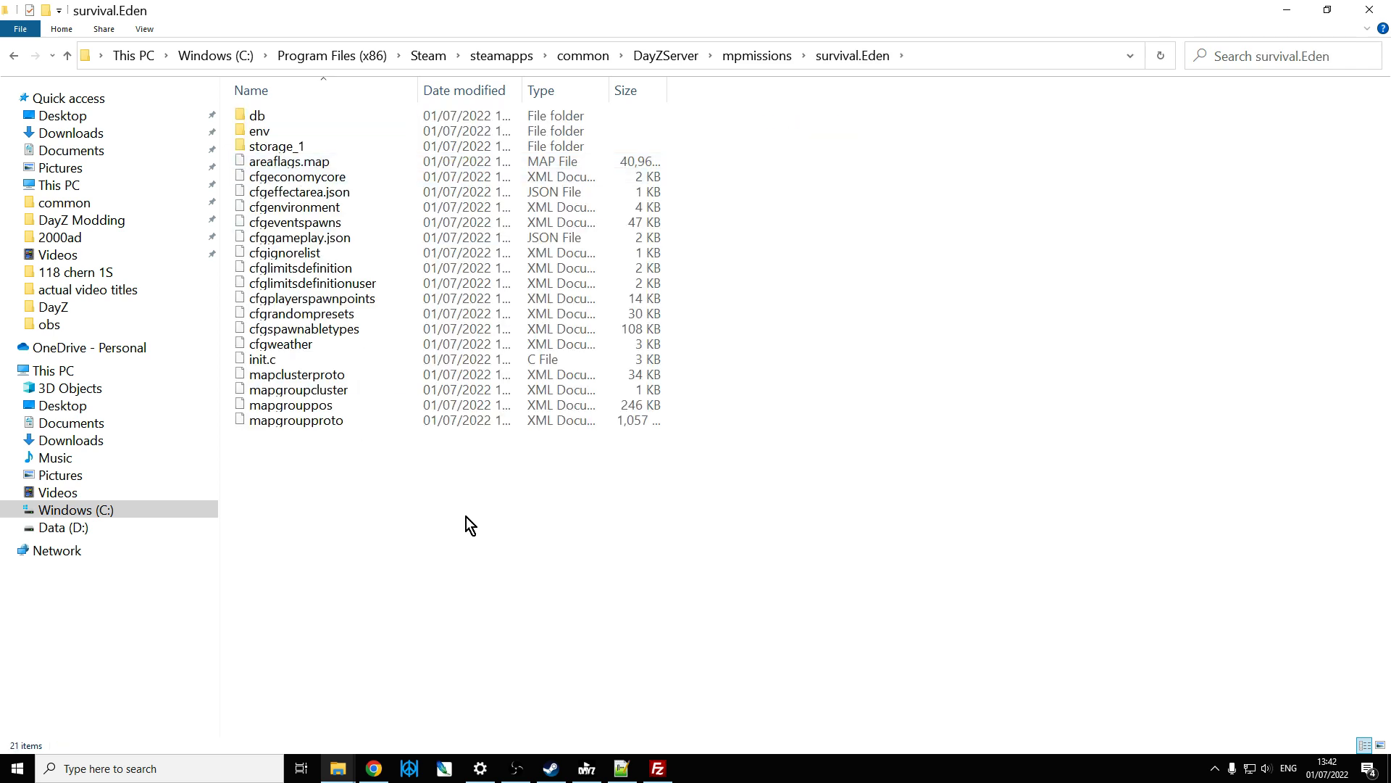
mouse_move(448, 560)
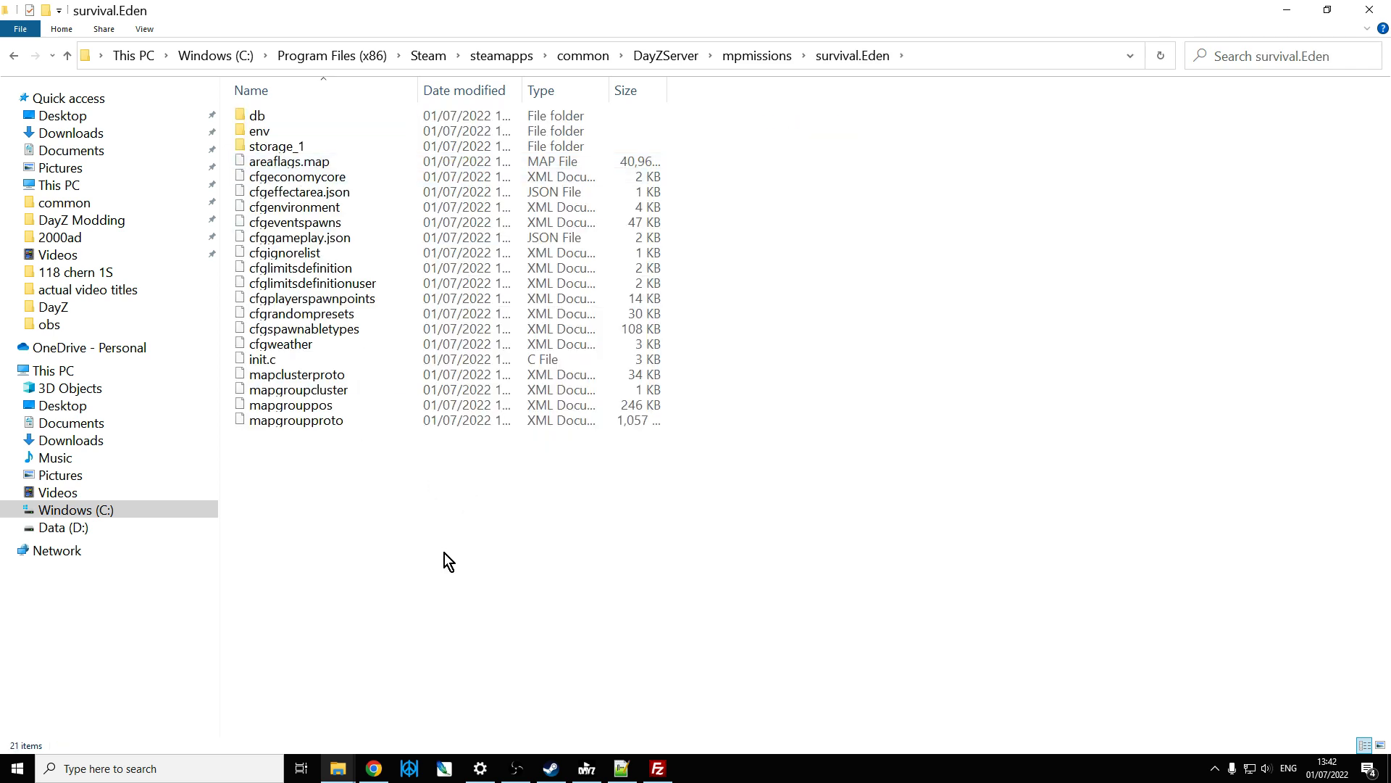
click(298, 236)
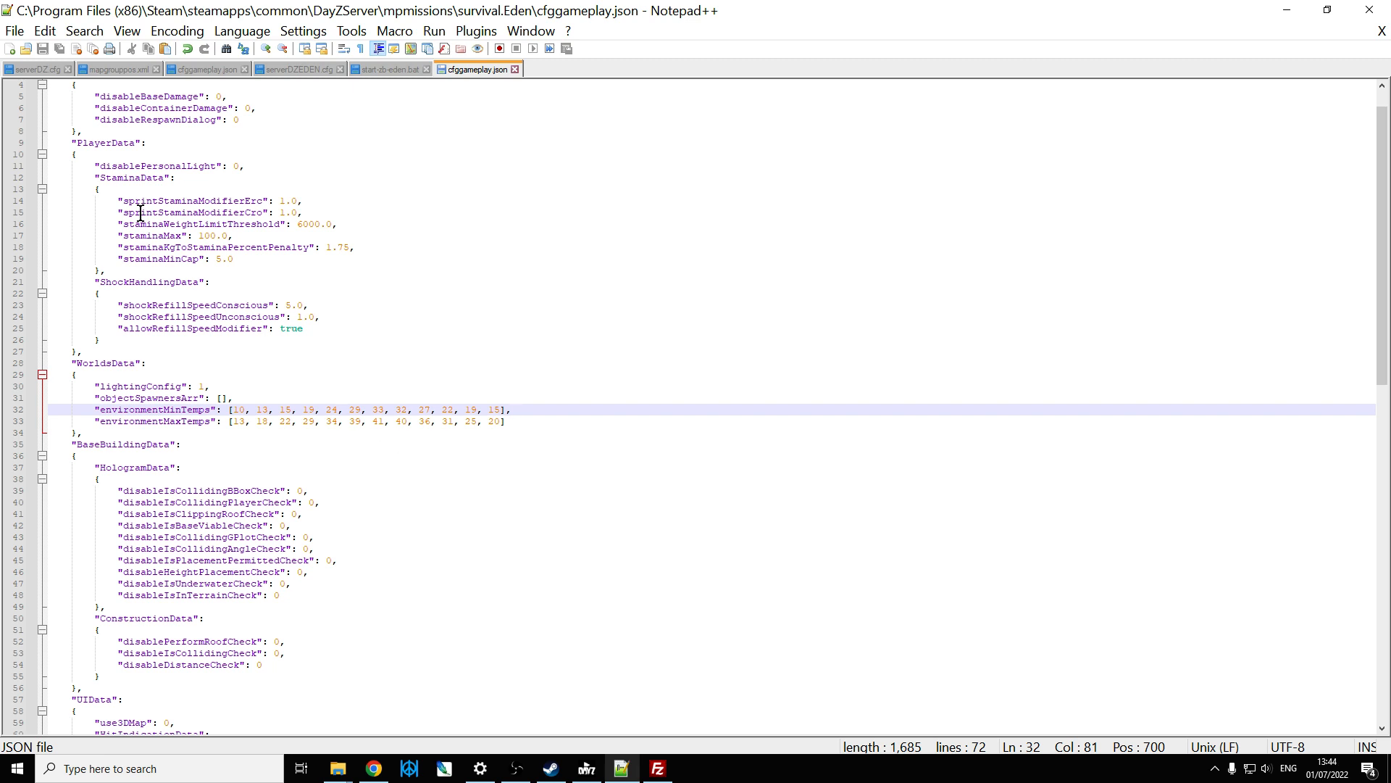
mouse_move(344, 182)
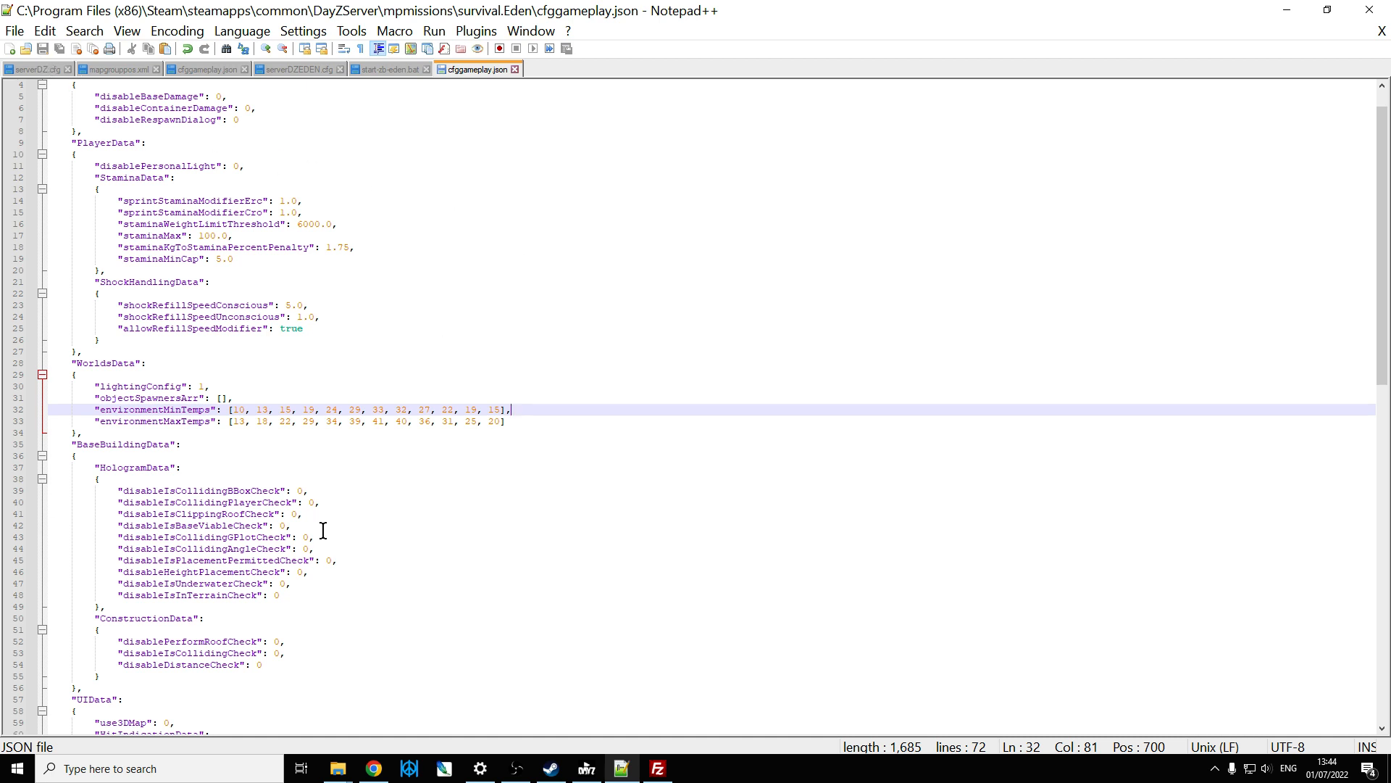
- Scroll cfggameplay.json down past the base-building section to the UI hit-indication settings
scroll(down, 3)
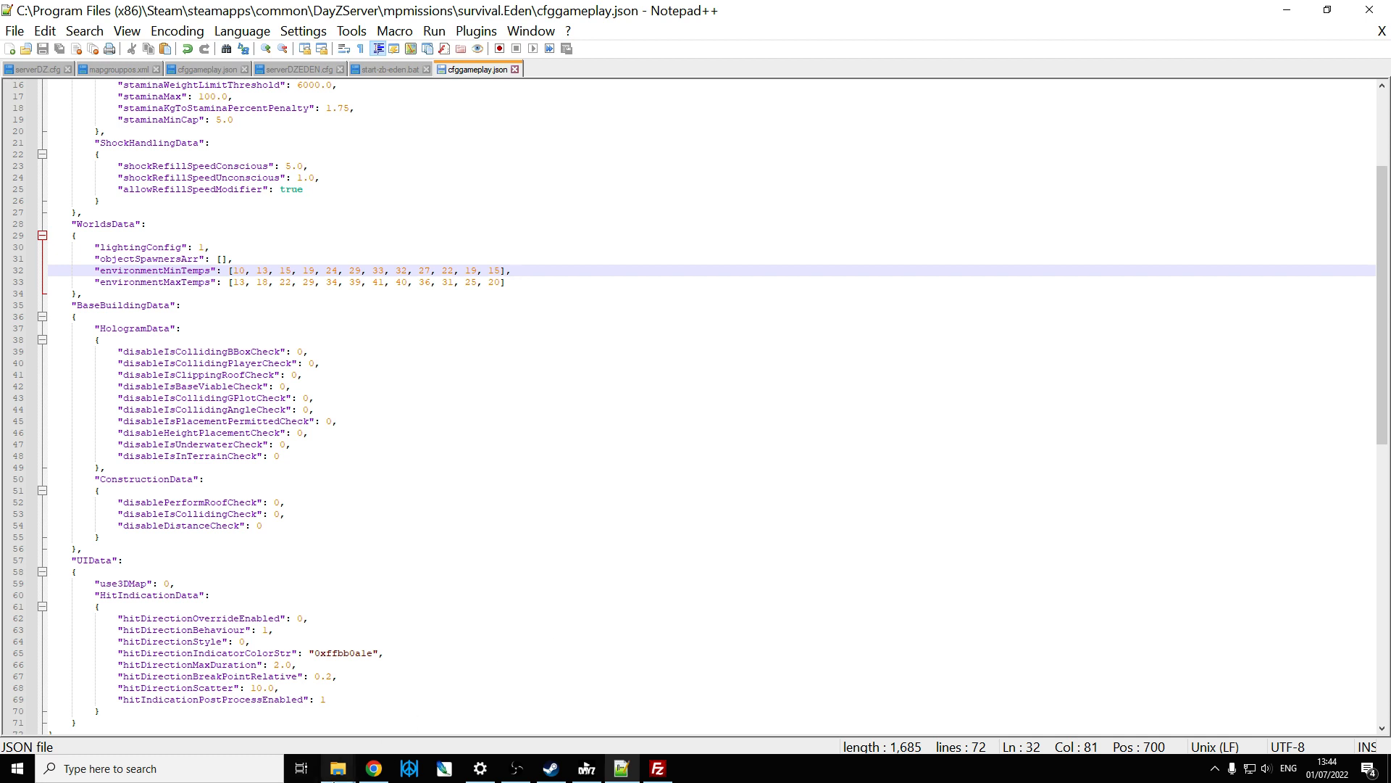
mouse_move(372, 768)
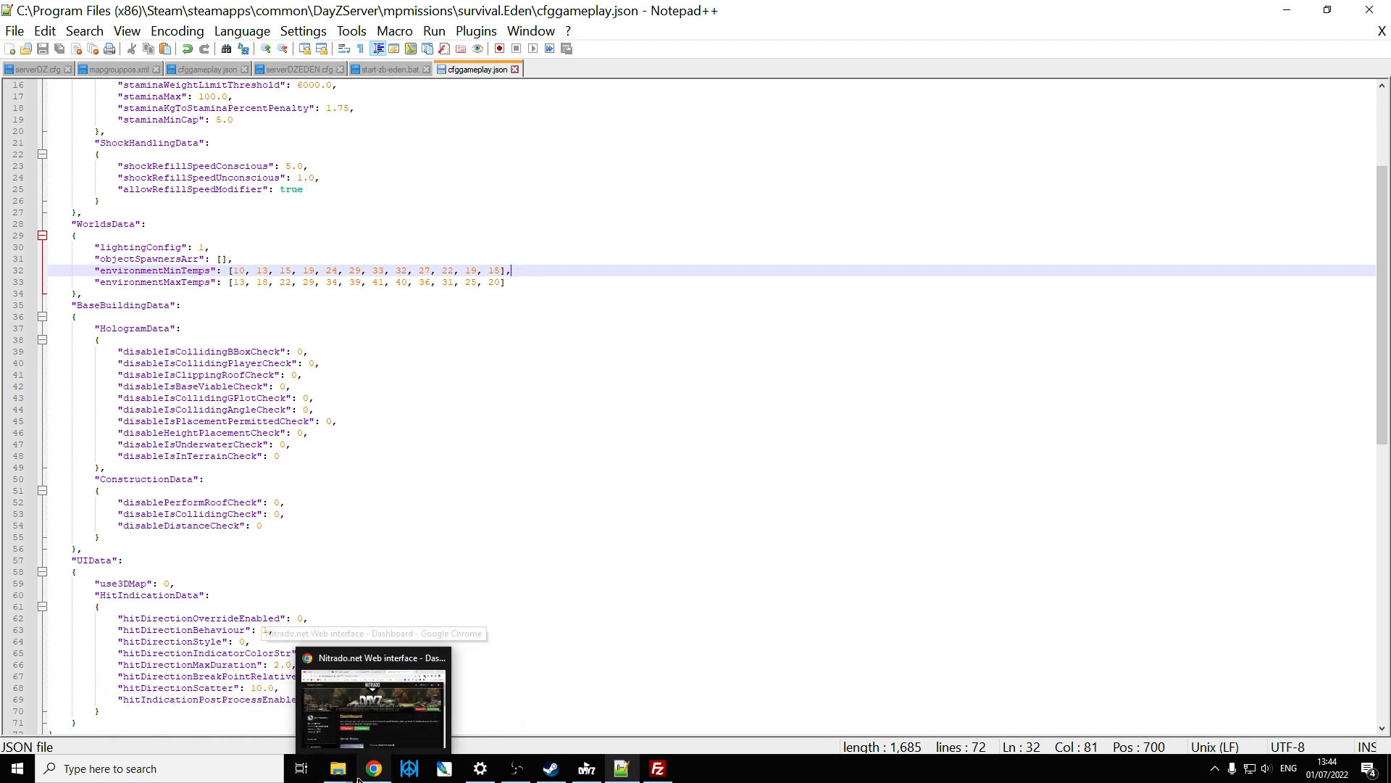
- Return to the DayZServer folder and launch start-zb-eden.bat to start the local Eden server
click(336, 768)
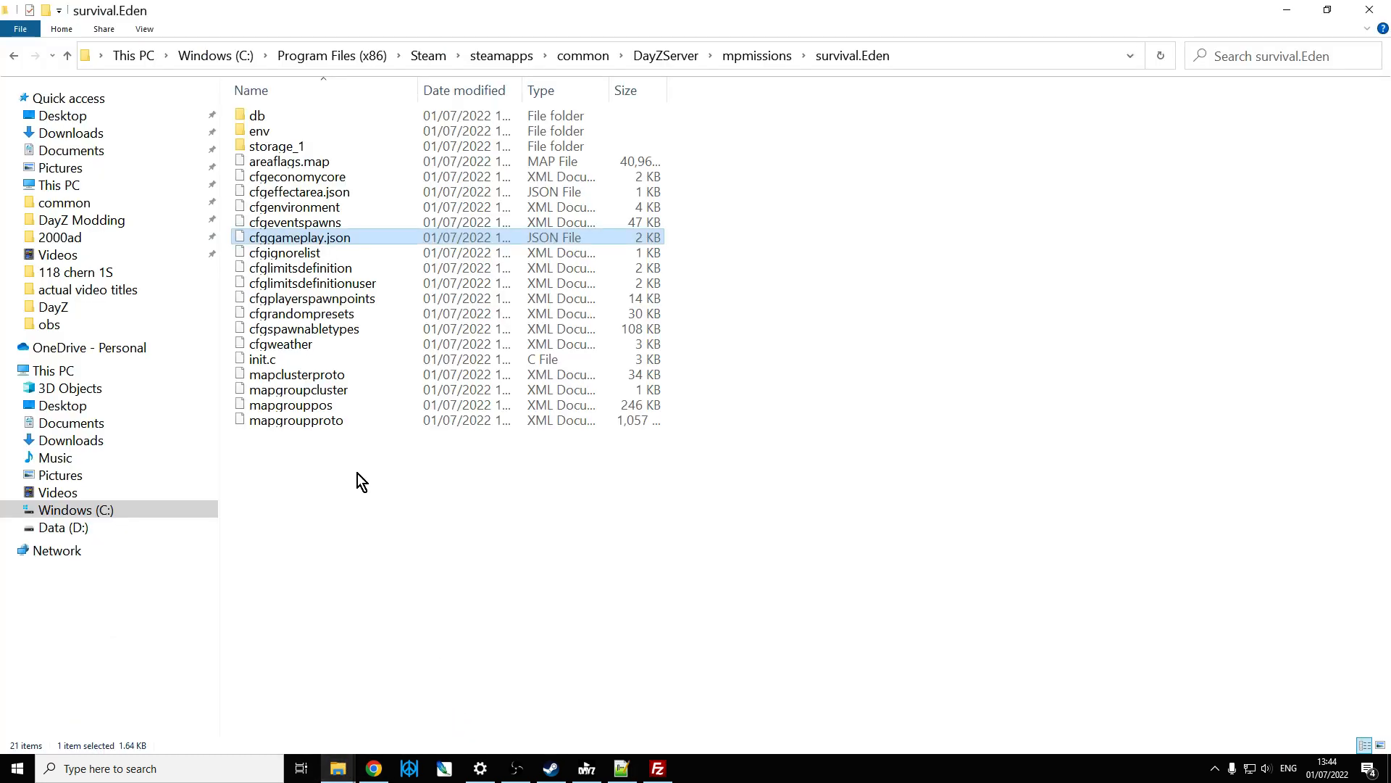
click(67, 55)
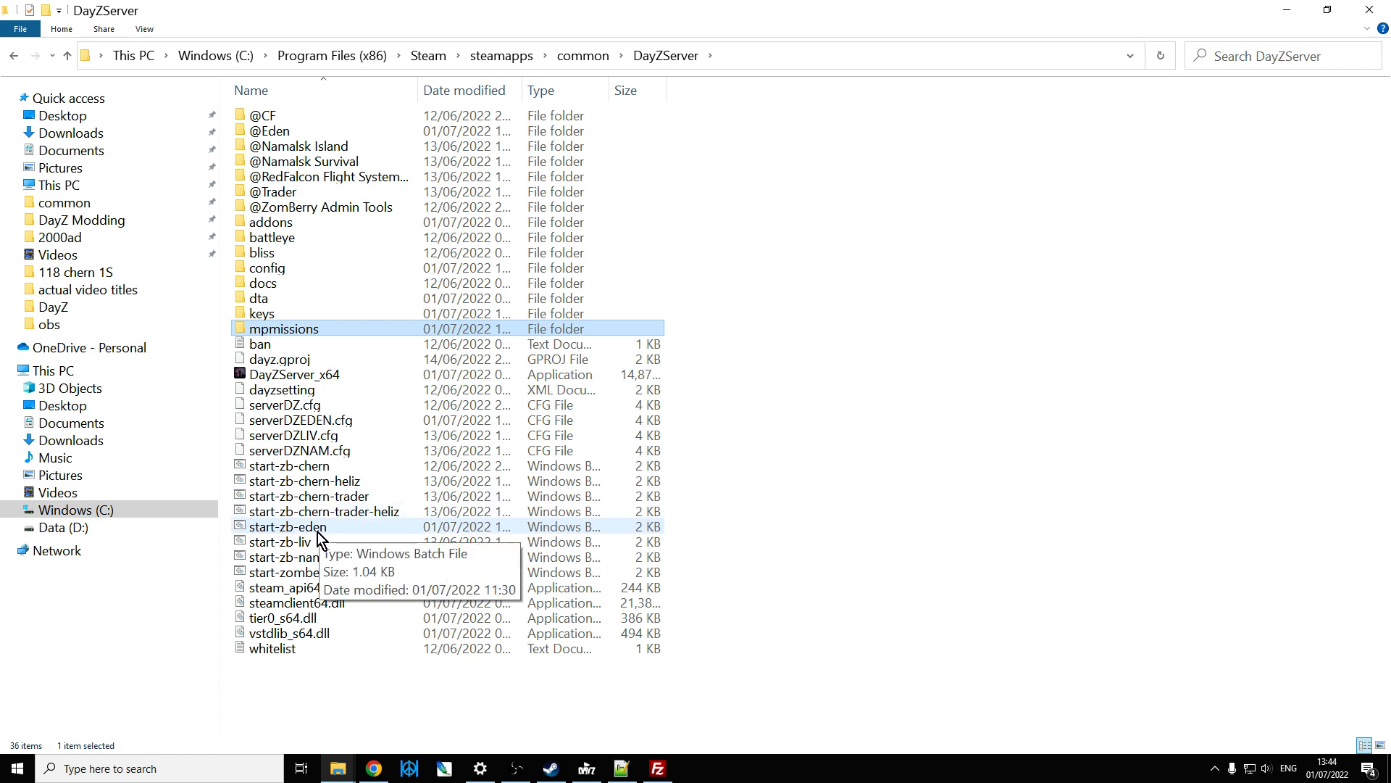
click(287, 526)
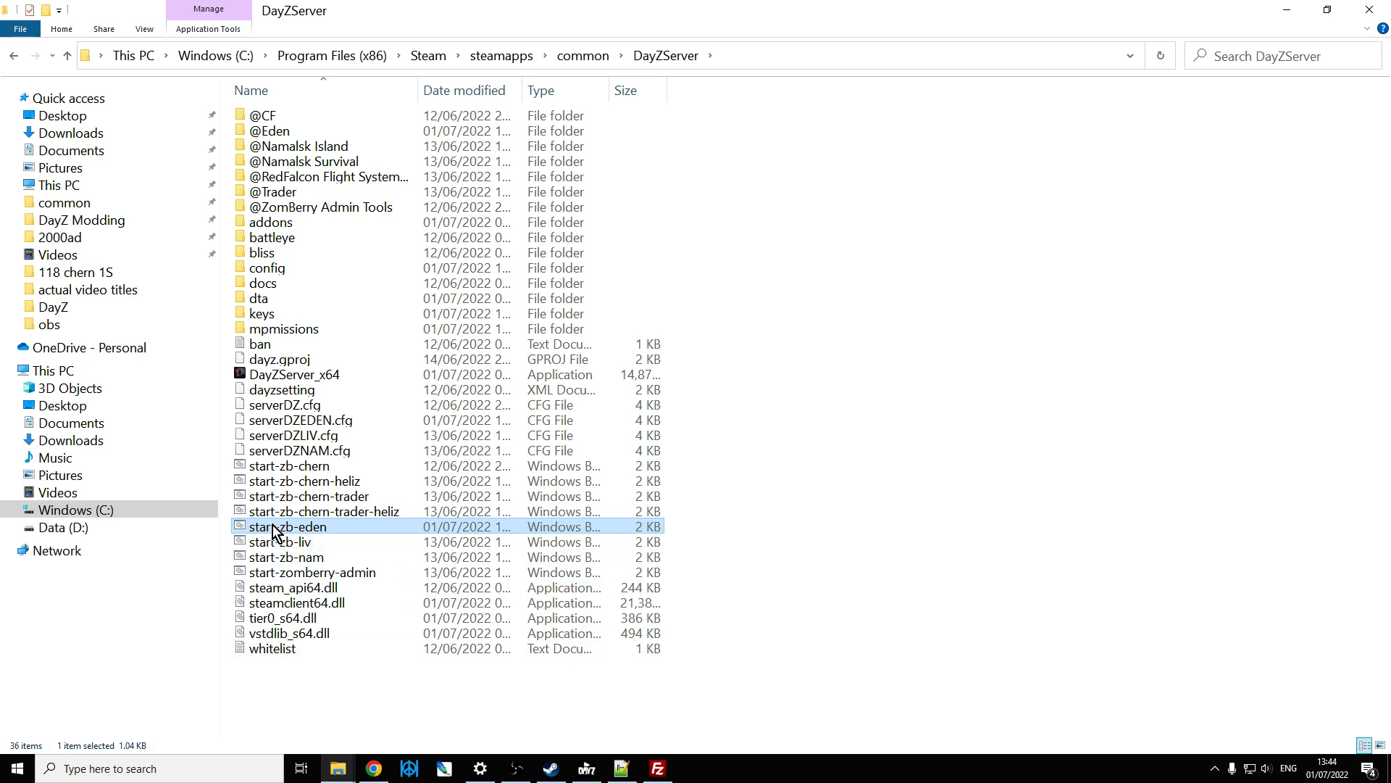
double_click(290, 526)
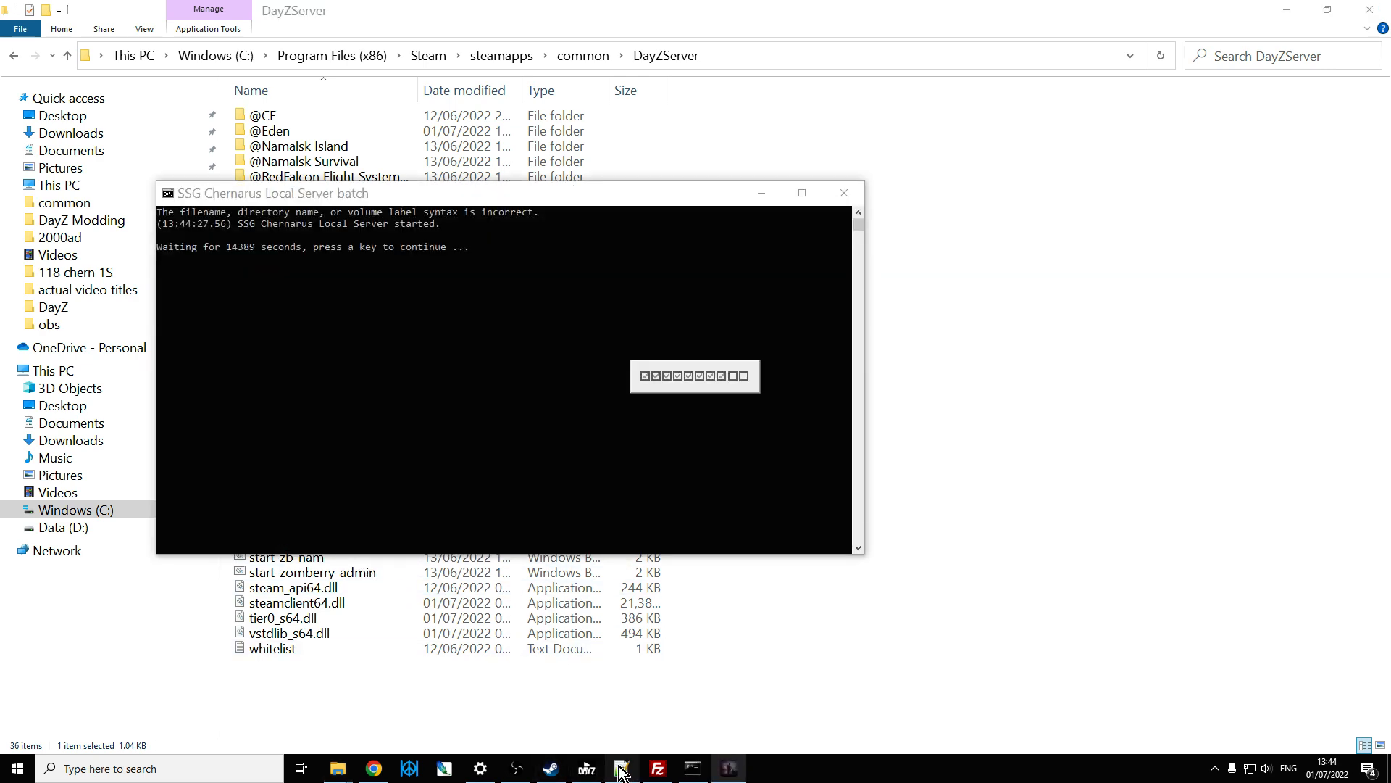
- View the LAN server list in DayZ Launcher and show the local Eden server's required mods
click(621, 768)
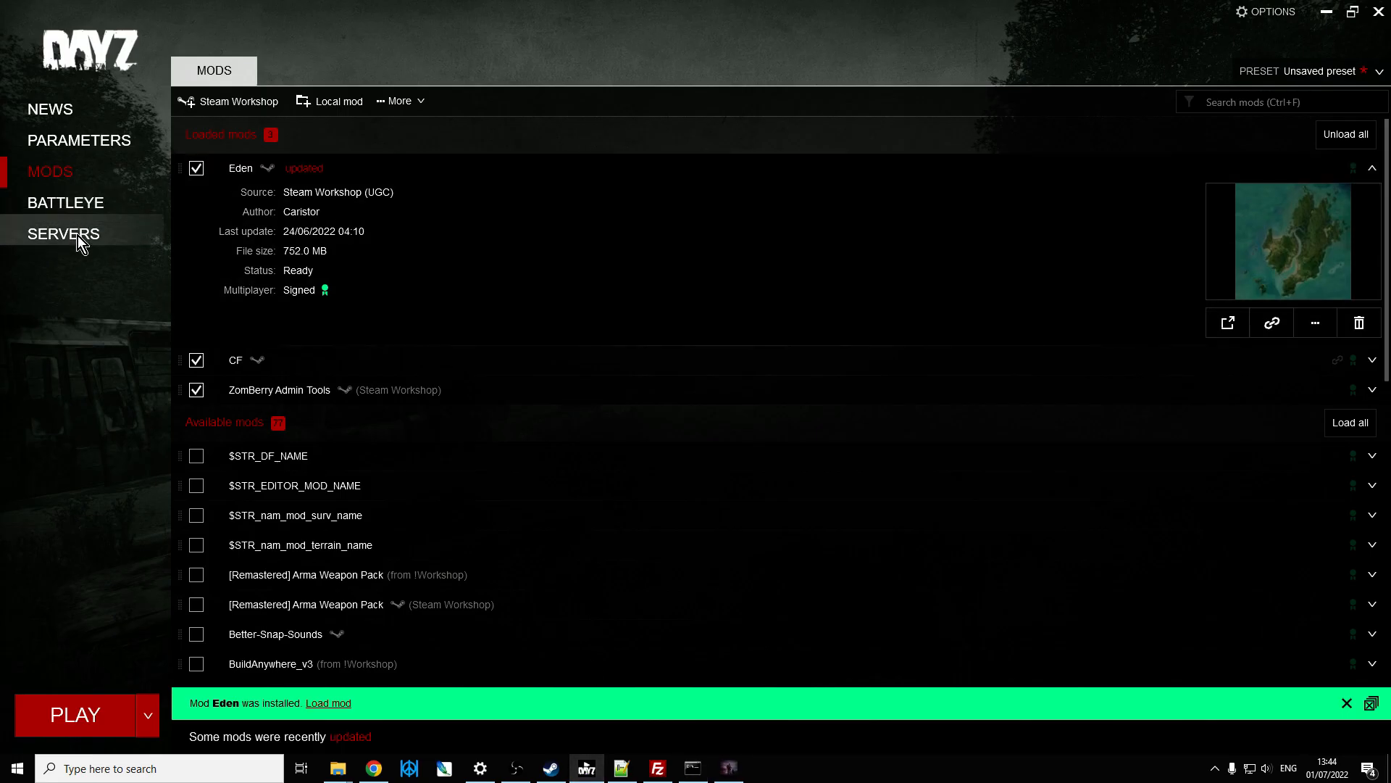
click(62, 234)
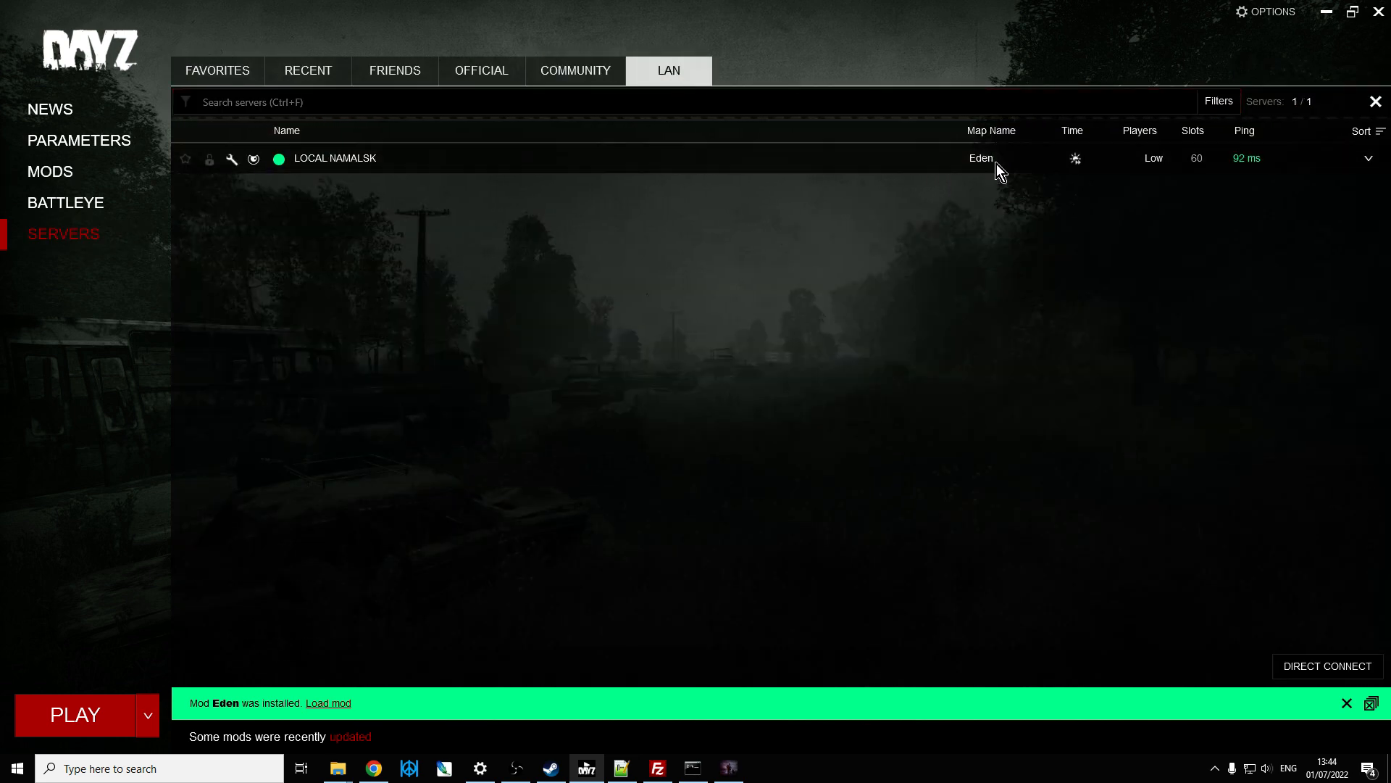
double_click(335, 158)
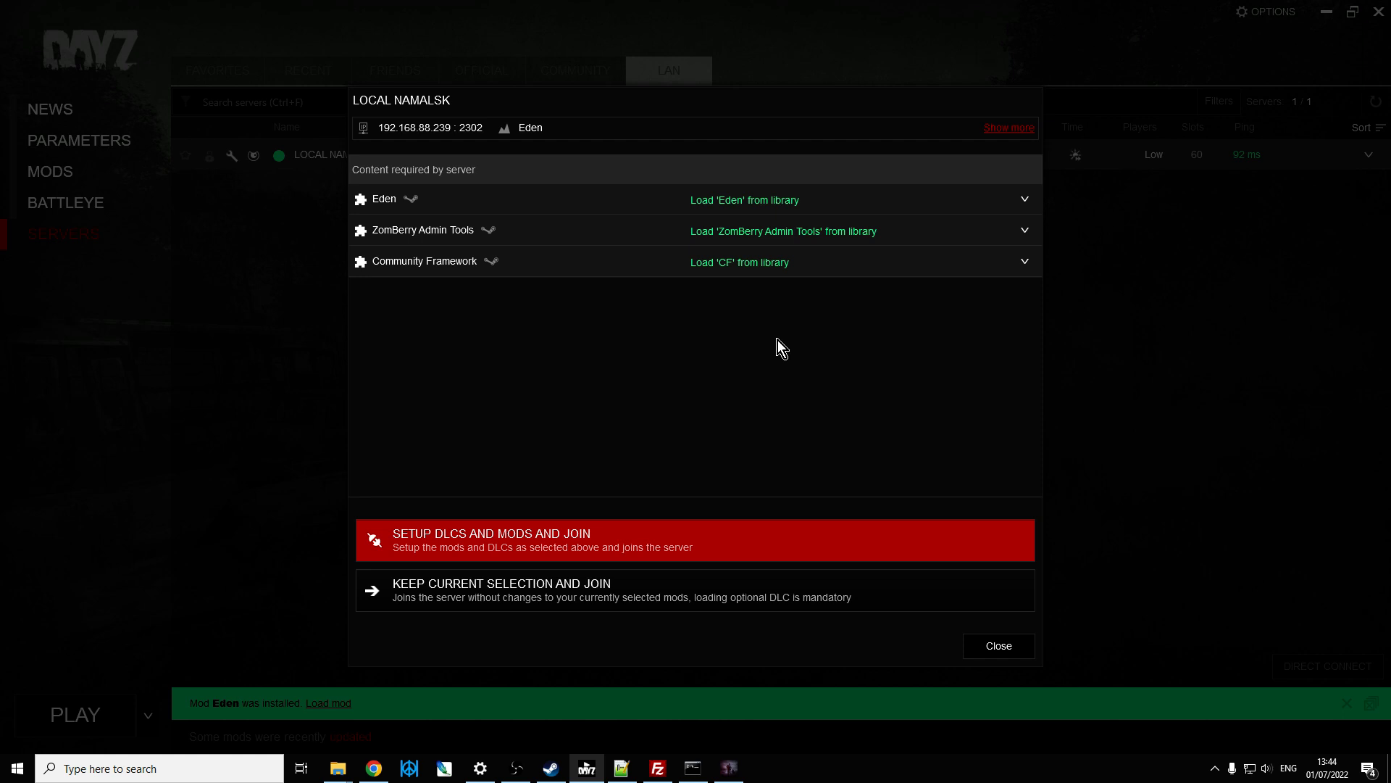
mouse_move(1053, 605)
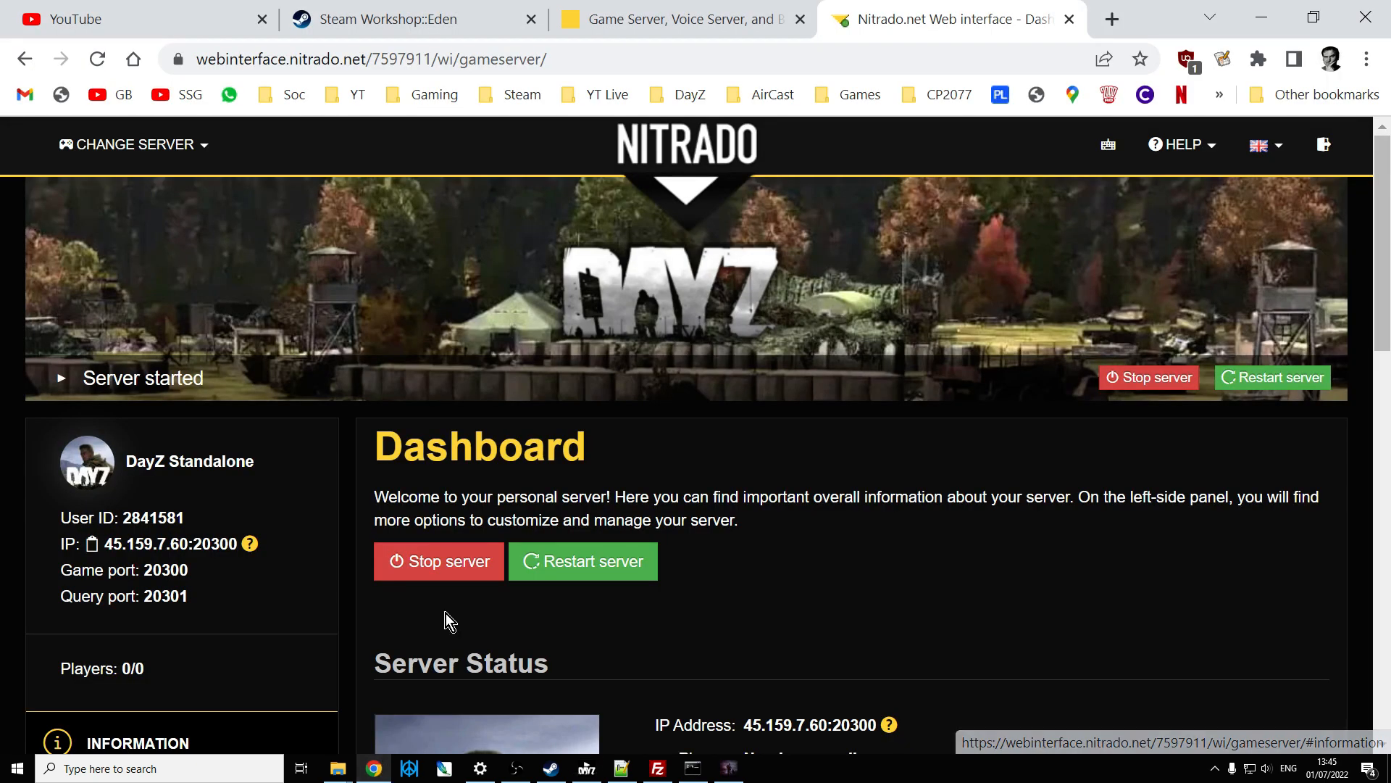
scroll(down, 3)
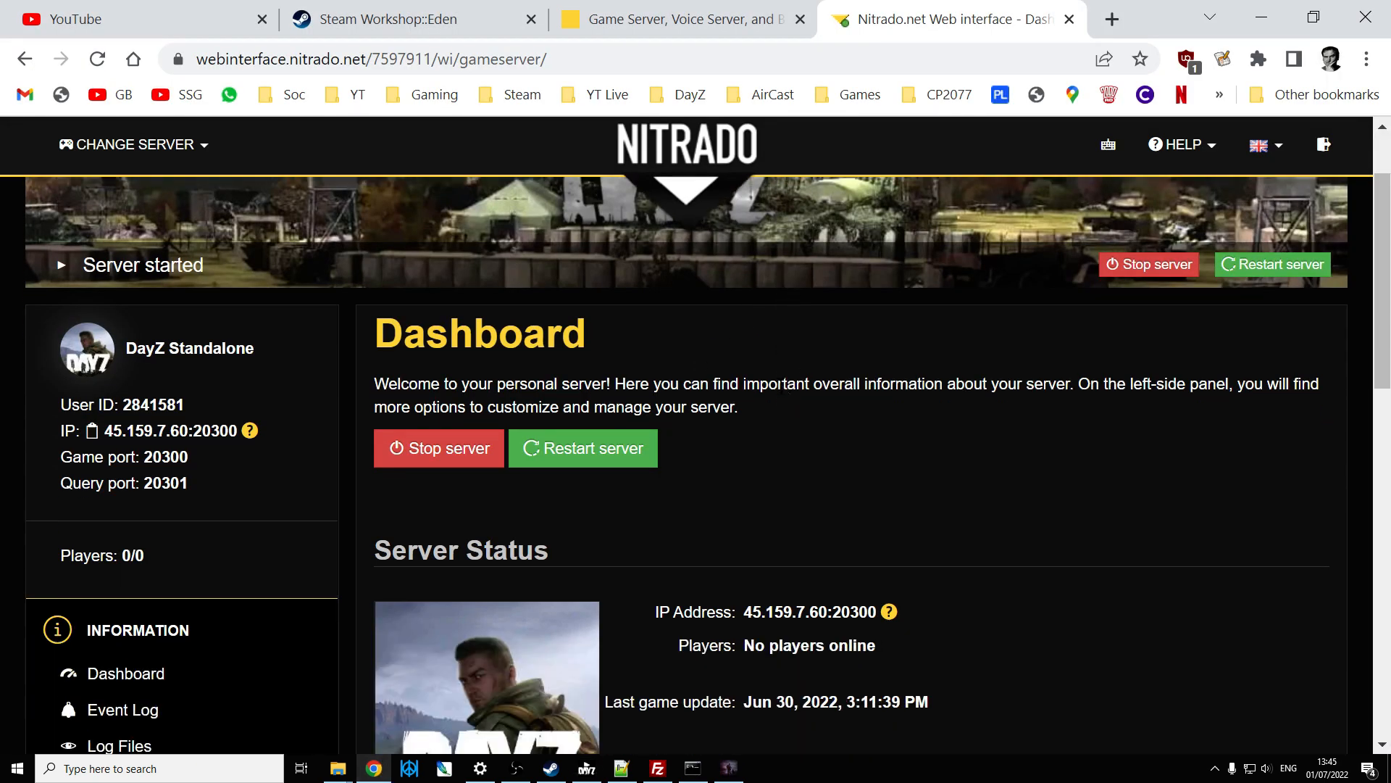
scroll(down, 3)
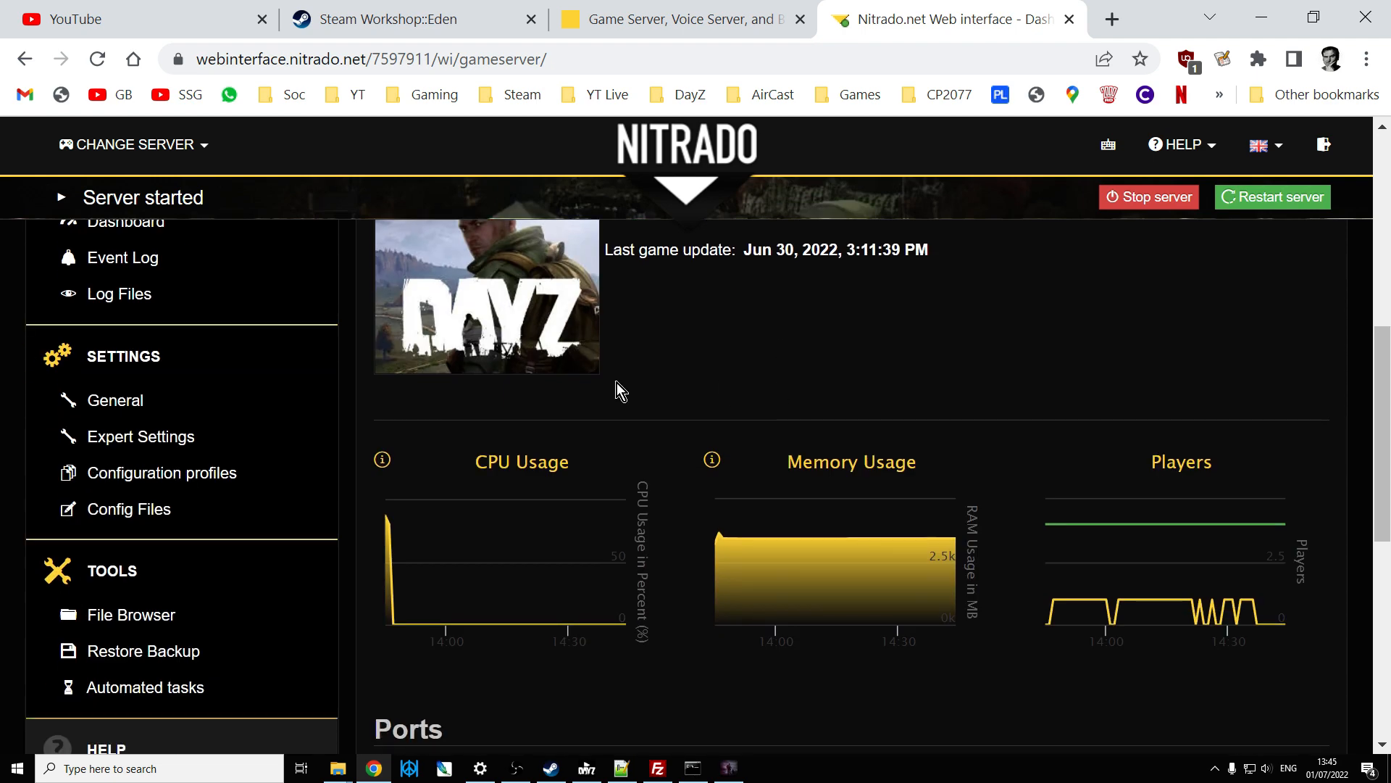
mouse_move(115, 400)
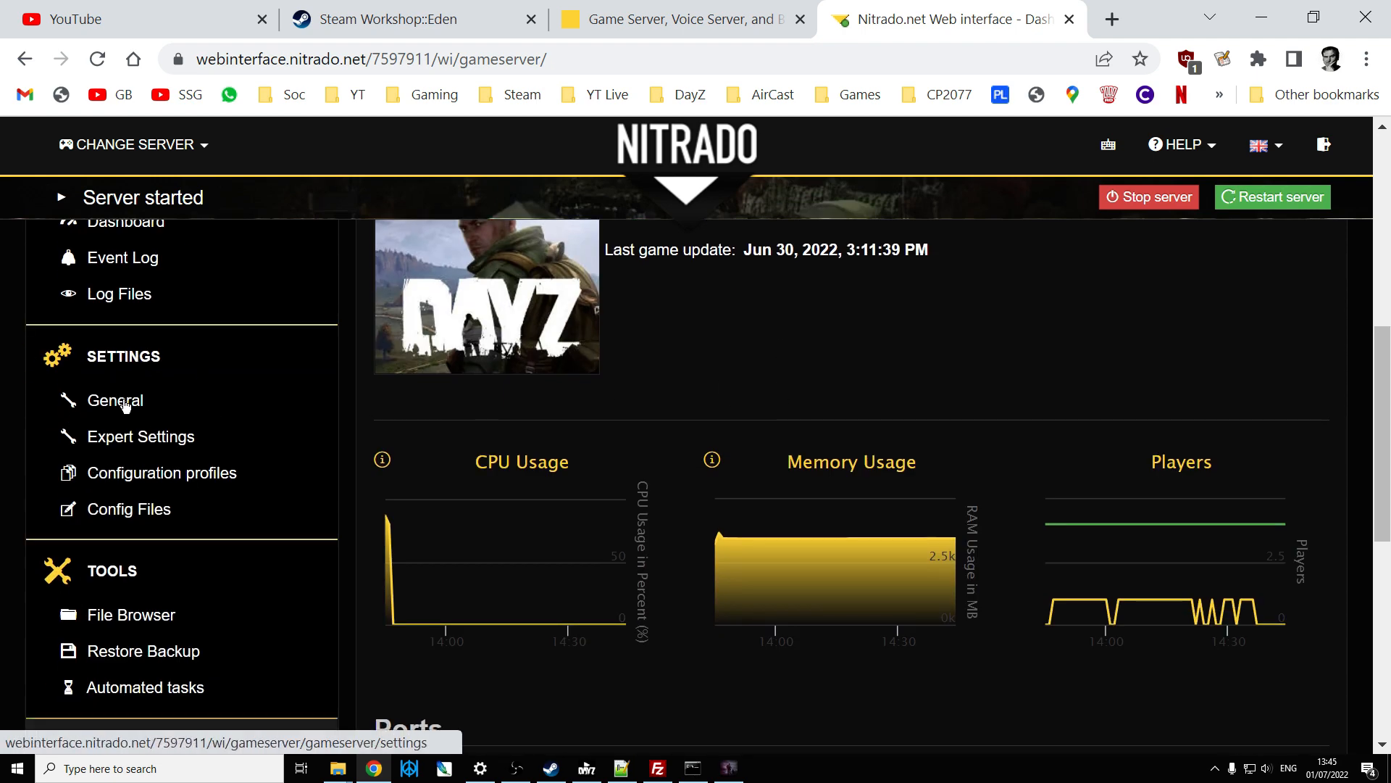
click(113, 400)
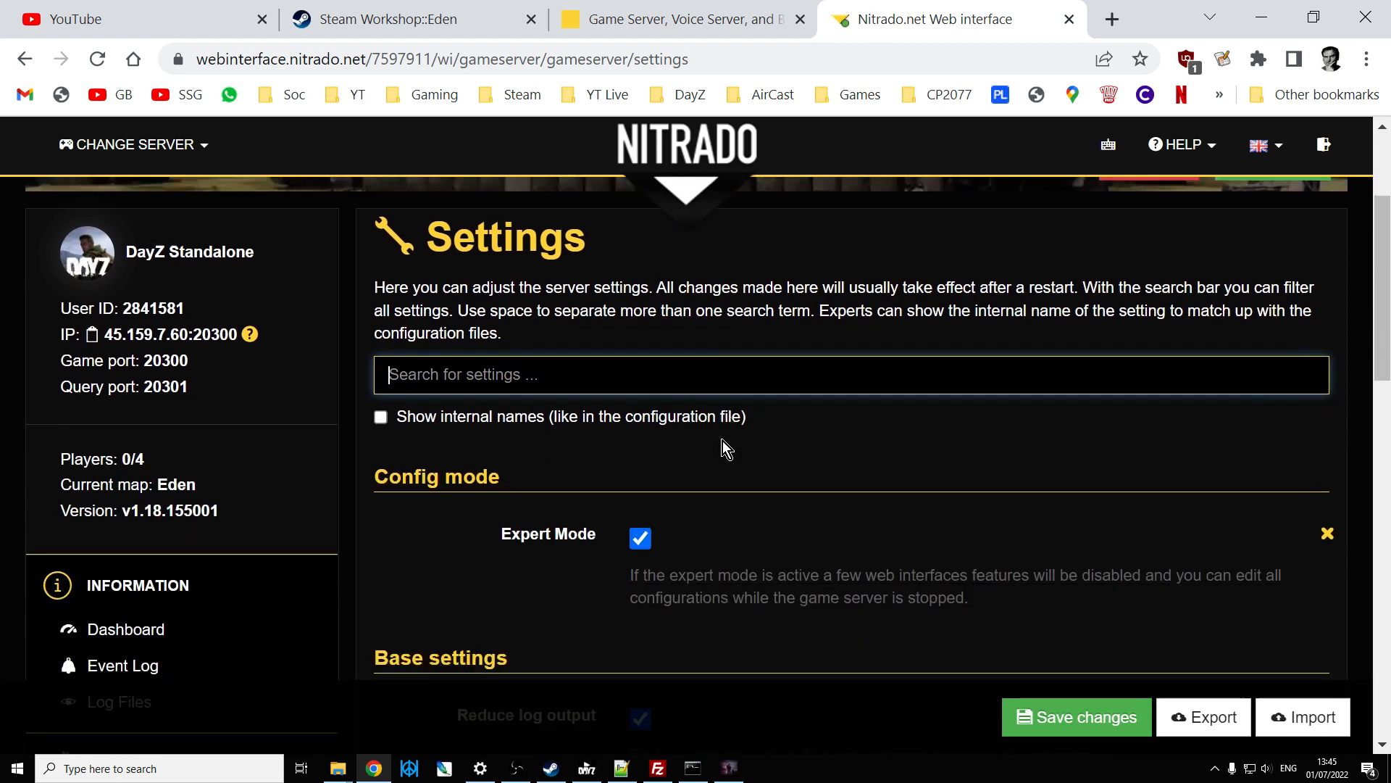
scroll(down, 3)
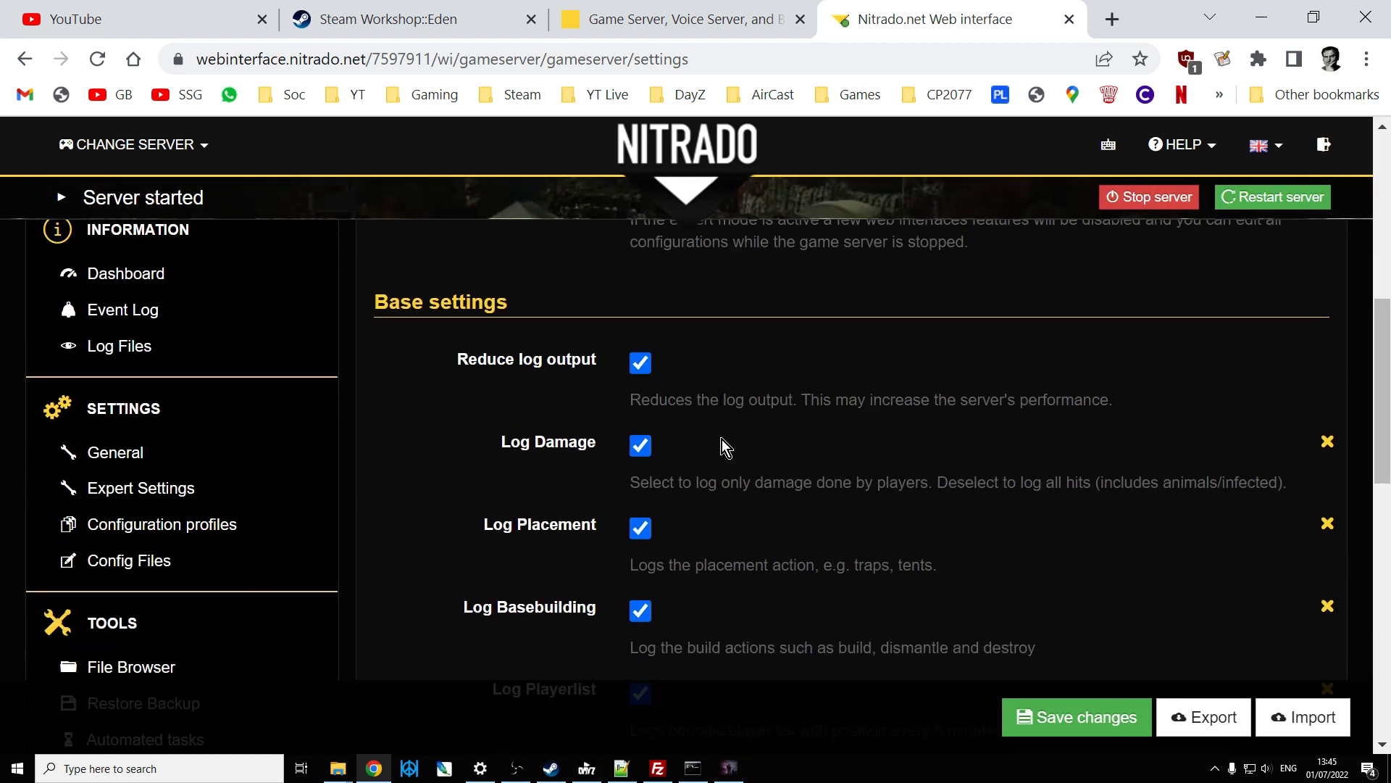
scroll(down, 3)
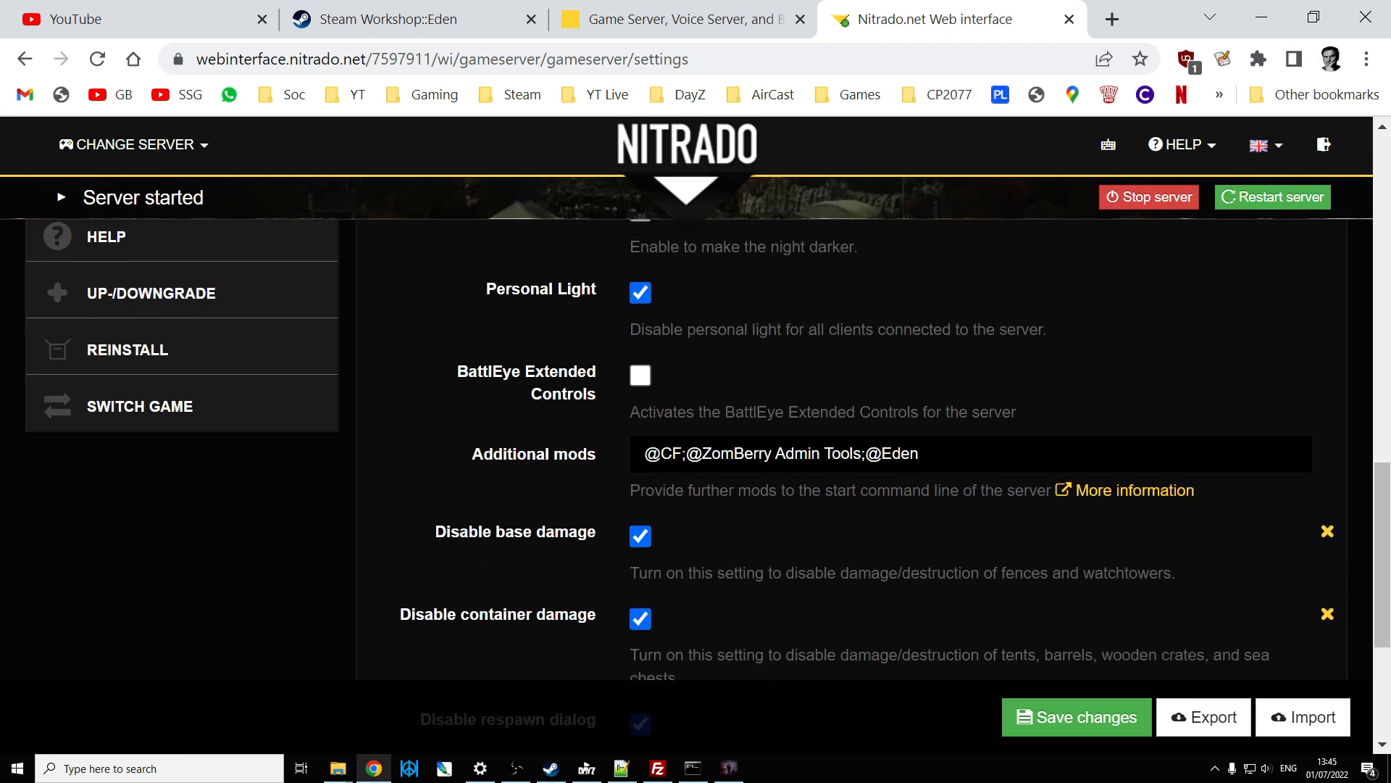
double_click(895, 453)
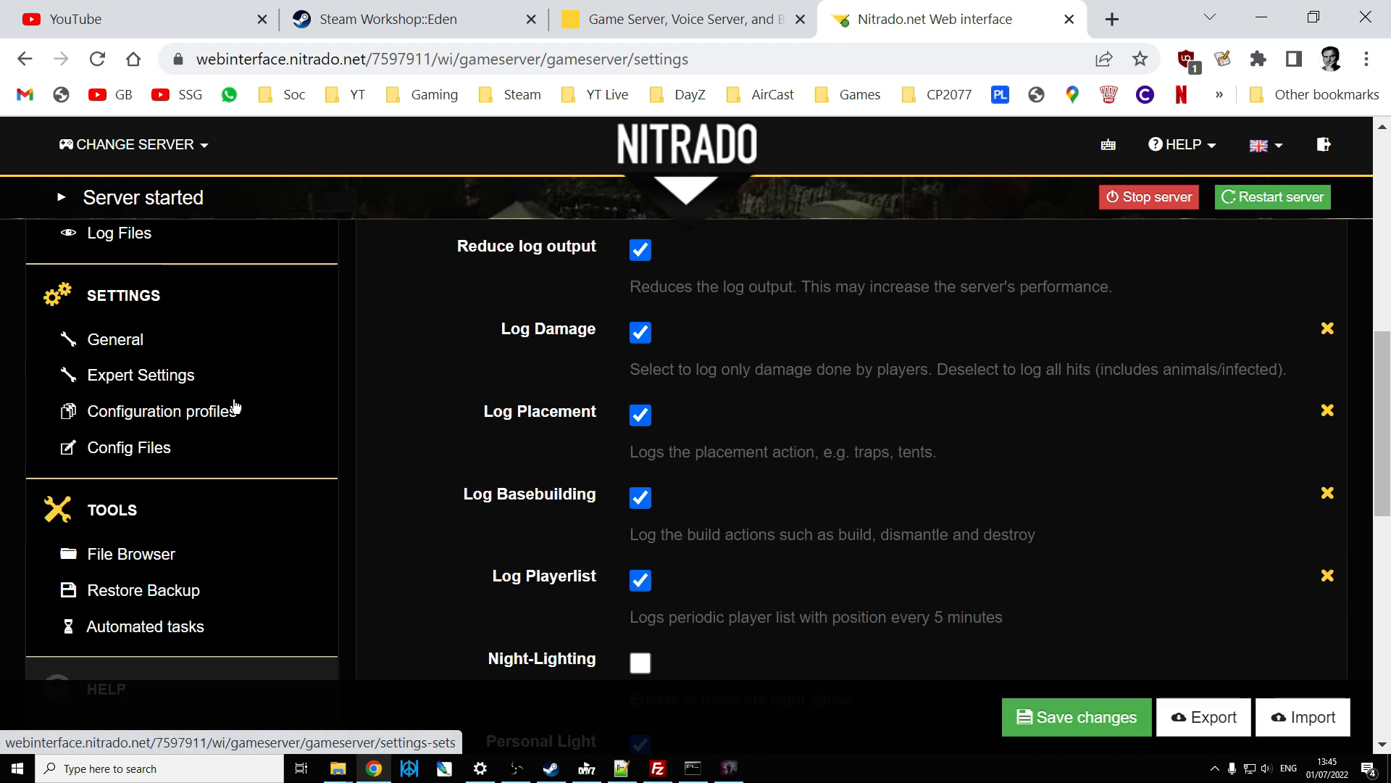
- Review serverDZ.cfg in Expert Settings down to the survival.Eden template line
click(140, 374)
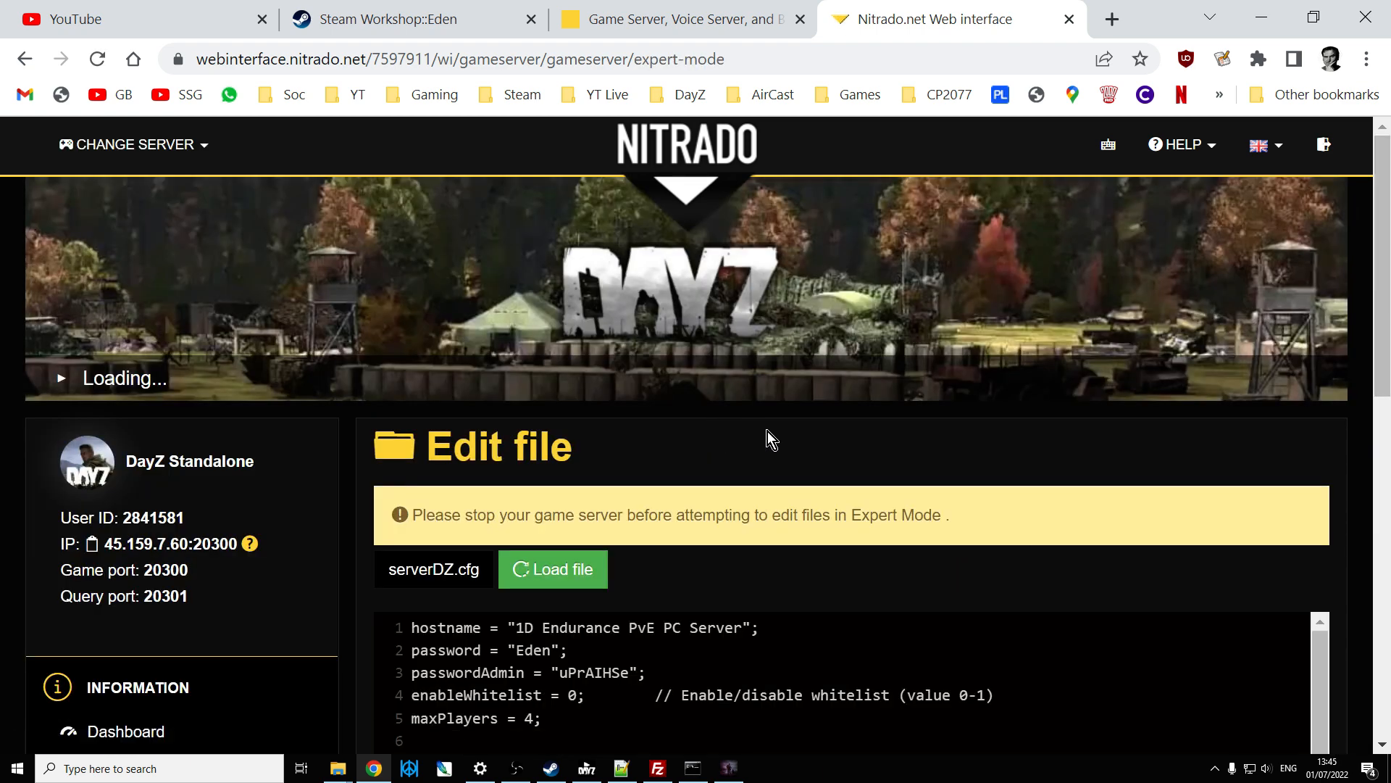
scroll(down, 3)
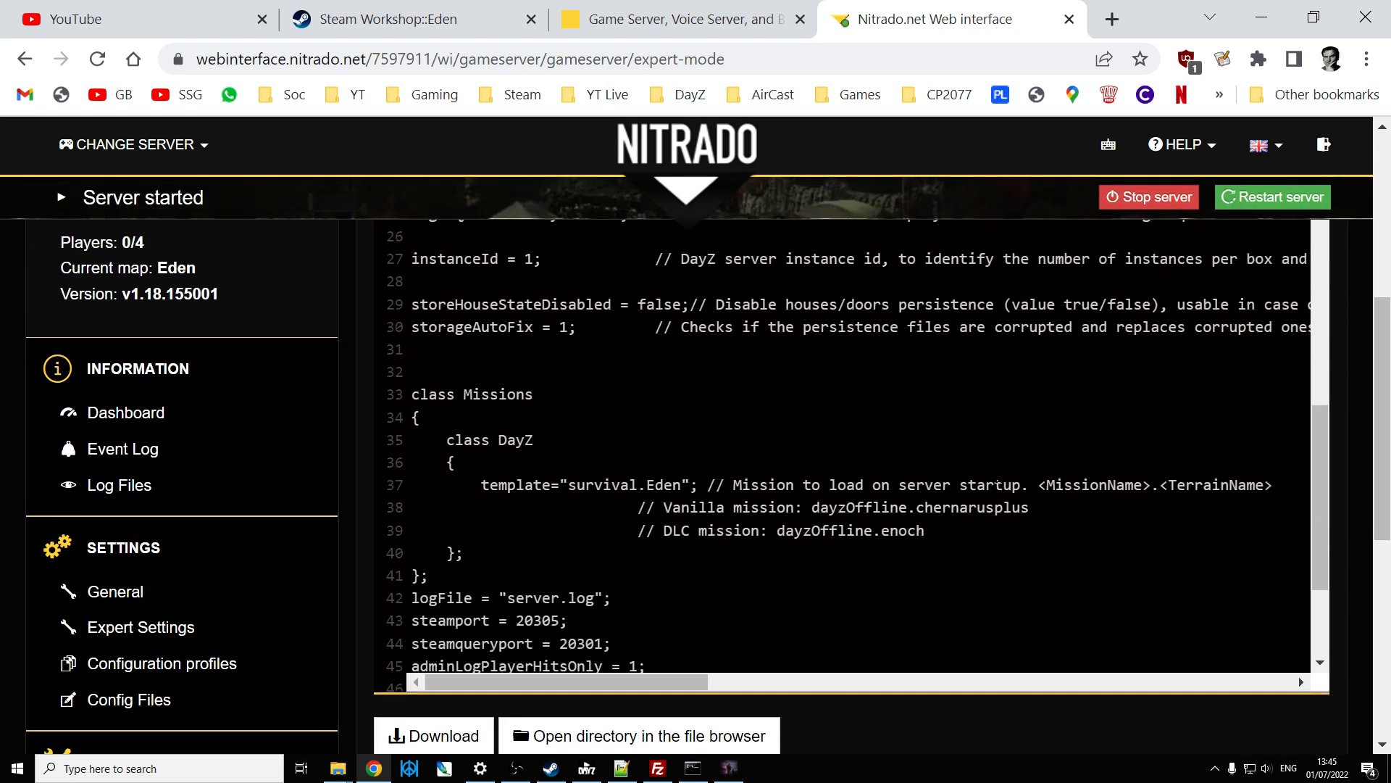
scroll(down, 3)
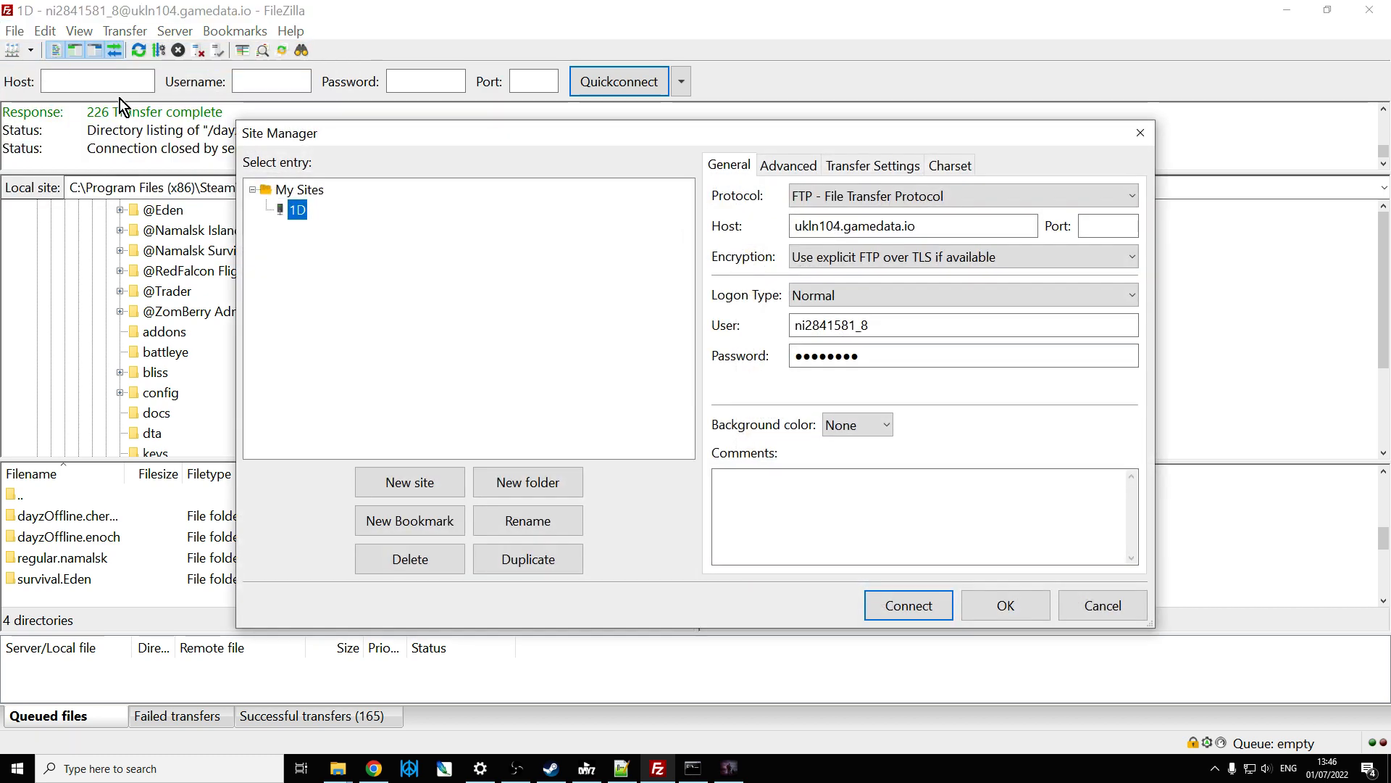
mouse_move(937, 584)
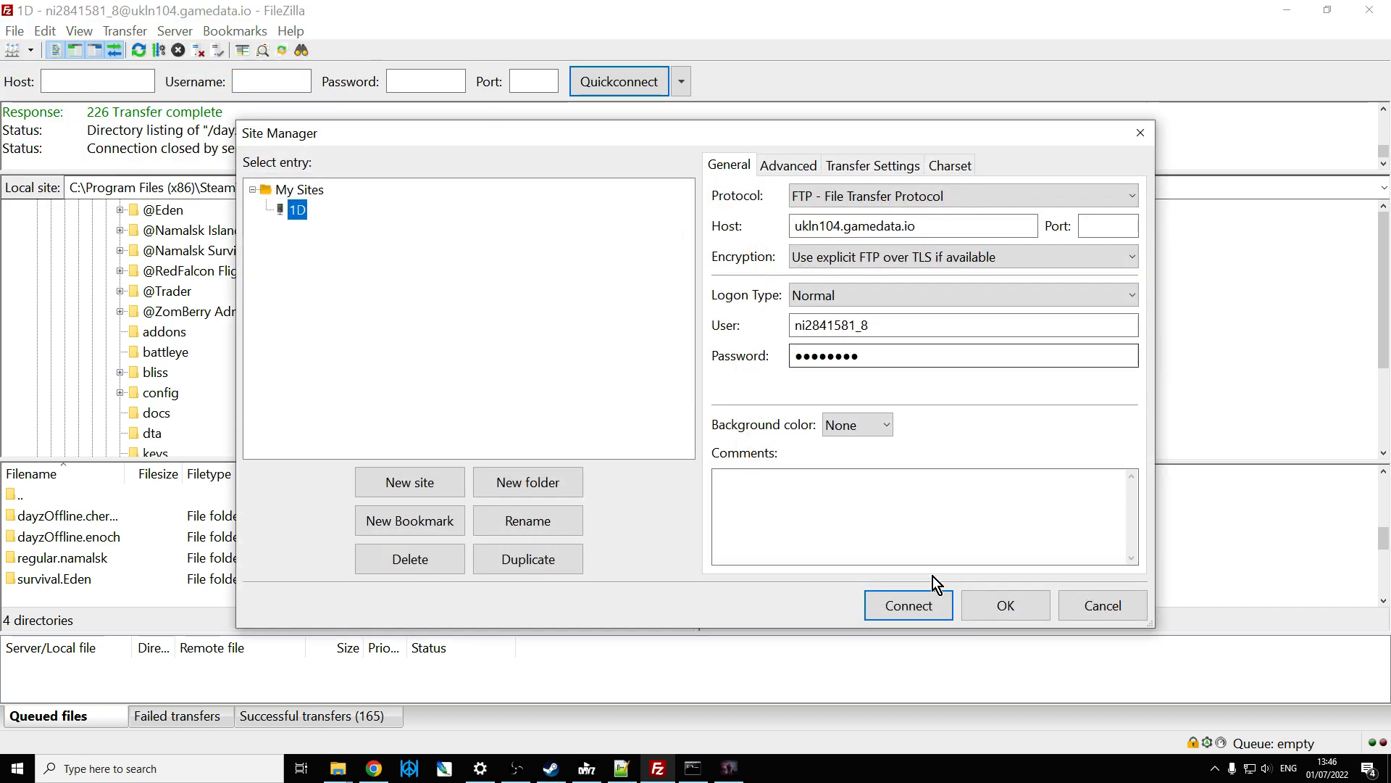
- Connect to the saved 1D server, aborting the previous connection in the current tab
click(908, 605)
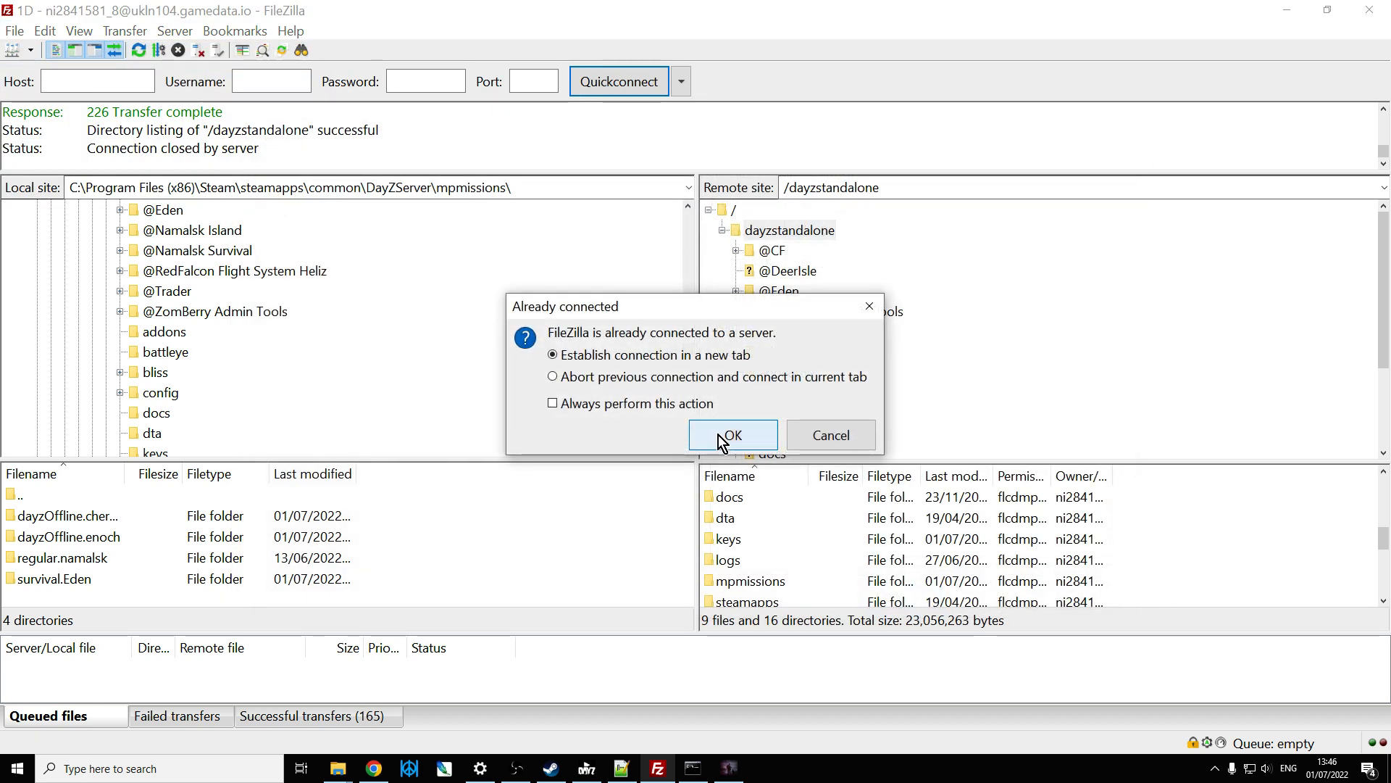
click(553, 377)
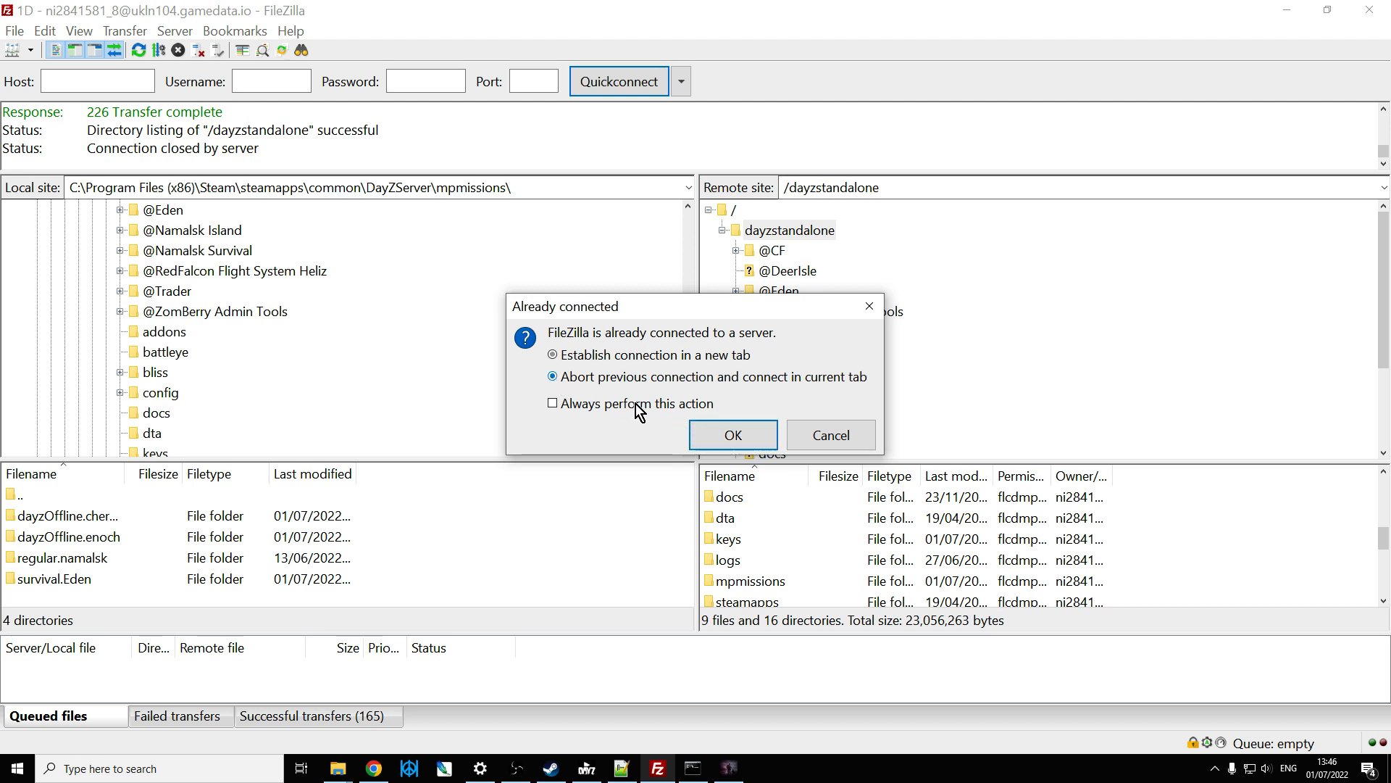
click(731, 435)
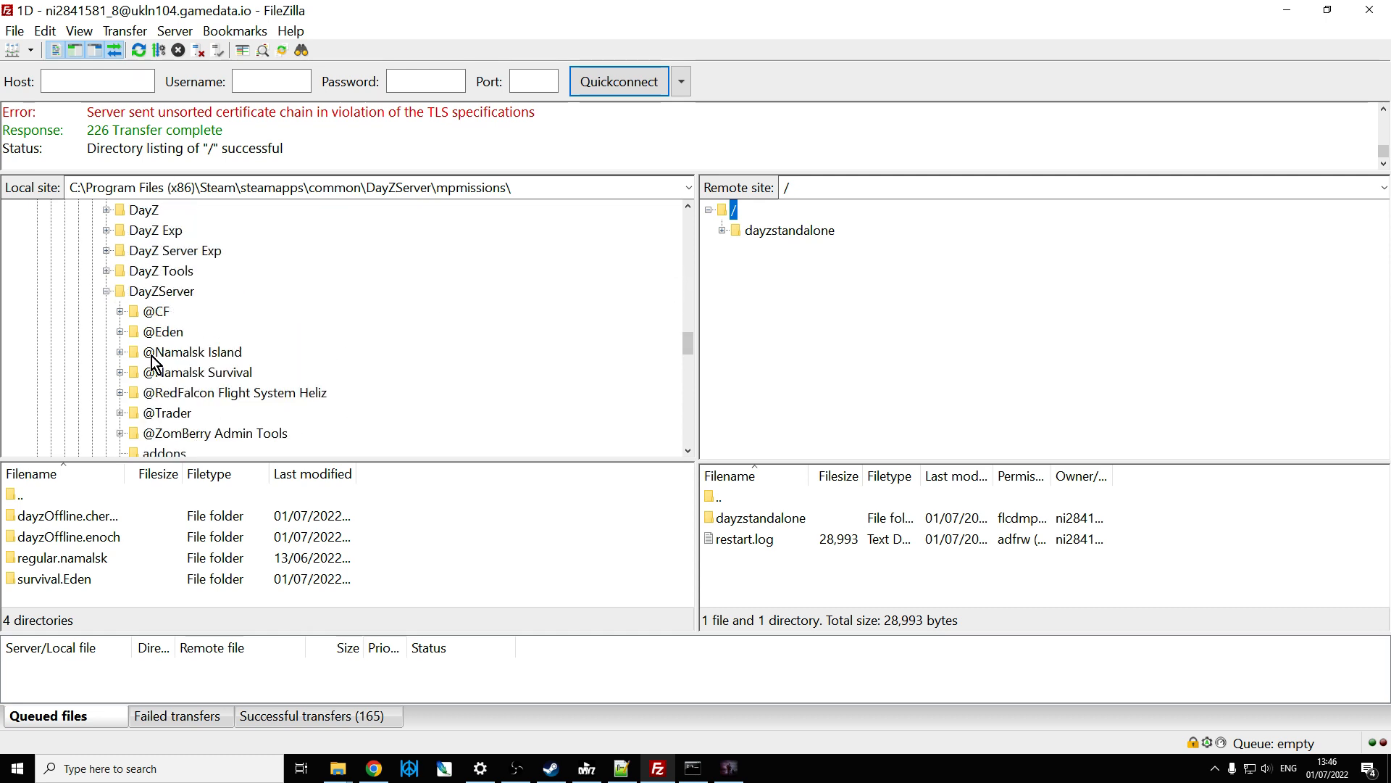
mouse_move(744, 251)
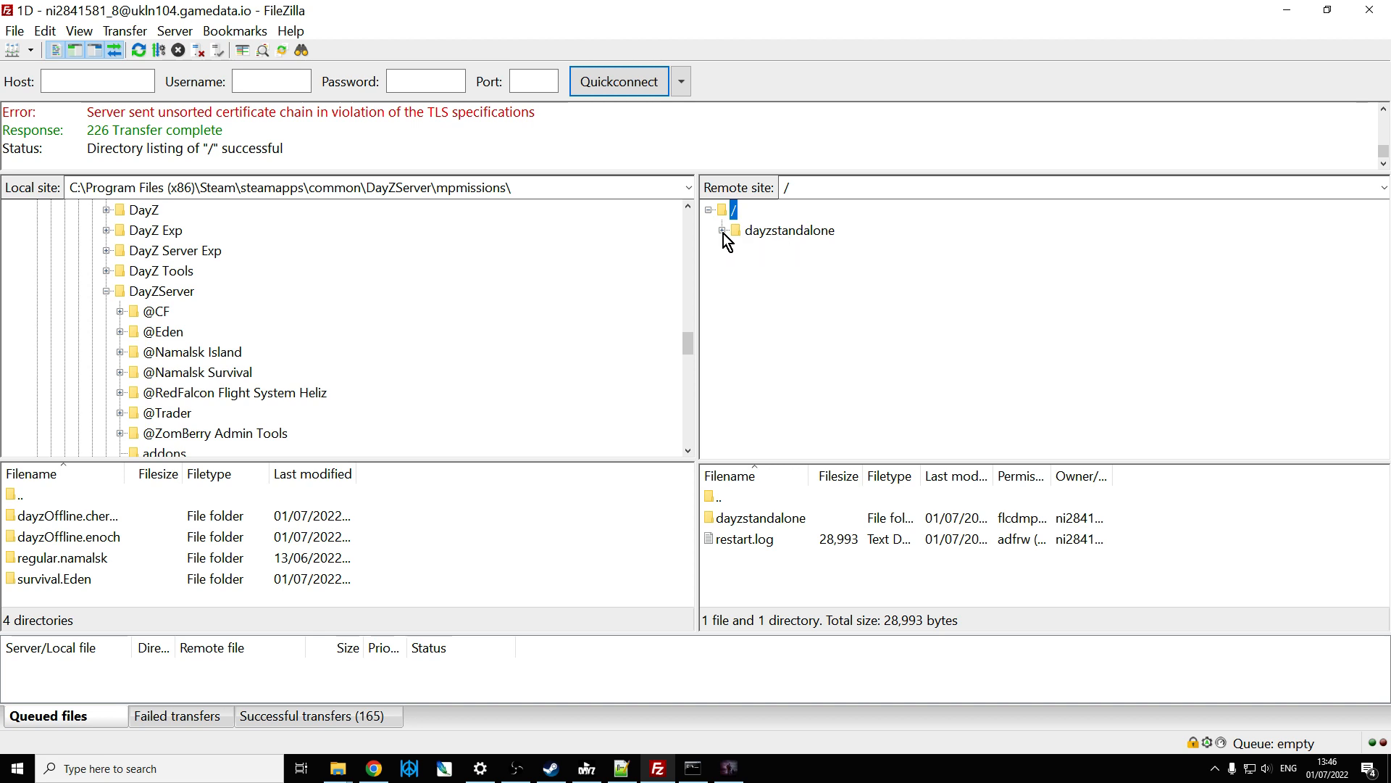
- Expand the remote dayzstandalone folder beside the local DayZServer folder
click(725, 231)
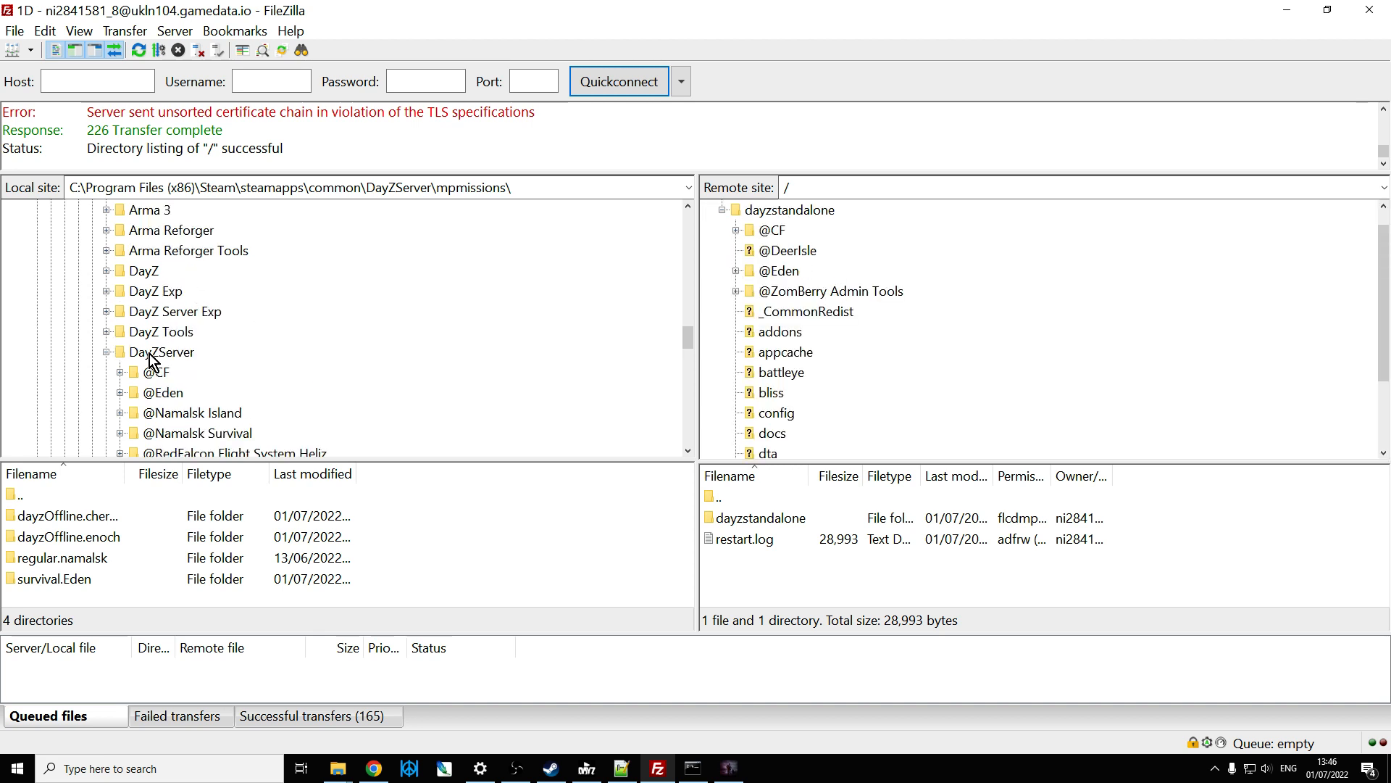
click(161, 351)
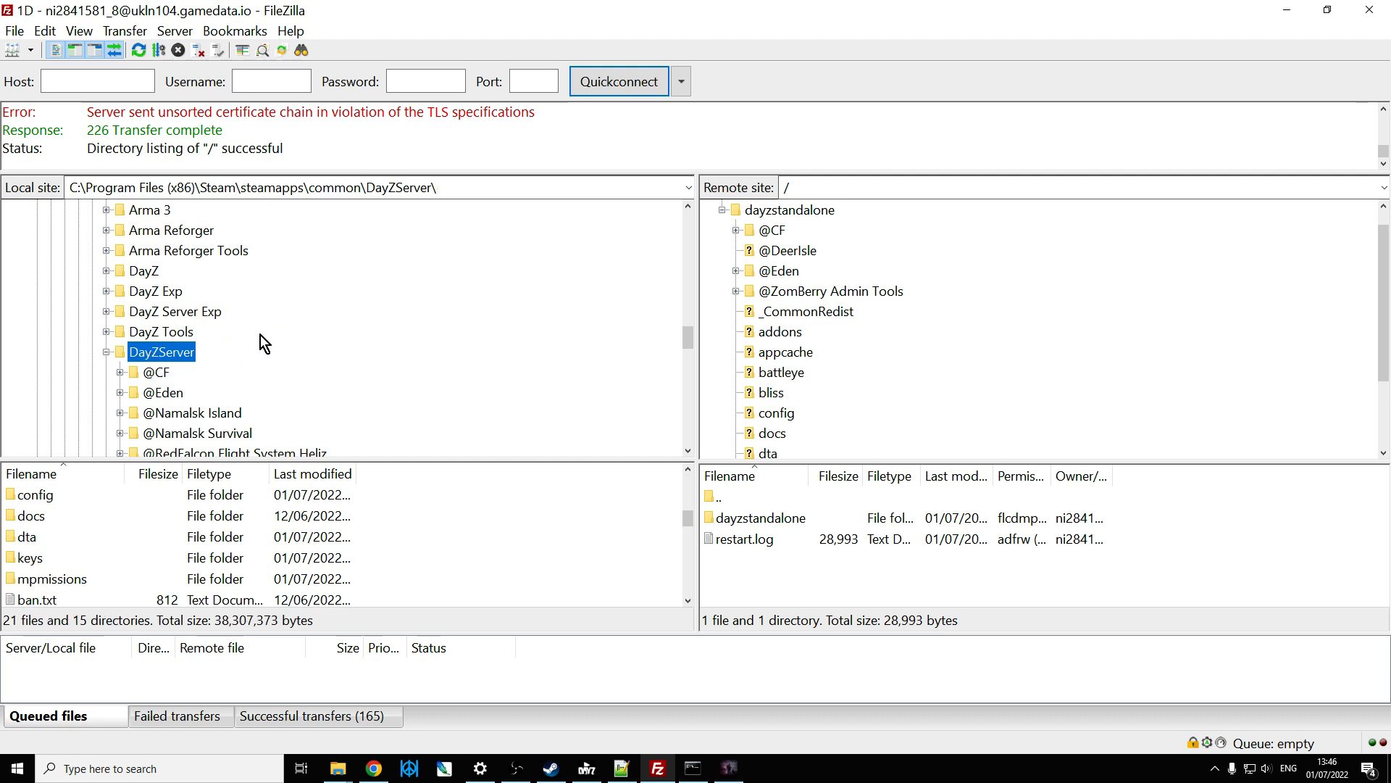
mouse_move(484, 192)
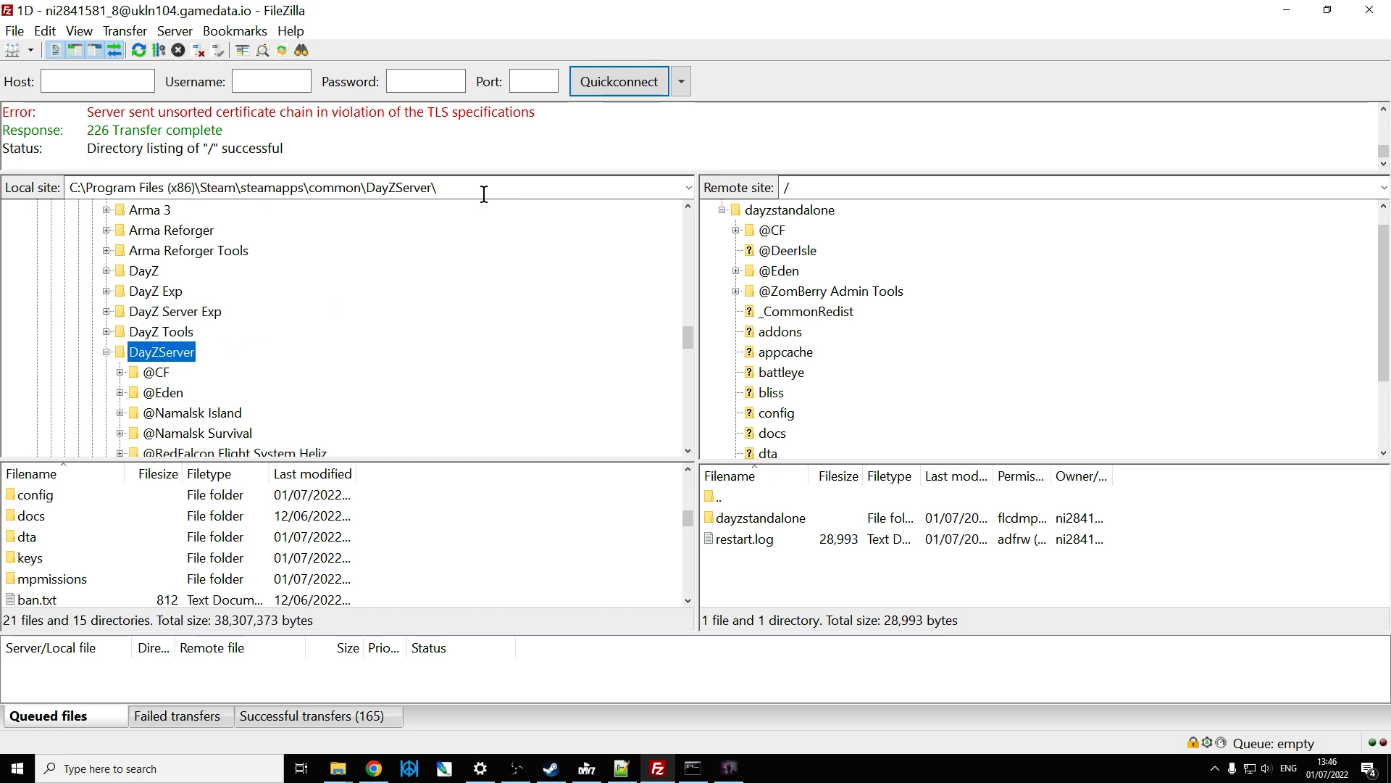
mouse_move(338, 768)
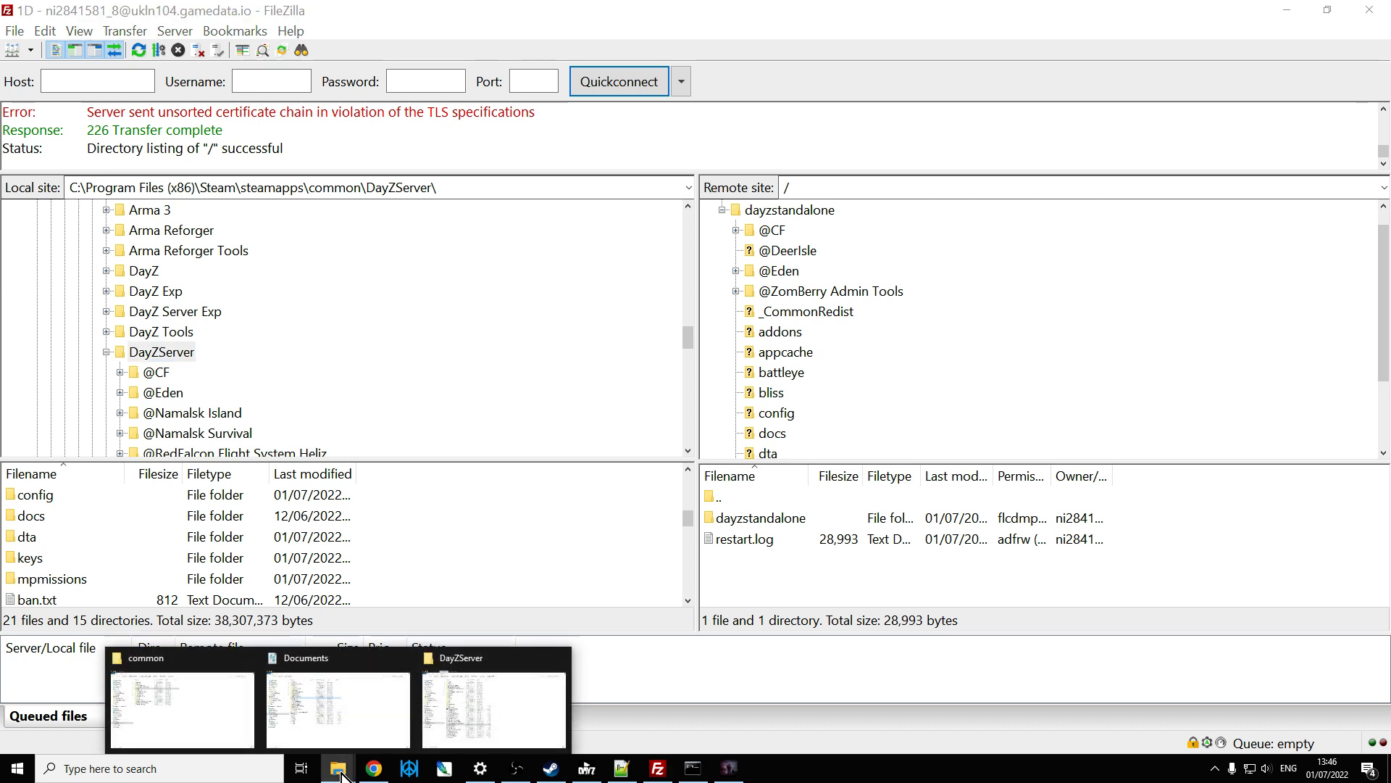
mouse_move(338, 777)
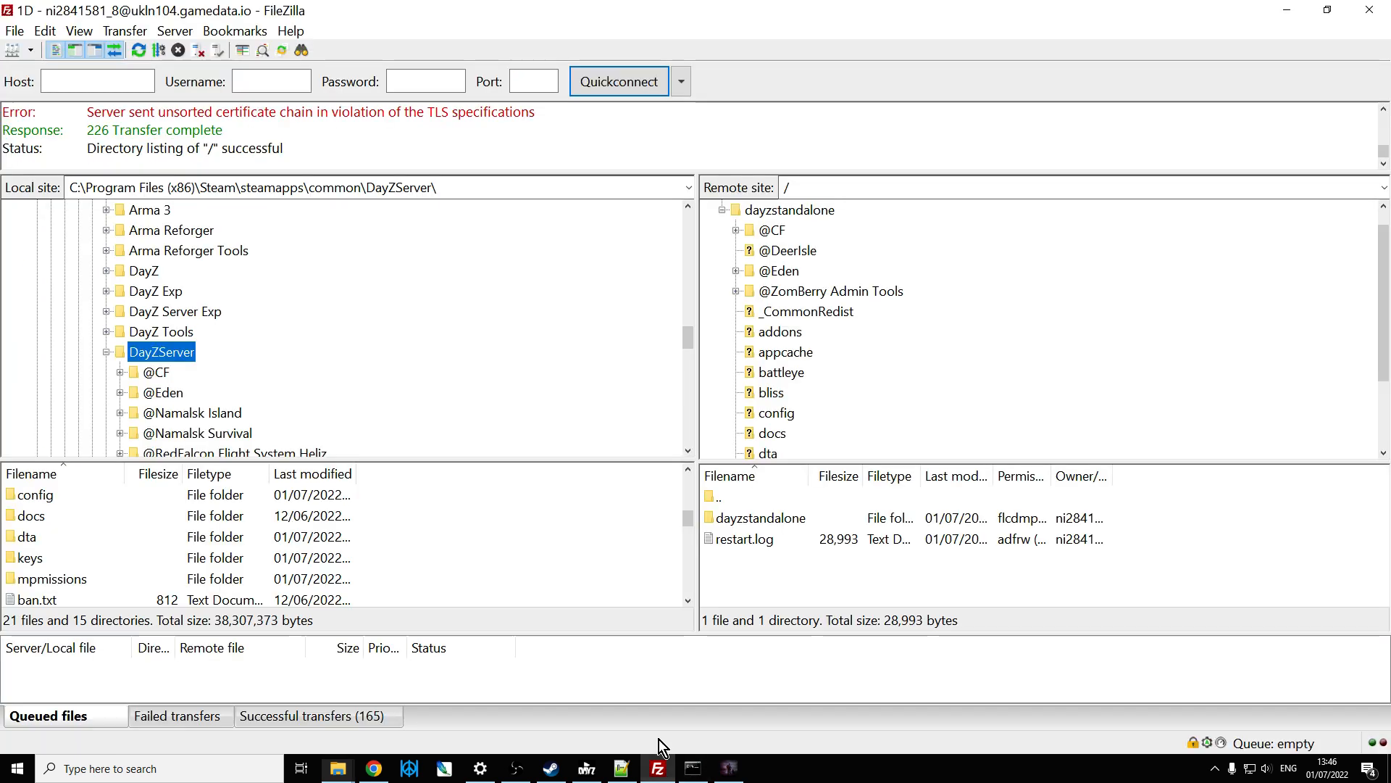
right_click(250, 187)
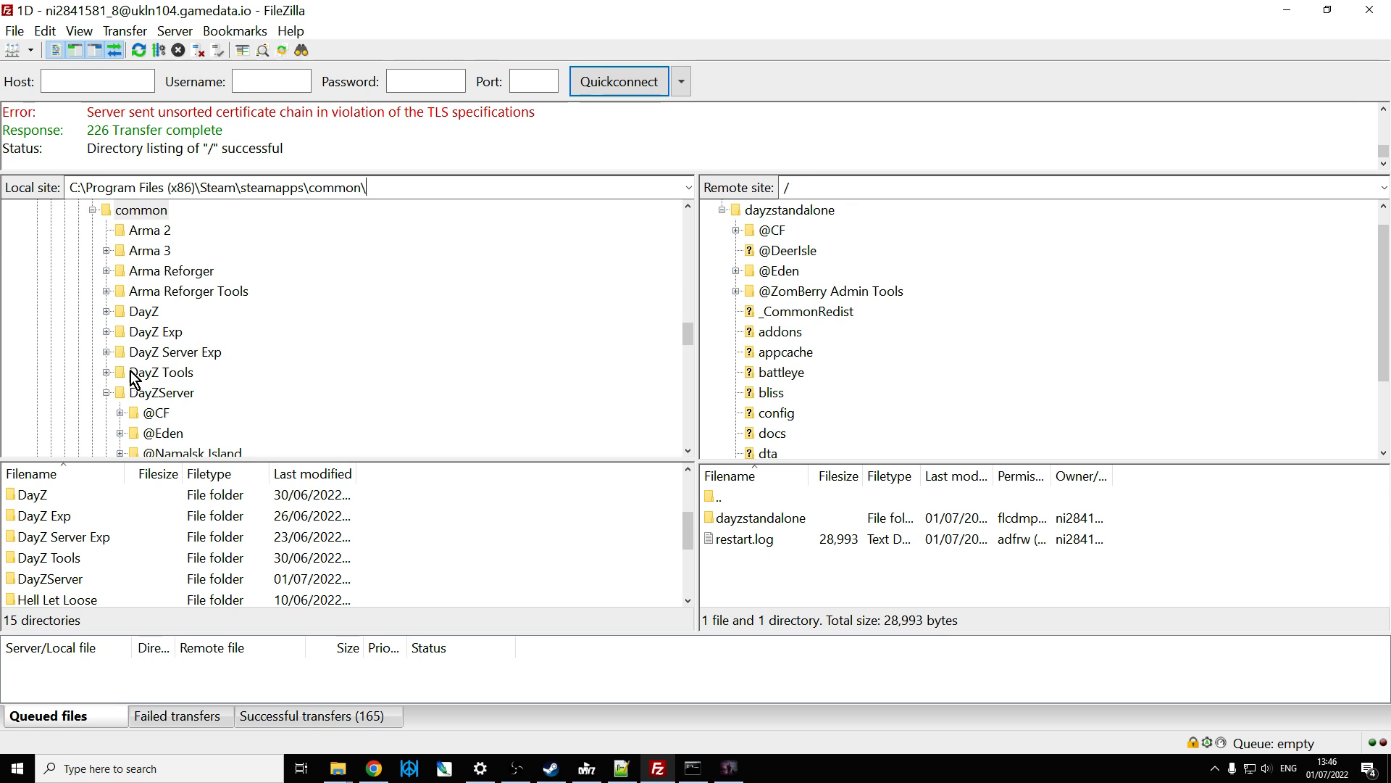
click(161, 392)
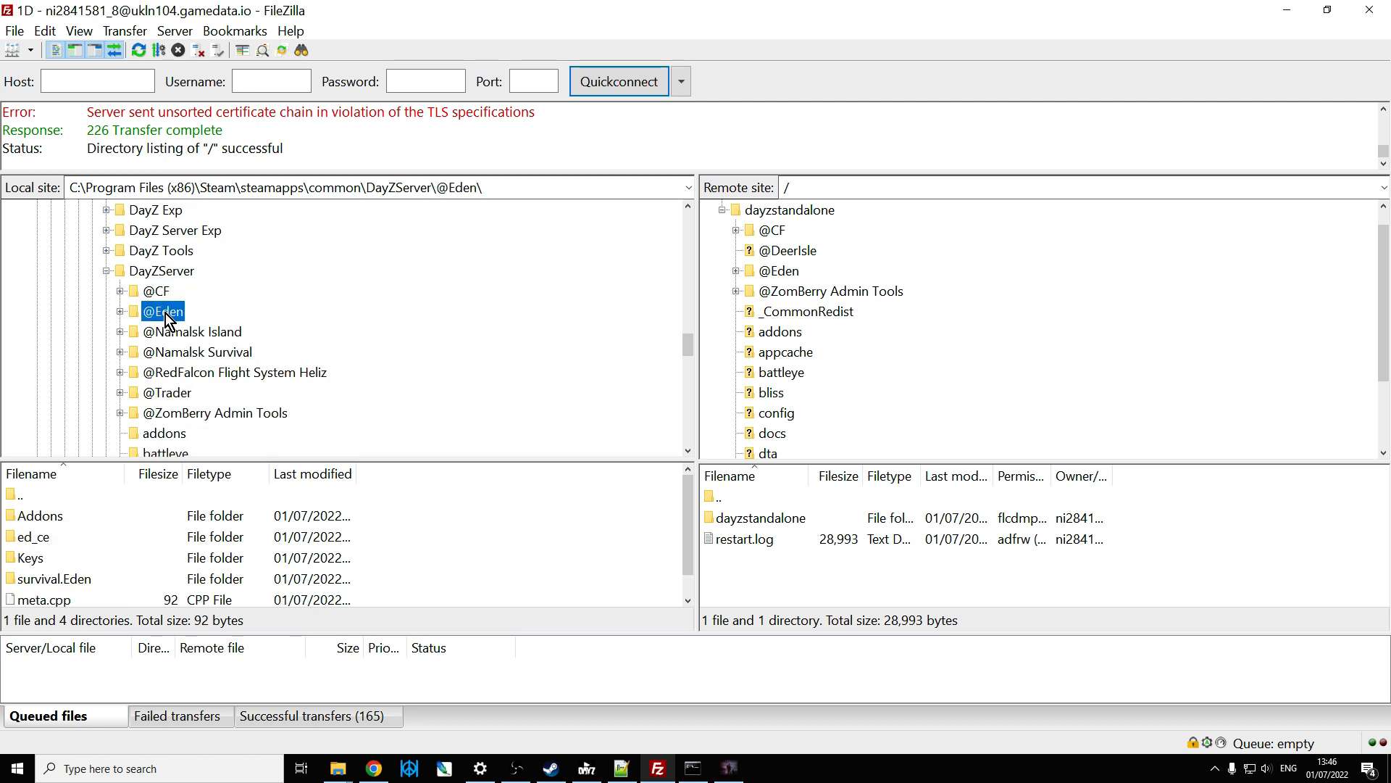
right_click(162, 311)
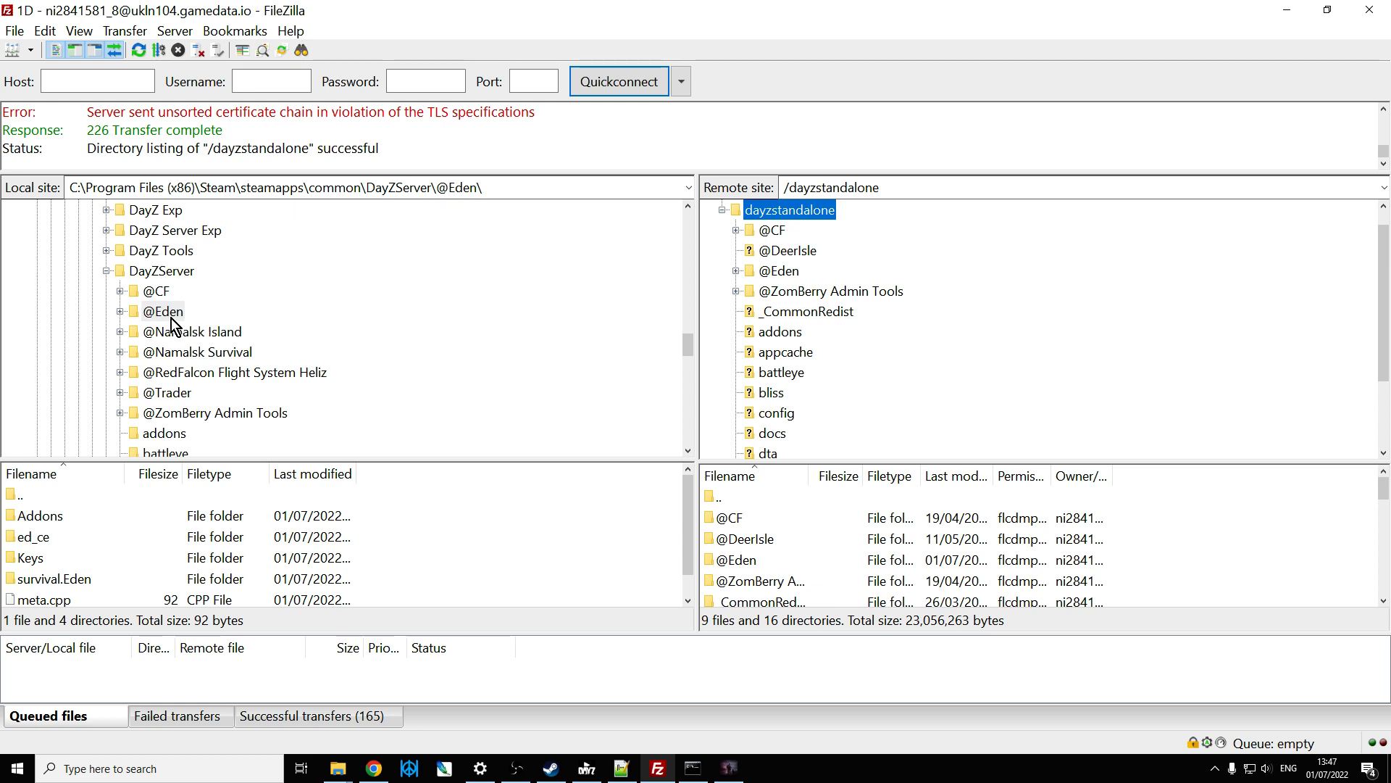
right_click(163, 310)
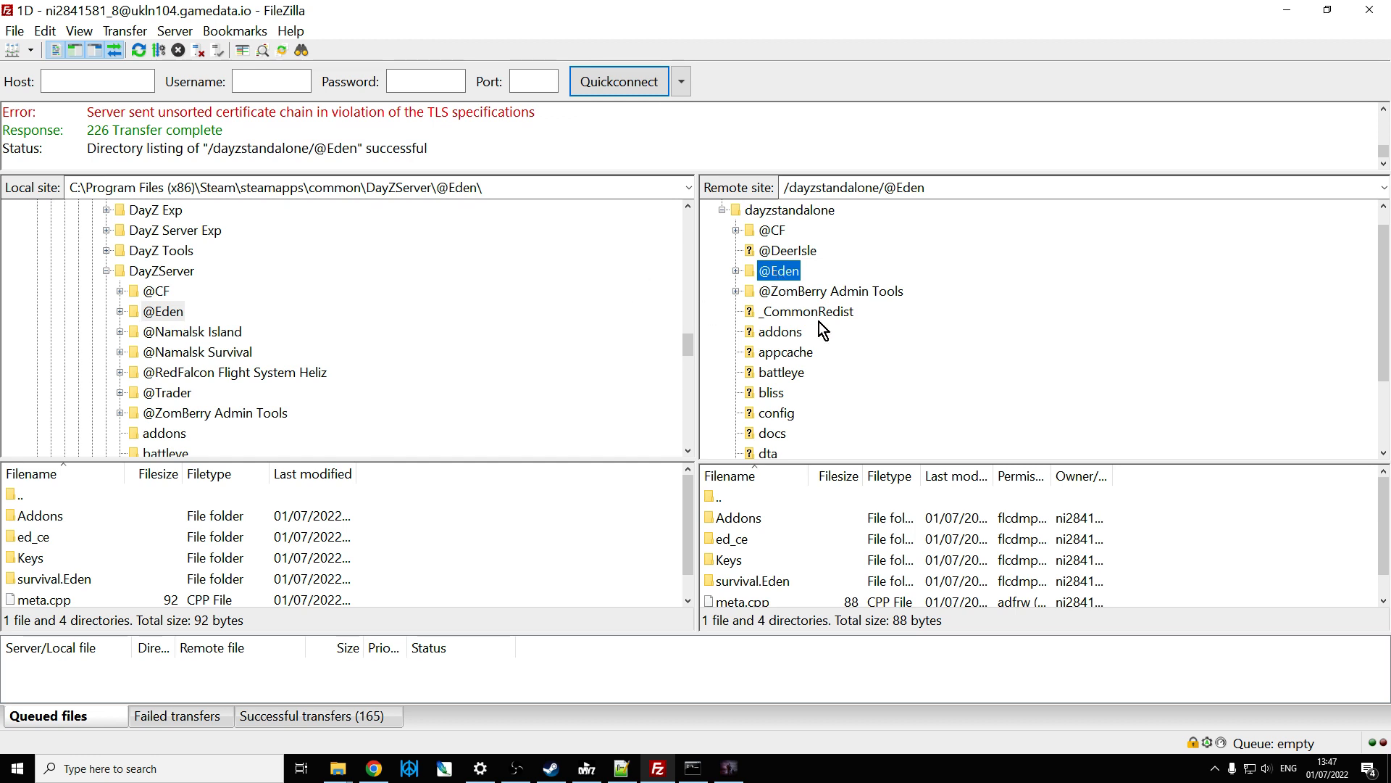
scroll(down, 3)
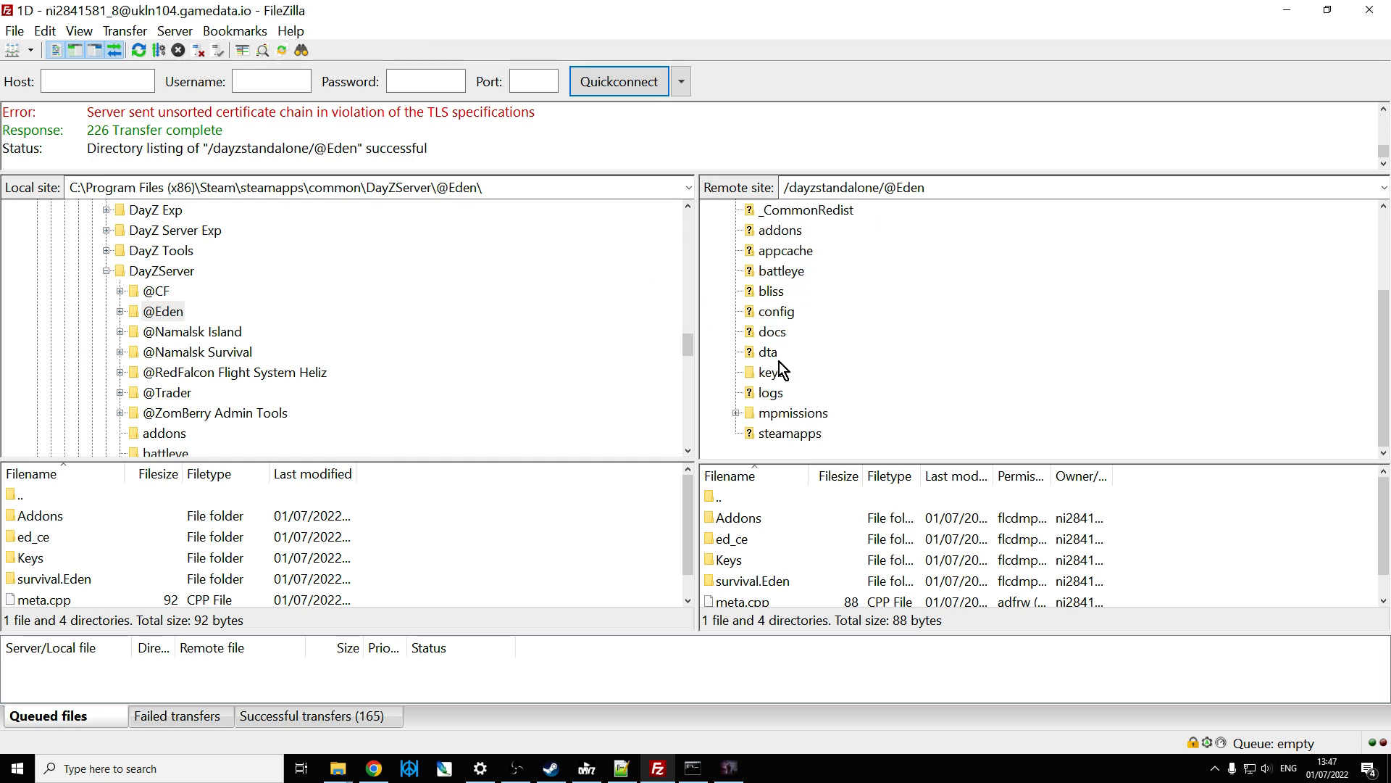
click(771, 371)
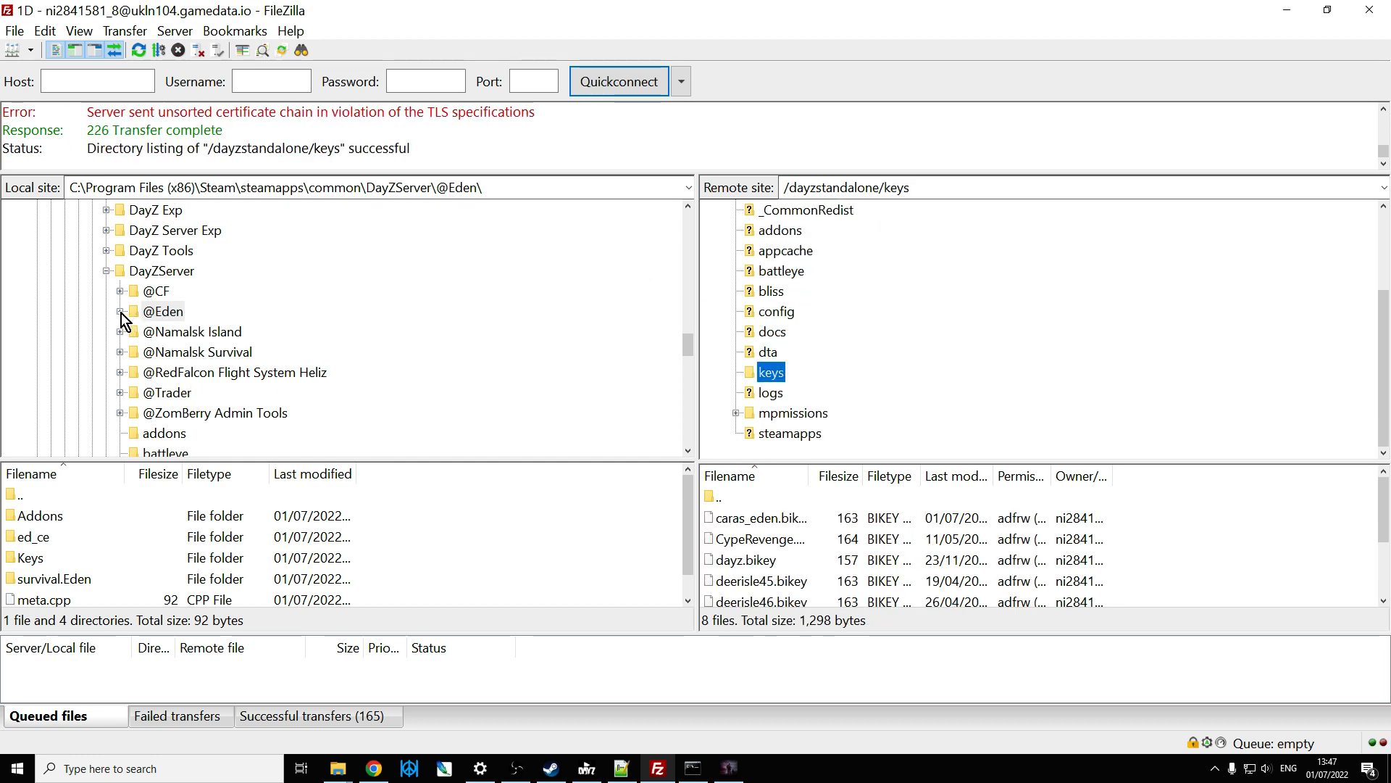
click(163, 310)
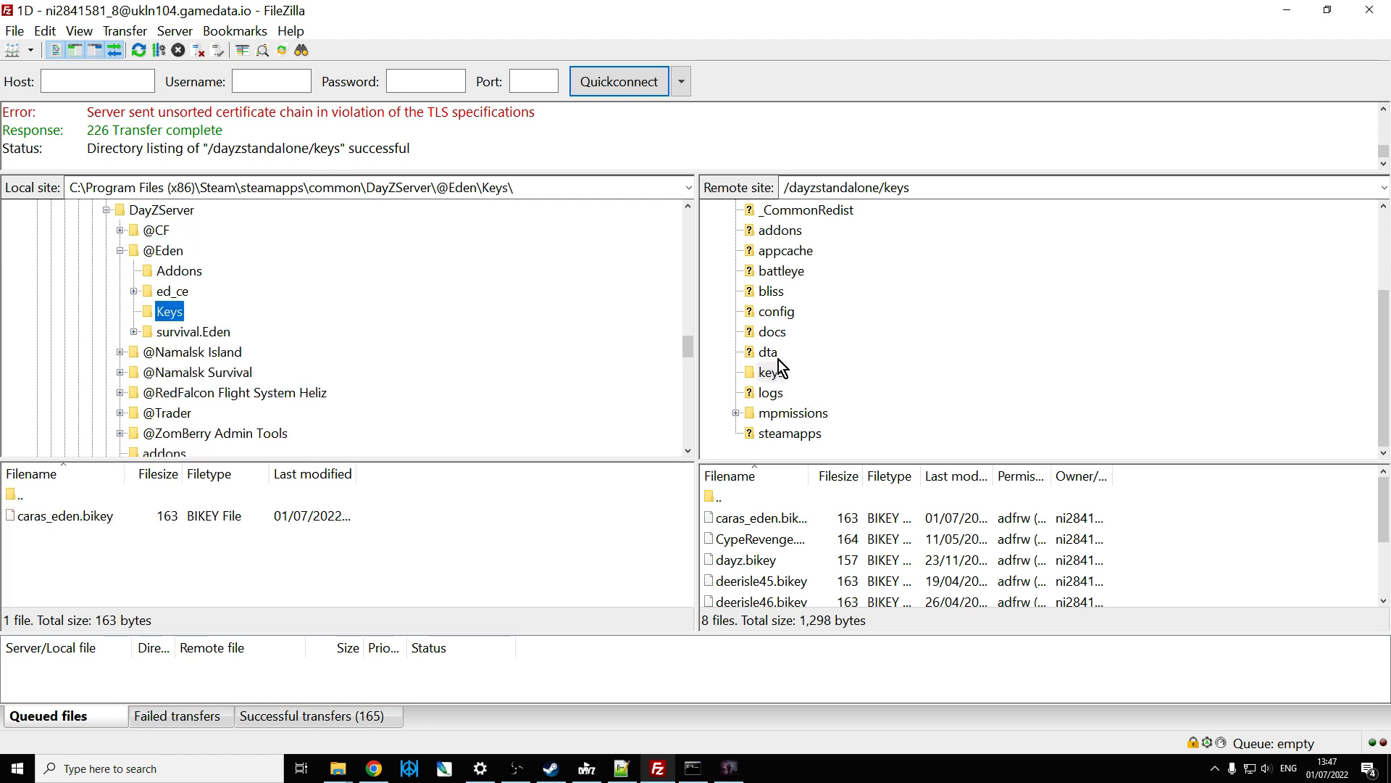
click(771, 372)
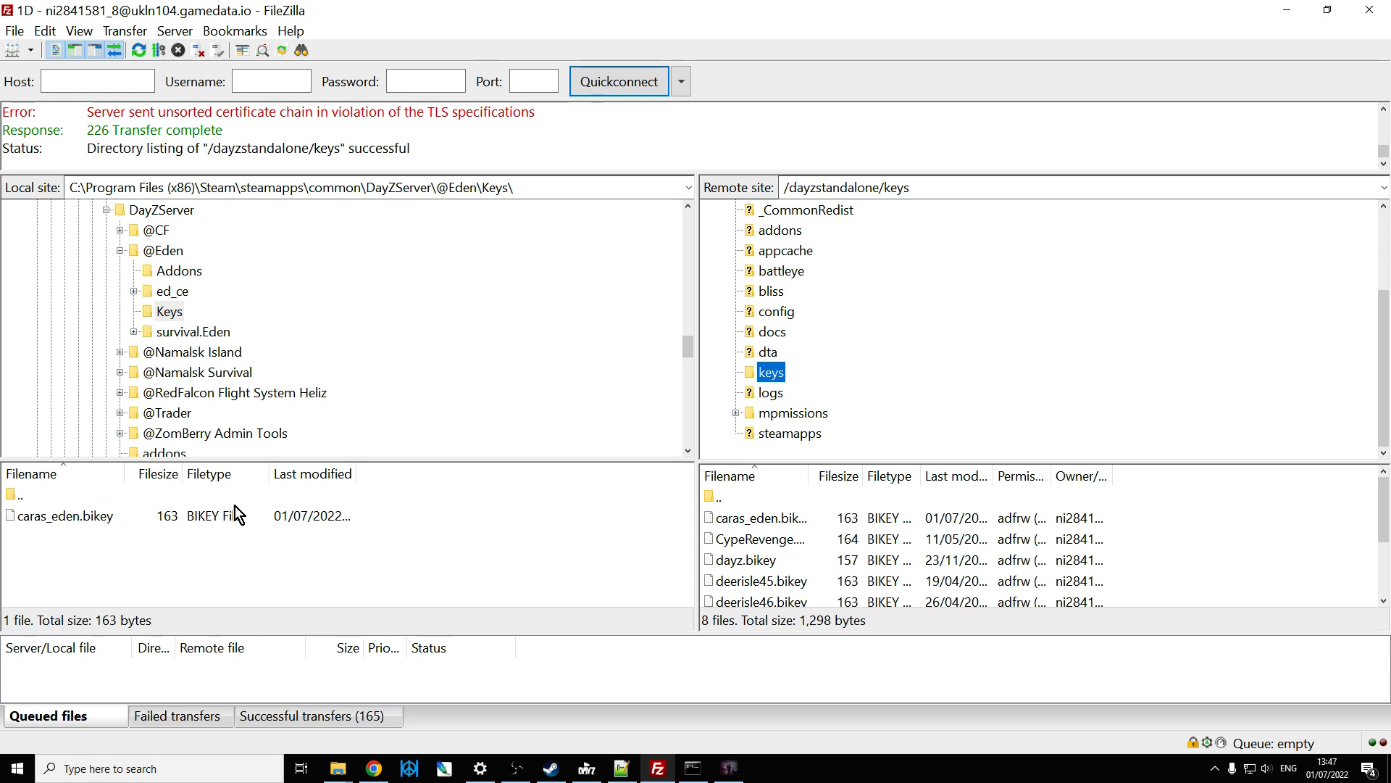
right_click(62, 516)
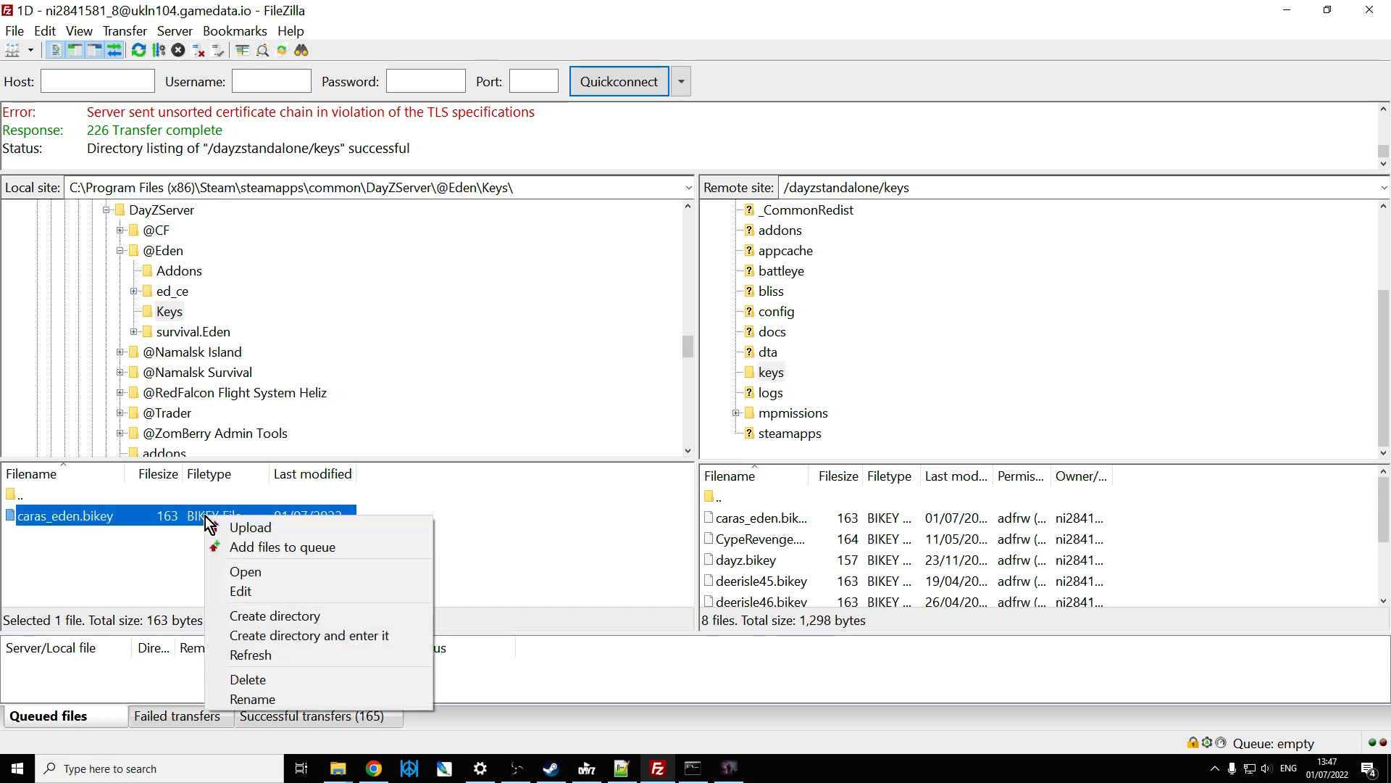
mouse_move(252, 527)
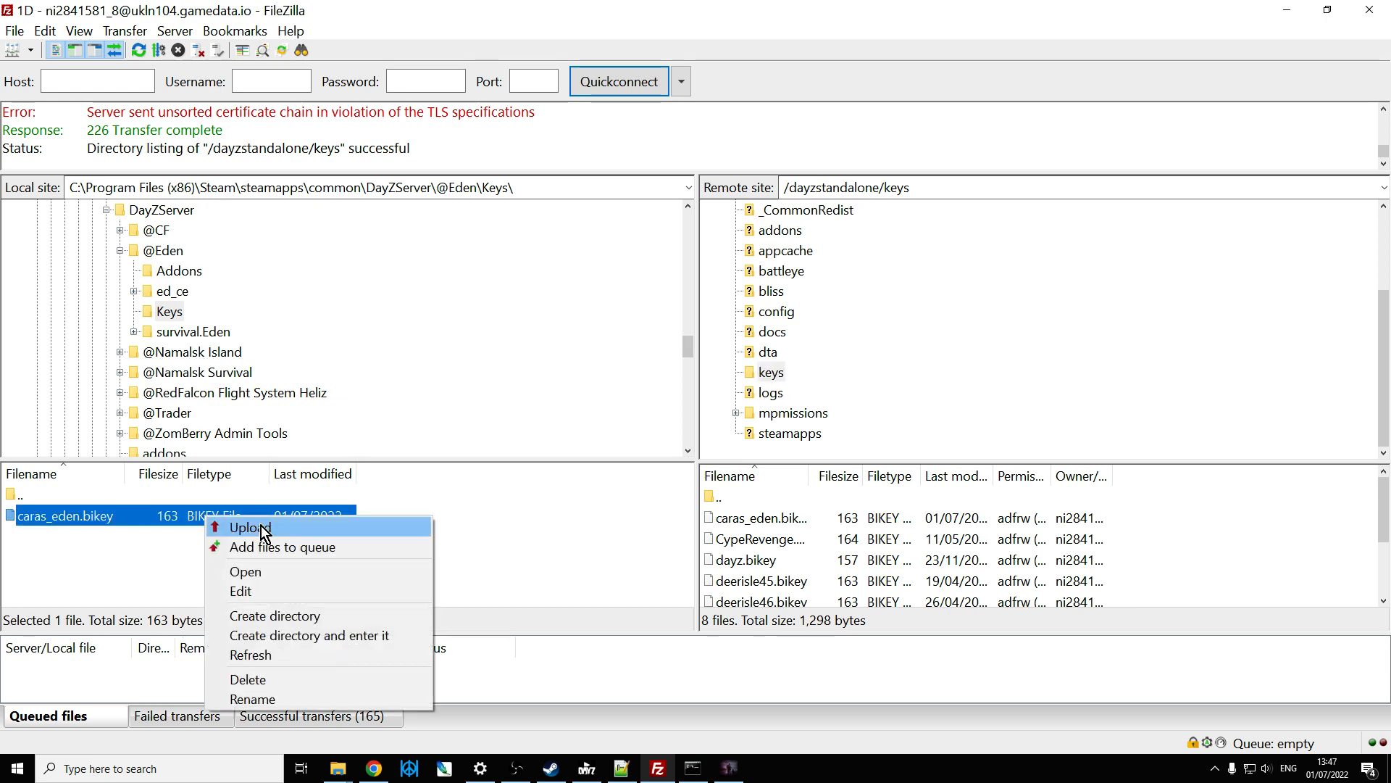
mouse_move(679, 393)
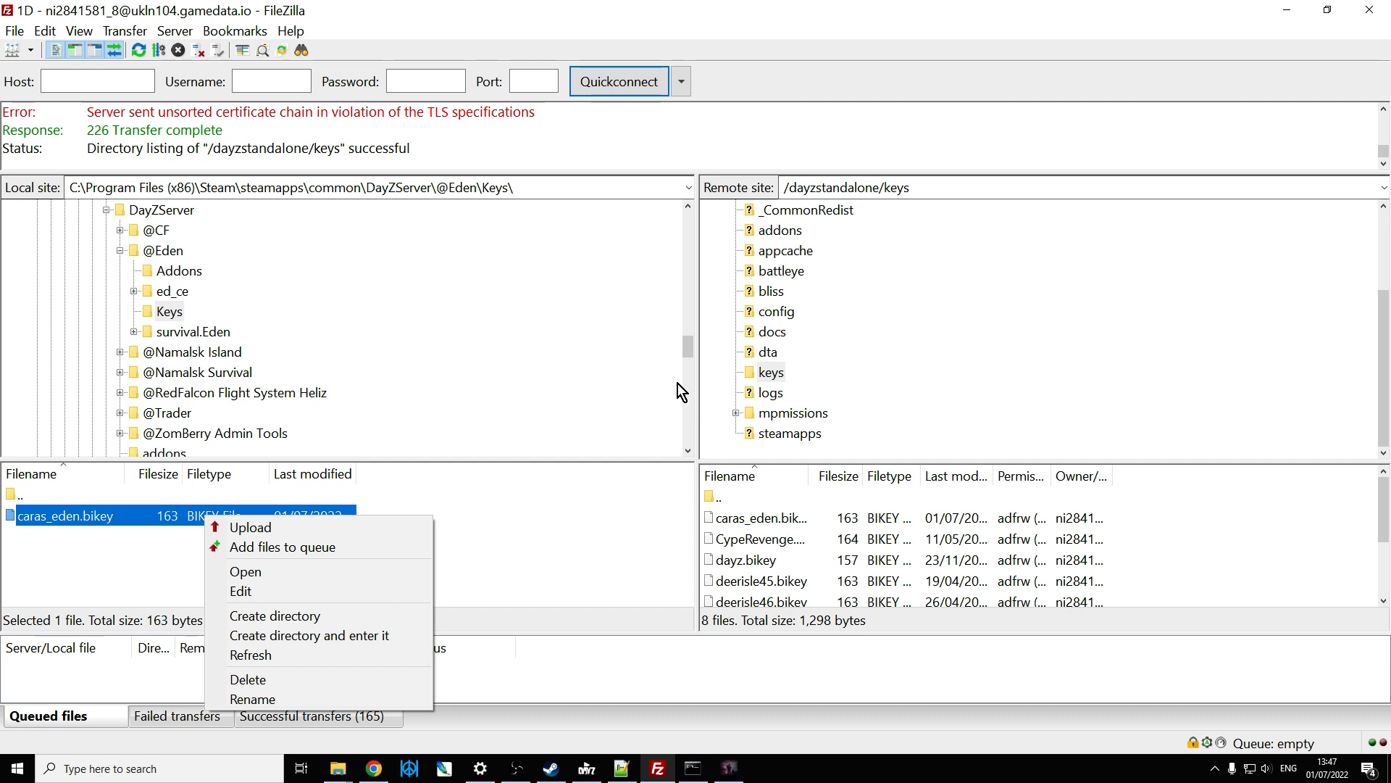
mouse_move(638, 354)
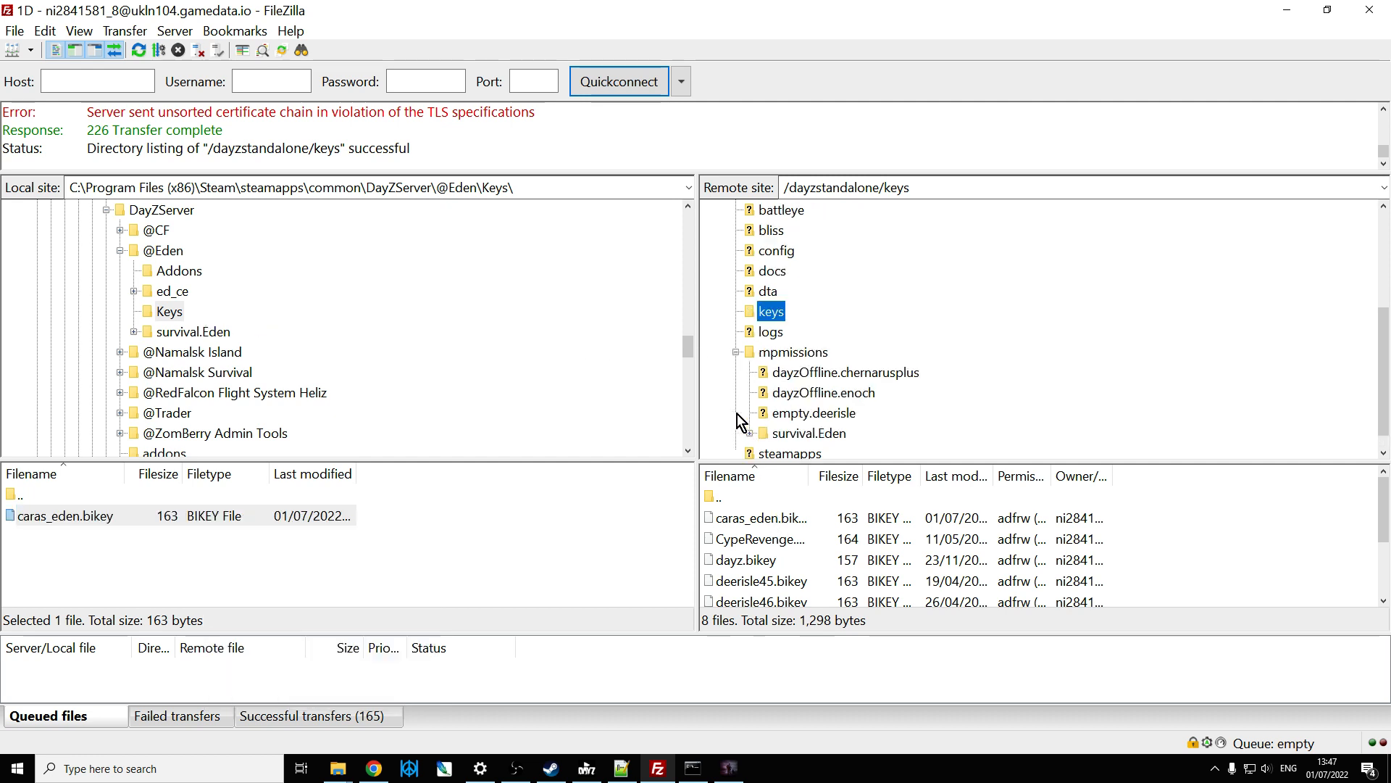
- Line up local survival.Eden against remote mpmissions, cancelling the subfolder-conflict upload prompt
click(793, 351)
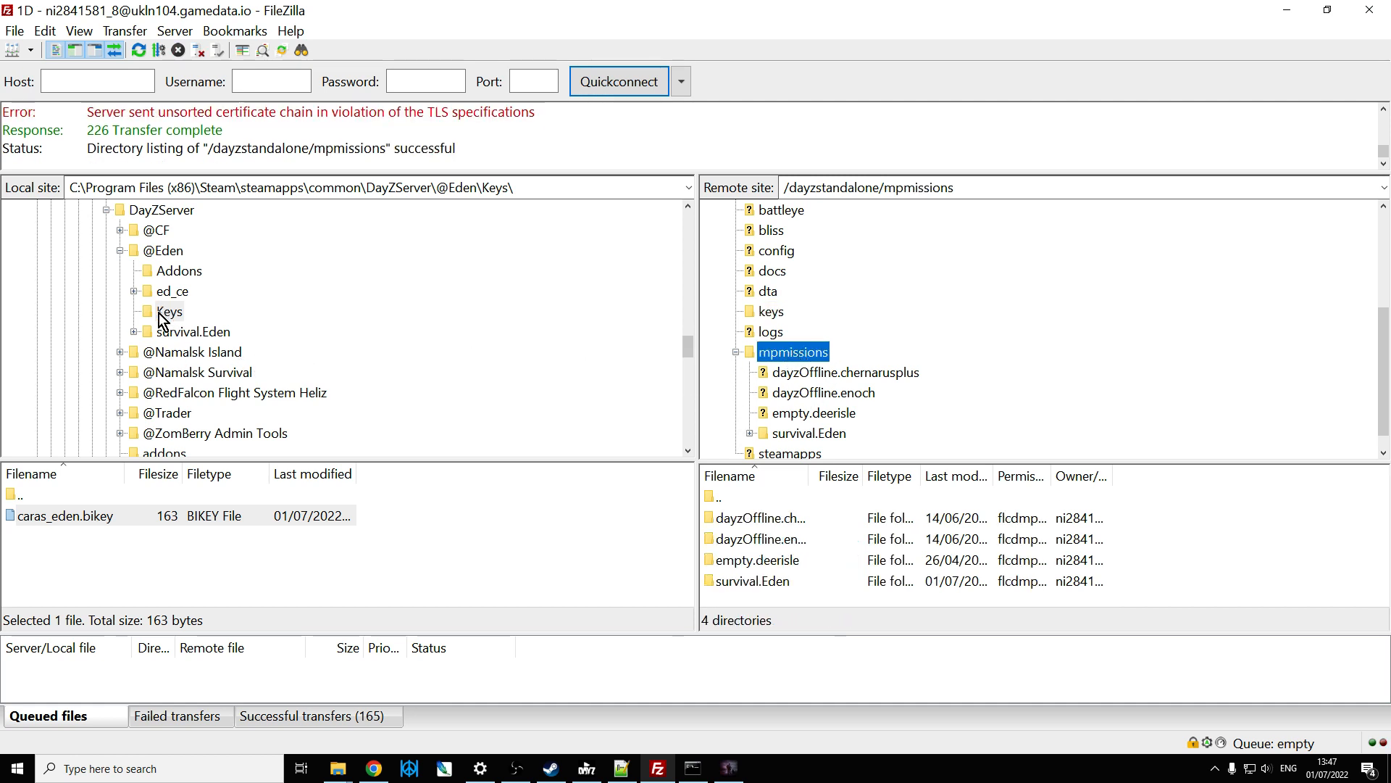
click(193, 331)
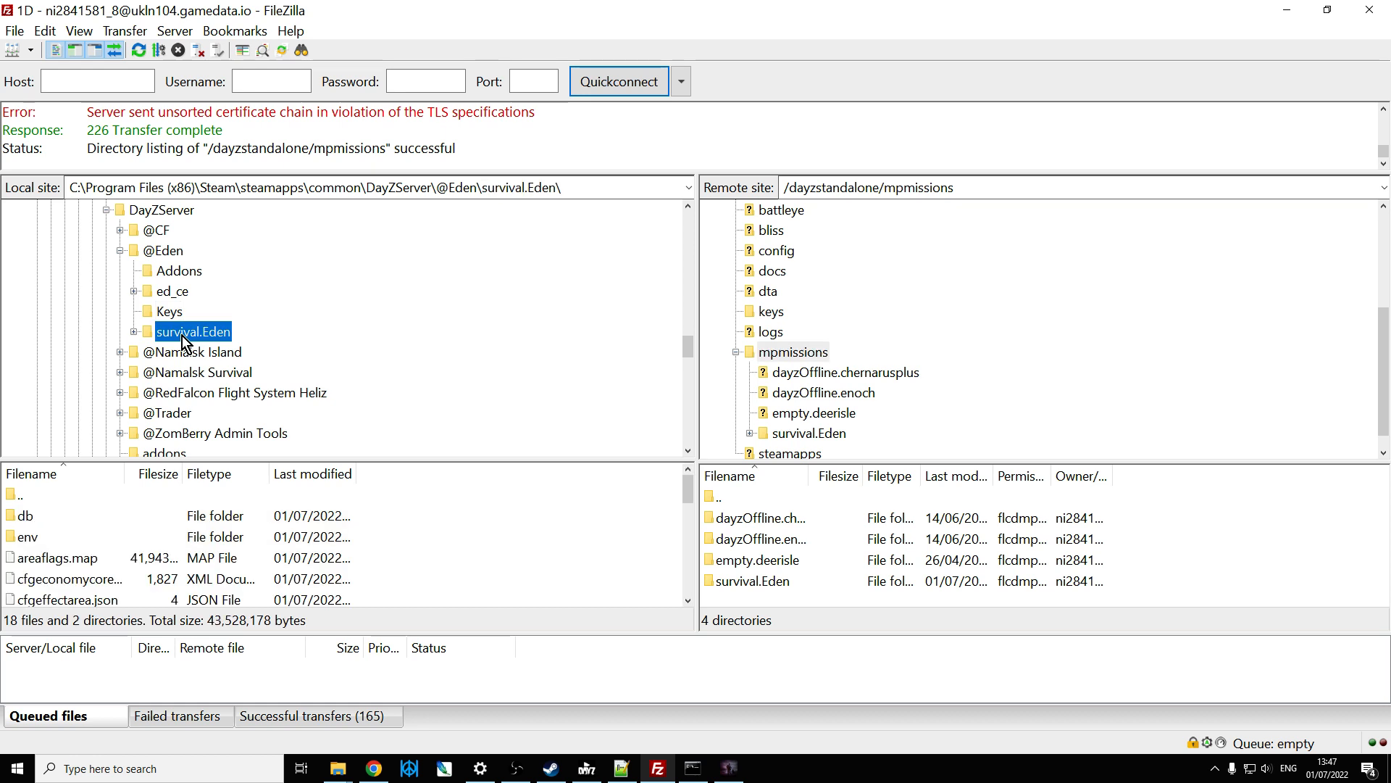
click(793, 350)
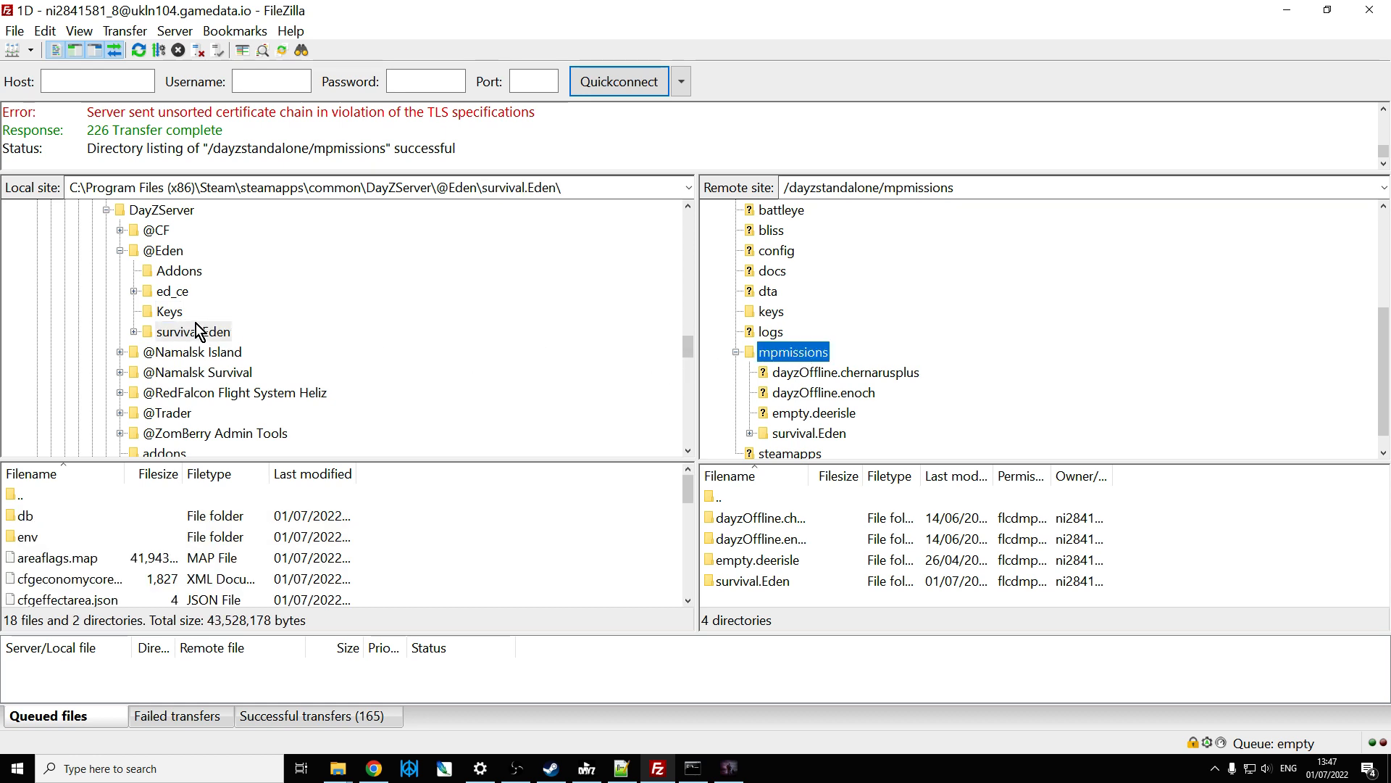
right_click(192, 331)
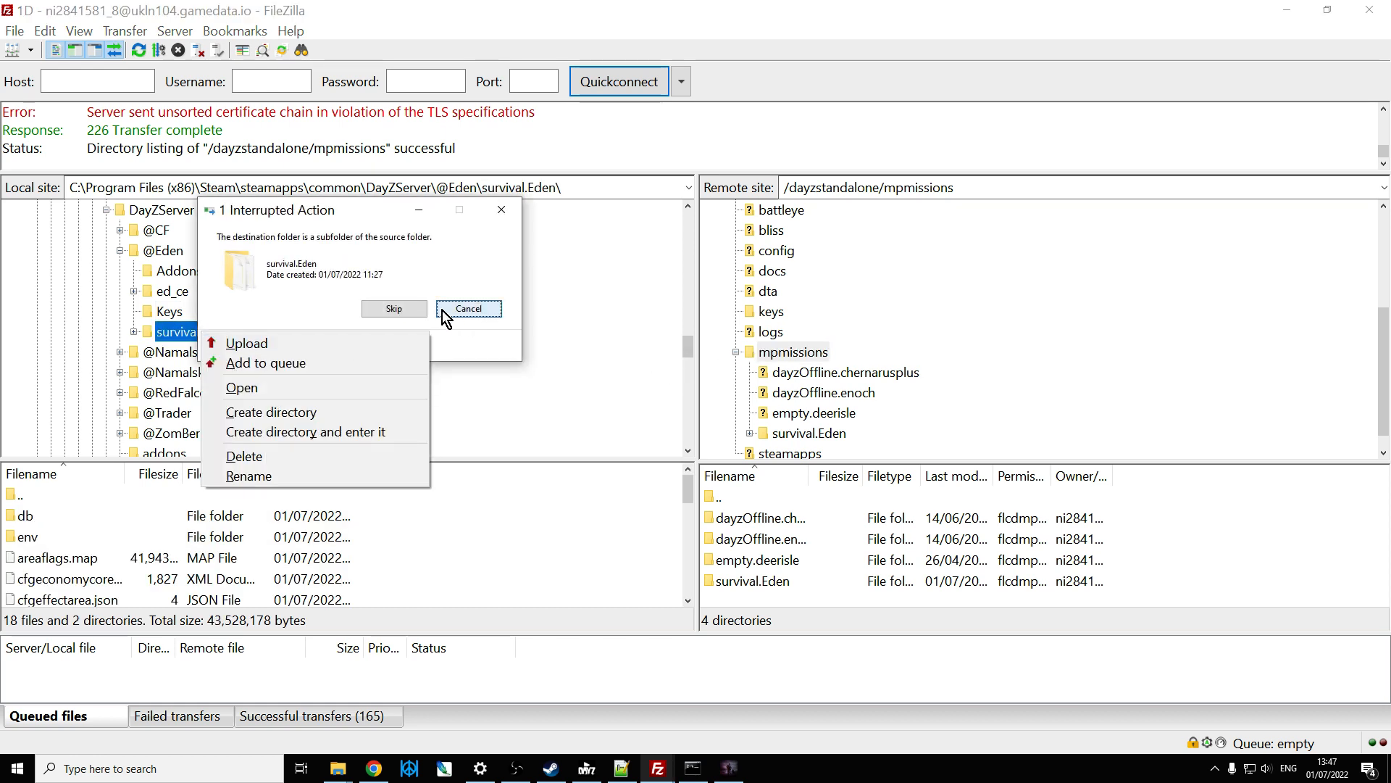
click(468, 308)
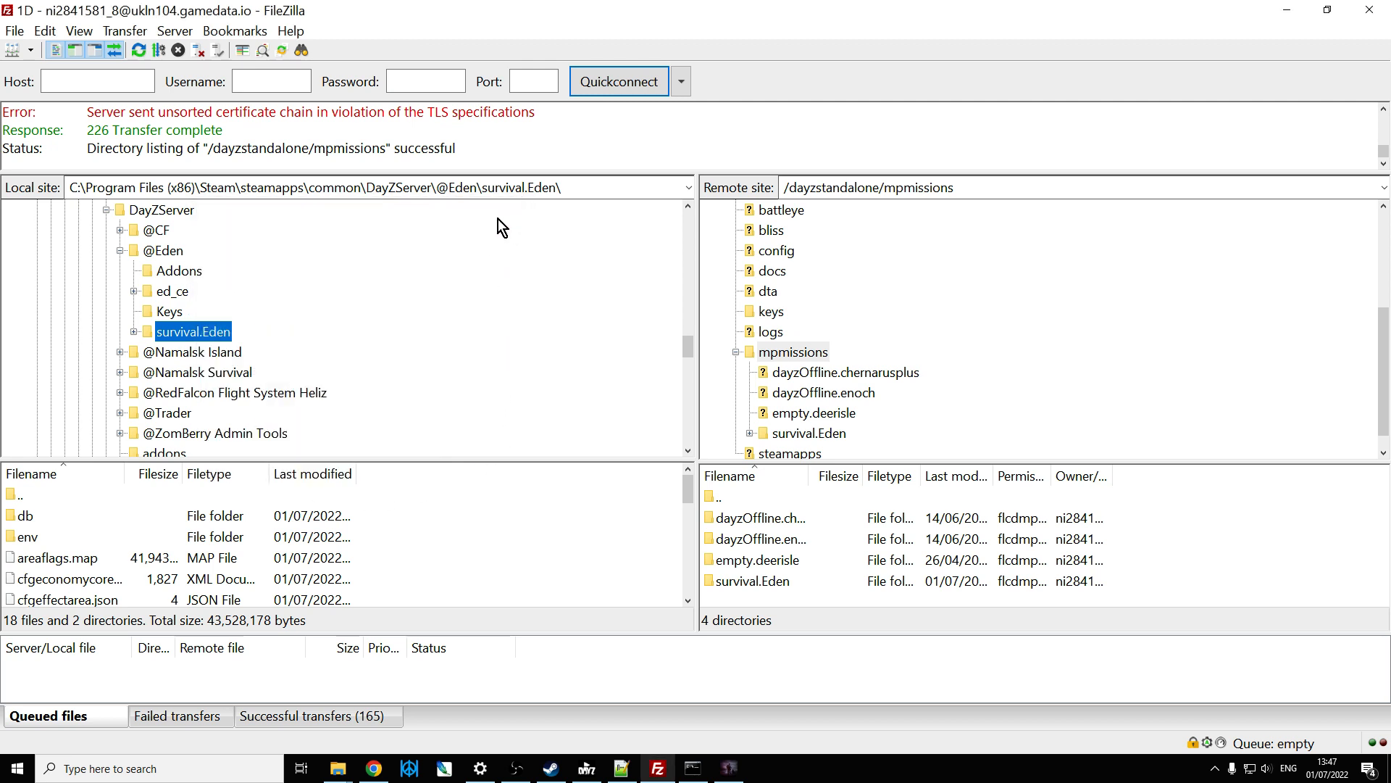
right_click(191, 331)
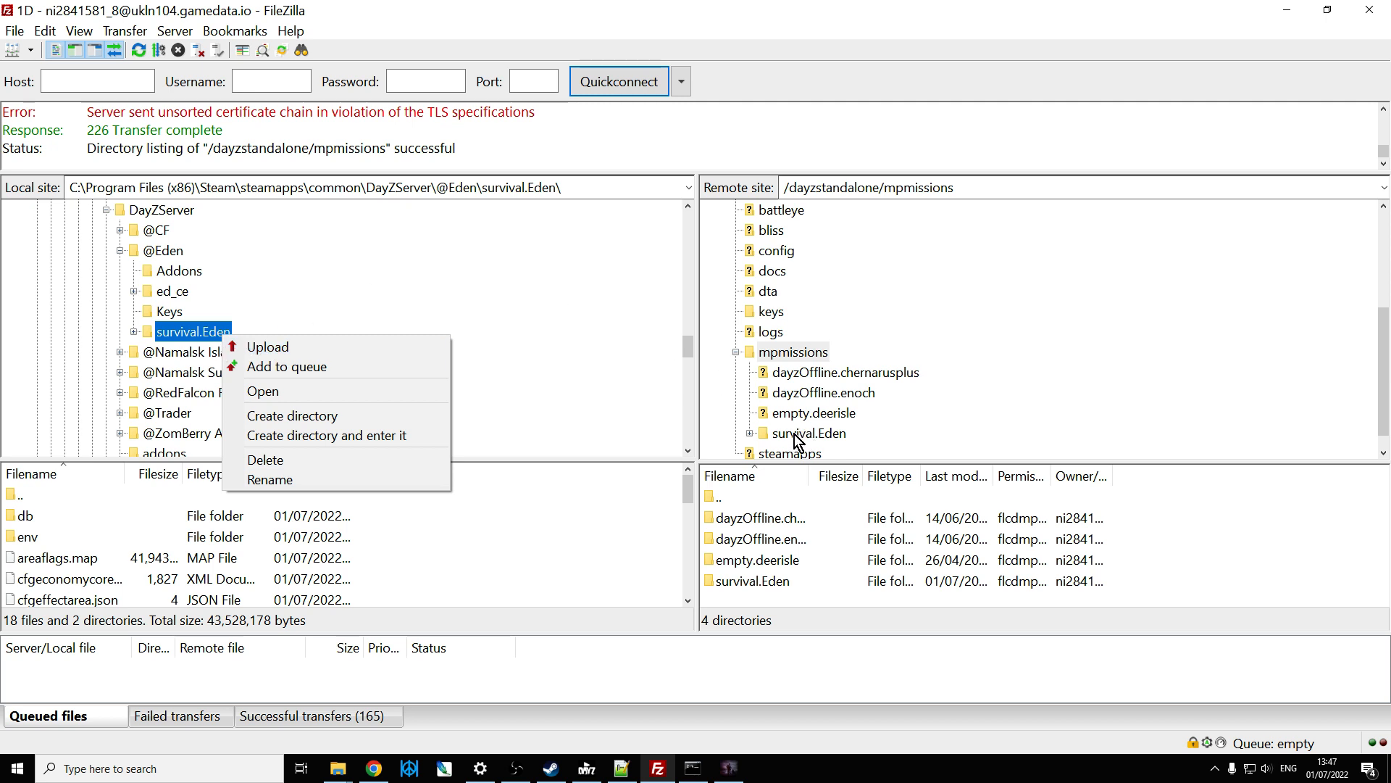
click(792, 351)
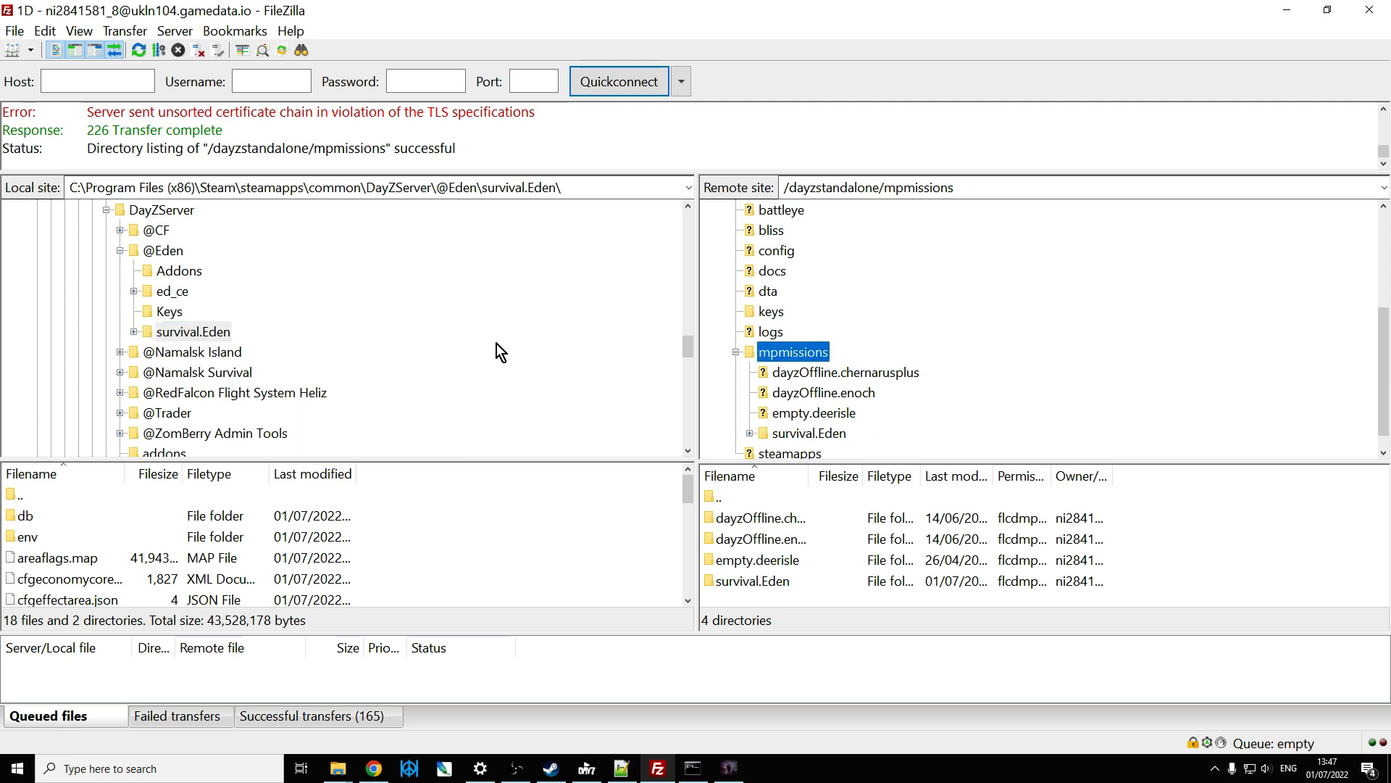
mouse_move(335, 346)
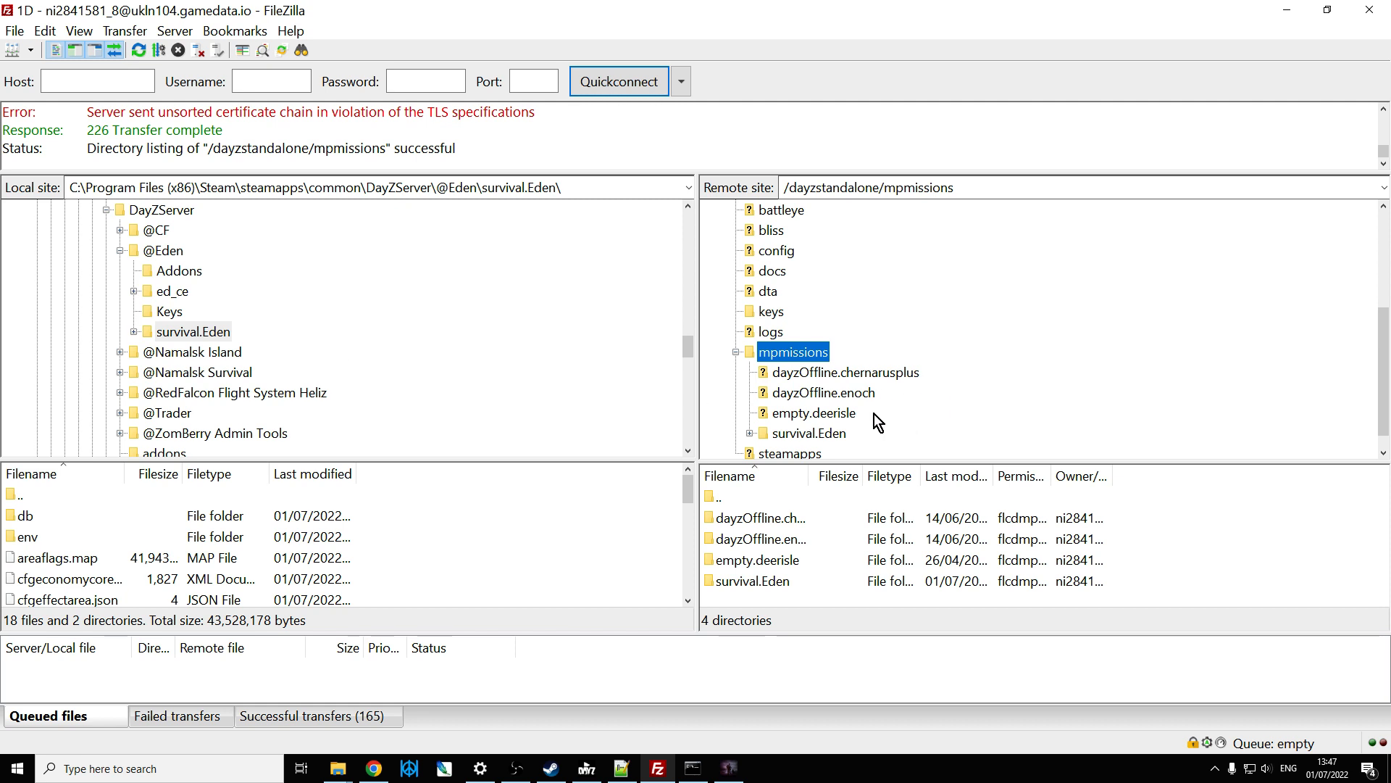
mouse_move(852, 405)
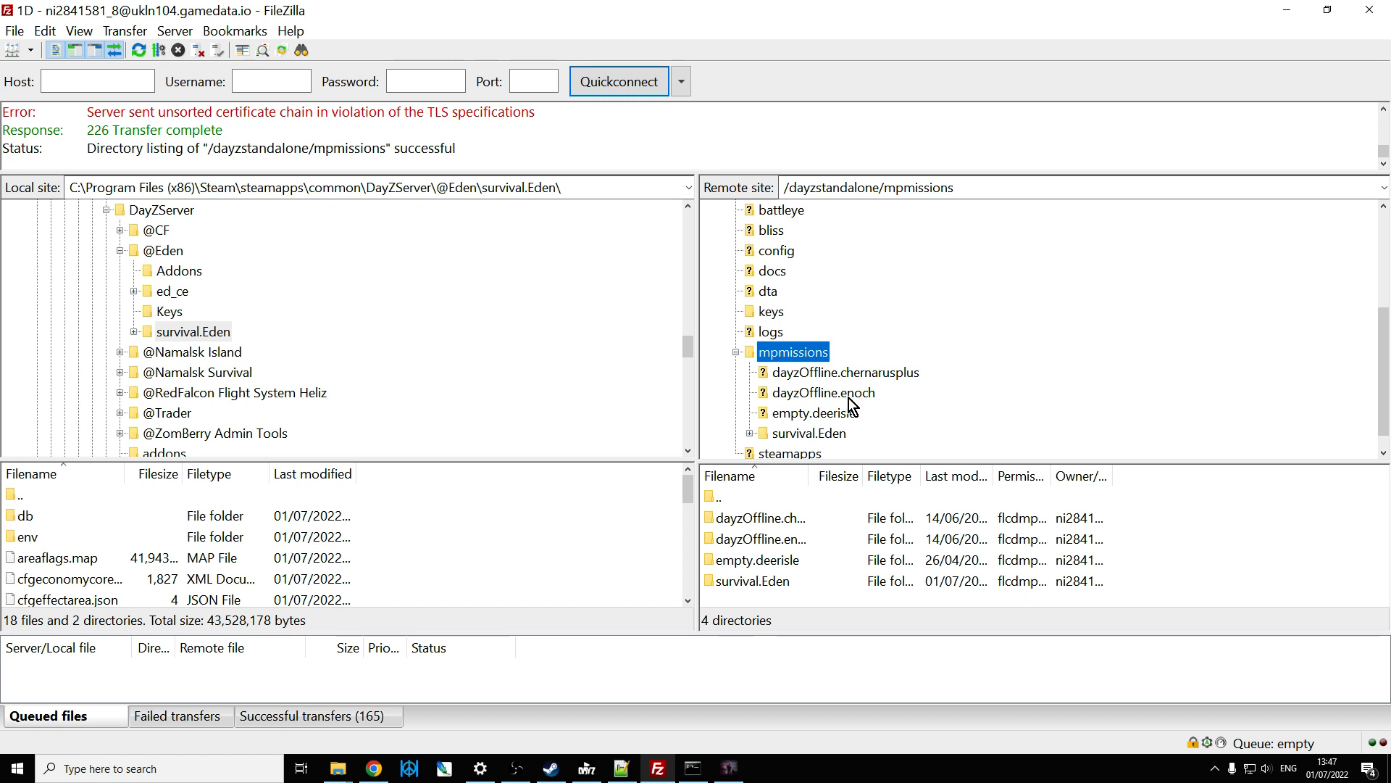
mouse_move(848, 398)
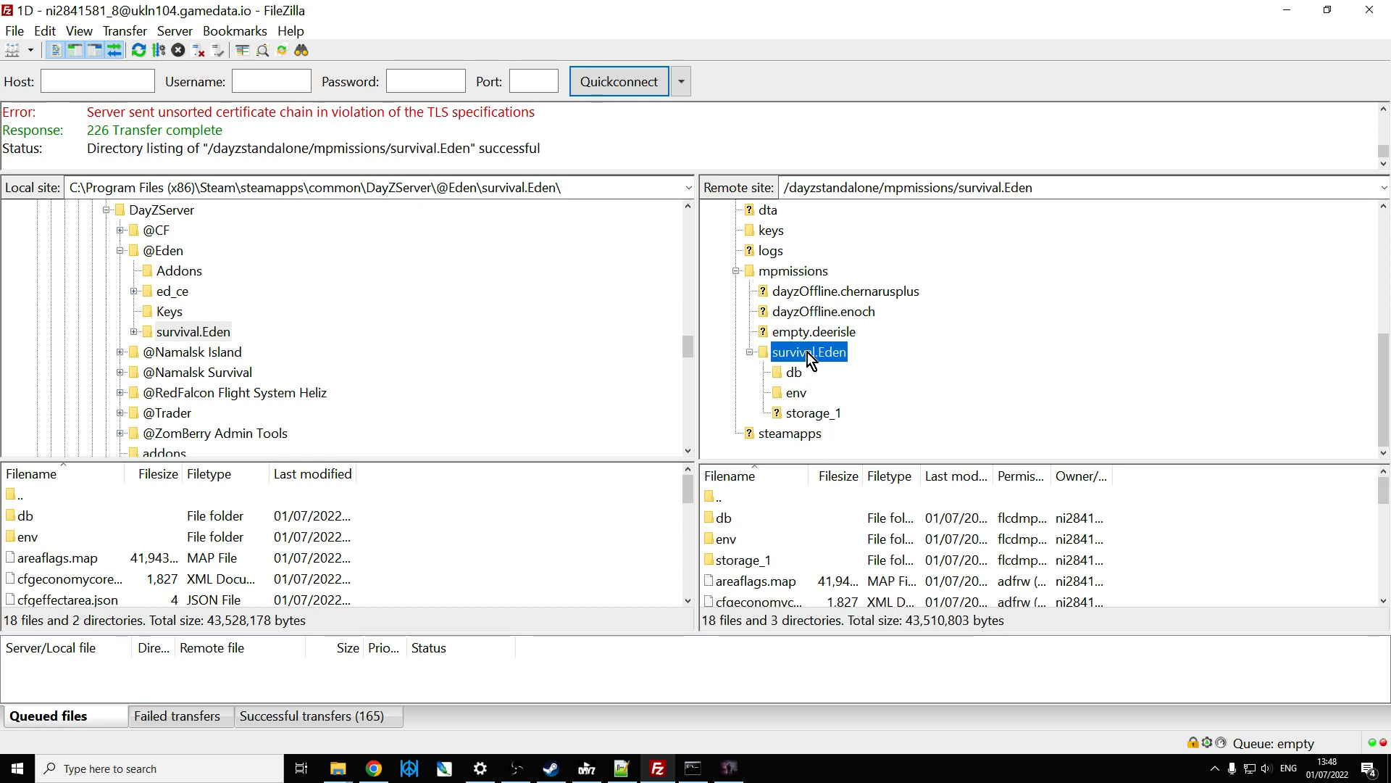
- Navigate the local tree to mpmissions/survival.Eden and bring up upload actions for cfggameplay.json
scroll(down, 3)
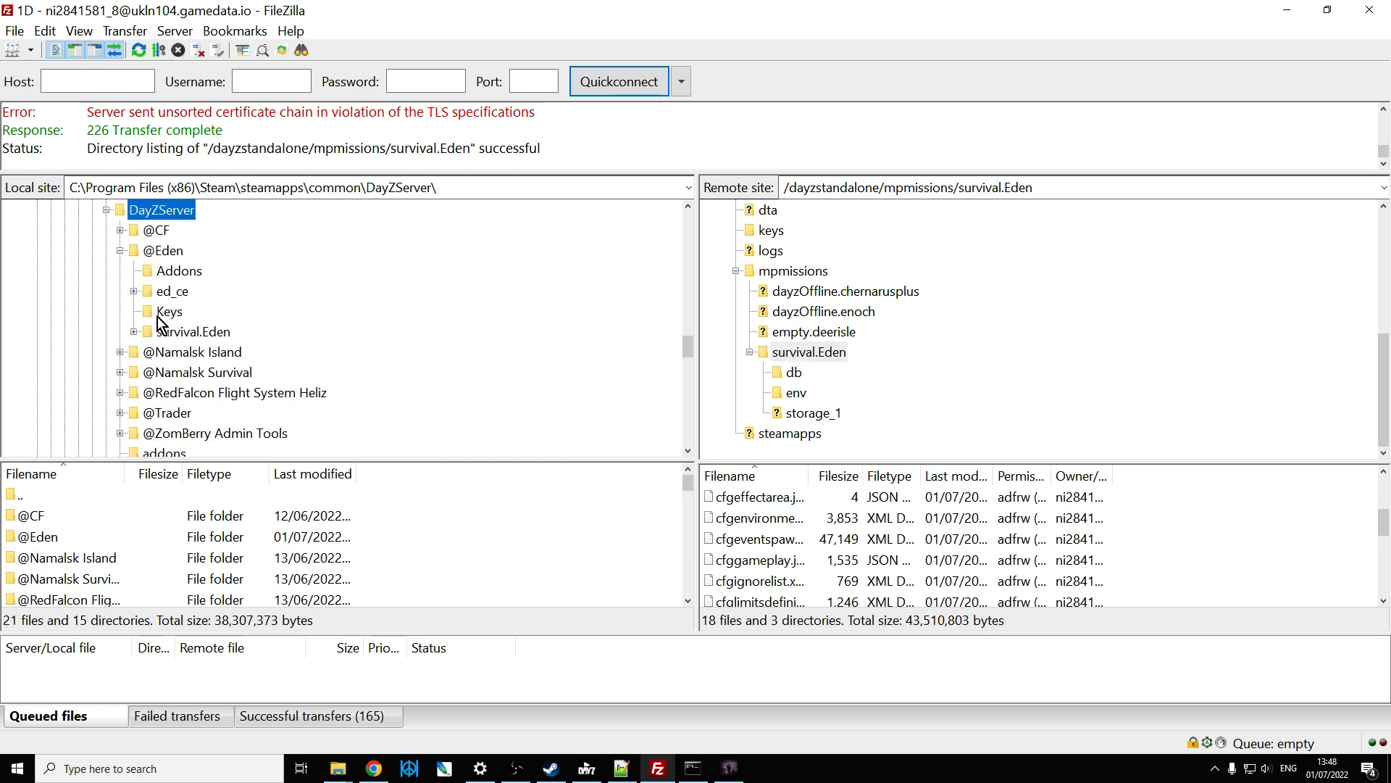
click(119, 251)
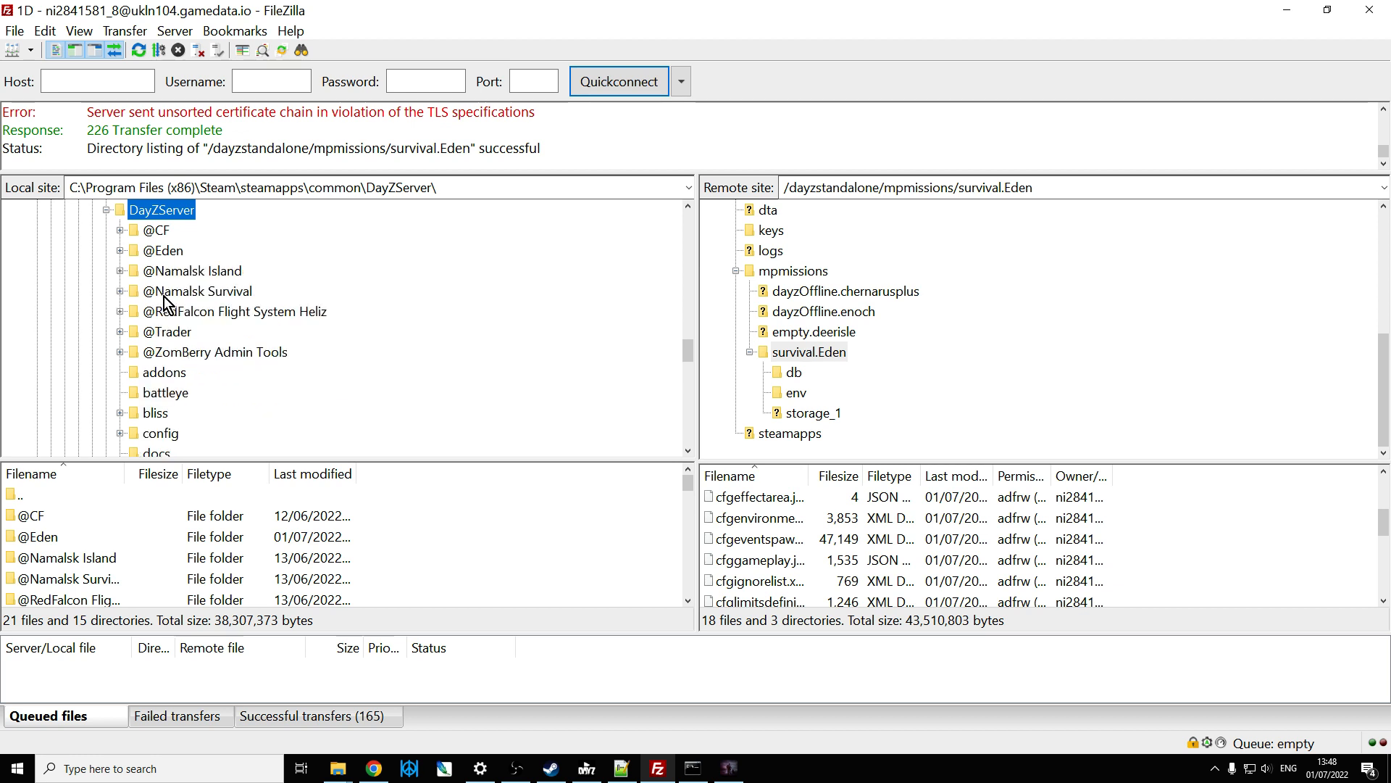
scroll(down, 3)
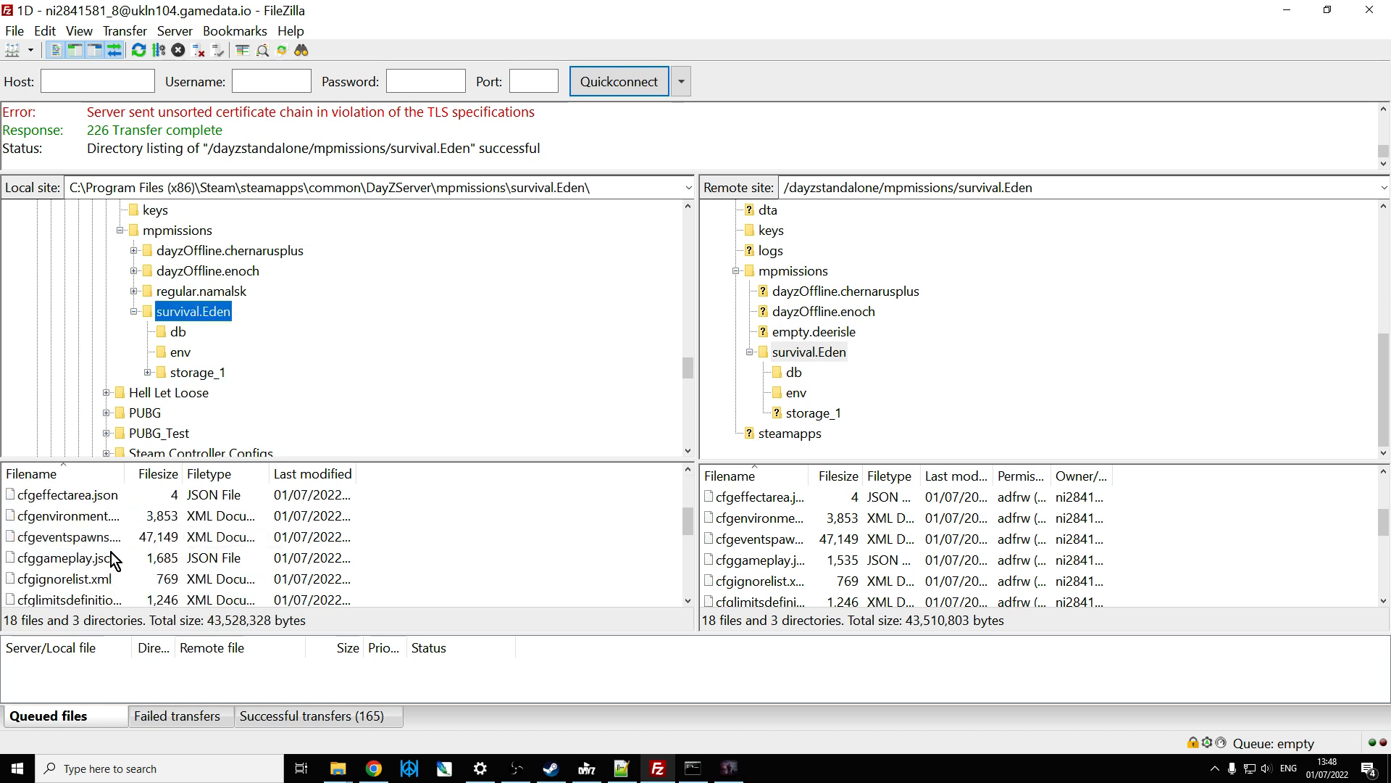
right_click(62, 558)
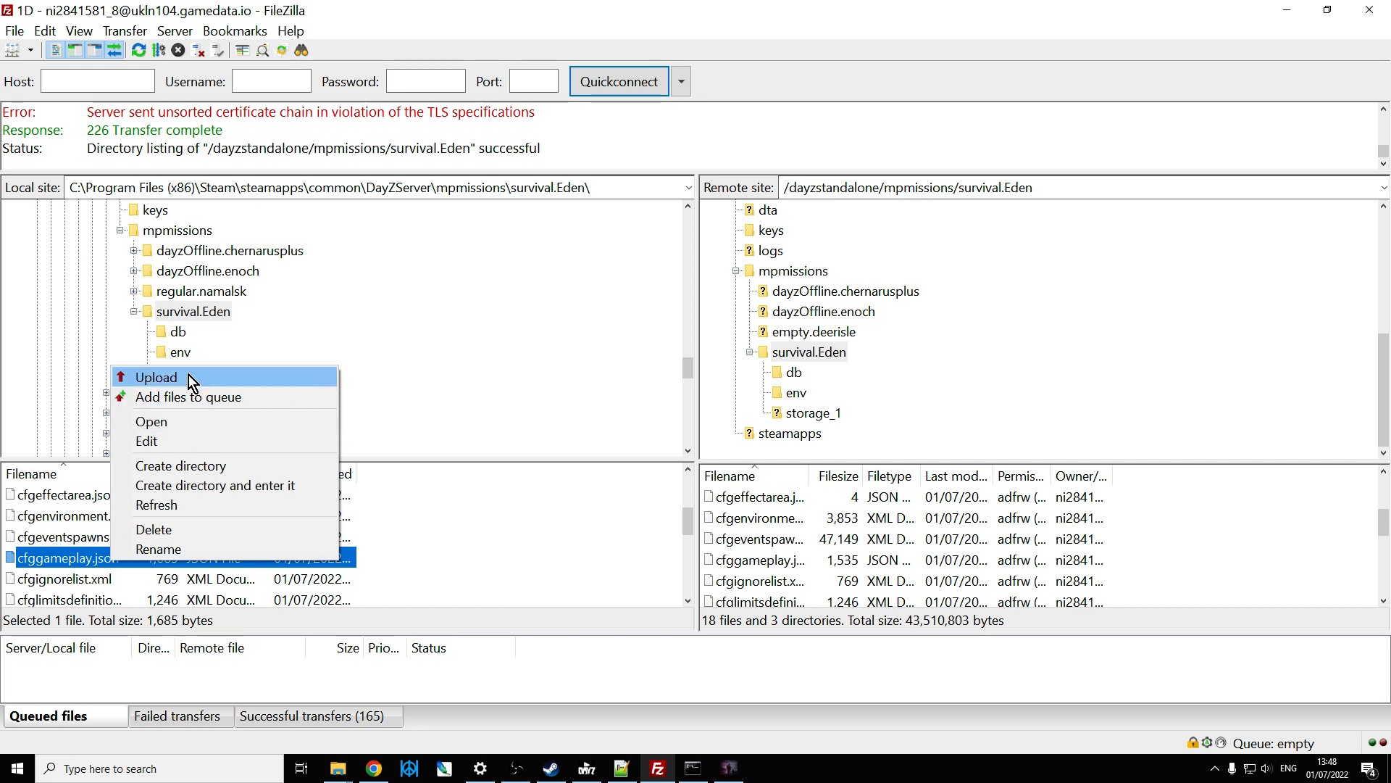
mouse_move(342, 568)
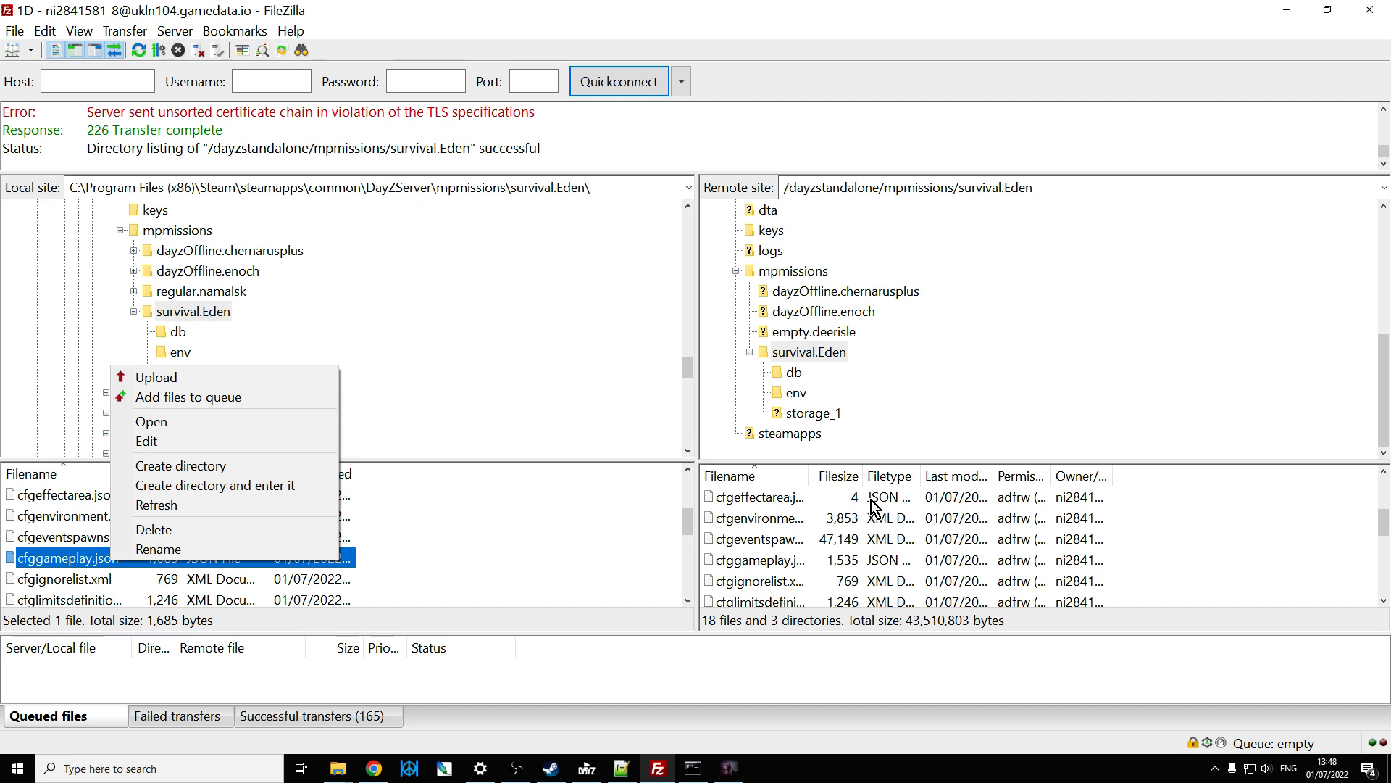
mouse_move(926, 385)
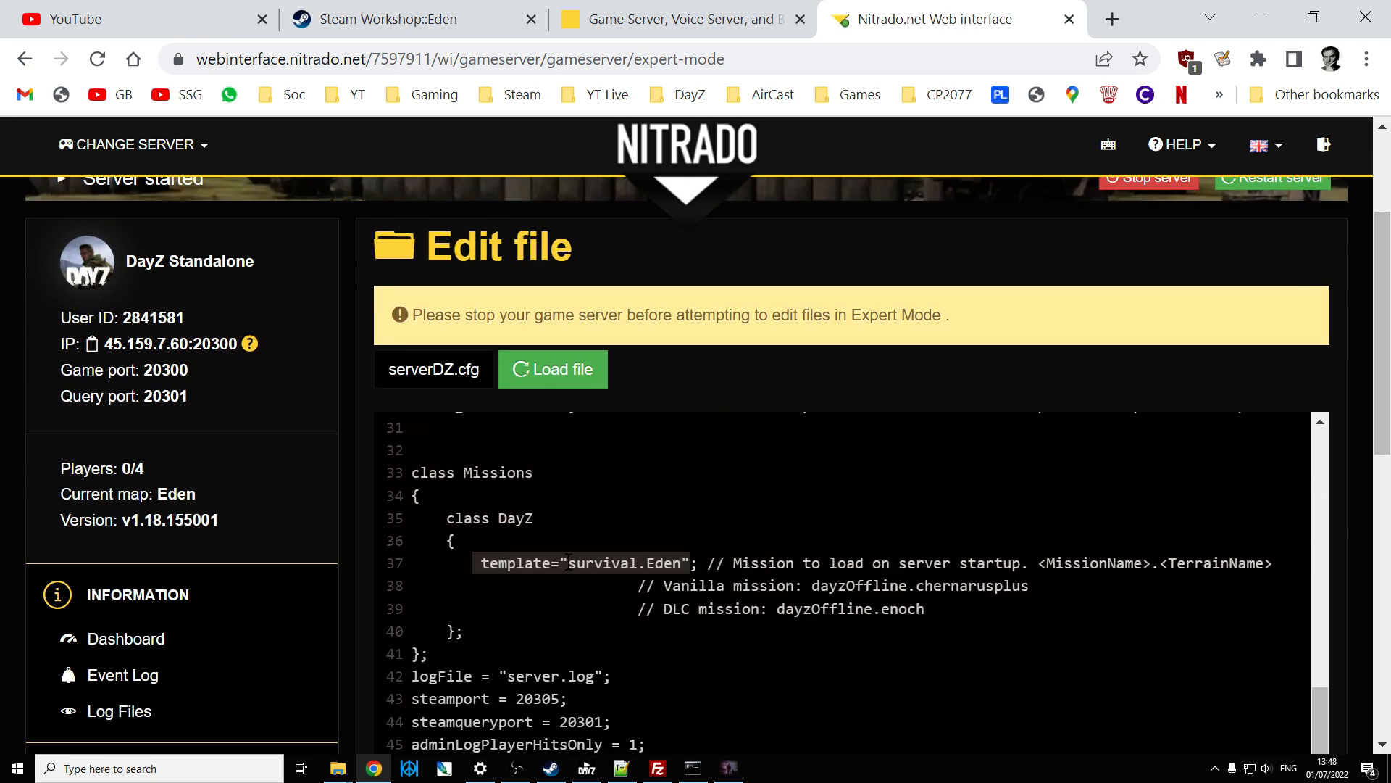
double_click(602, 562)
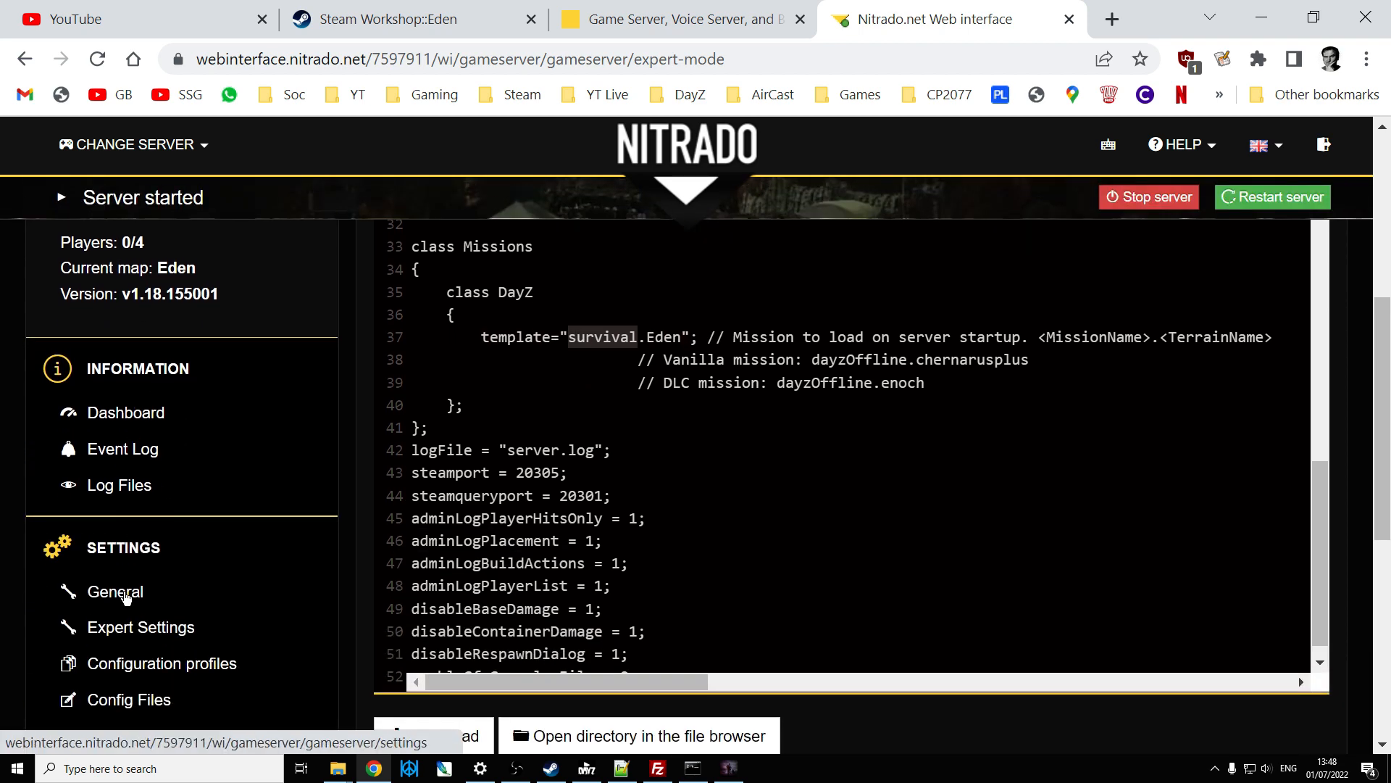
click(113, 592)
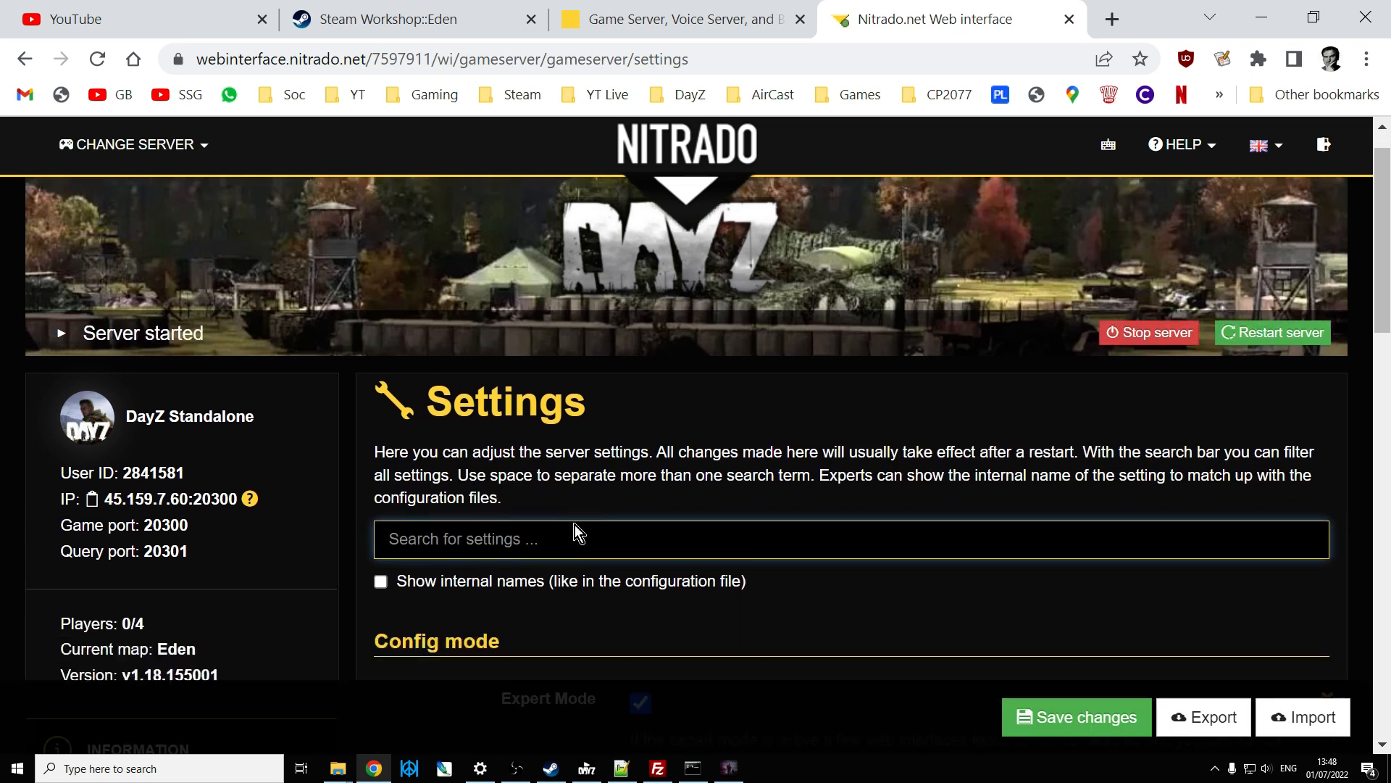
scroll(down, 3)
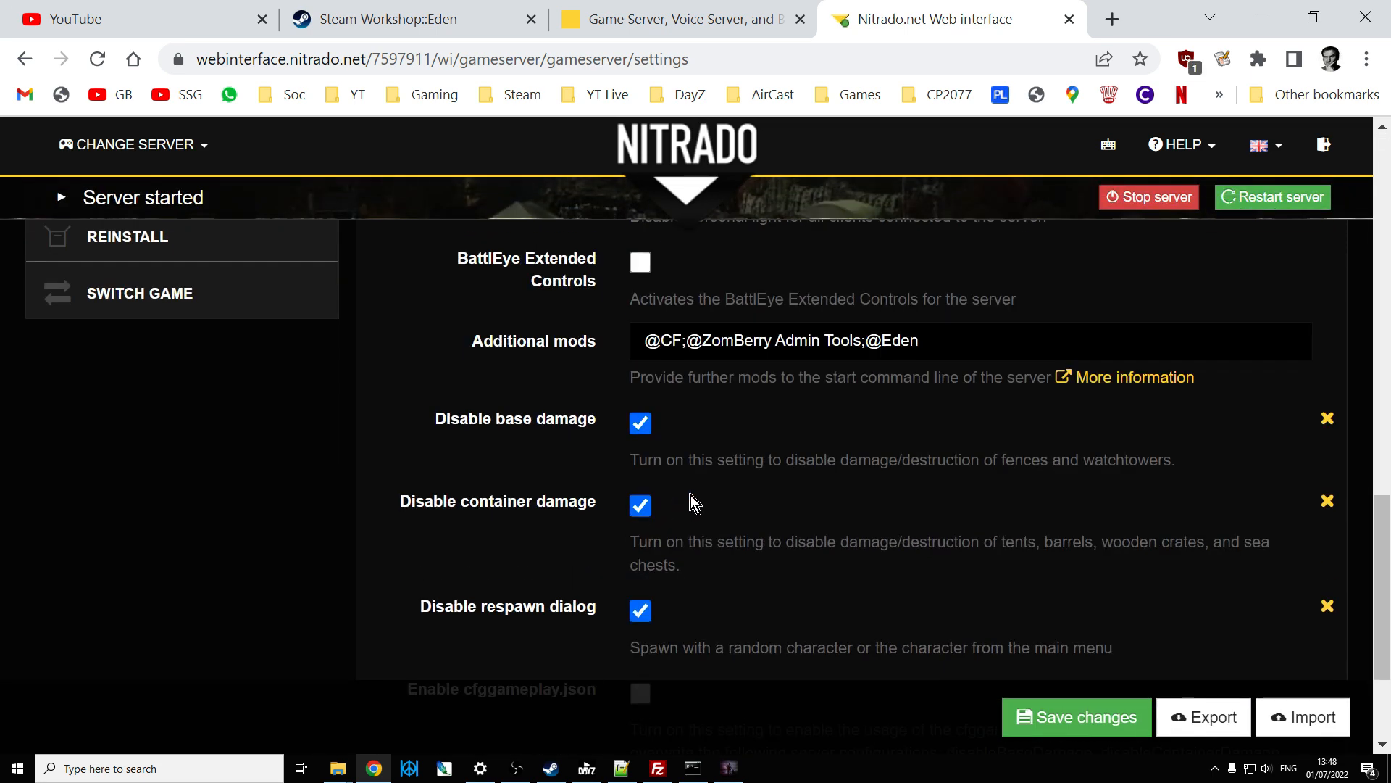
click(887, 341)
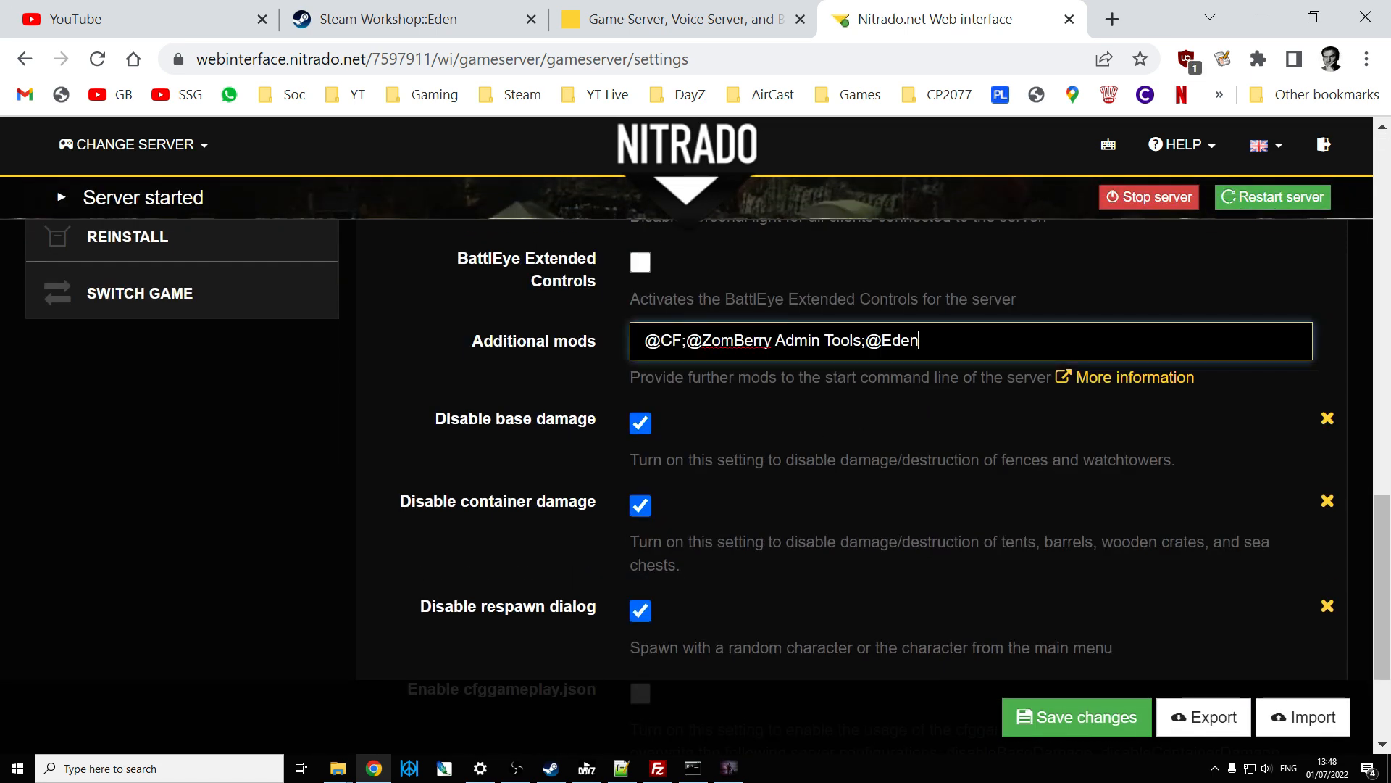
double_click(891, 341)
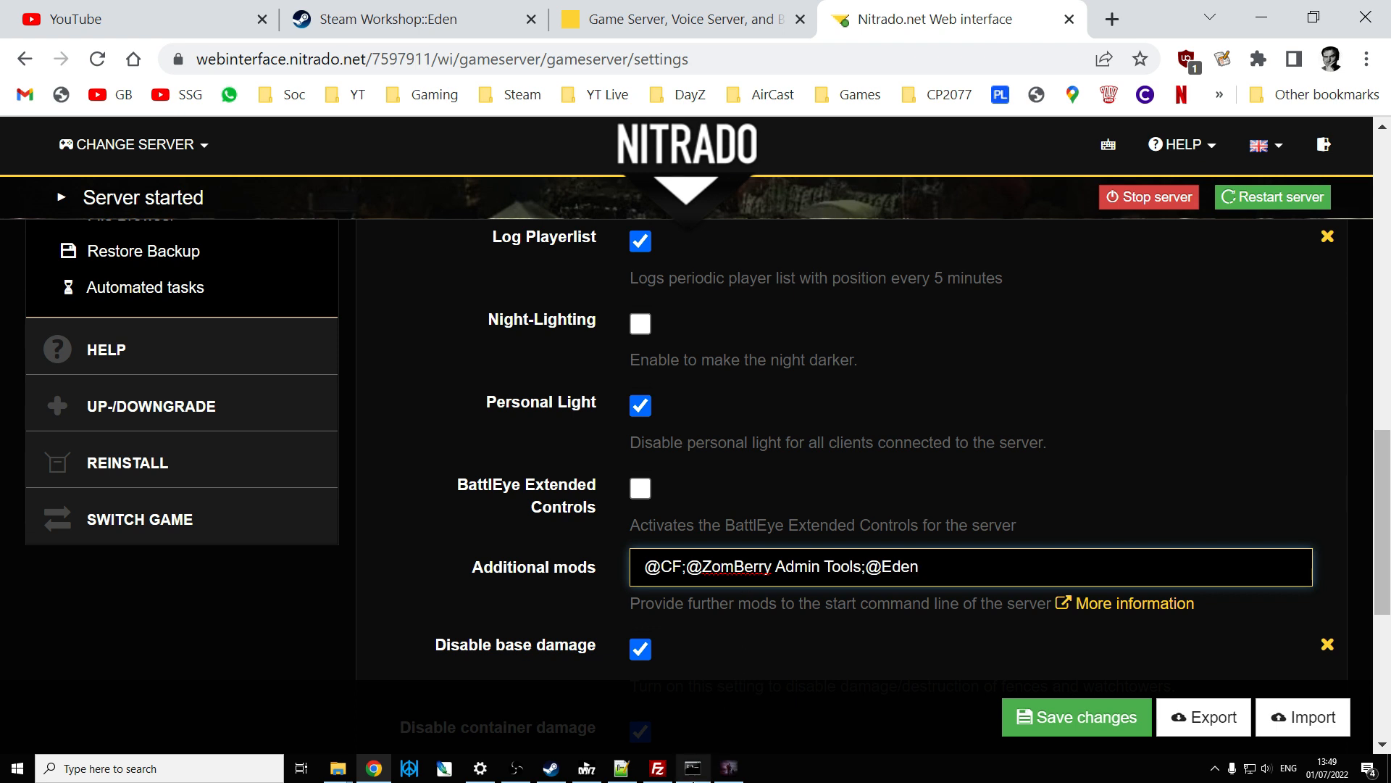
- Check the running DayZ server console and return to the Eden Steam Workshop page
click(727, 768)
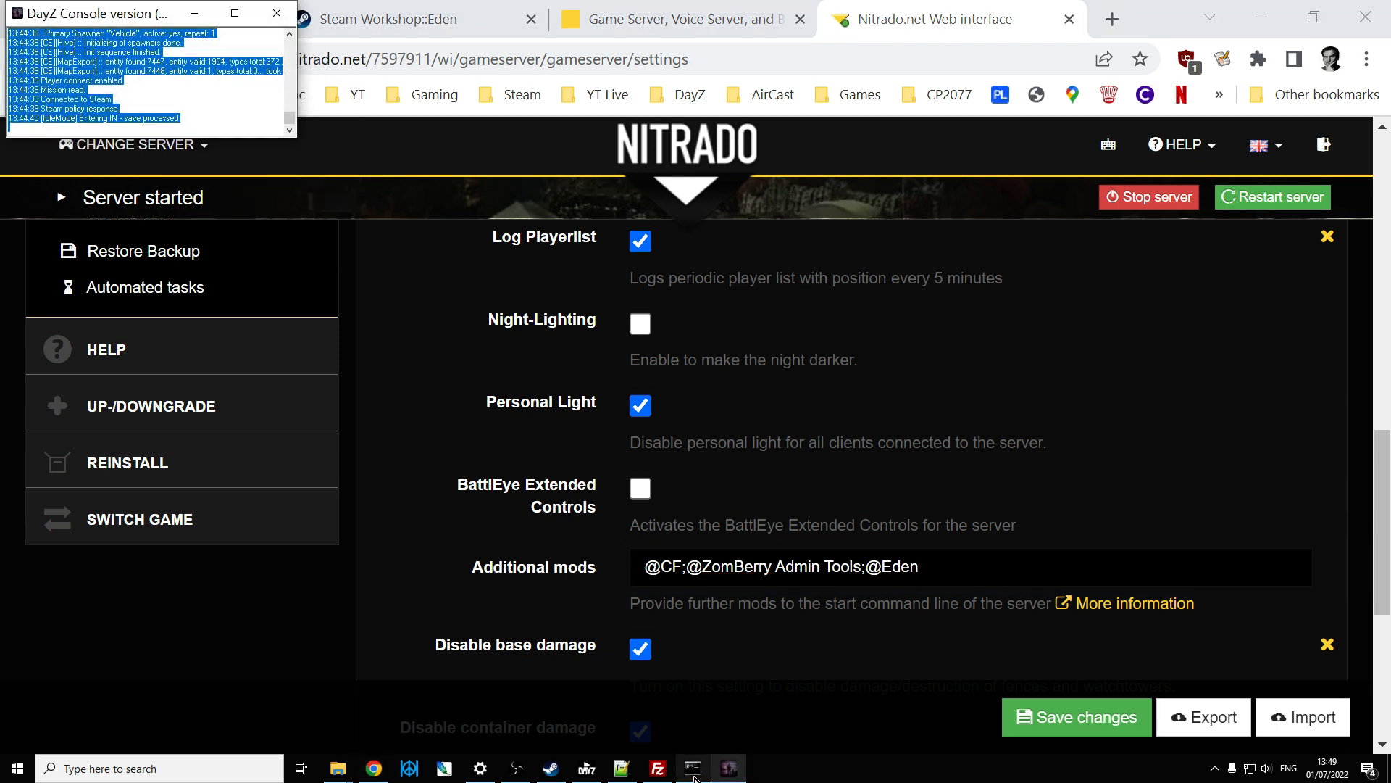
click(385, 19)
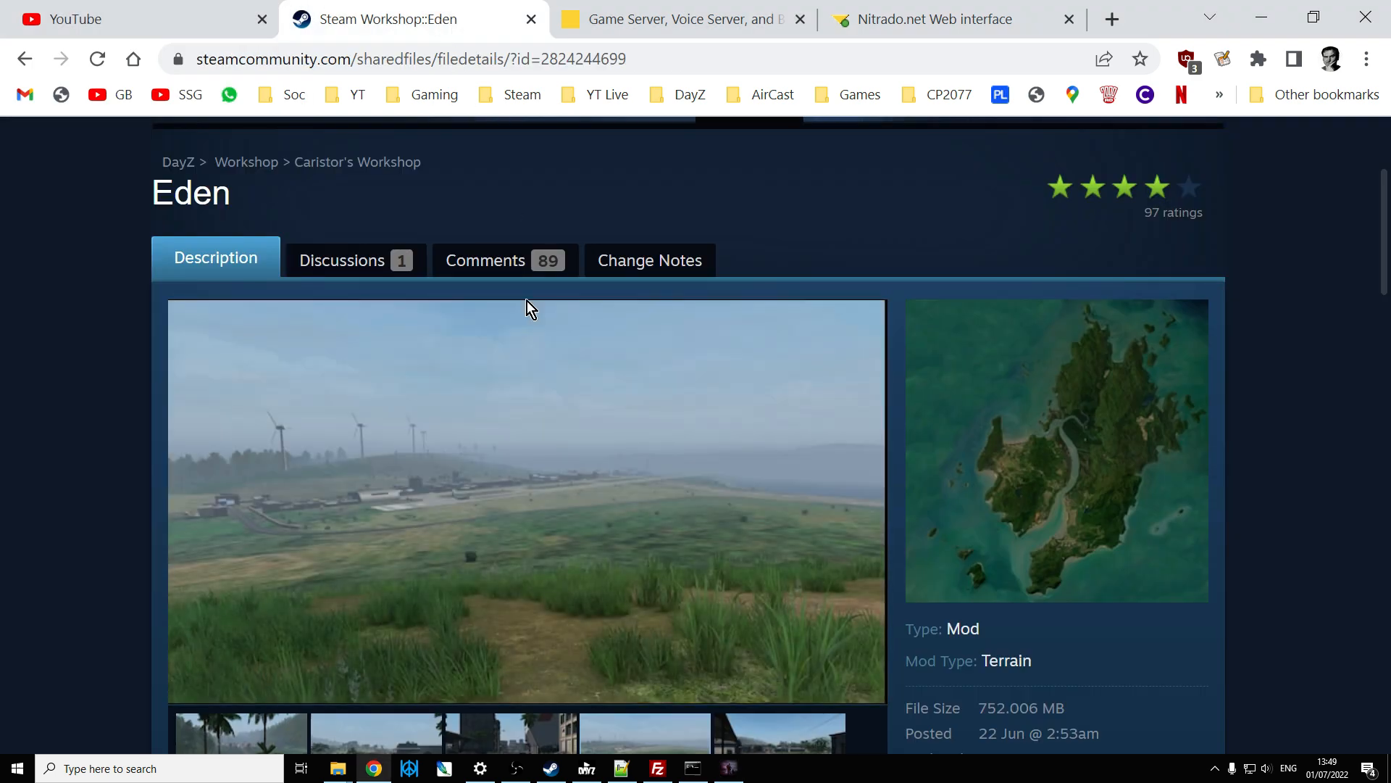
mouse_move(94, 547)
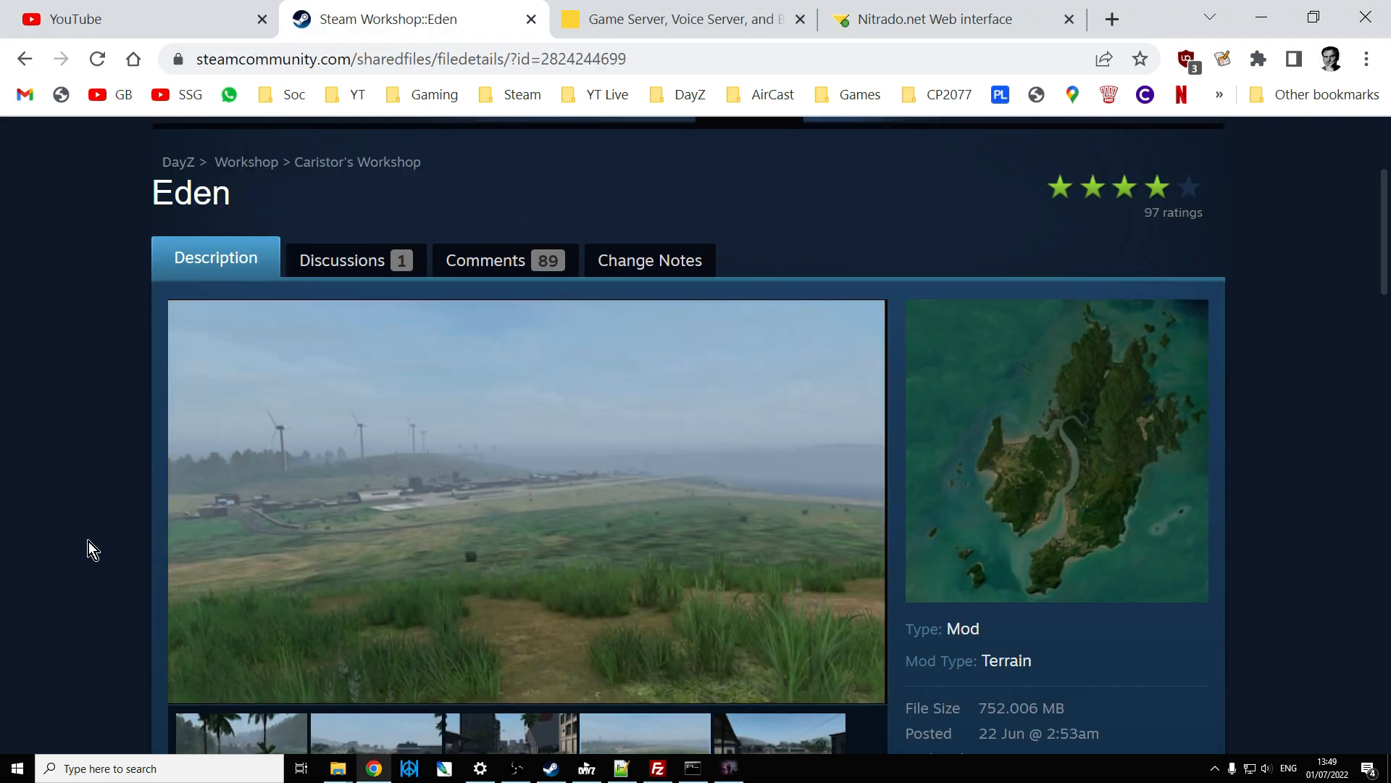